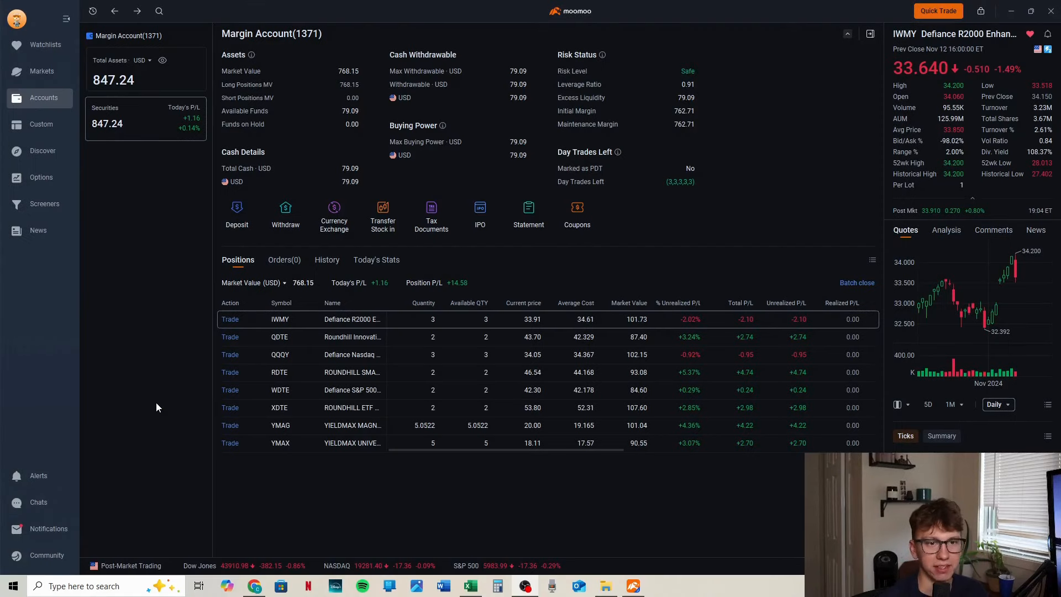
pyautogui.moveTo(263, 486)
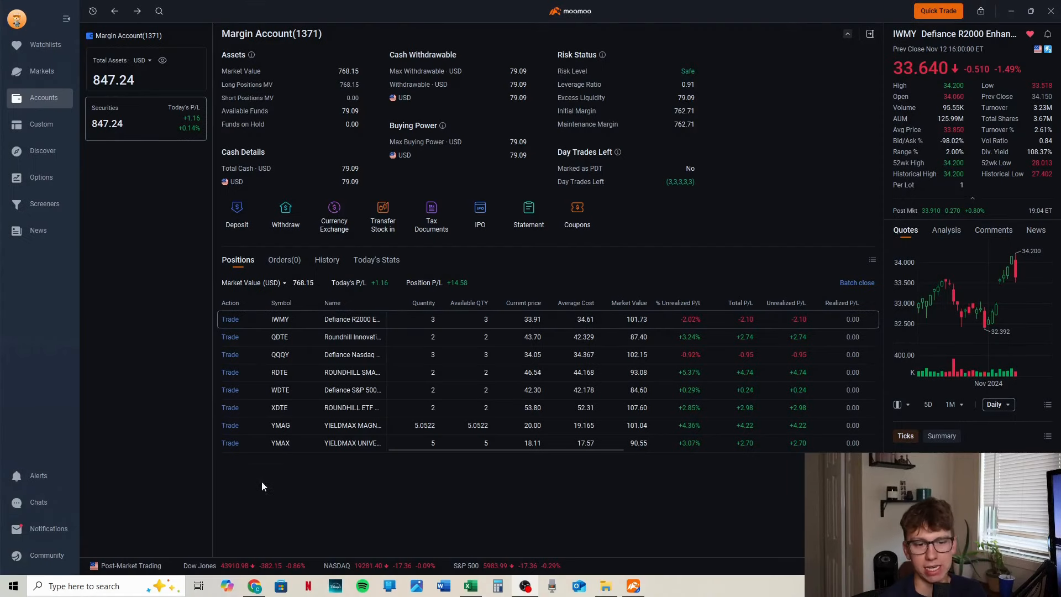
pyautogui.moveTo(290, 509)
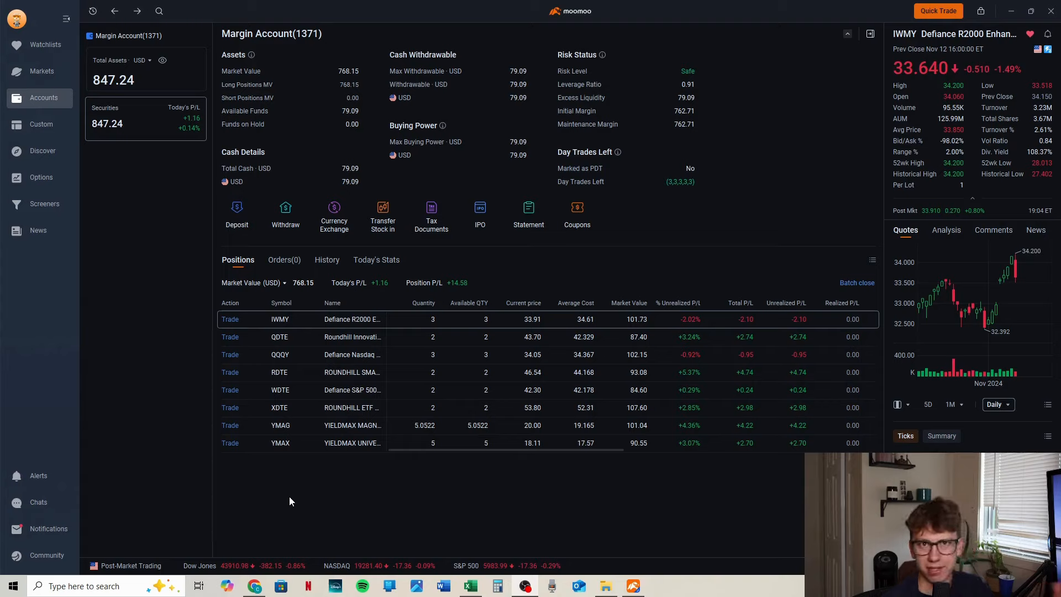
pyautogui.moveTo(294, 530)
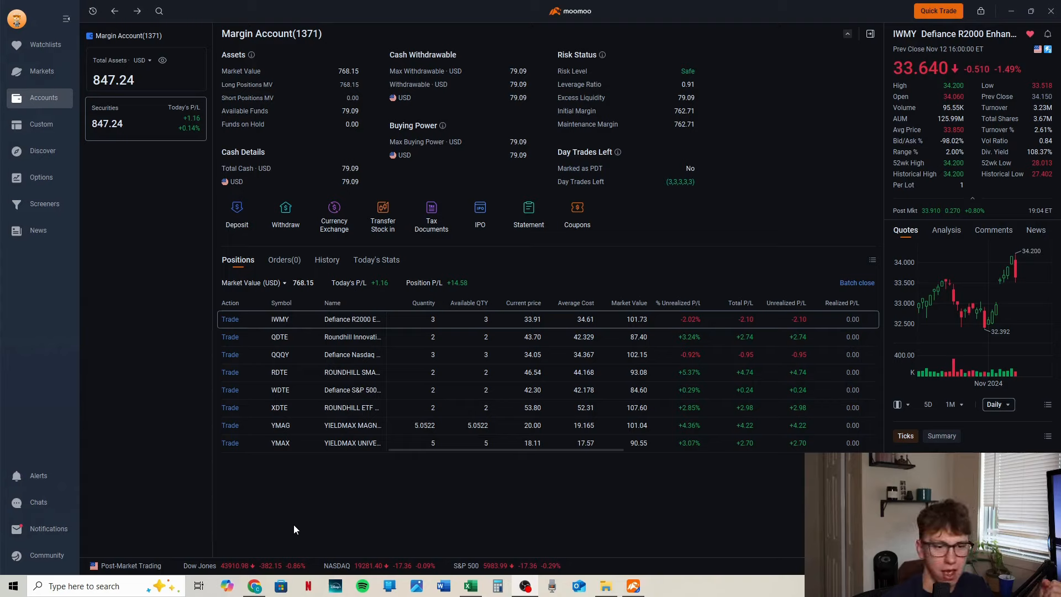
pyautogui.moveTo(269, 425)
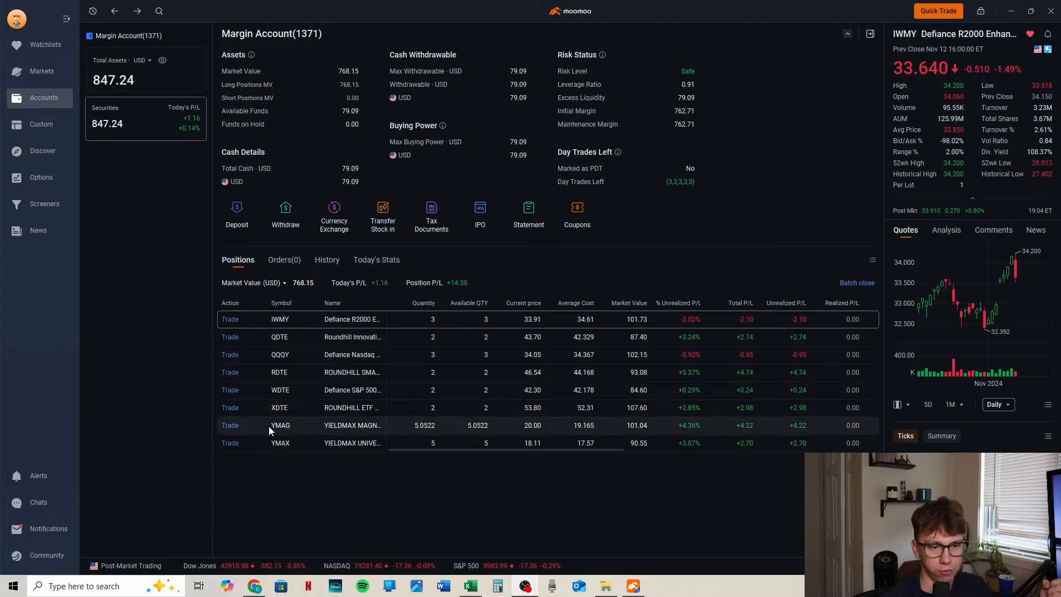
pyautogui.moveTo(344, 508)
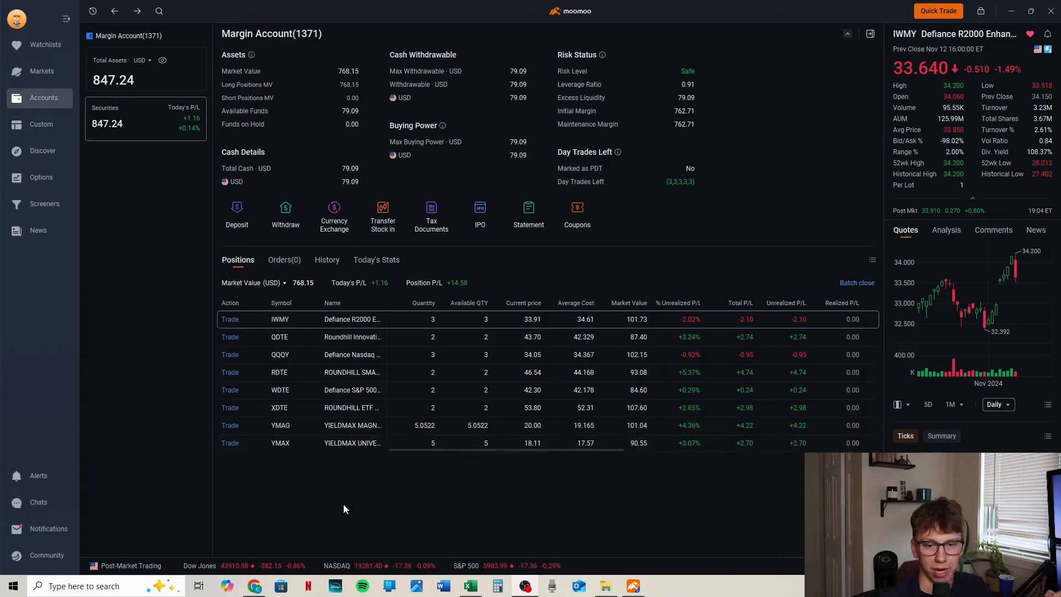
pyautogui.moveTo(308, 459)
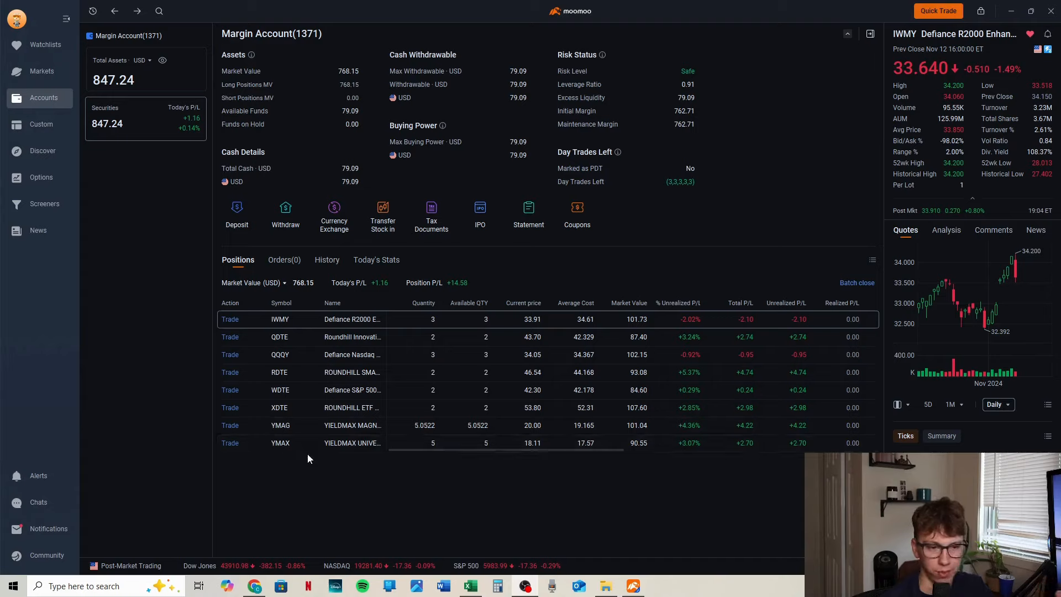
pyautogui.moveTo(375, 544)
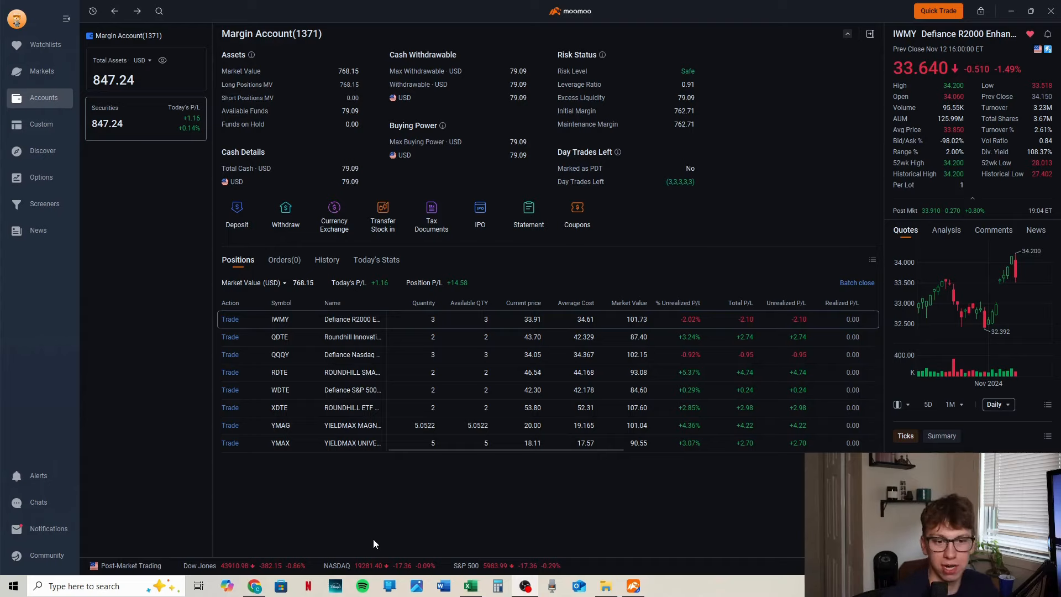
pyautogui.moveTo(6, 294)
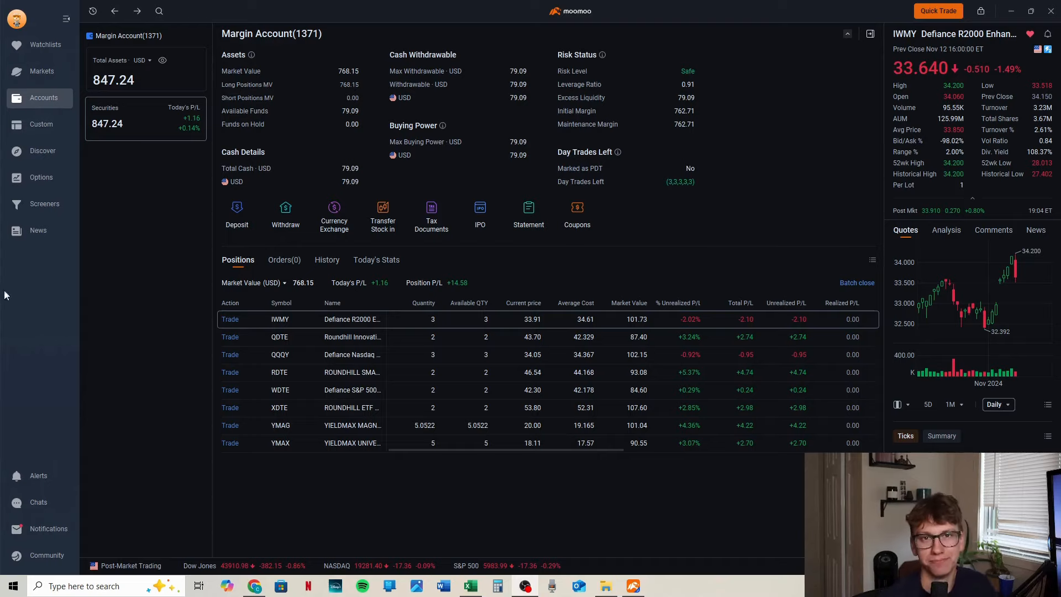
# Step: Show the IWMY fund's daily price chart from the Positions table
pyautogui.click(279, 318)
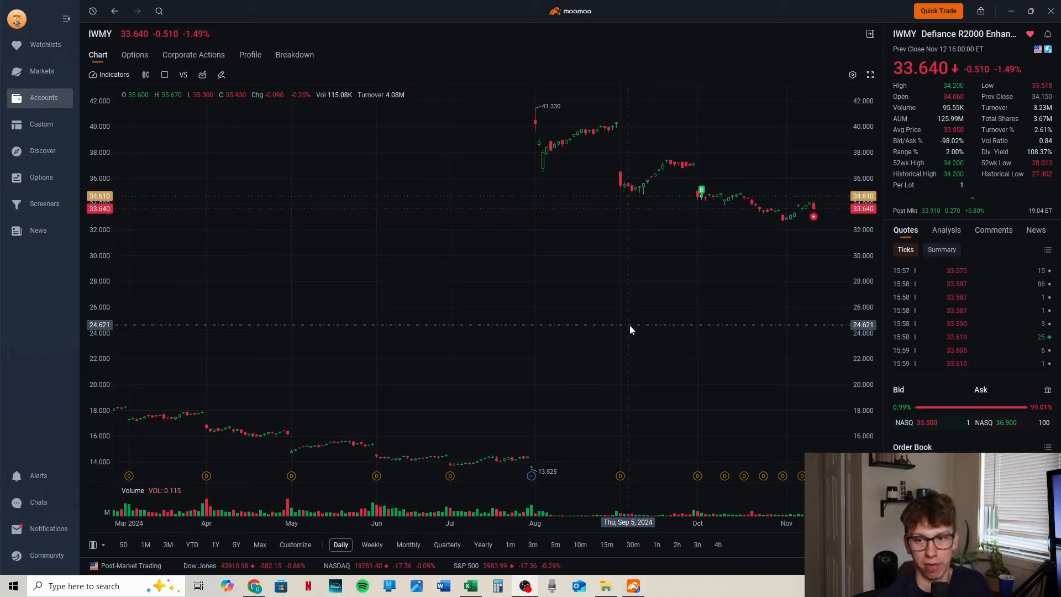
pyautogui.moveTo(793, 246)
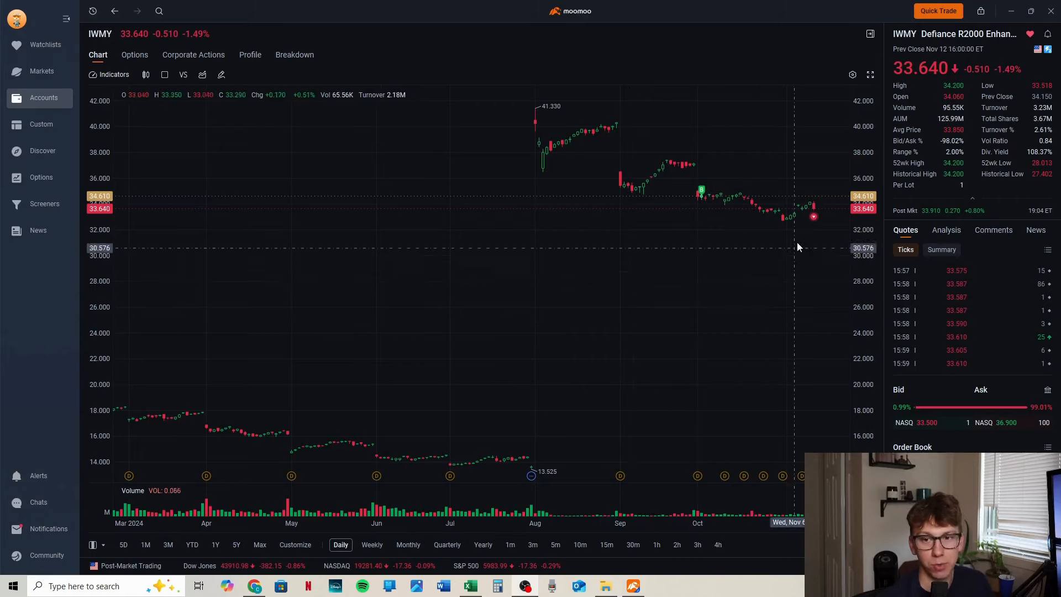
pyautogui.moveTo(781, 227)
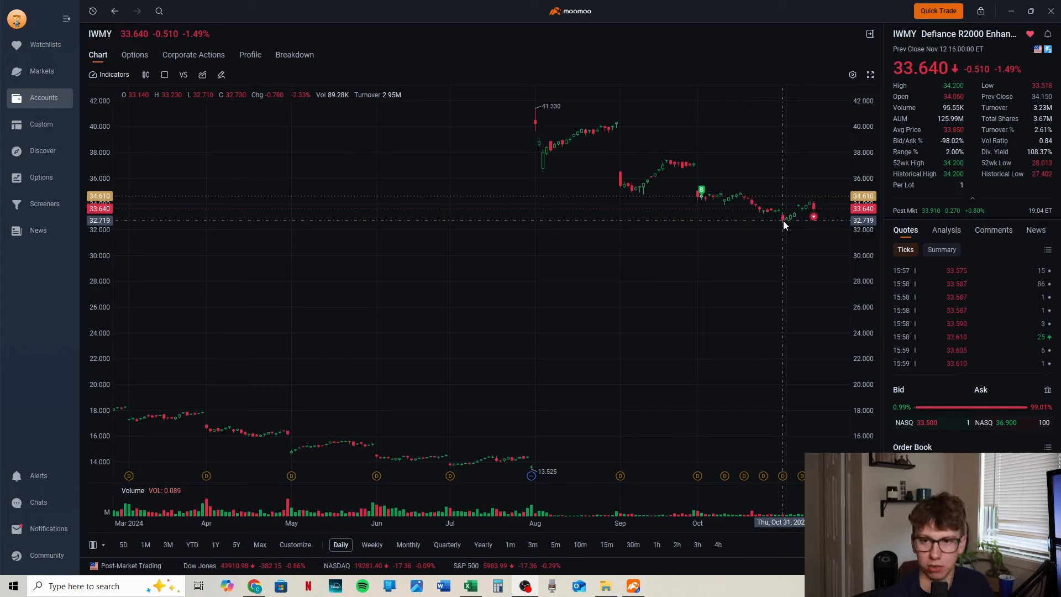
pyautogui.moveTo(813, 209)
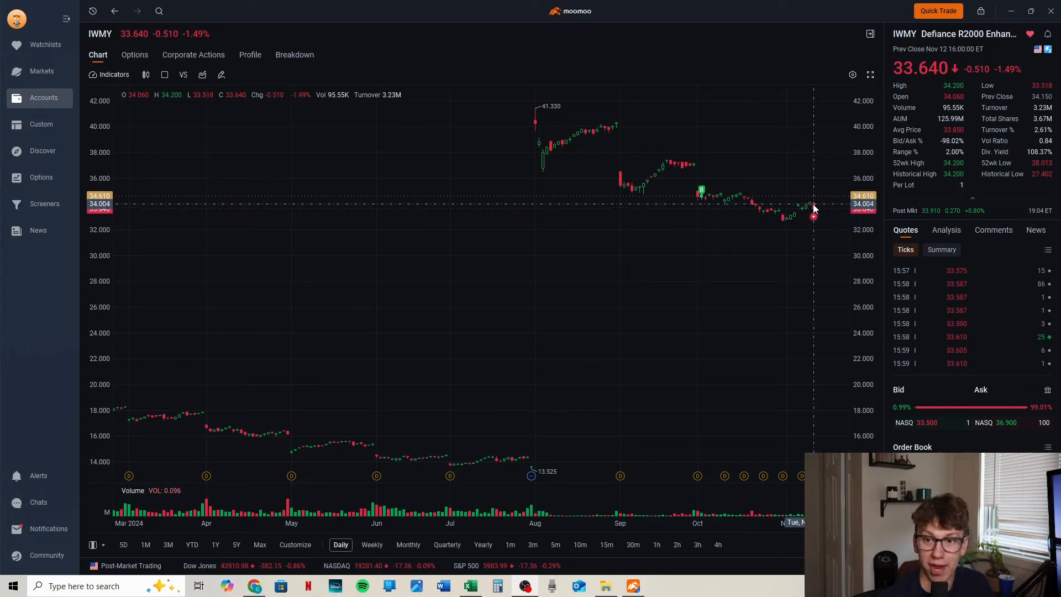
pyautogui.moveTo(815, 218)
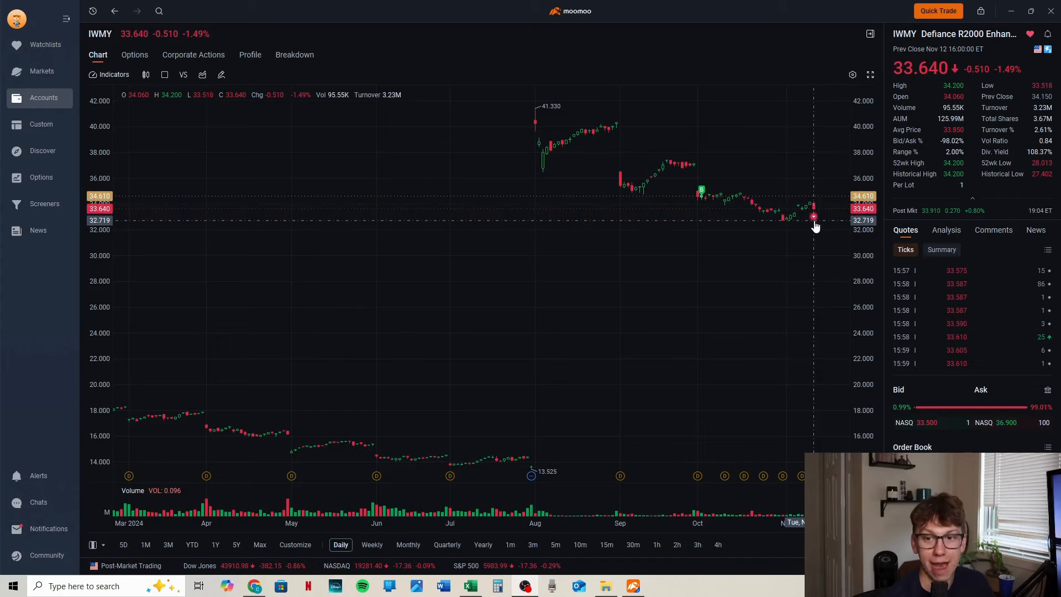
pyautogui.moveTo(815, 219)
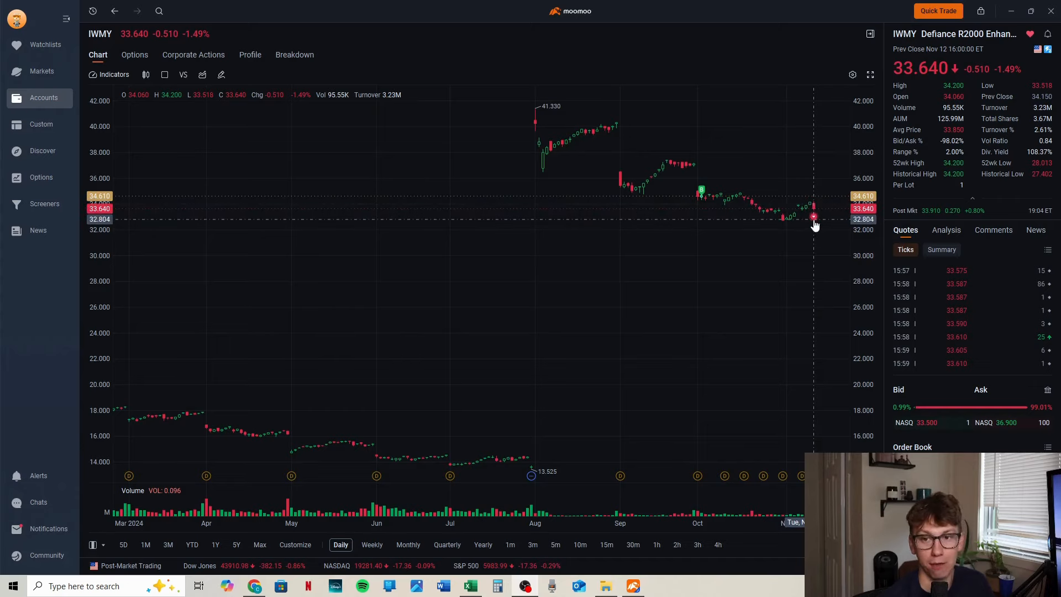
pyautogui.moveTo(704, 71)
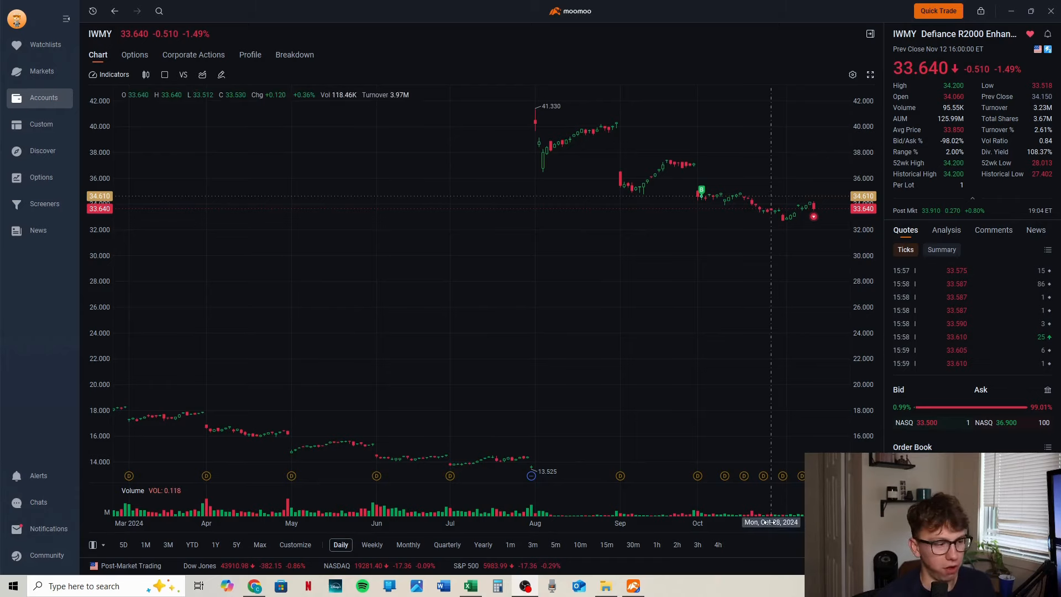
pyautogui.moveTo(507, 457)
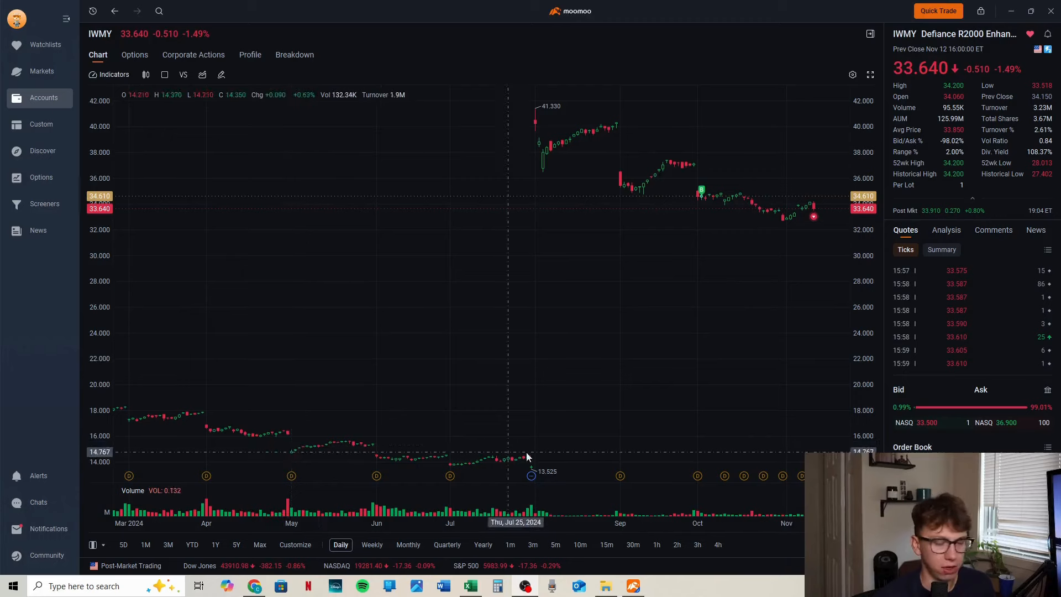
pyautogui.moveTo(724, 475)
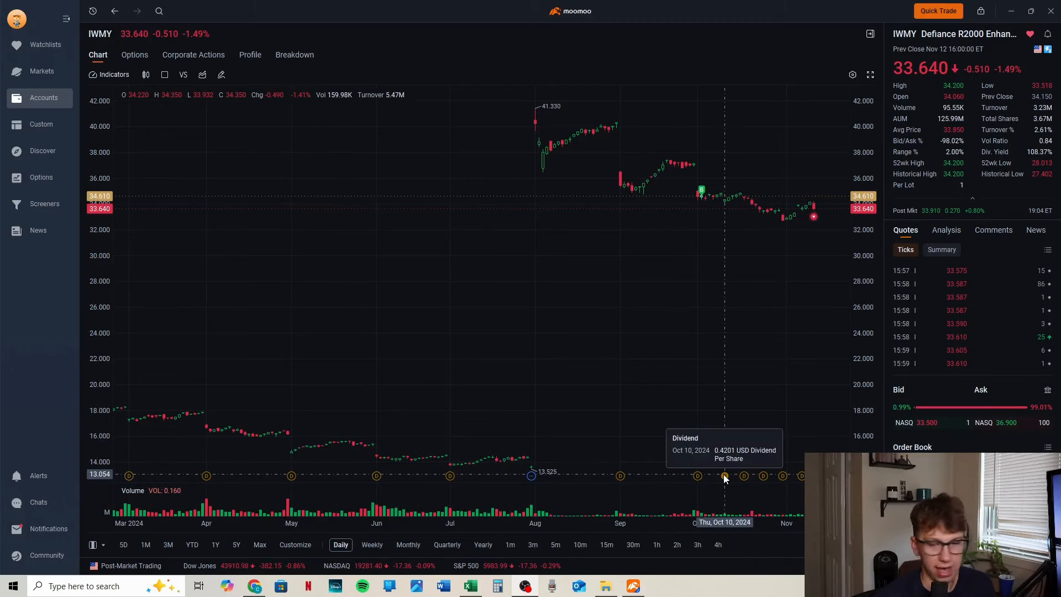
pyautogui.moveTo(764, 478)
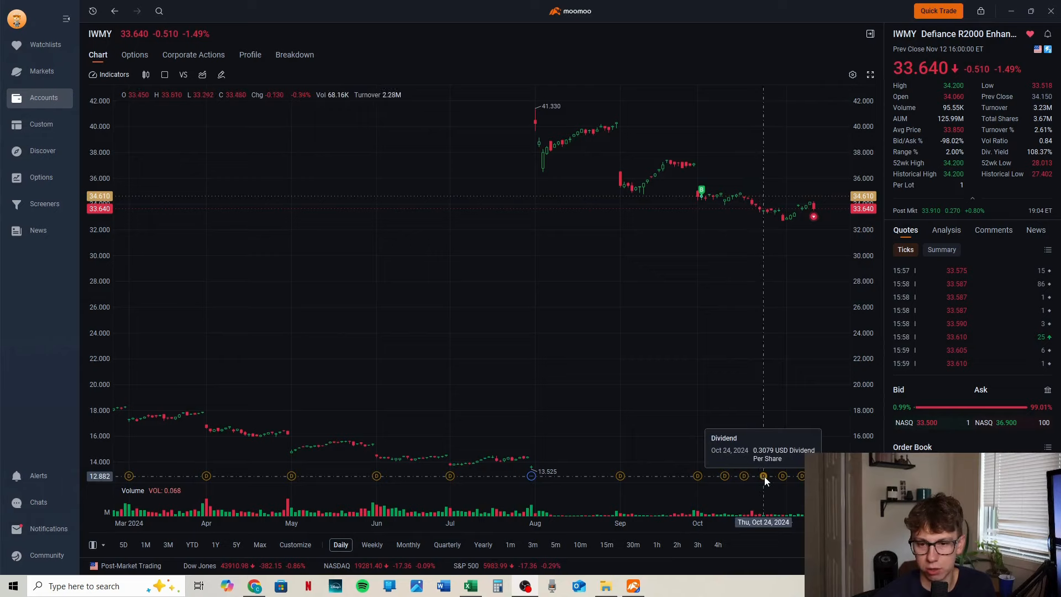
pyautogui.moveTo(782, 477)
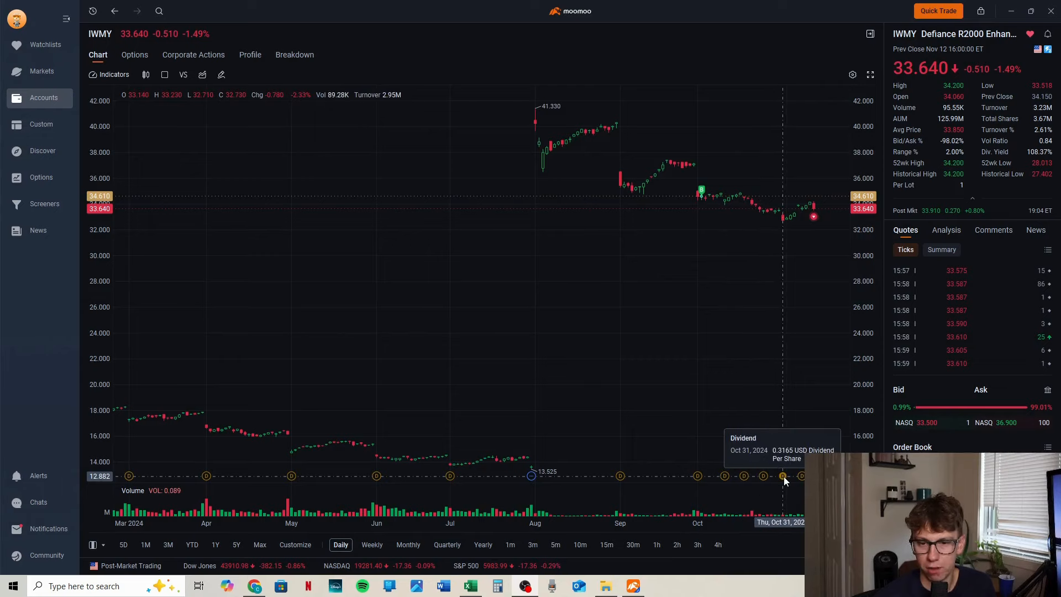
pyautogui.moveTo(761, 88)
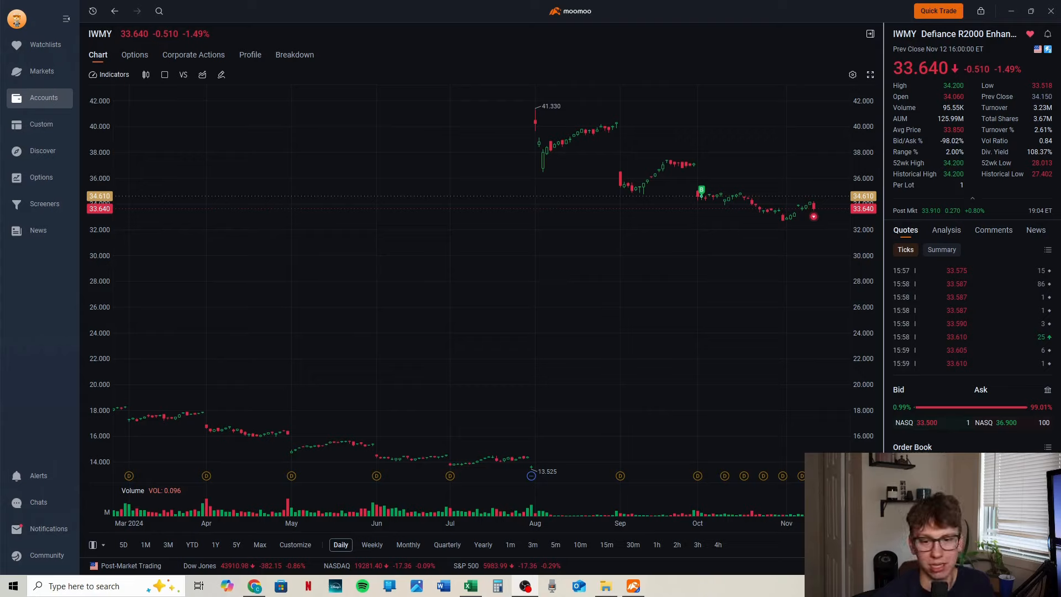
pyautogui.moveTo(547, 371)
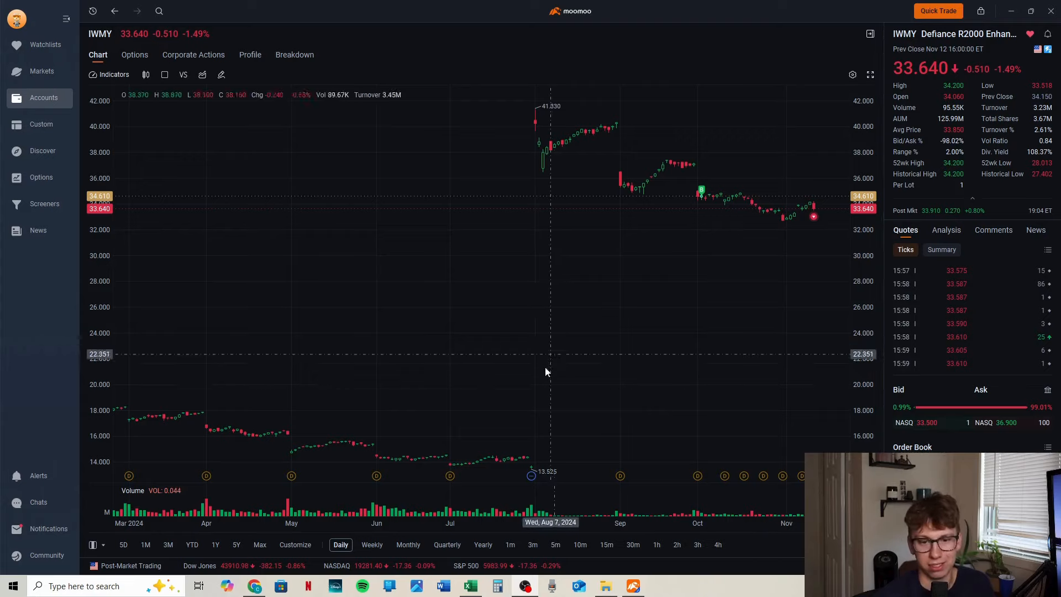
pyautogui.moveTo(809, 232)
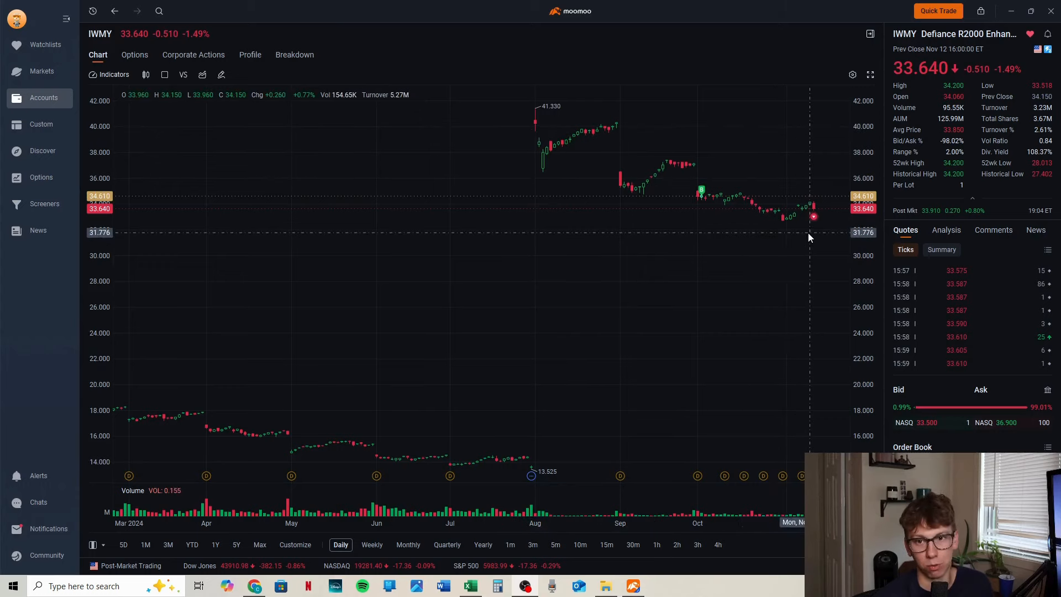
pyautogui.moveTo(532, 162)
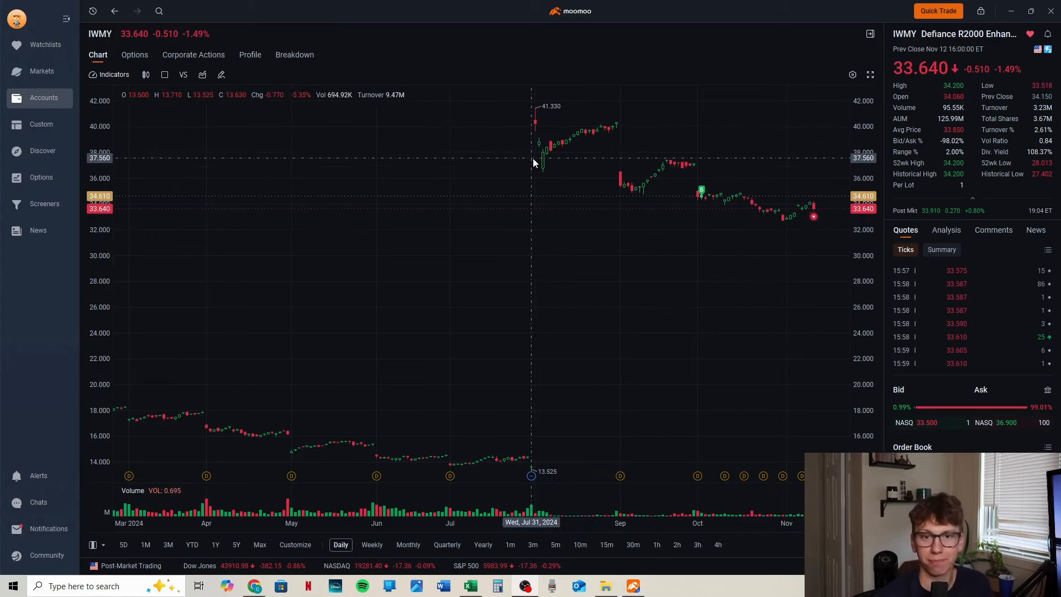
pyautogui.moveTo(697, 372)
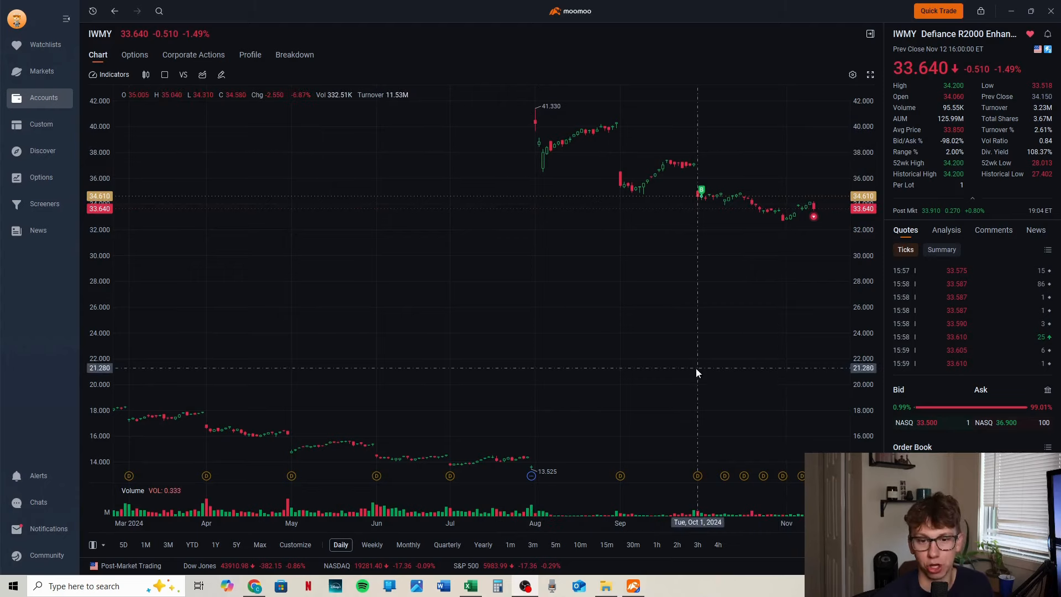
pyautogui.moveTo(814, 212)
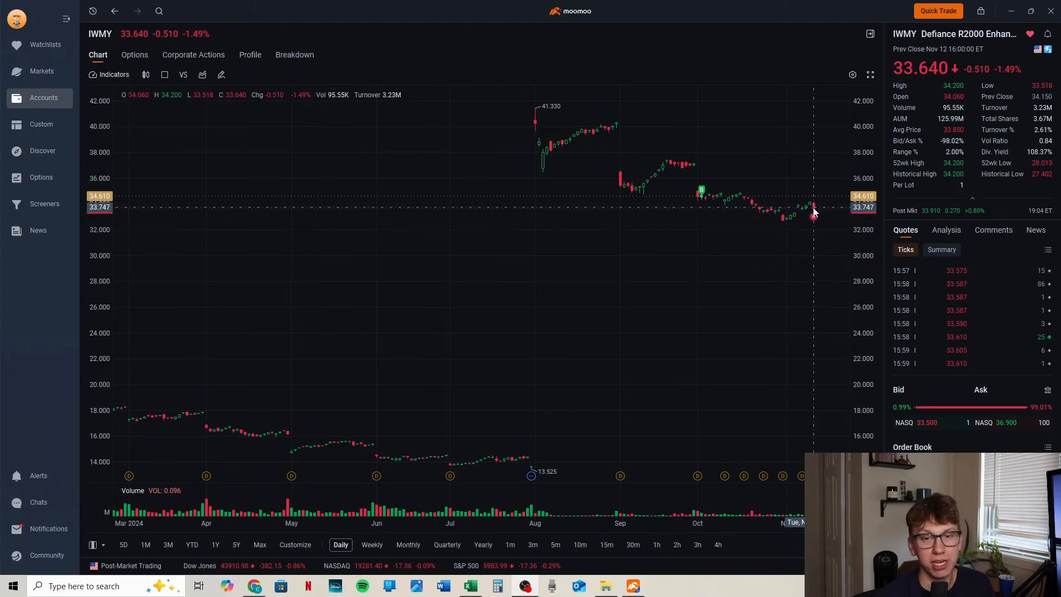
pyautogui.moveTo(745, 83)
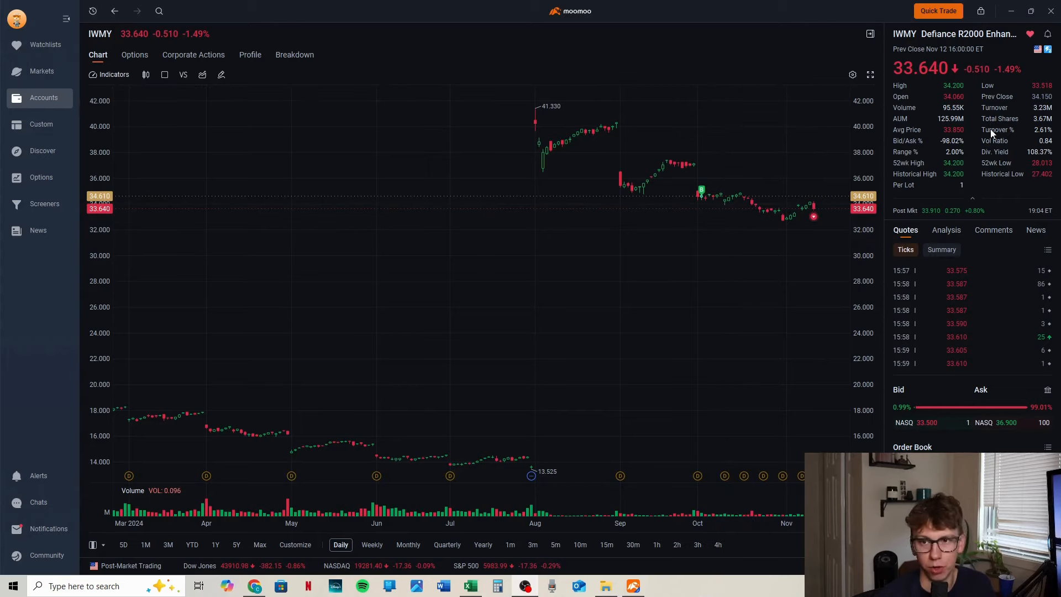
pyautogui.moveTo(763, 64)
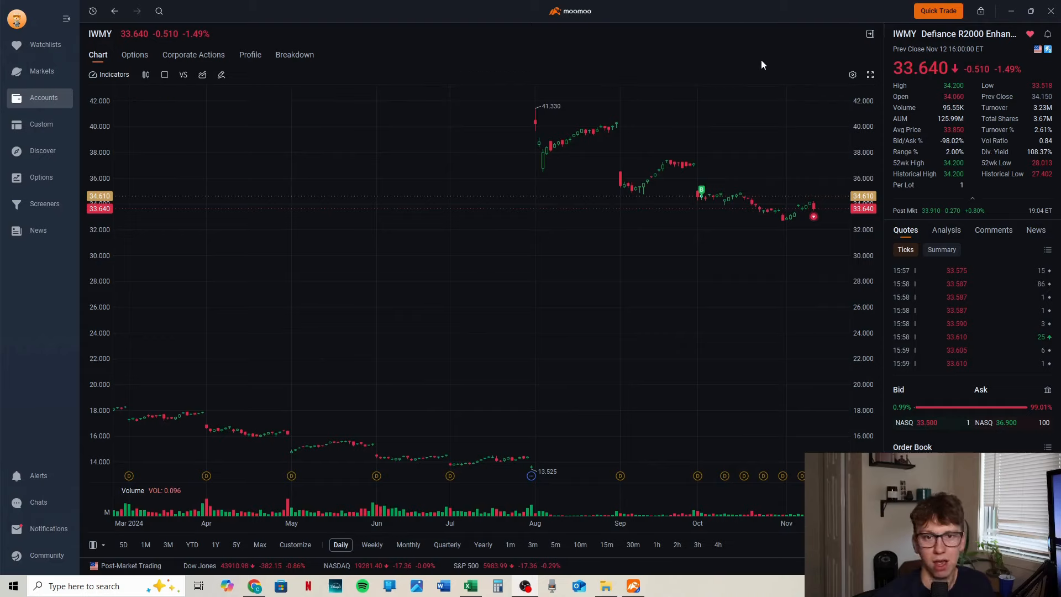
pyautogui.moveTo(966, 114)
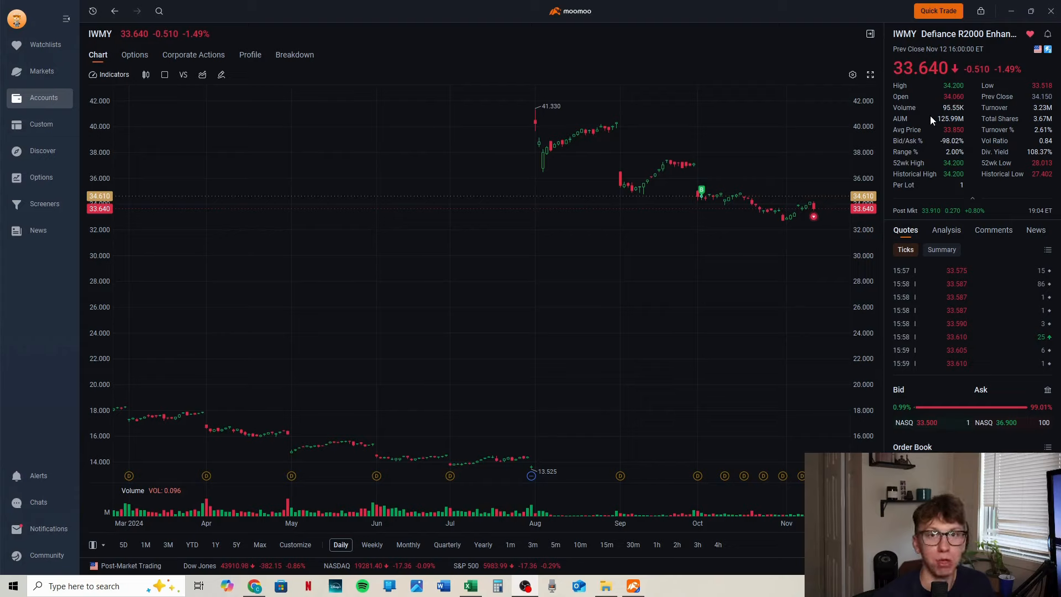
pyautogui.moveTo(962, 160)
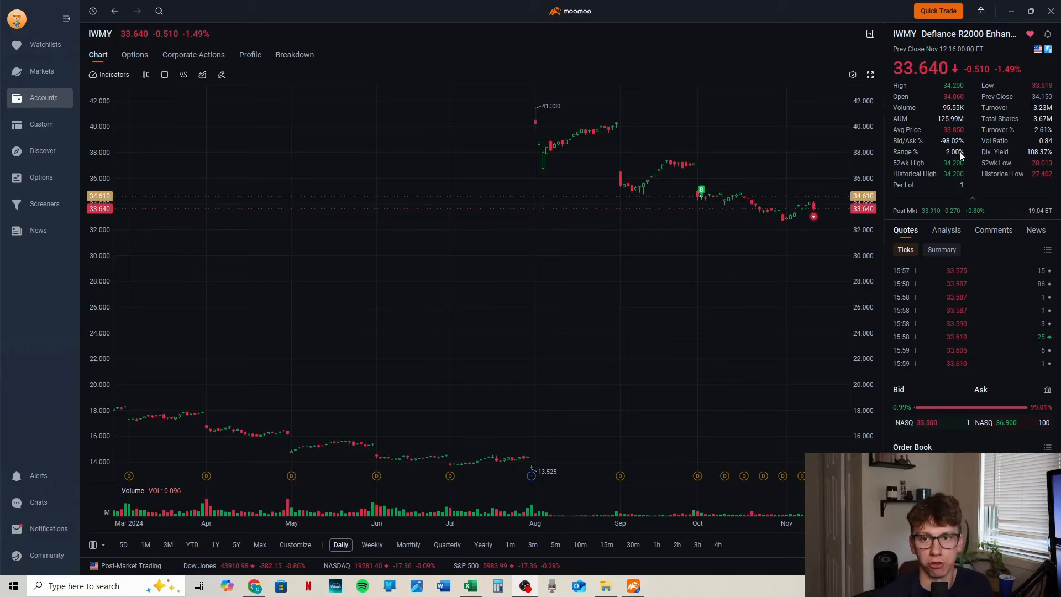
pyautogui.moveTo(730, 66)
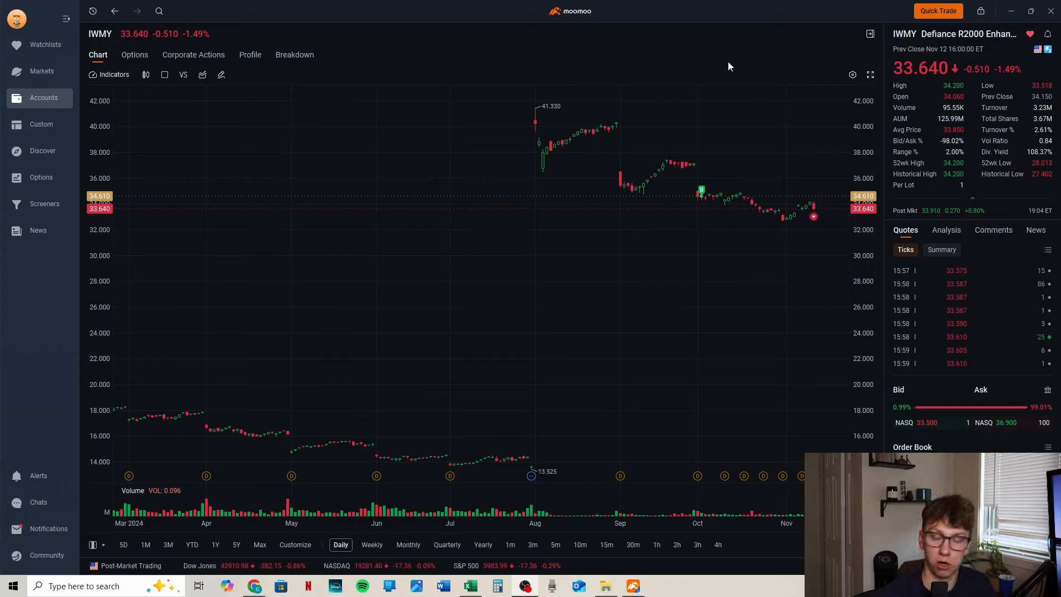
pyautogui.moveTo(653, 47)
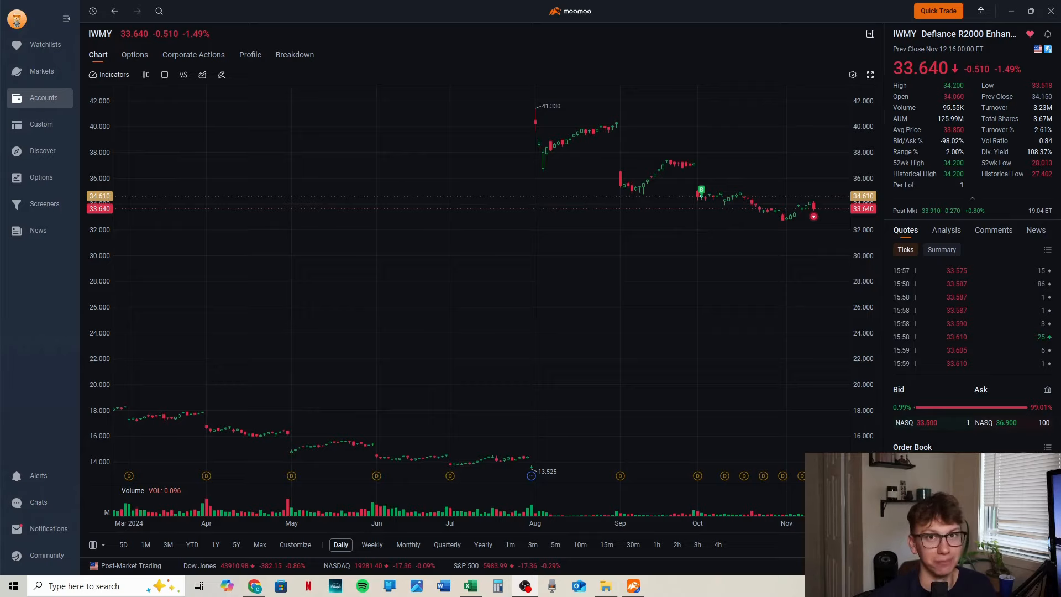
# Step: Return to the positions list and select QQQY to view its quote at 34.04
pyautogui.click(43, 97)
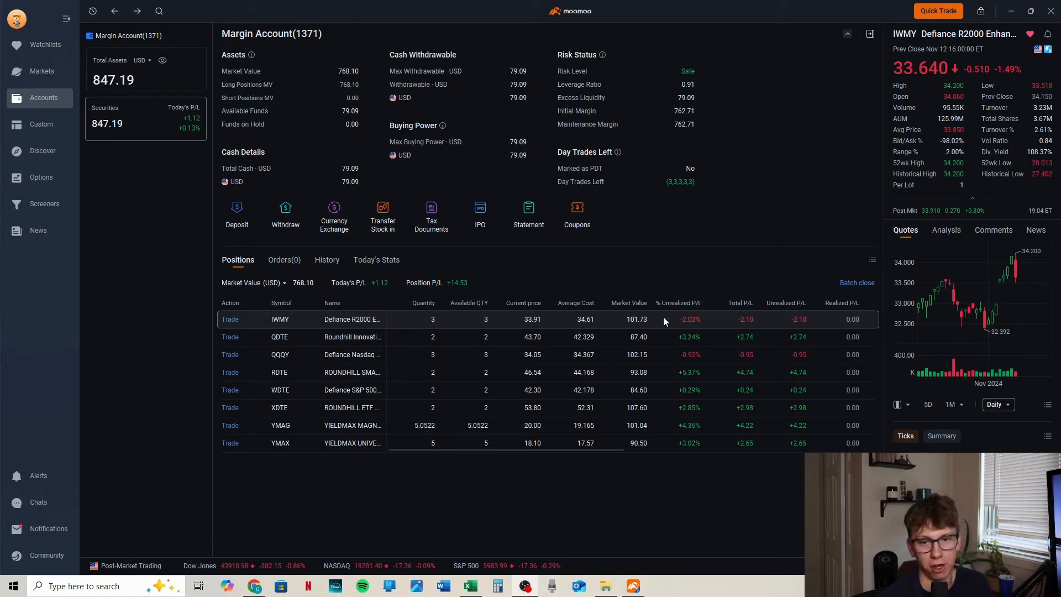
pyautogui.moveTo(551, 324)
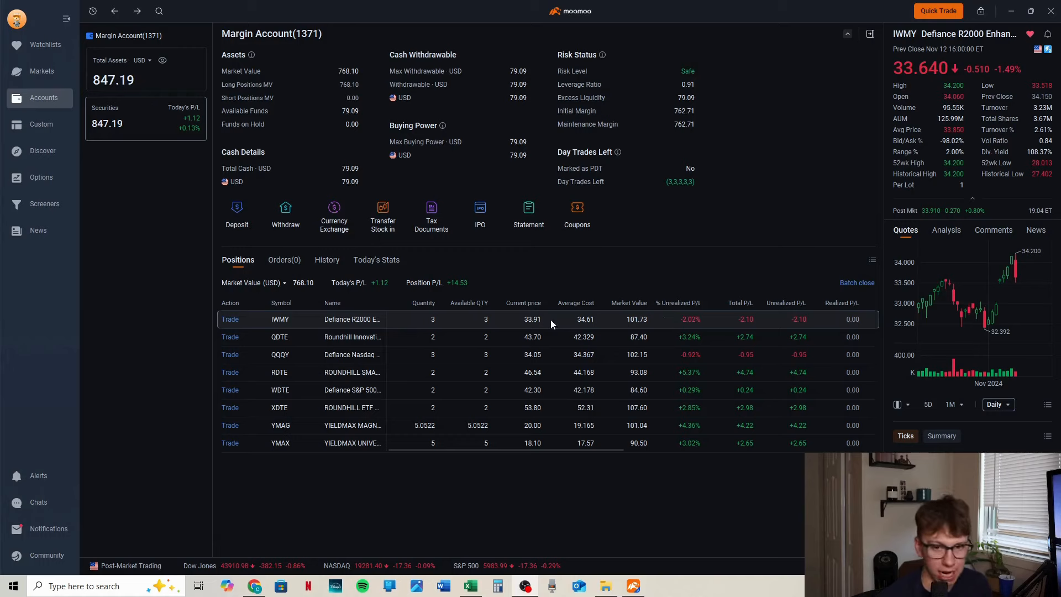
pyautogui.moveTo(660, 327)
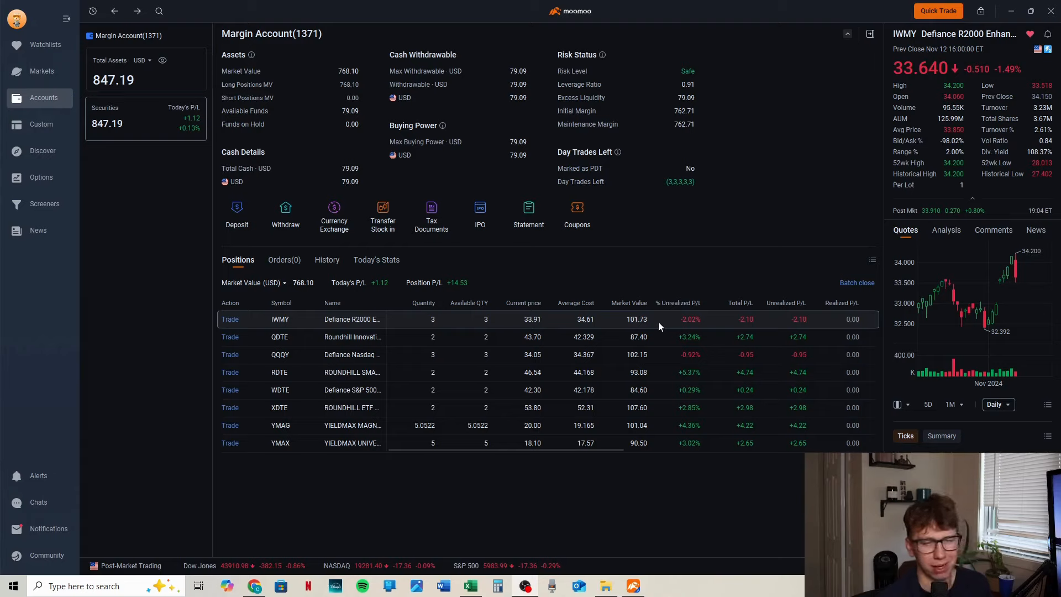
pyautogui.moveTo(341, 369)
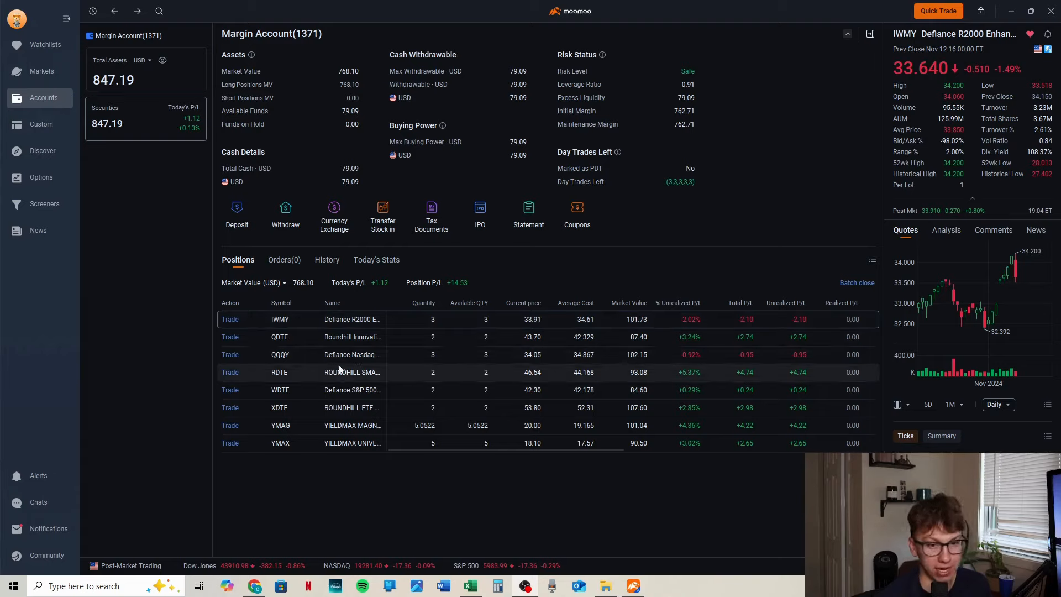
pyautogui.moveTo(290, 354)
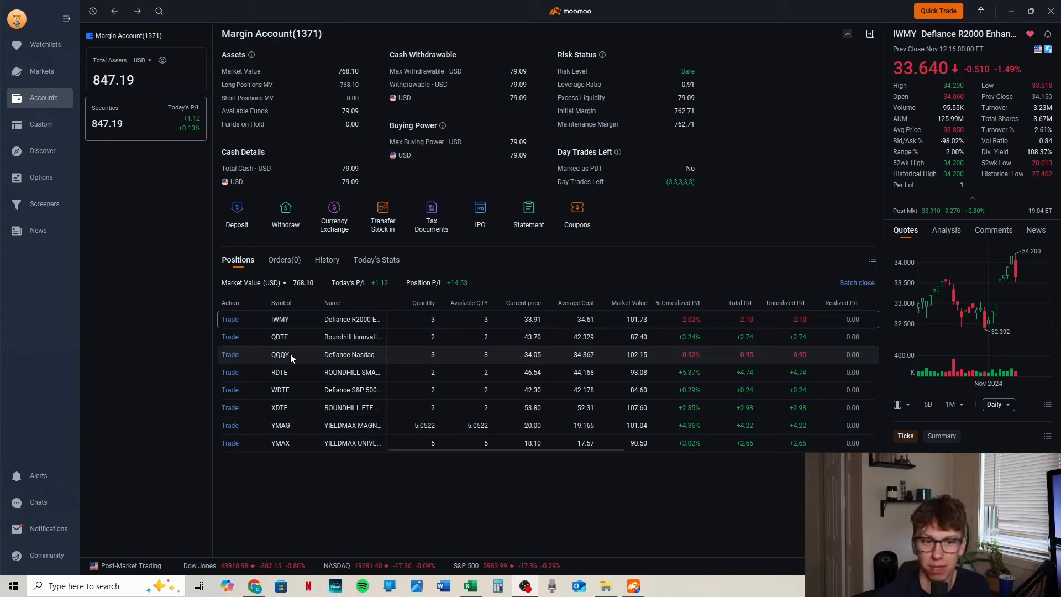
pyautogui.click(280, 353)
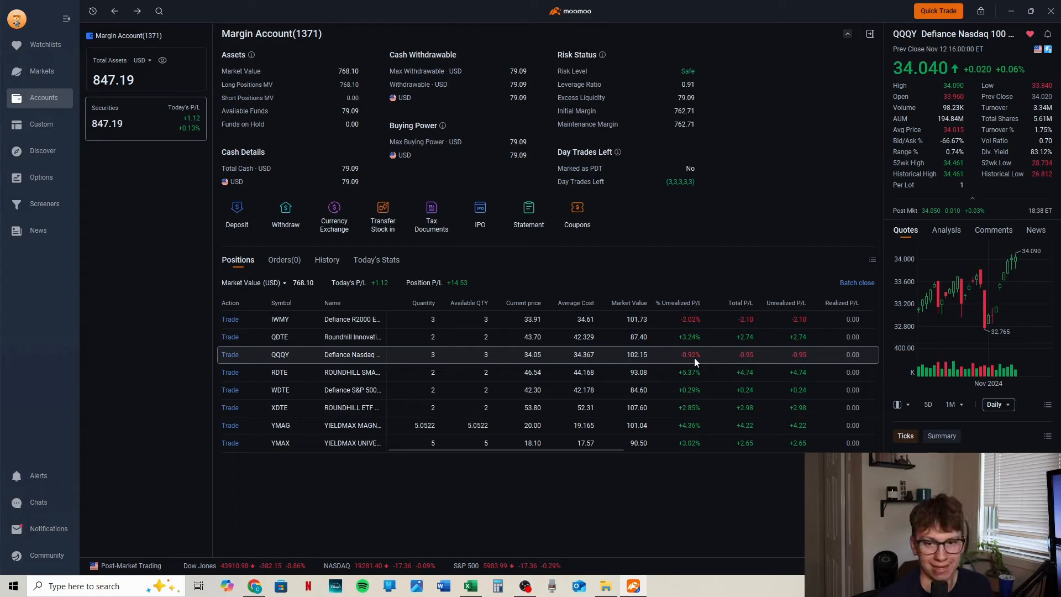
pyautogui.moveTo(613, 358)
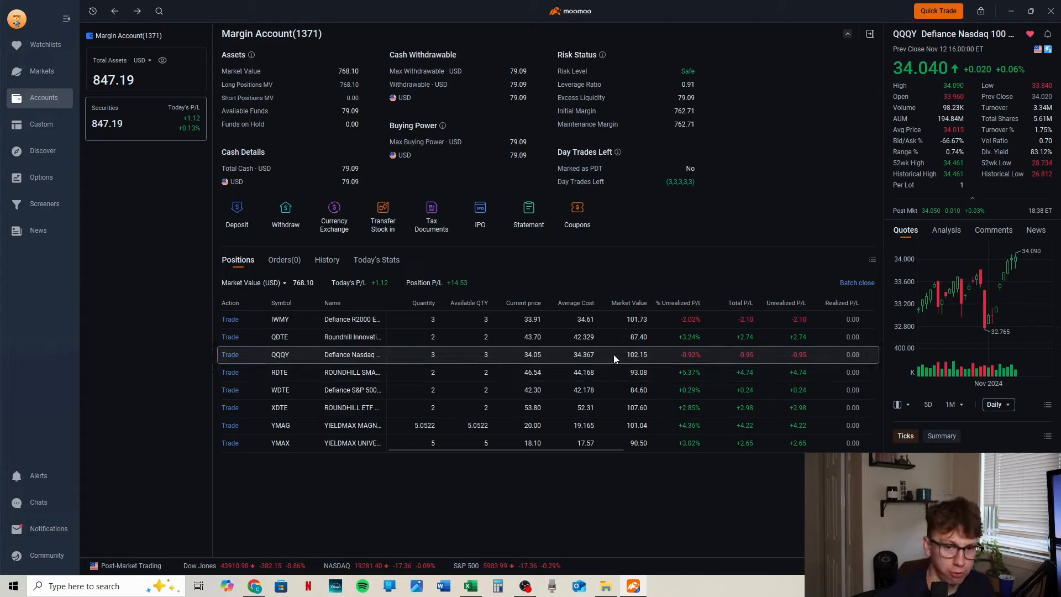
pyautogui.moveTo(543, 360)
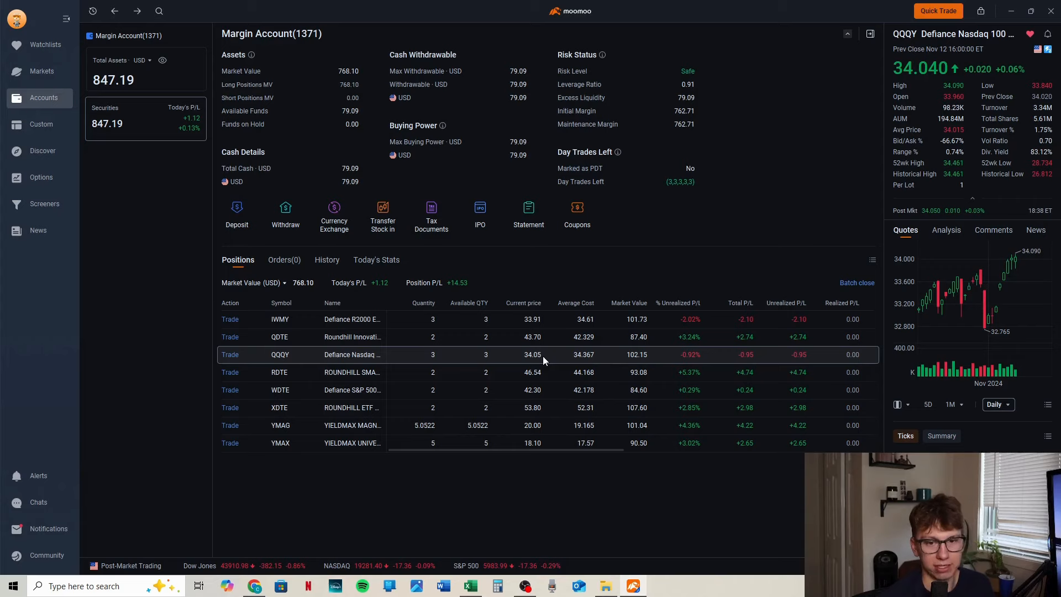
pyautogui.moveTo(283, 359)
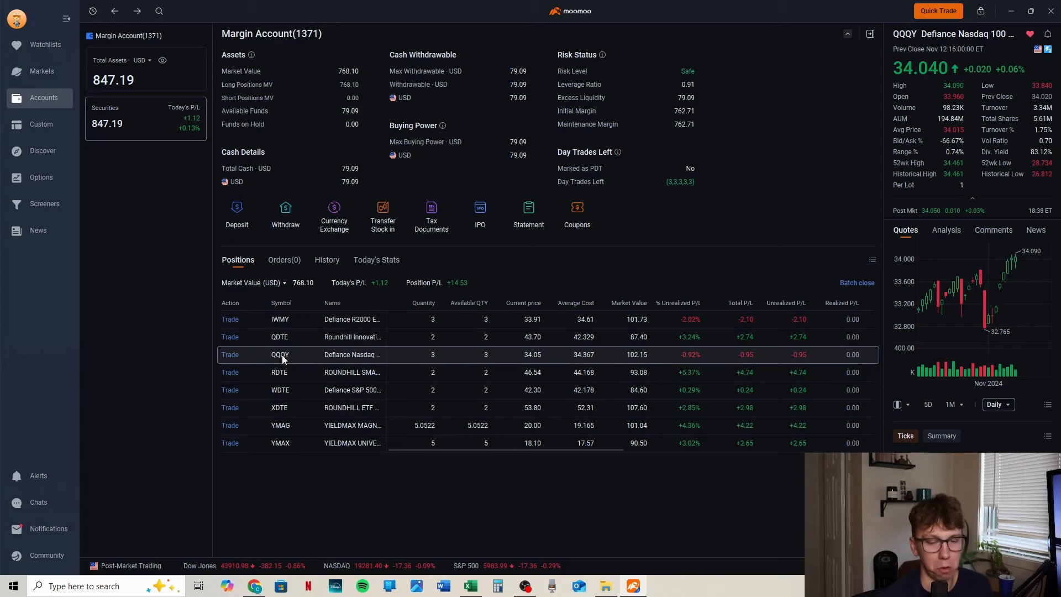
pyautogui.click(279, 353)
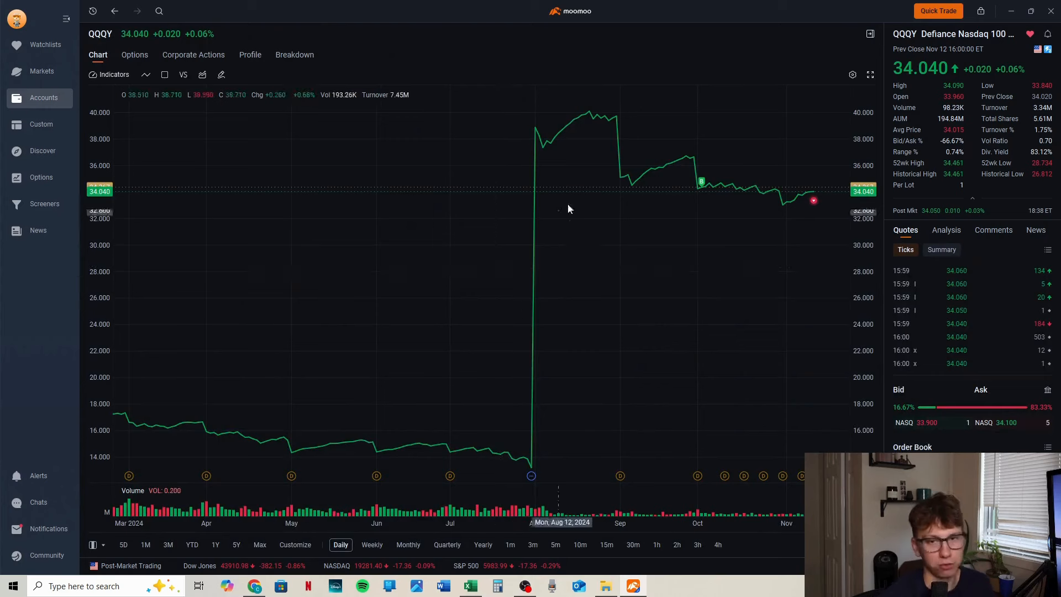
pyautogui.moveTo(605, 174)
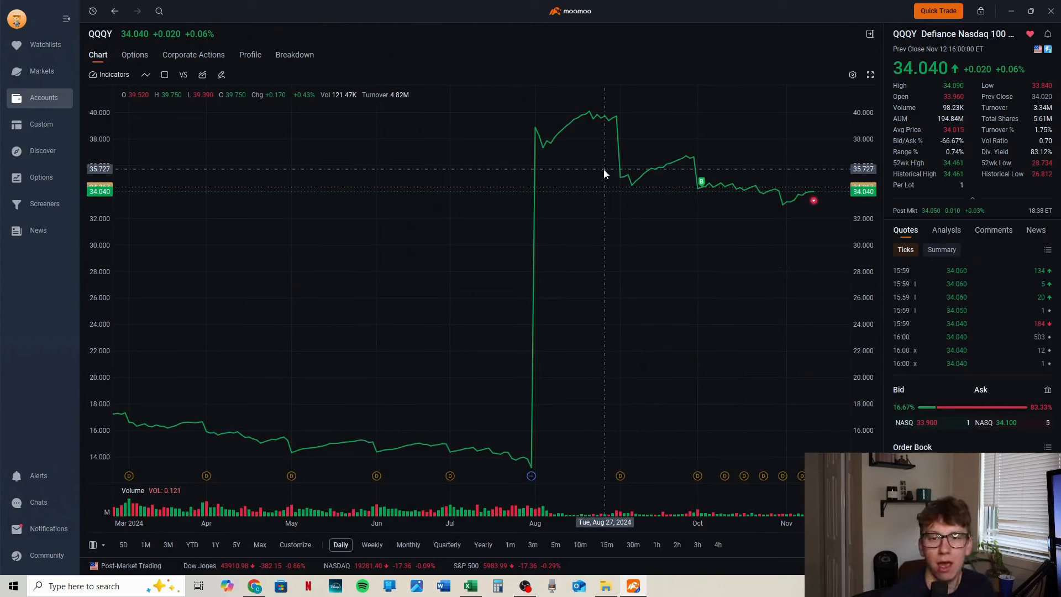
pyautogui.moveTo(701, 182)
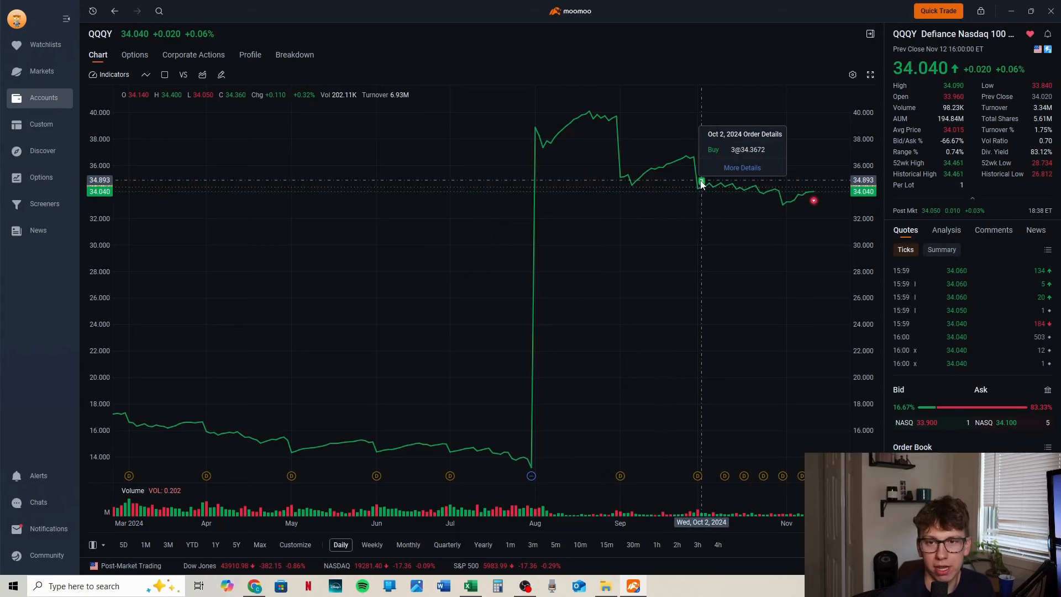
pyautogui.moveTo(721, 183)
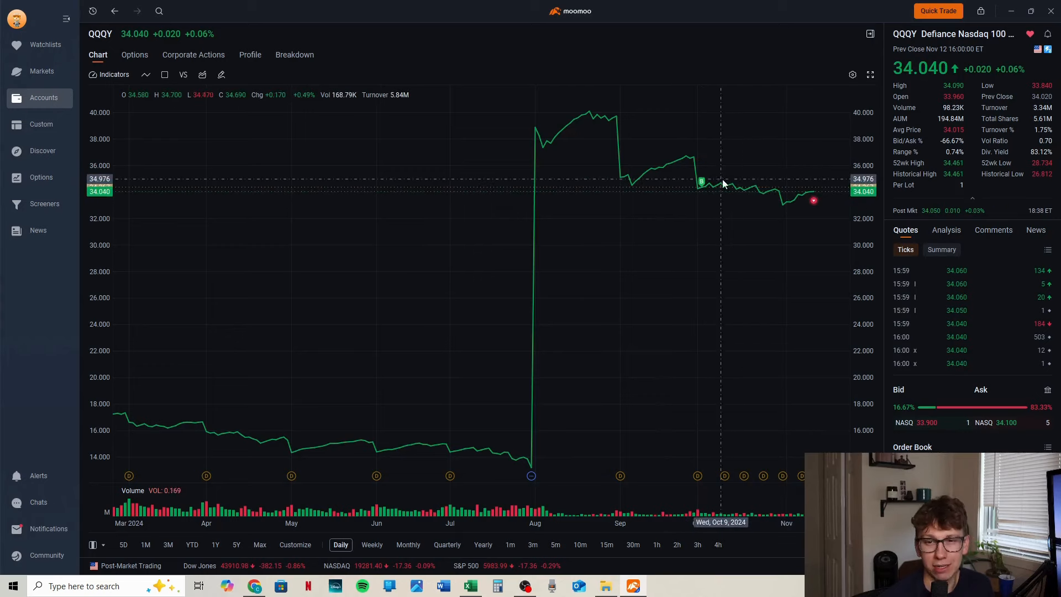
pyautogui.moveTo(694, 176)
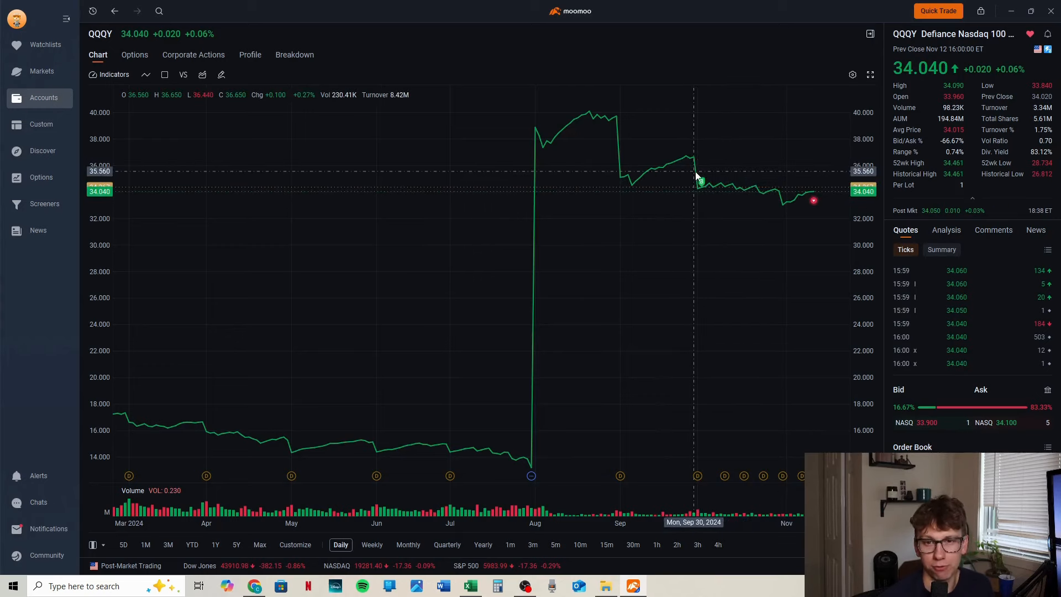
pyautogui.moveTo(708, 185)
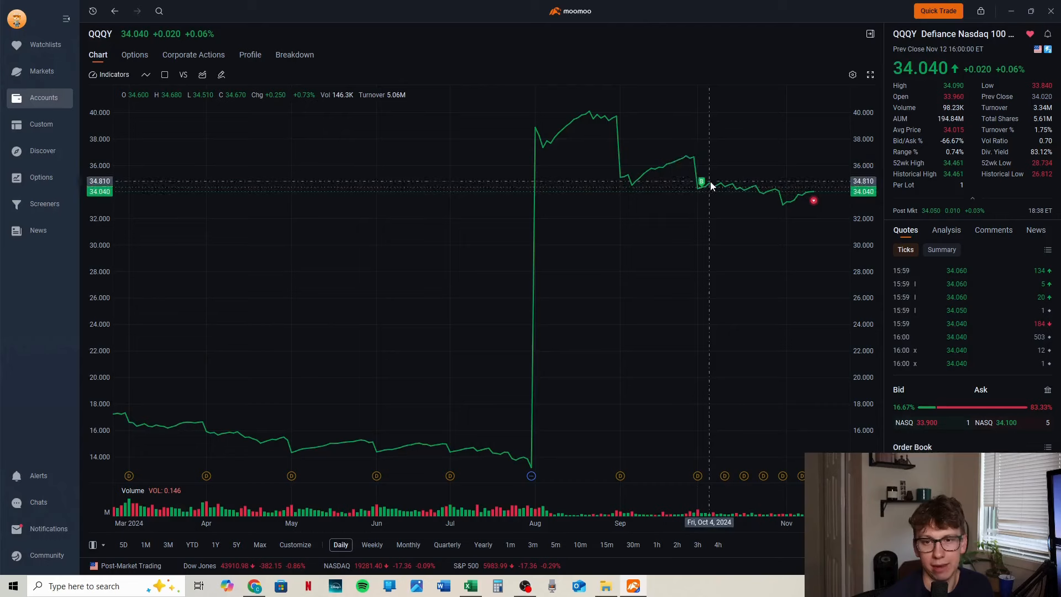
pyautogui.moveTo(782, 209)
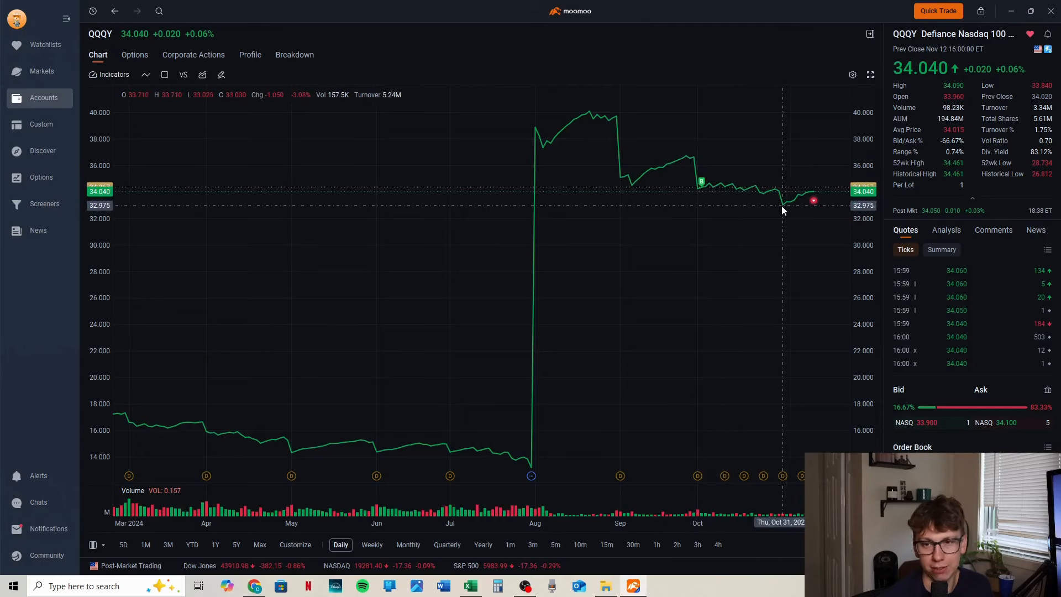
pyautogui.moveTo(783, 208)
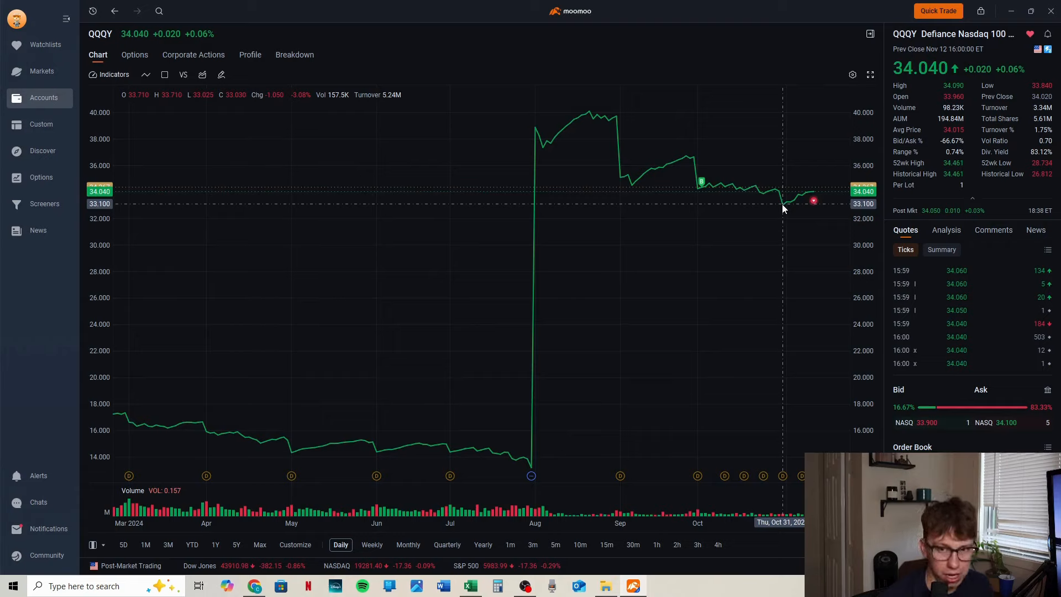
pyautogui.moveTo(813, 197)
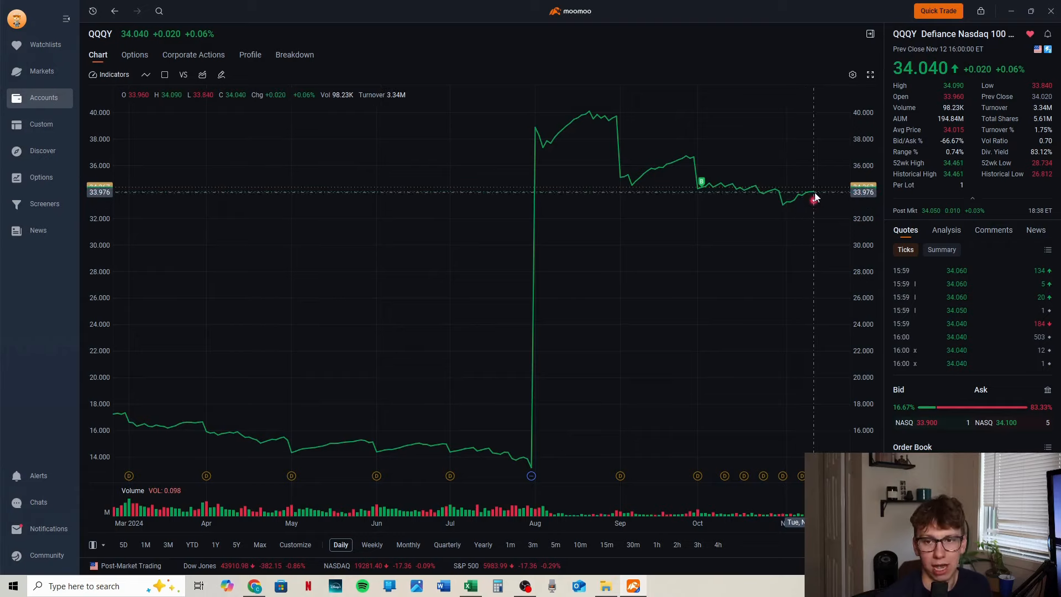
pyautogui.moveTo(815, 201)
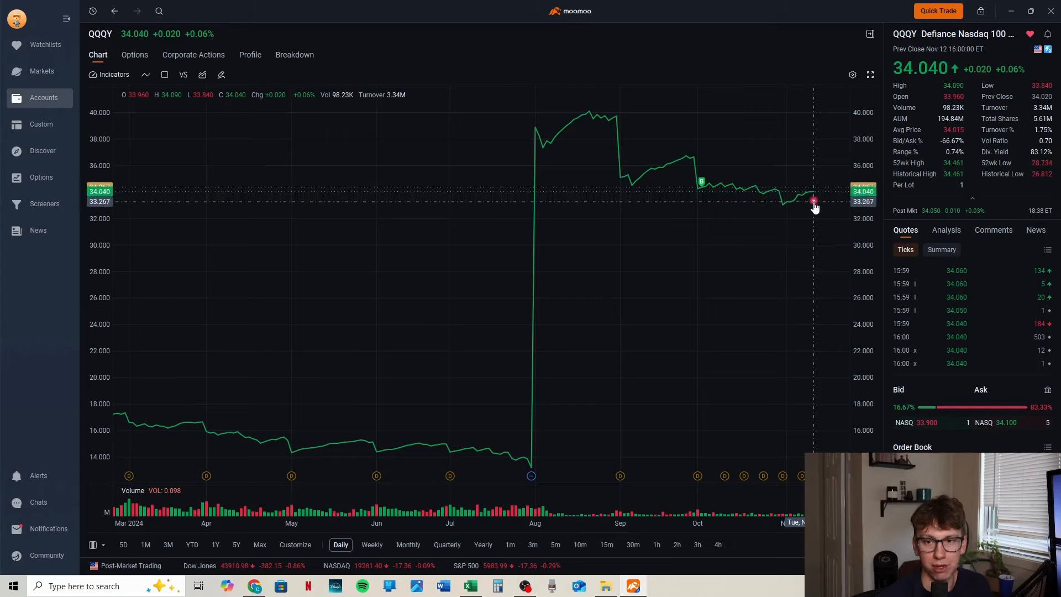
pyautogui.moveTo(845, 333)
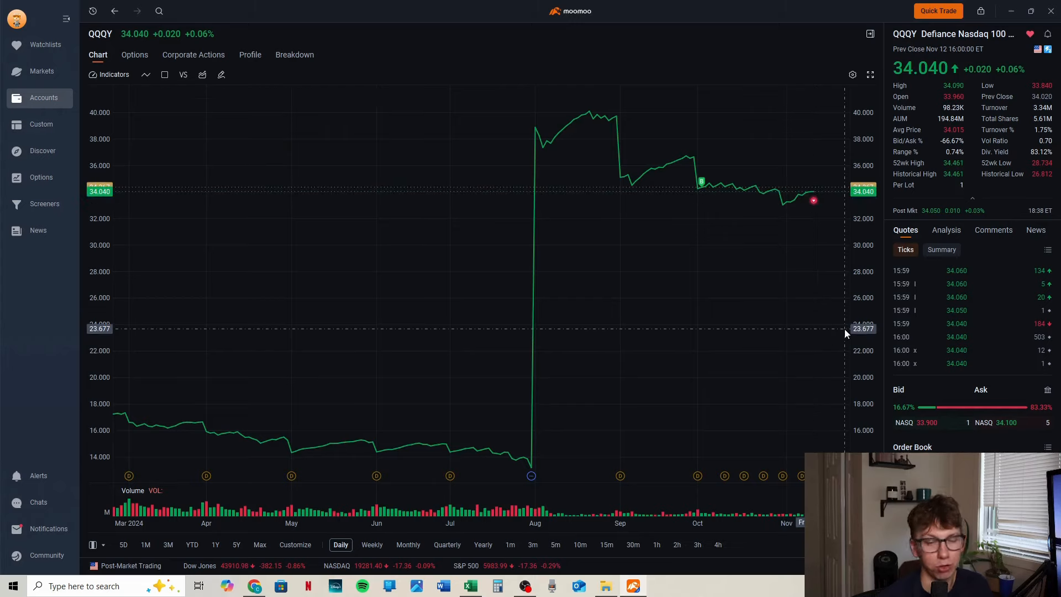
pyautogui.moveTo(724, 463)
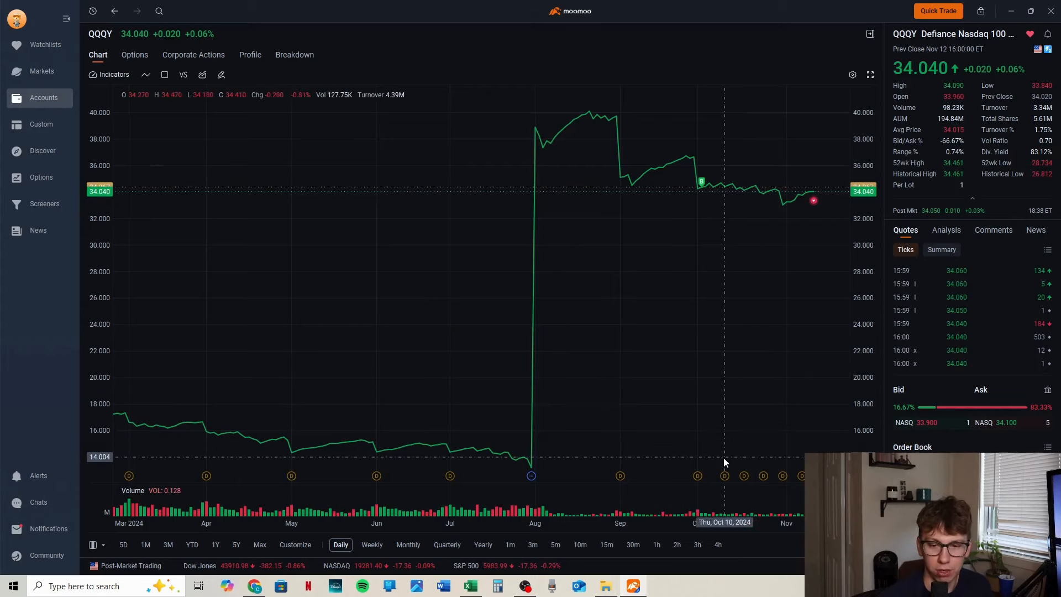
pyautogui.moveTo(743, 479)
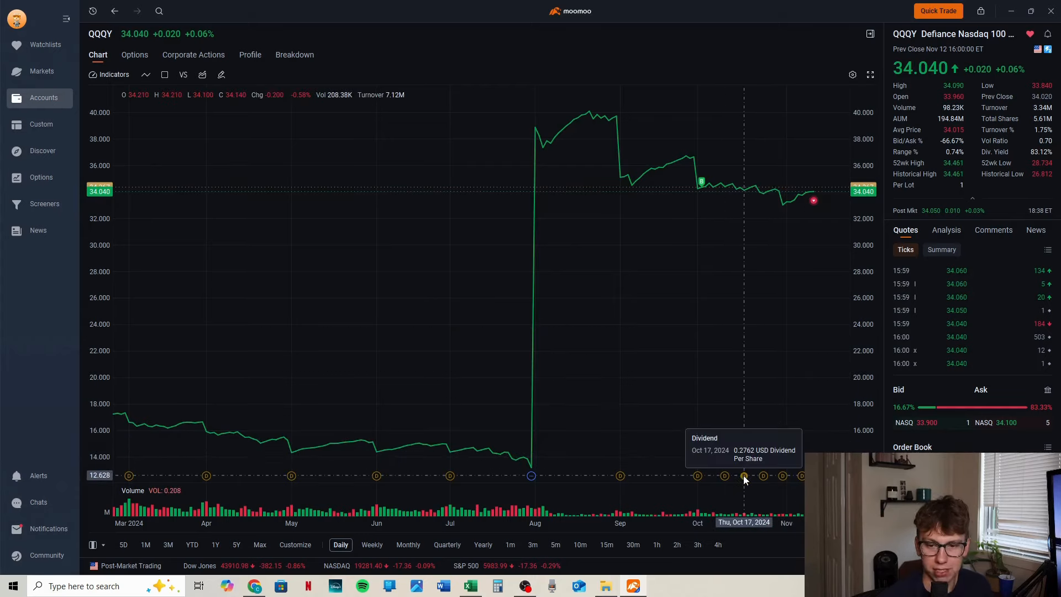
pyautogui.moveTo(760, 481)
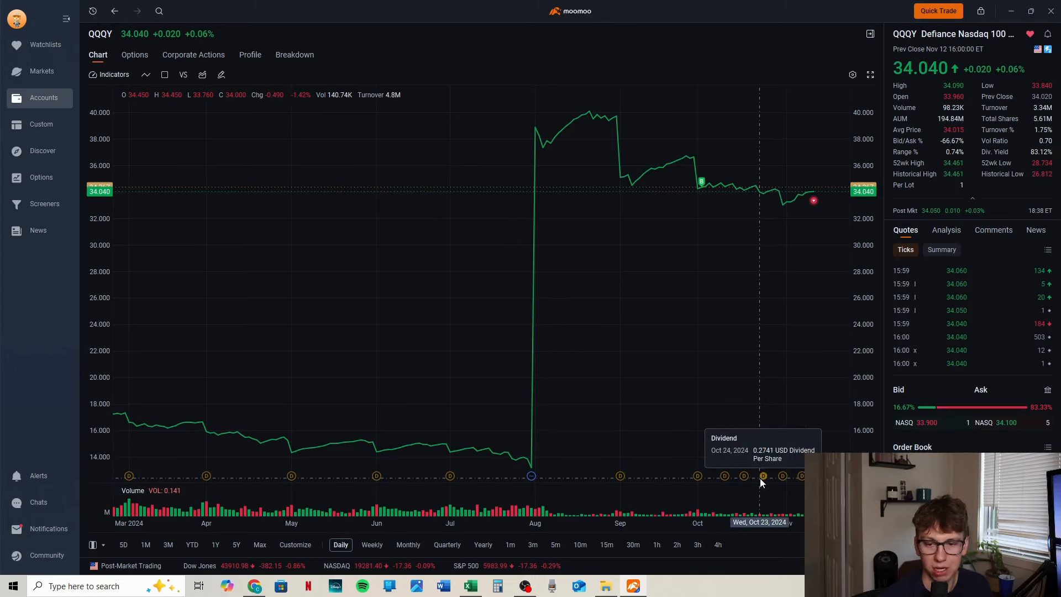
pyautogui.moveTo(778, 481)
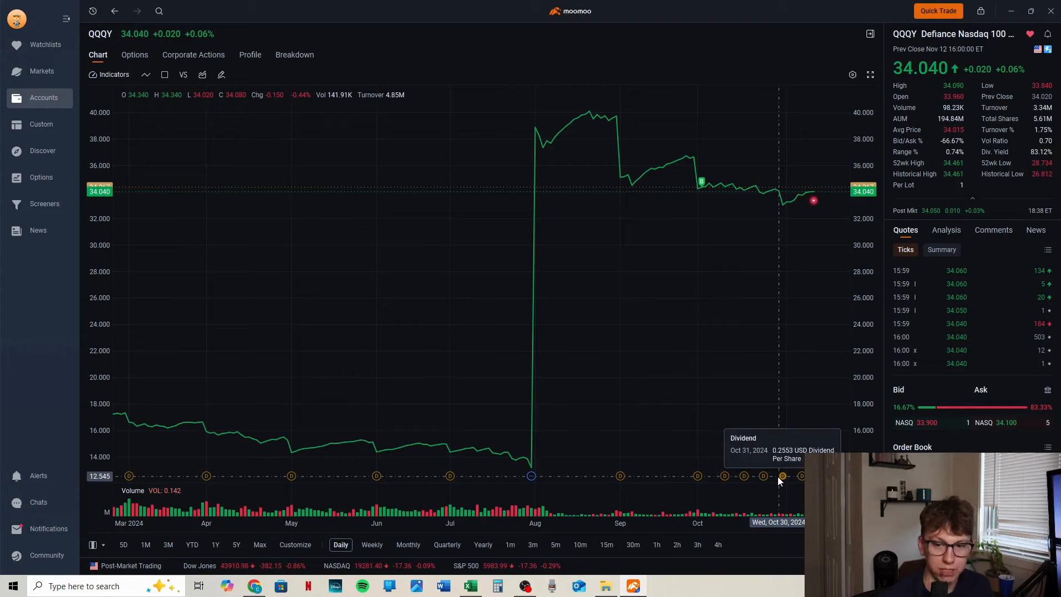
pyautogui.moveTo(802, 478)
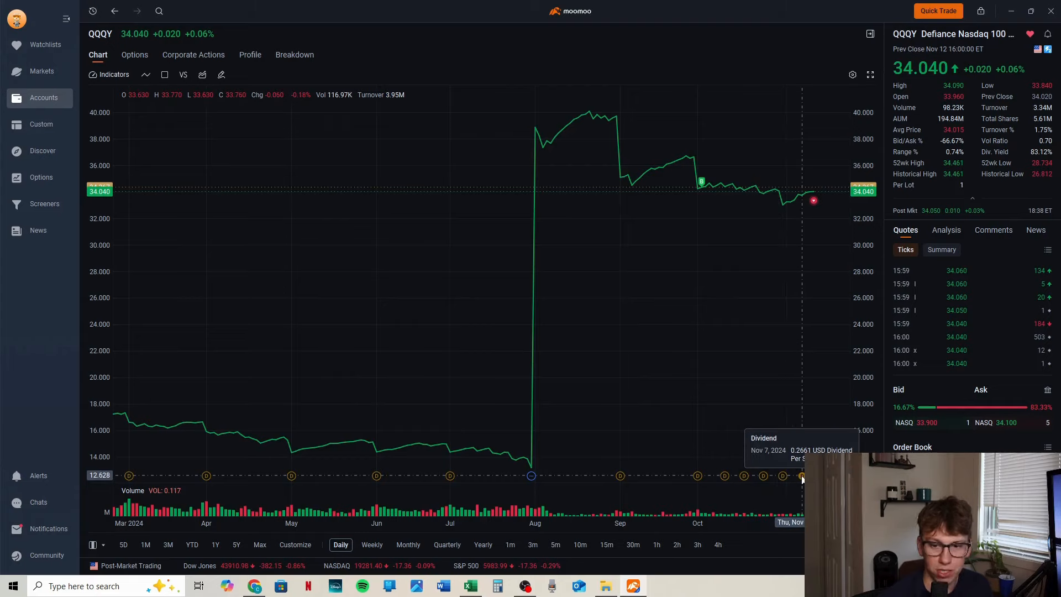
pyautogui.moveTo(497, 297)
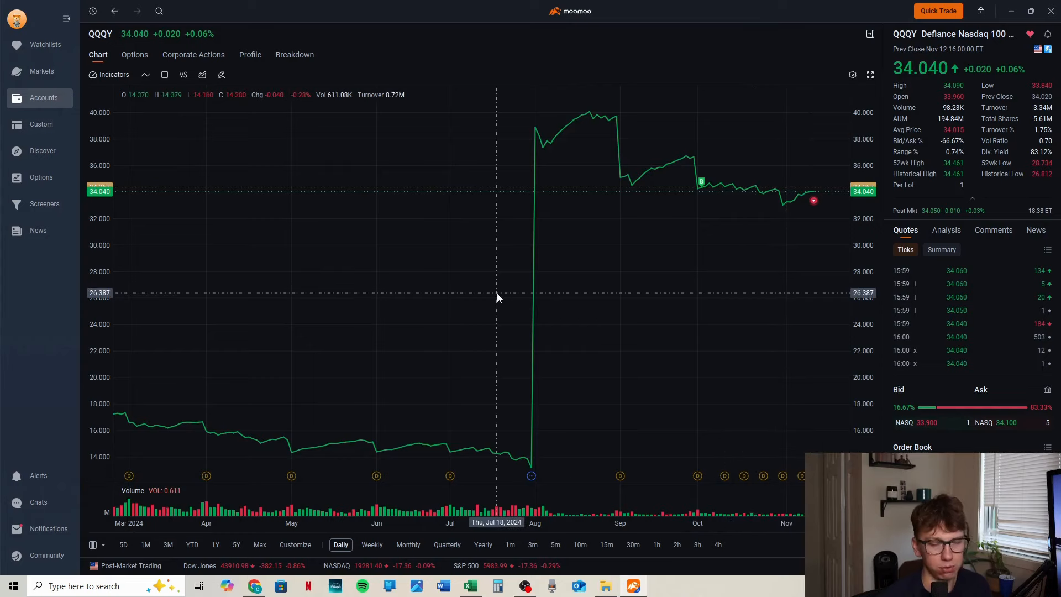
pyautogui.moveTo(509, 372)
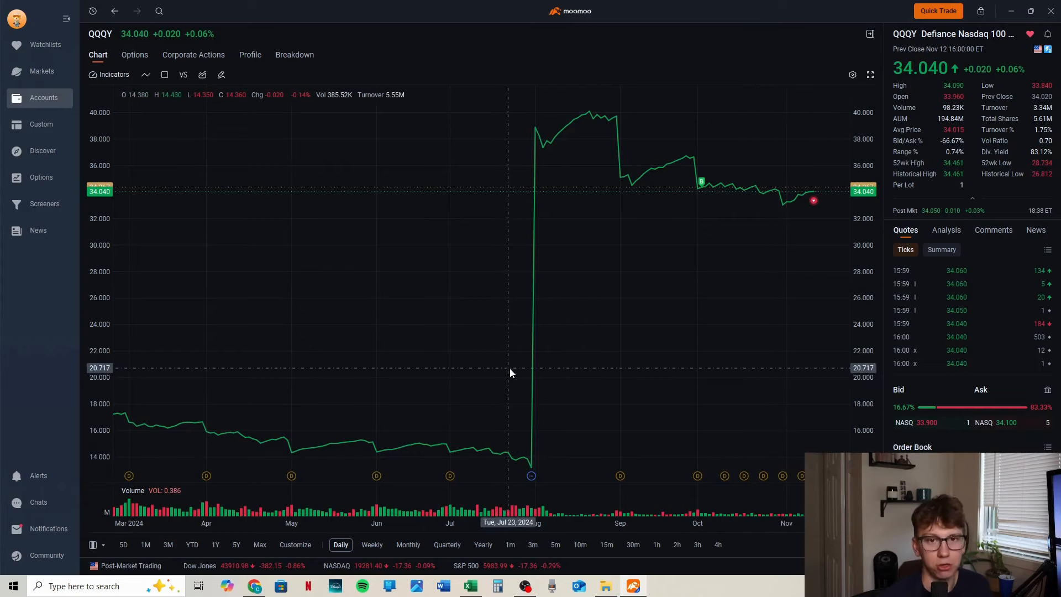
pyautogui.moveTo(686, 344)
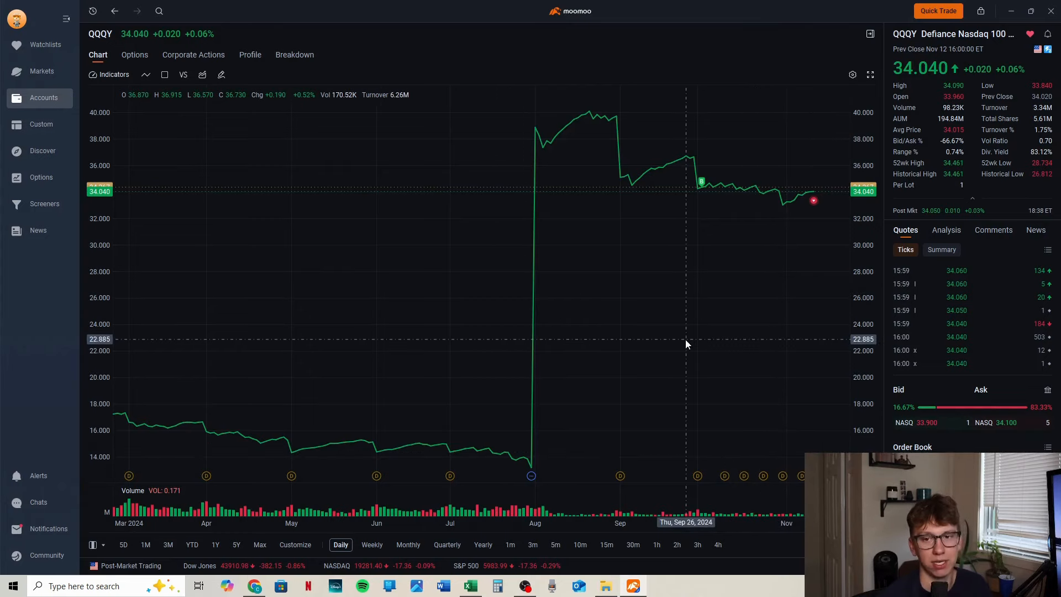
pyautogui.moveTo(692, 340)
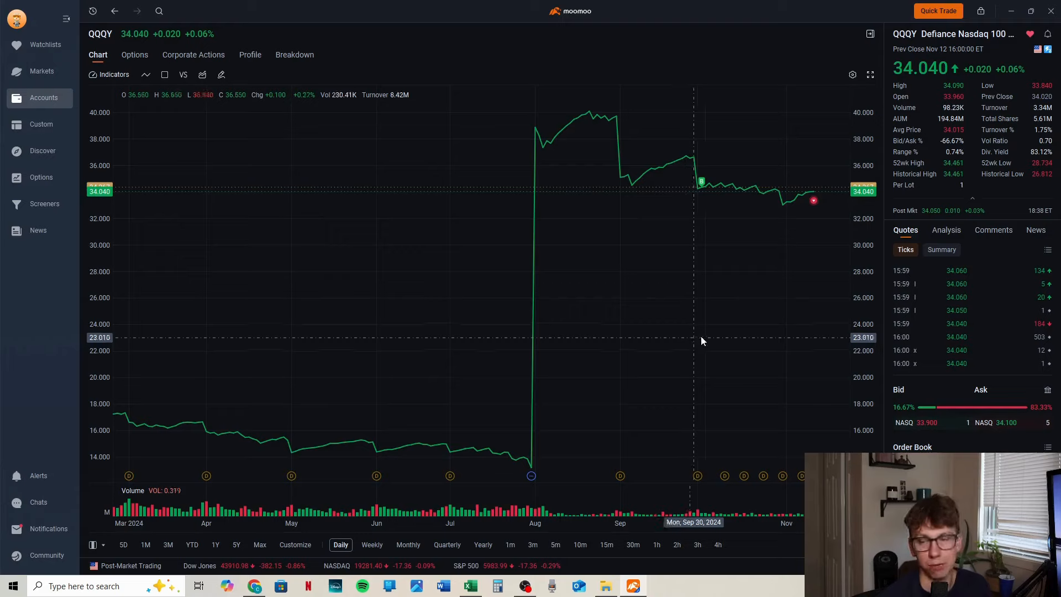
pyautogui.moveTo(1039, 159)
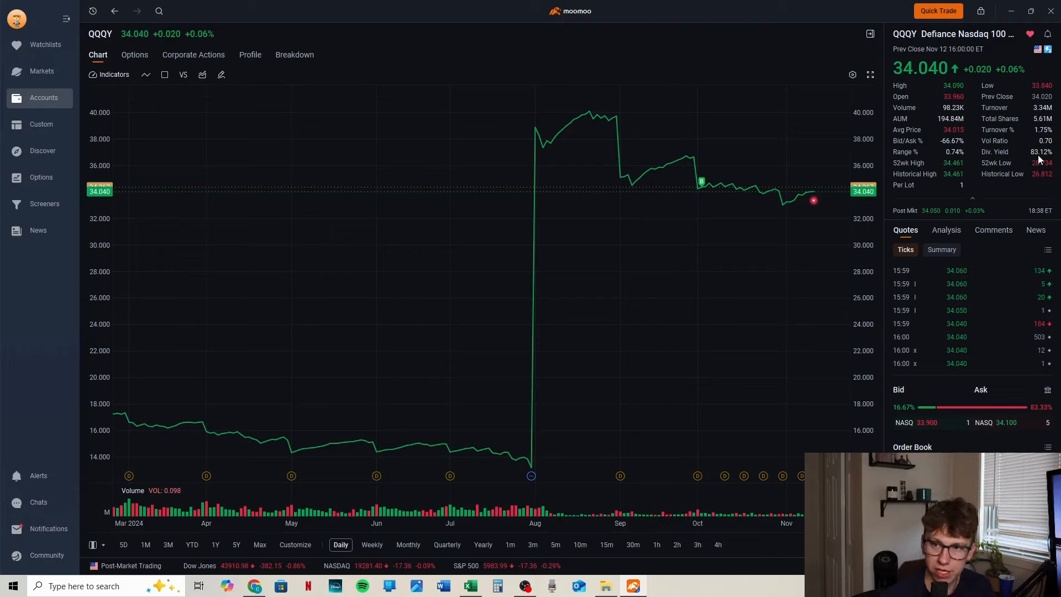
pyautogui.moveTo(1035, 140)
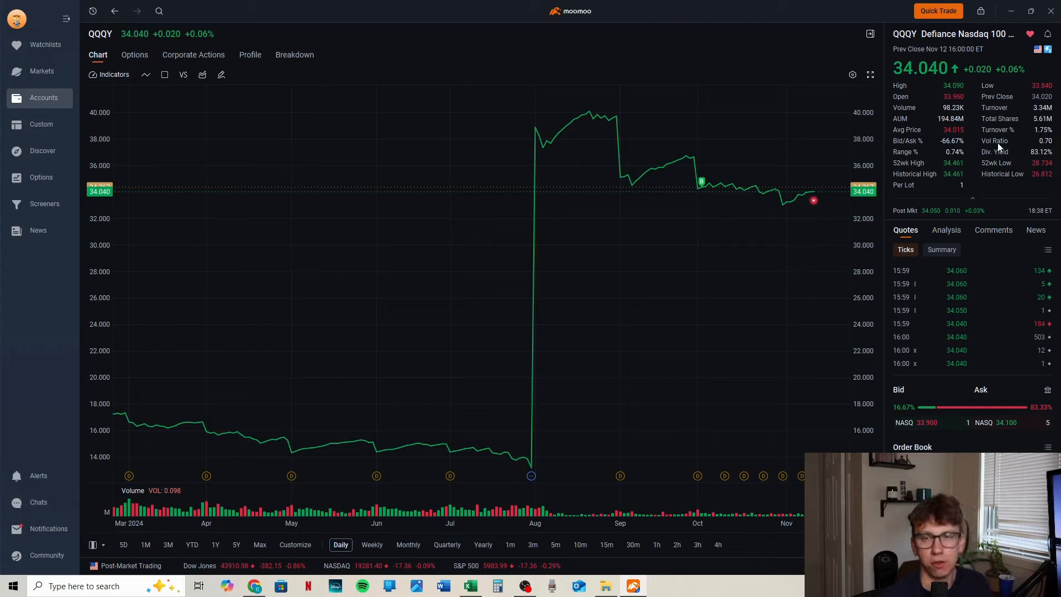
pyautogui.moveTo(866, 240)
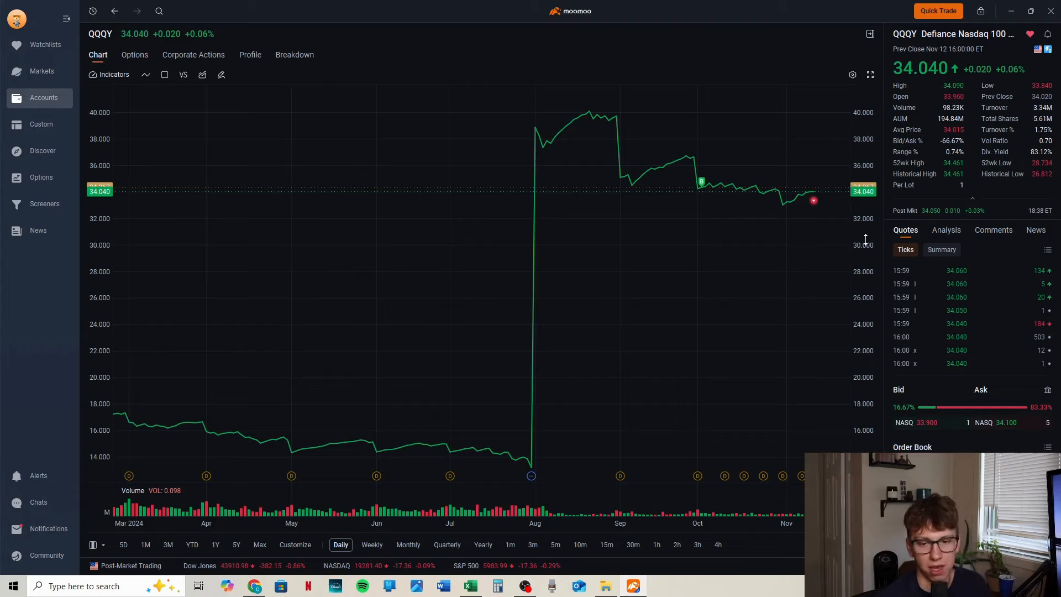
pyautogui.moveTo(819, 186)
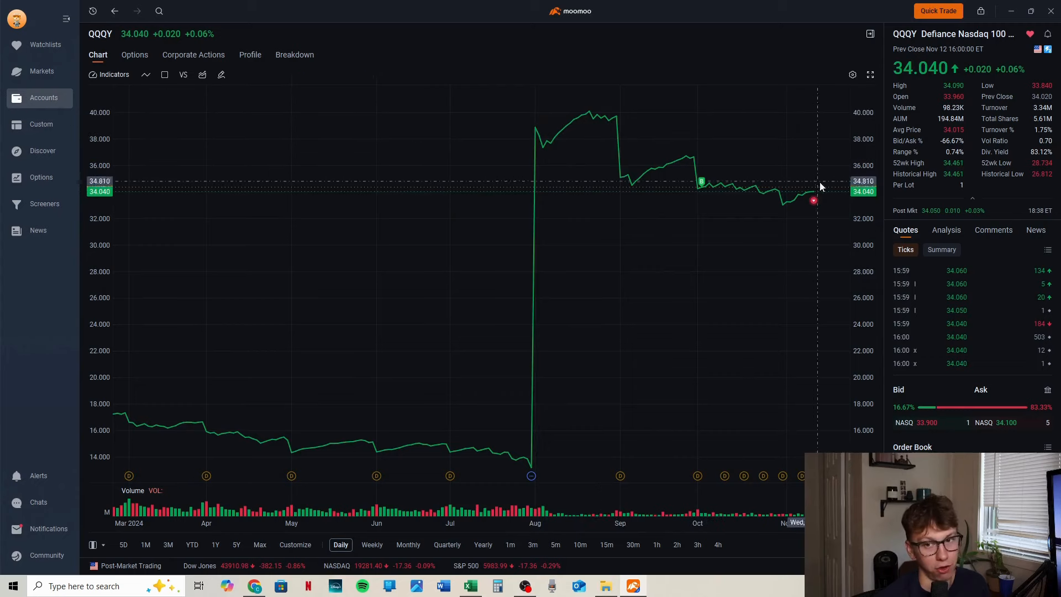
pyautogui.moveTo(531, 475)
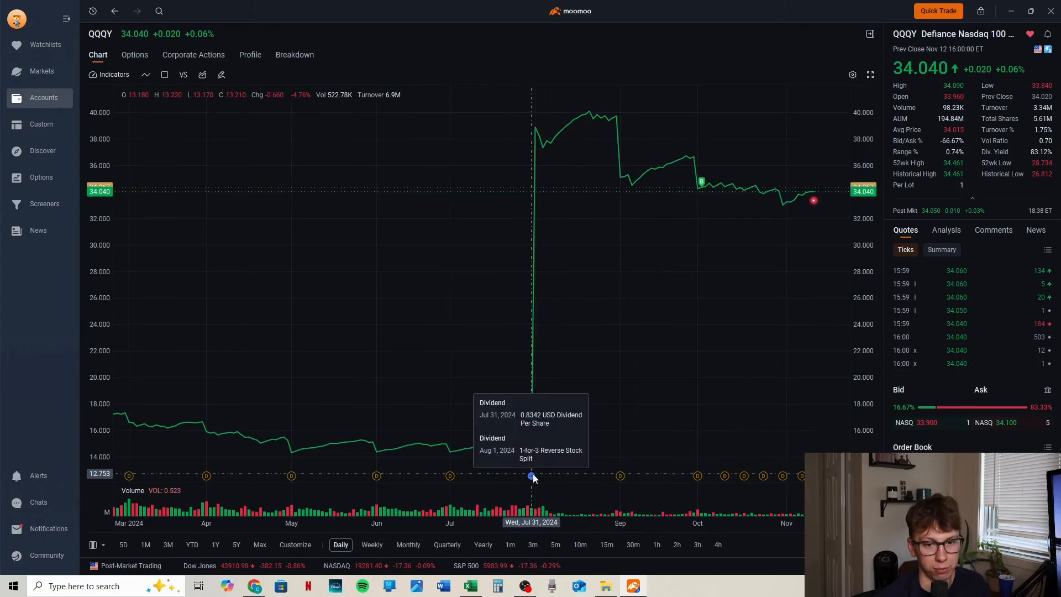
pyautogui.moveTo(616, 170)
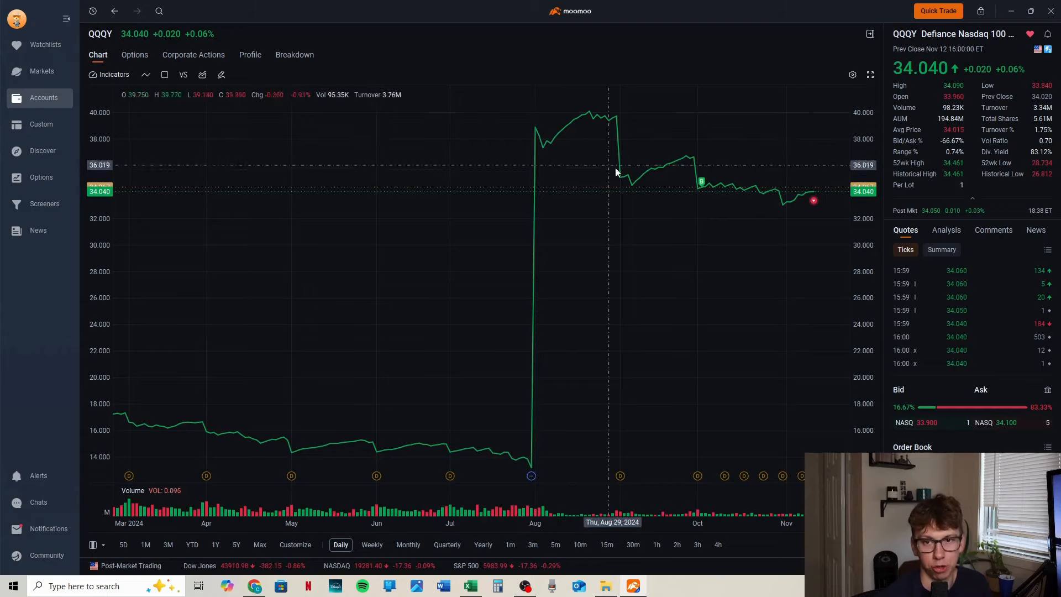
pyautogui.moveTo(701, 224)
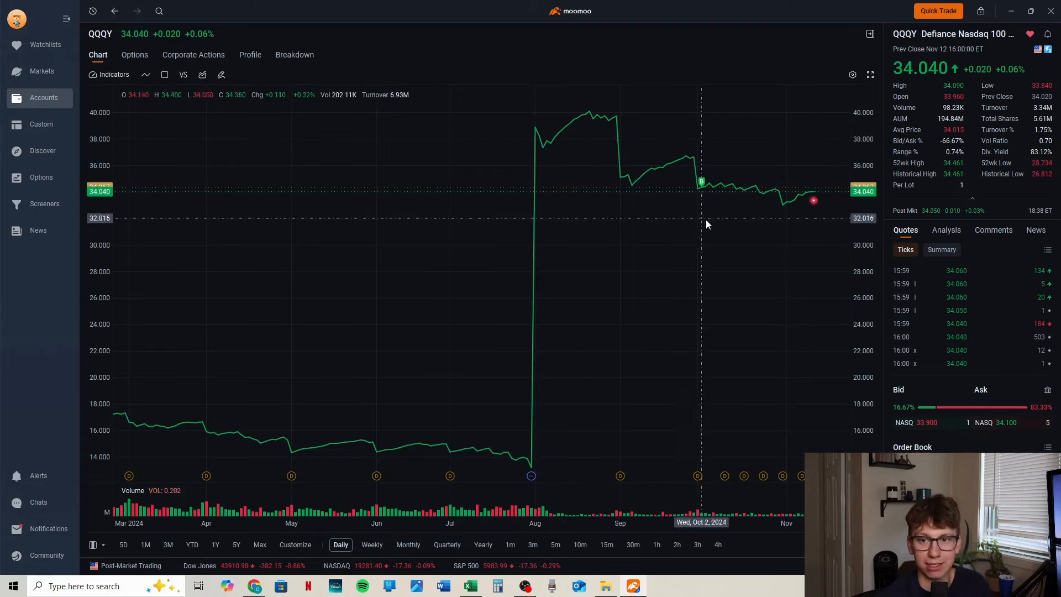
pyautogui.moveTo(701, 192)
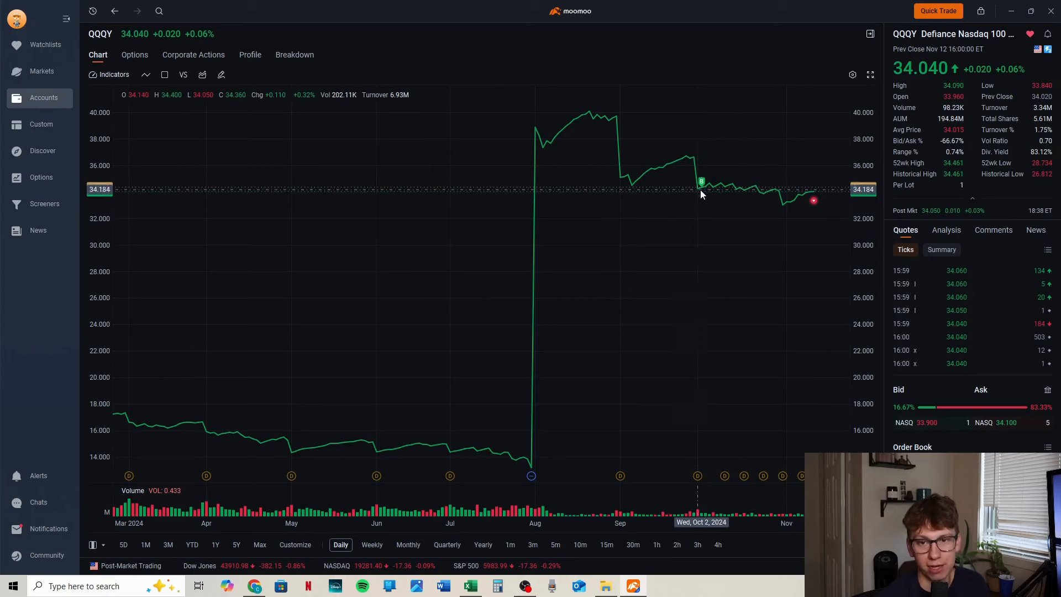
pyautogui.moveTo(829, 192)
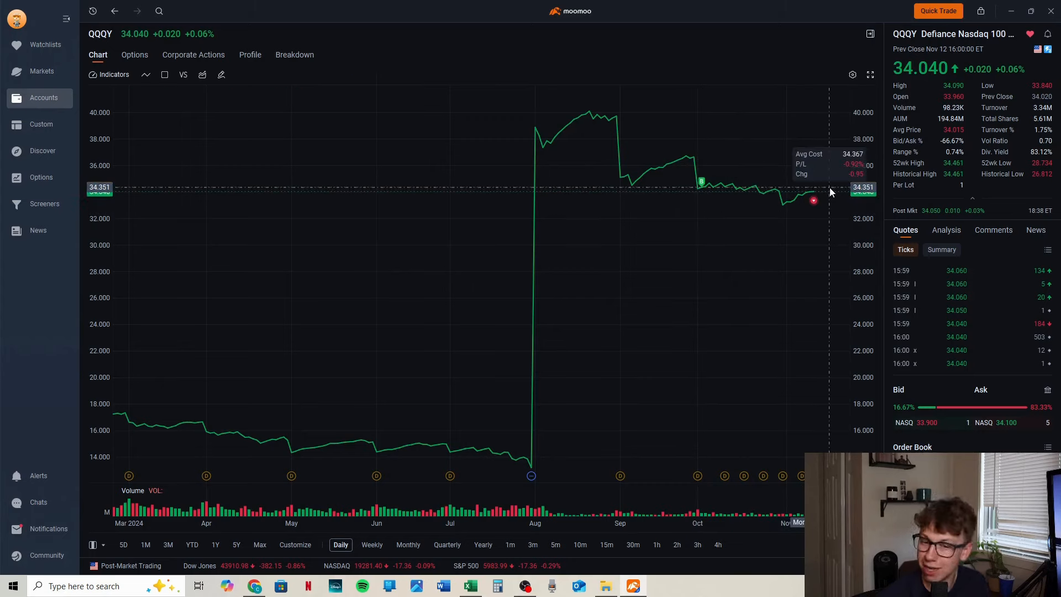
pyautogui.moveTo(665, 64)
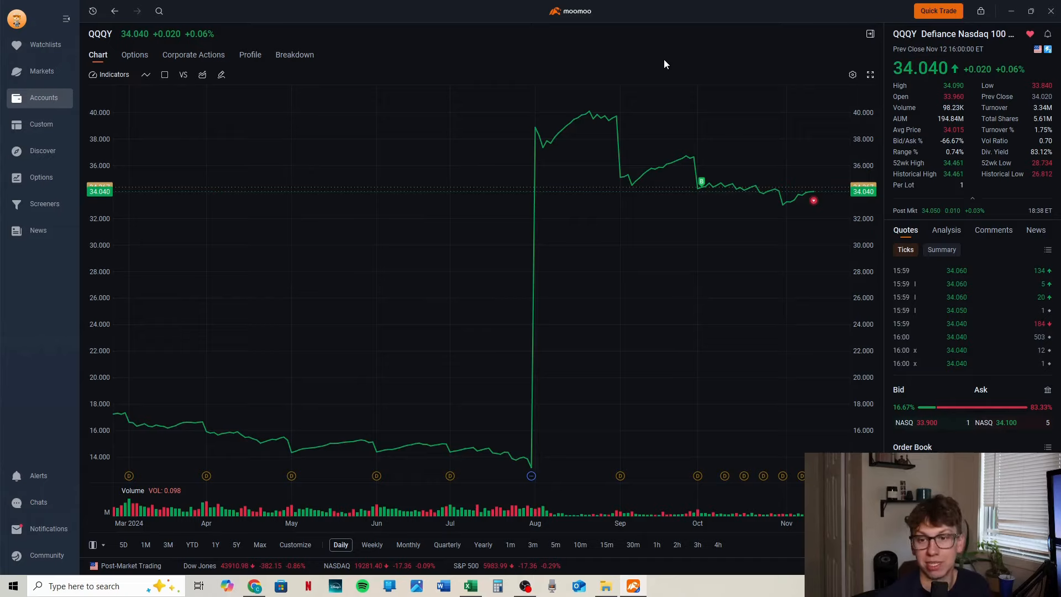
# Step: Go back to the margin account's list of eight positions
pyautogui.click(43, 97)
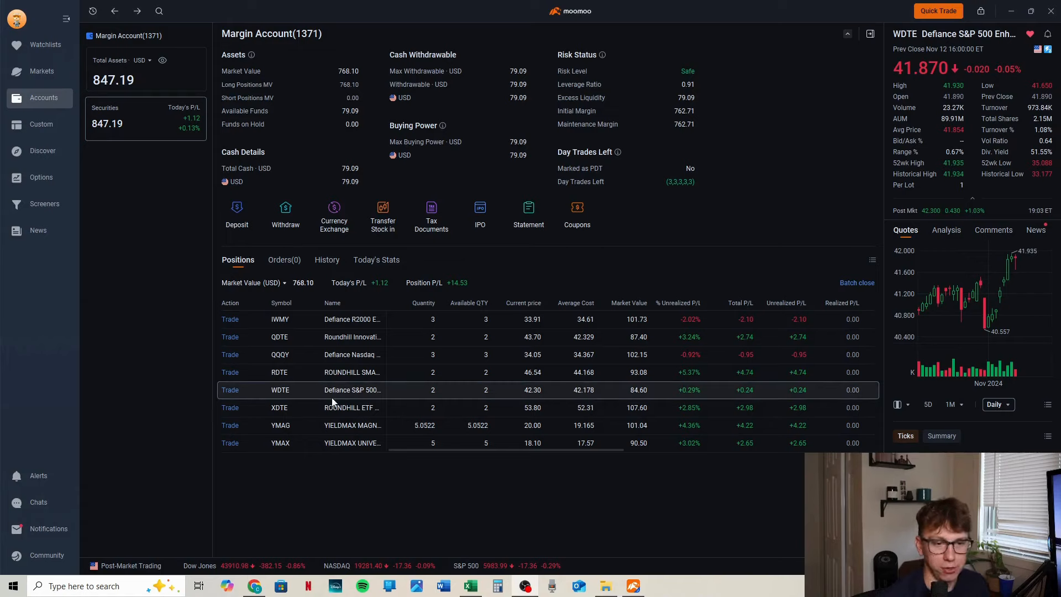
pyautogui.moveTo(696, 398)
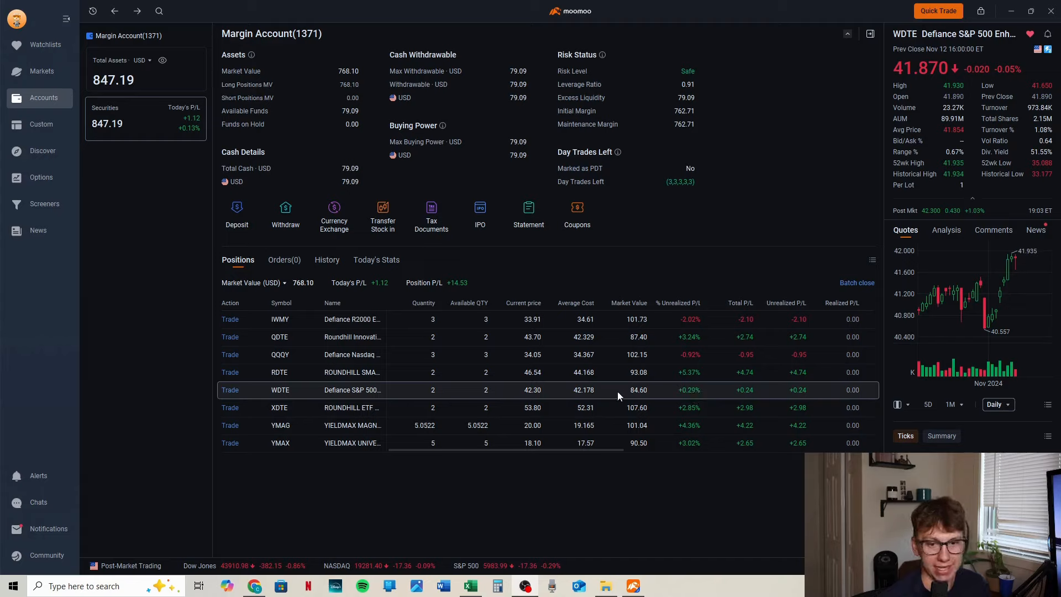
pyautogui.moveTo(300, 392)
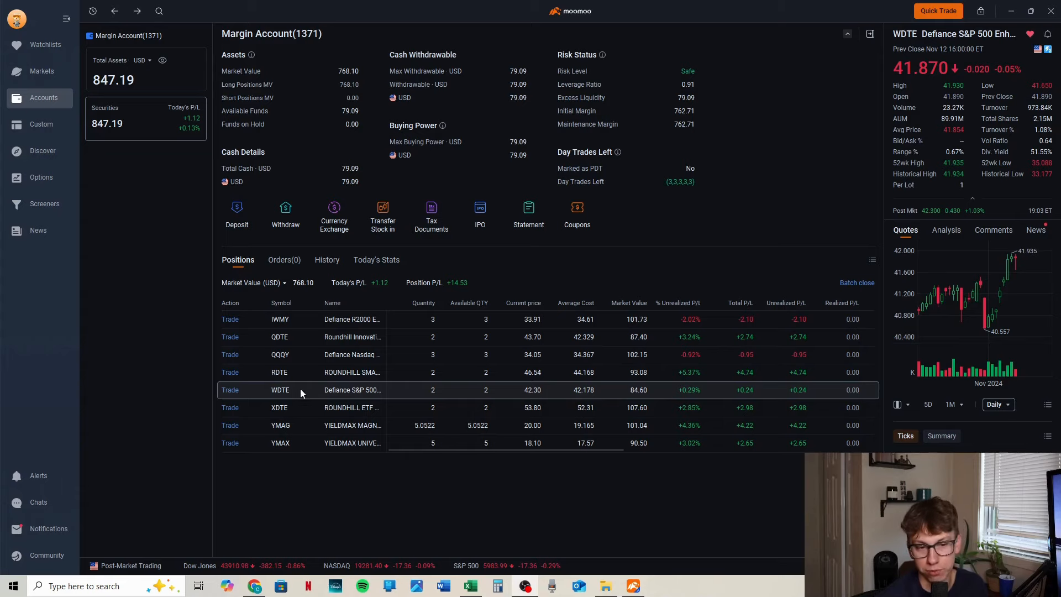
pyautogui.moveTo(284, 393)
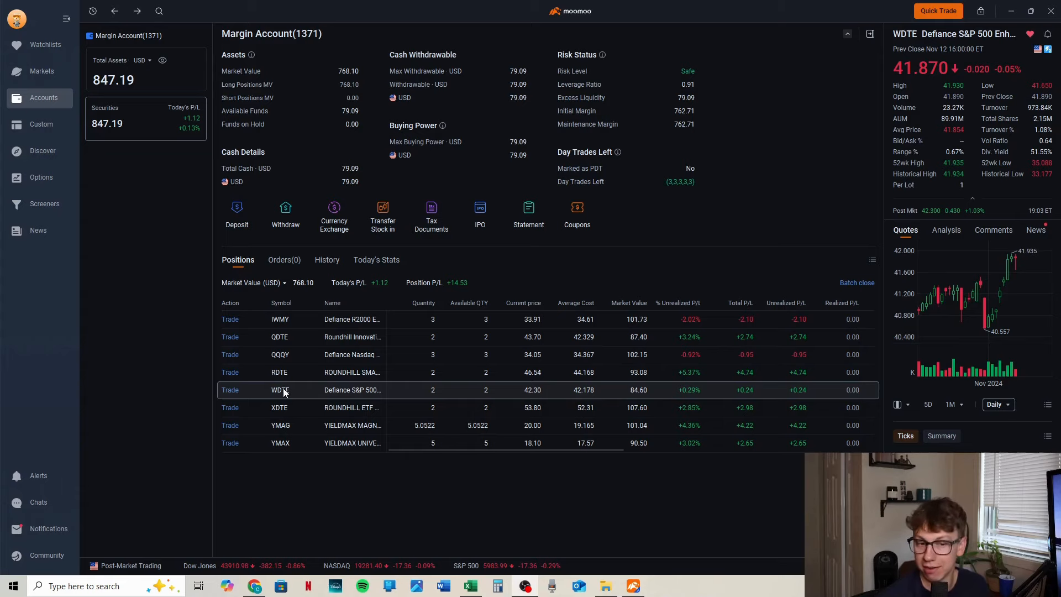
# Step: Show the WDTE fund's daily price chart with its dividend markers
pyautogui.click(280, 390)
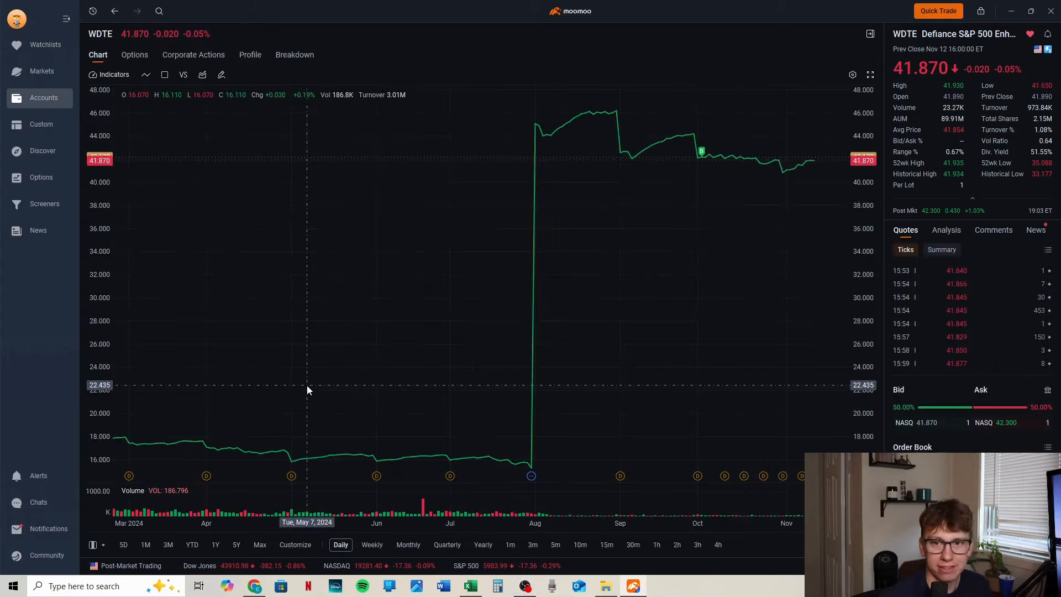
pyautogui.moveTo(299, 389)
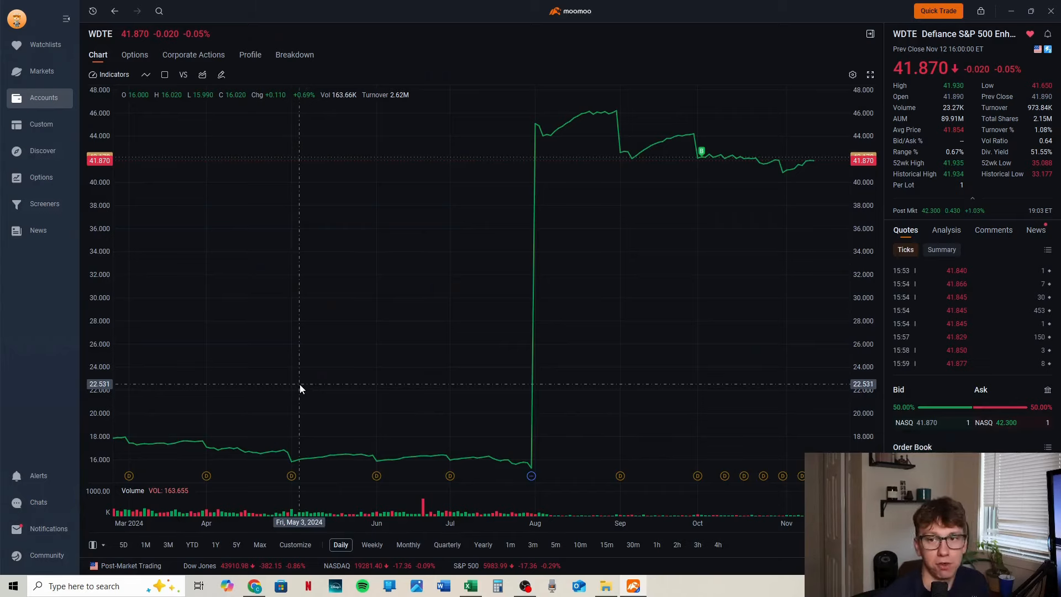
pyautogui.moveTo(981, 135)
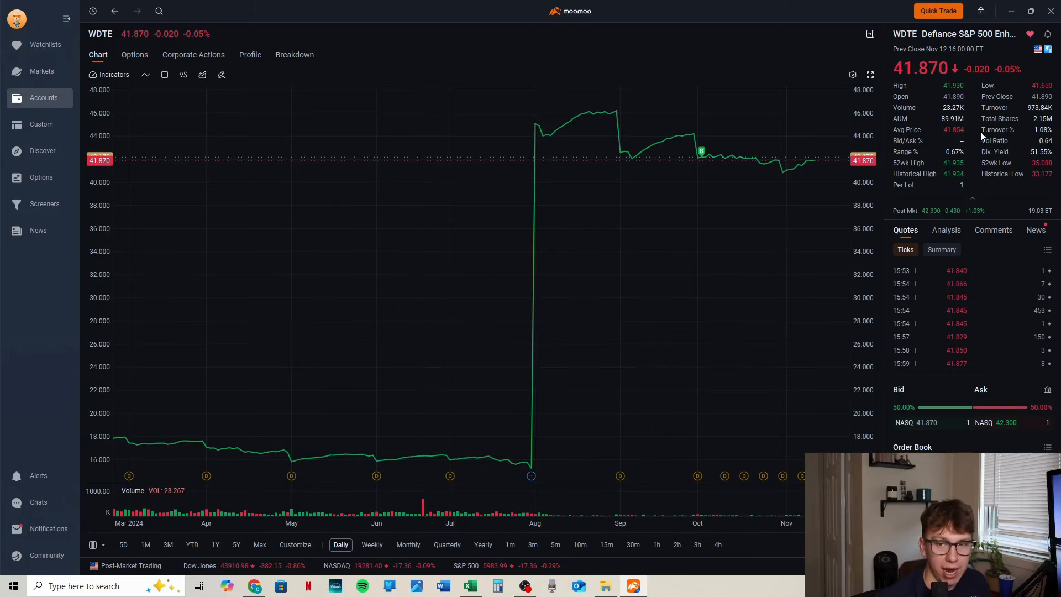
pyautogui.moveTo(1047, 168)
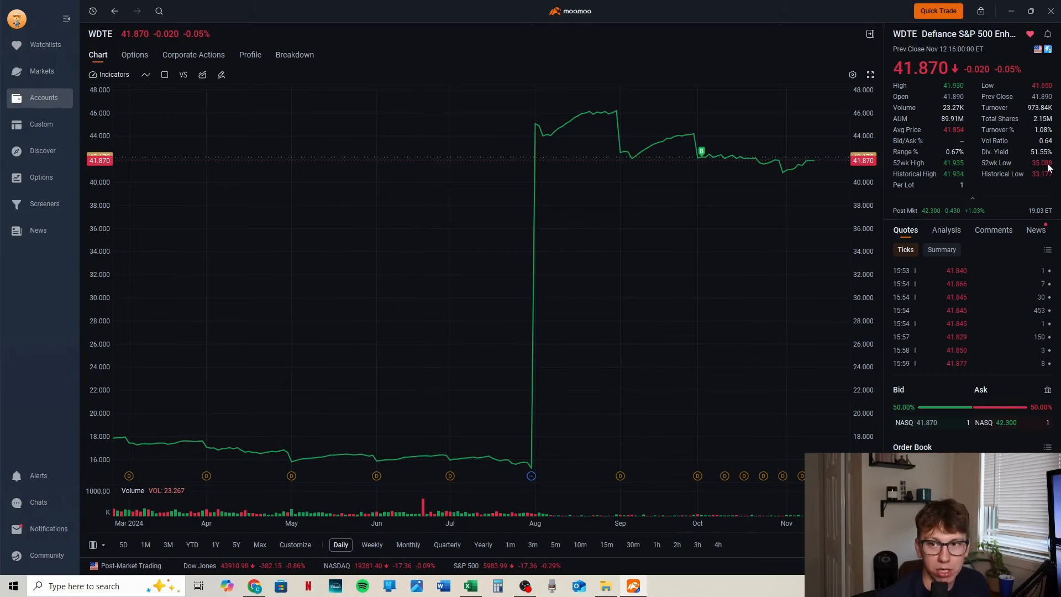
pyautogui.moveTo(612, 435)
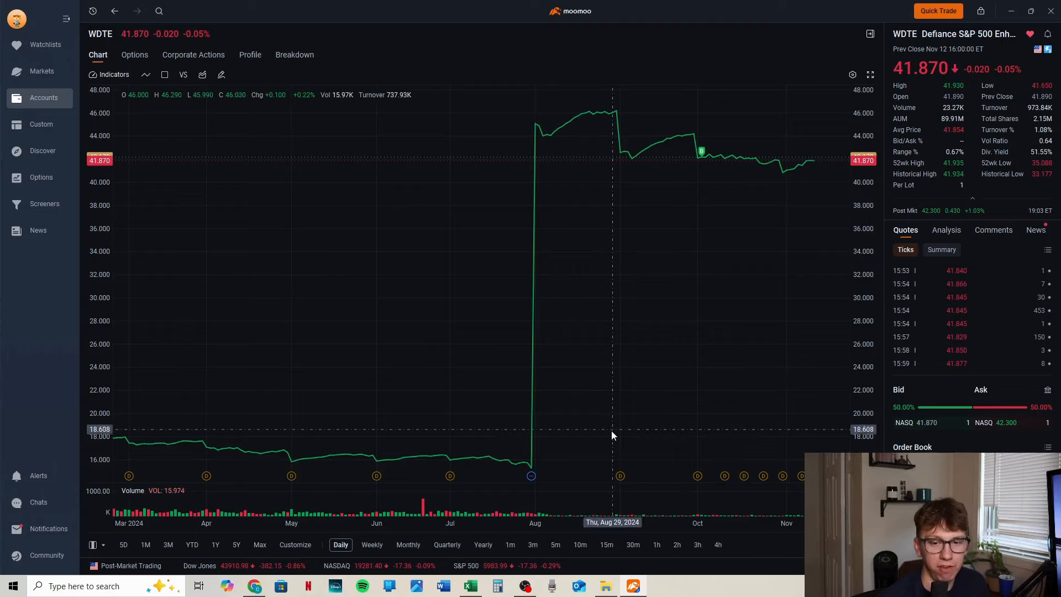
pyautogui.moveTo(734, 504)
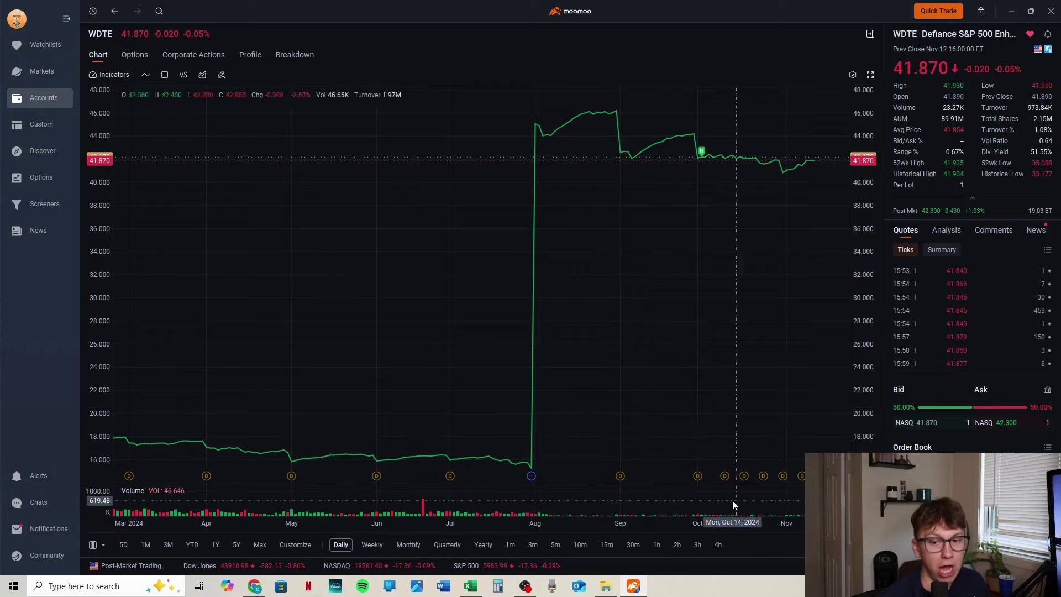
pyautogui.moveTo(593, 391)
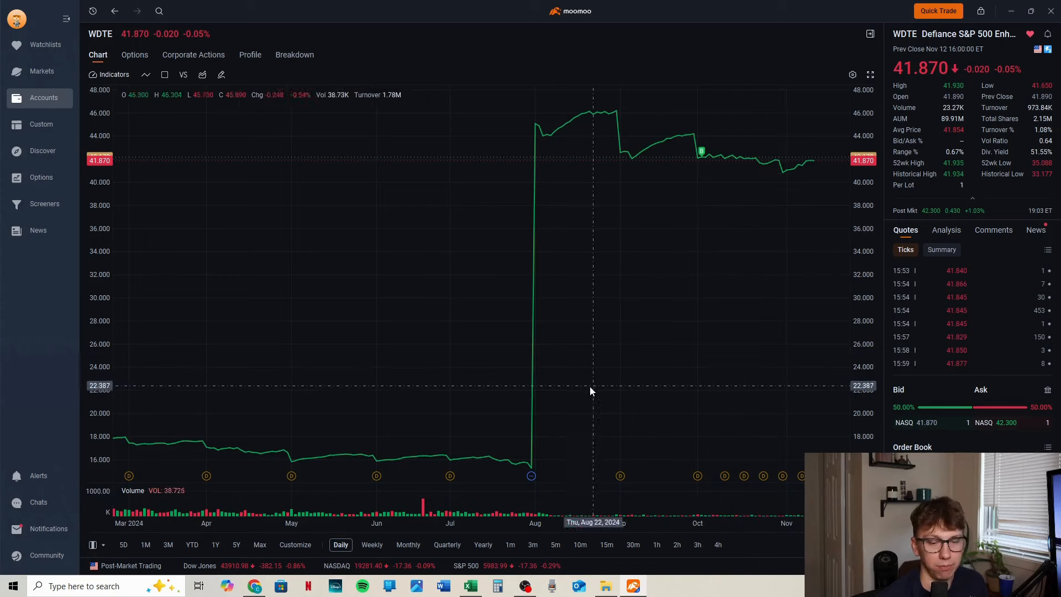
pyautogui.moveTo(713, 420)
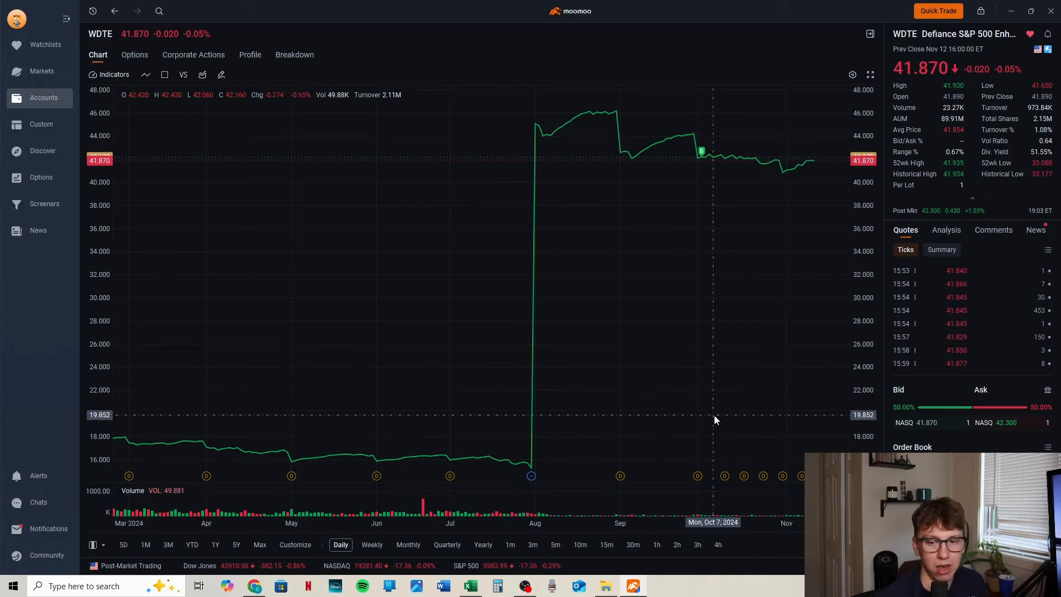
pyautogui.moveTo(706, 417)
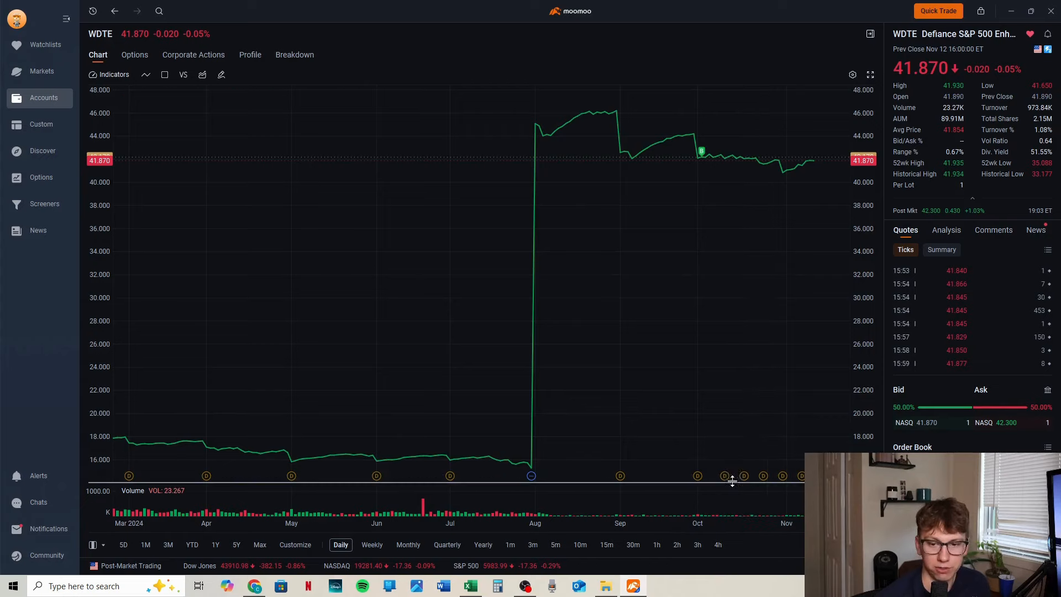
pyautogui.moveTo(784, 475)
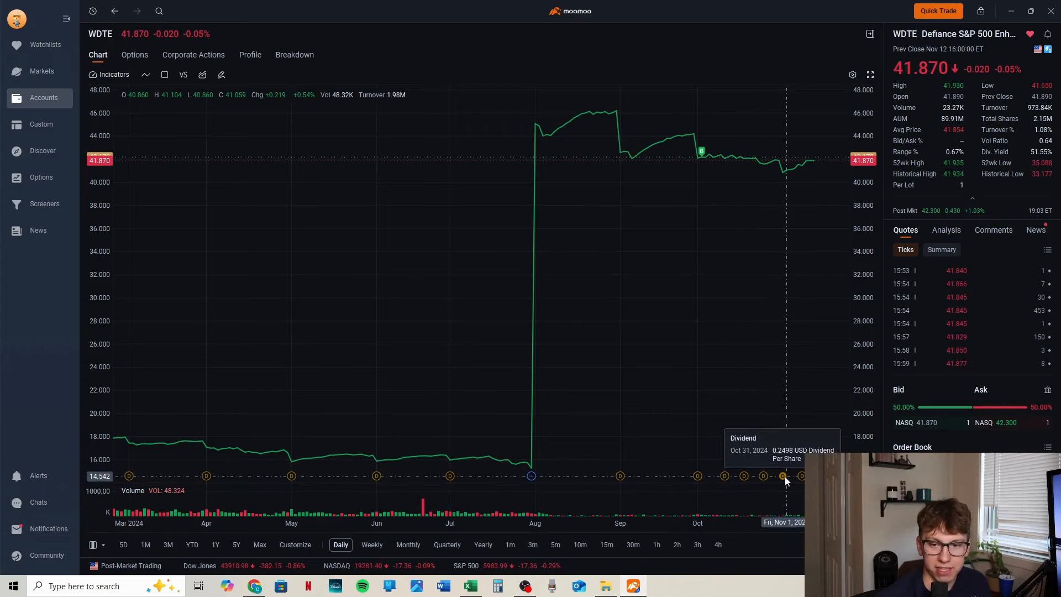
pyautogui.moveTo(806, 475)
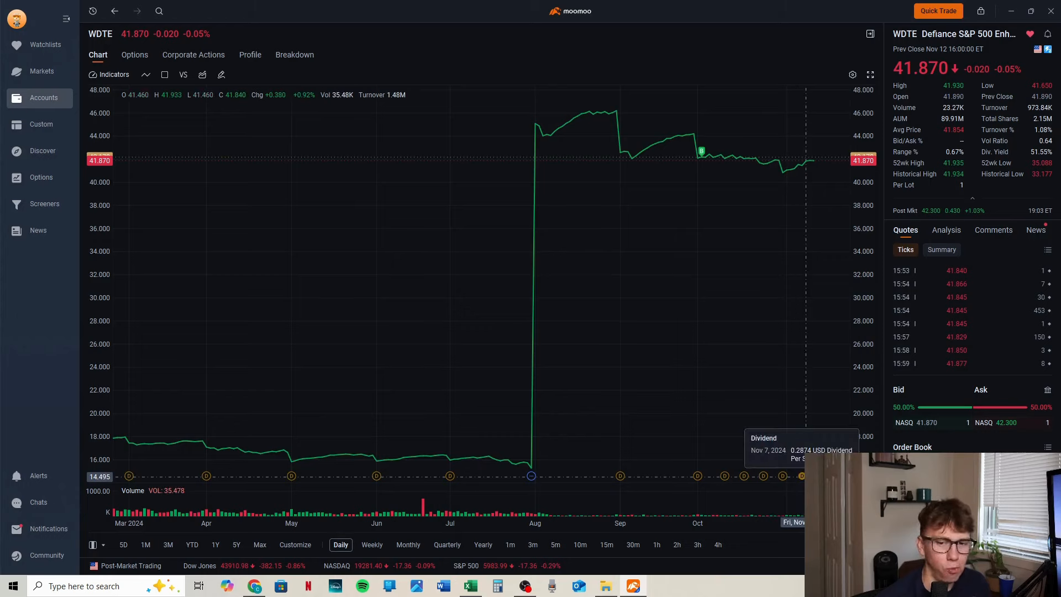
pyautogui.moveTo(783, 176)
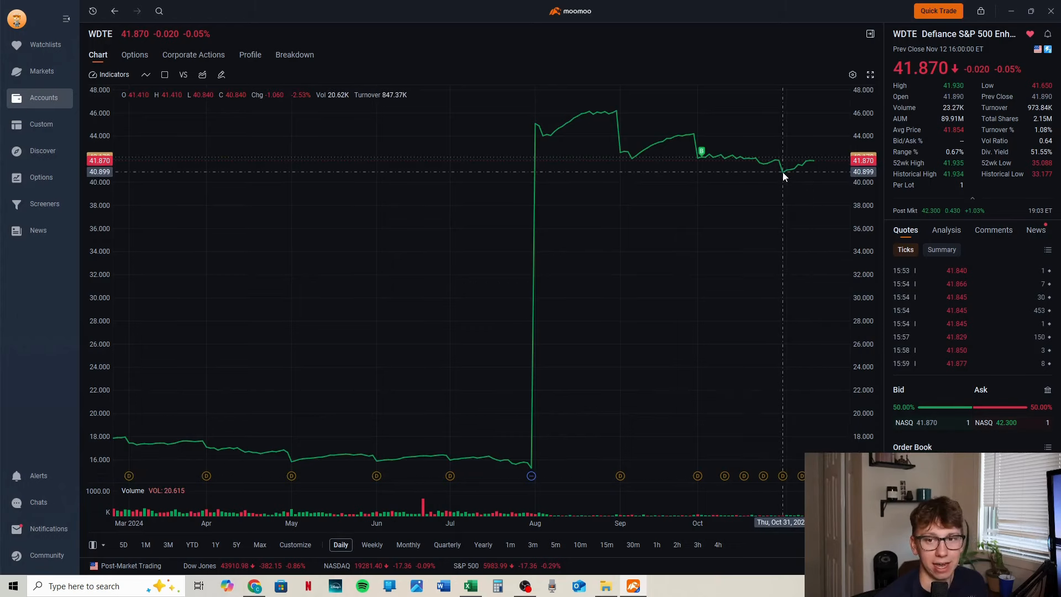
pyautogui.moveTo(780, 165)
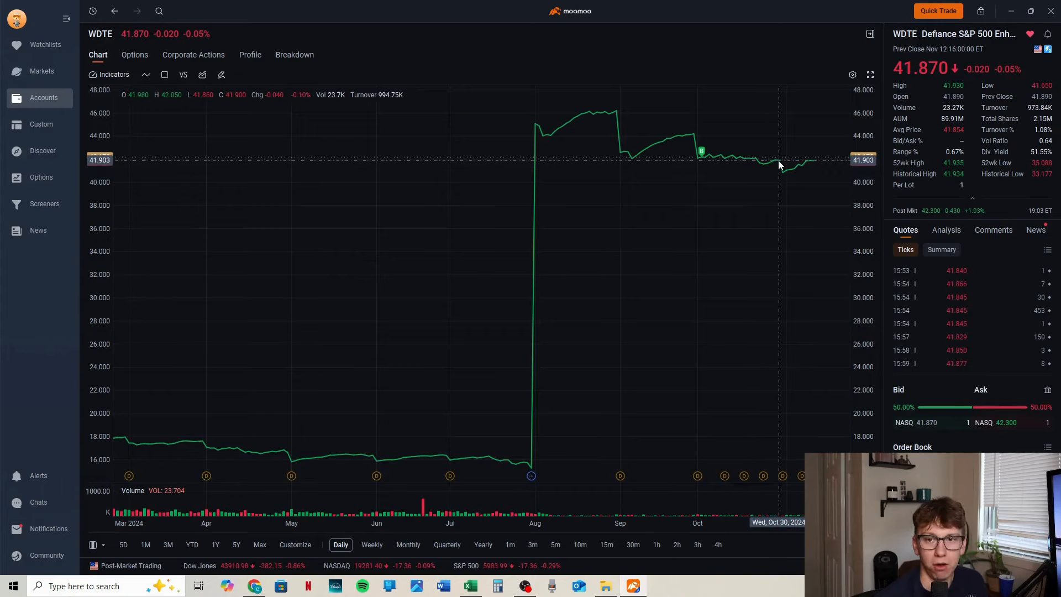
pyautogui.moveTo(803, 173)
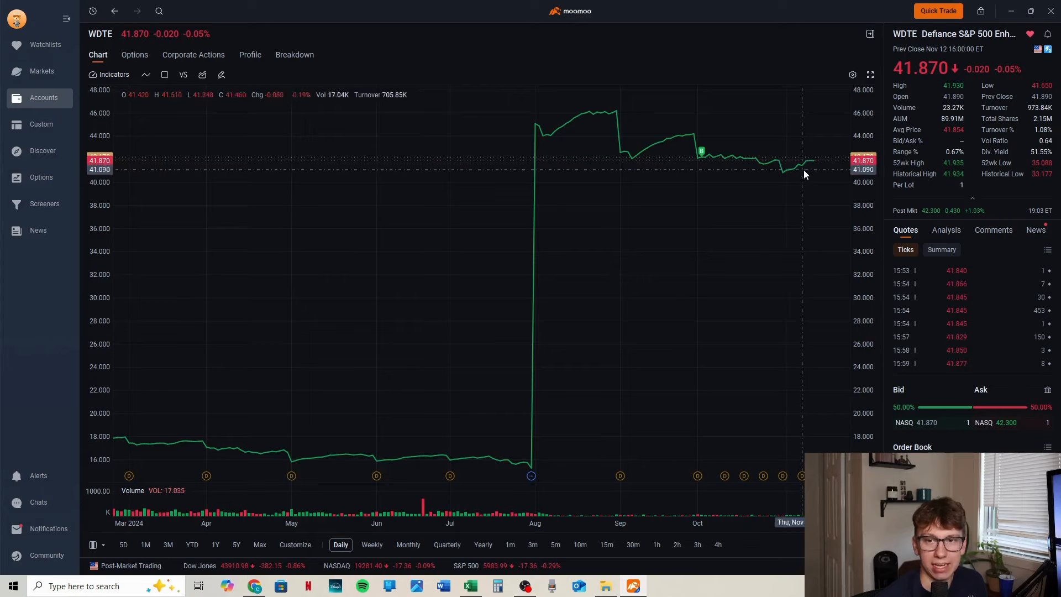
pyautogui.moveTo(816, 166)
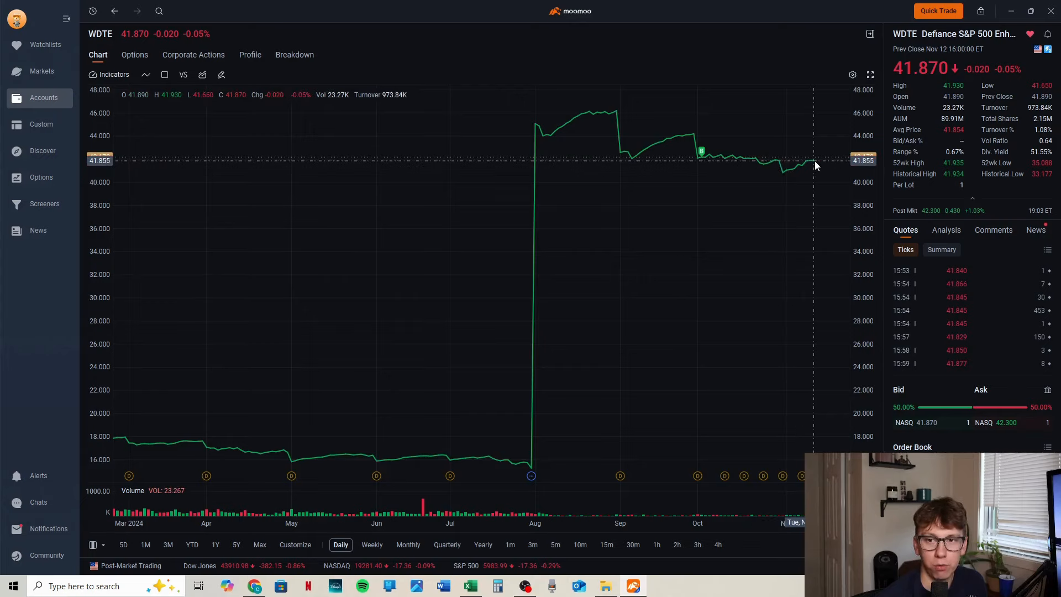
pyautogui.moveTo(844, 168)
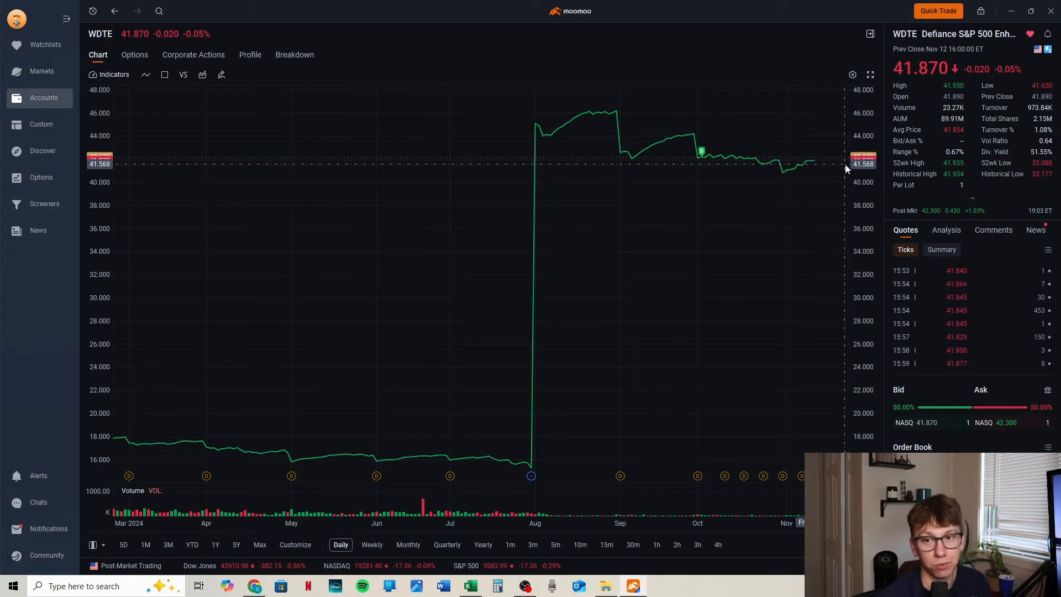
pyautogui.moveTo(816, 208)
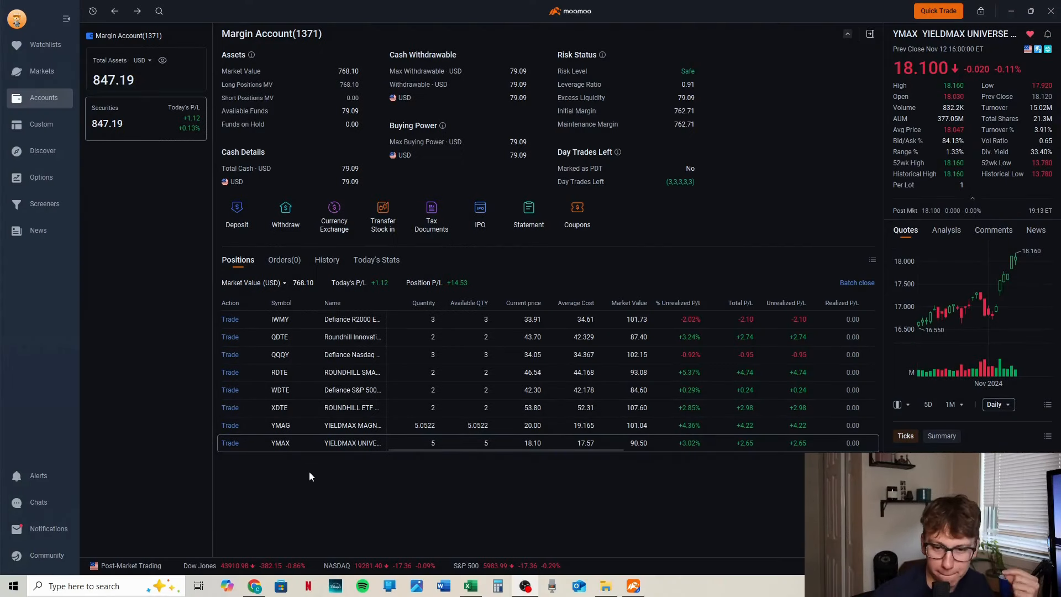
pyautogui.moveTo(379, 486)
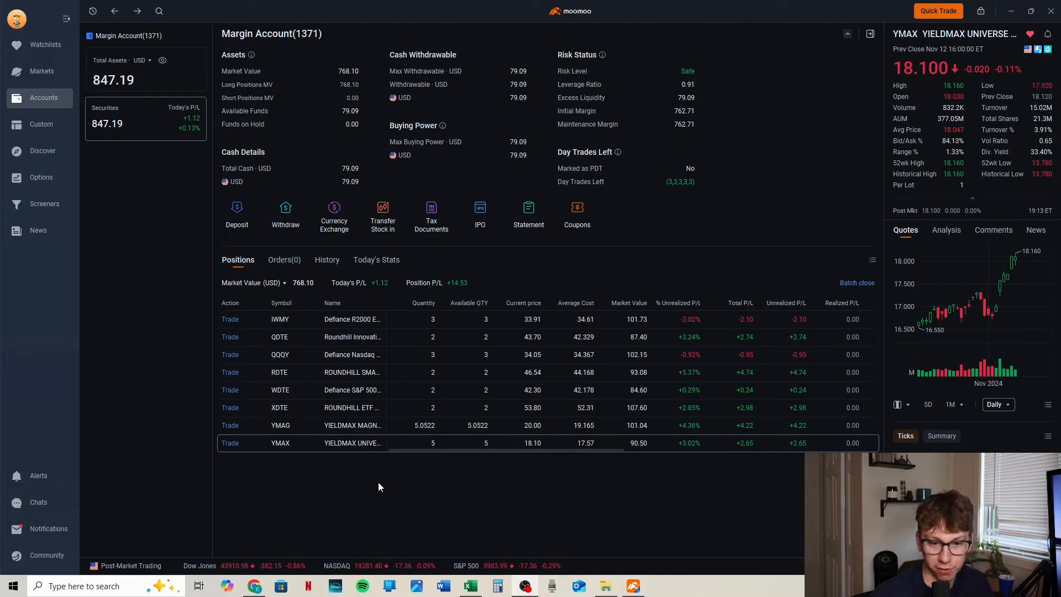
pyautogui.moveTo(615, 509)
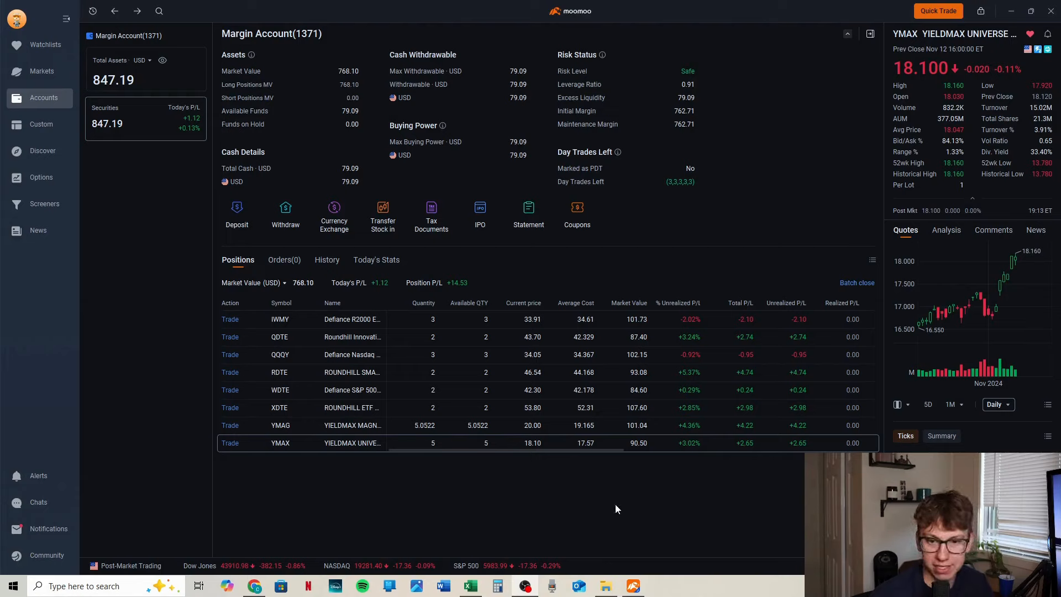
pyautogui.moveTo(672, 463)
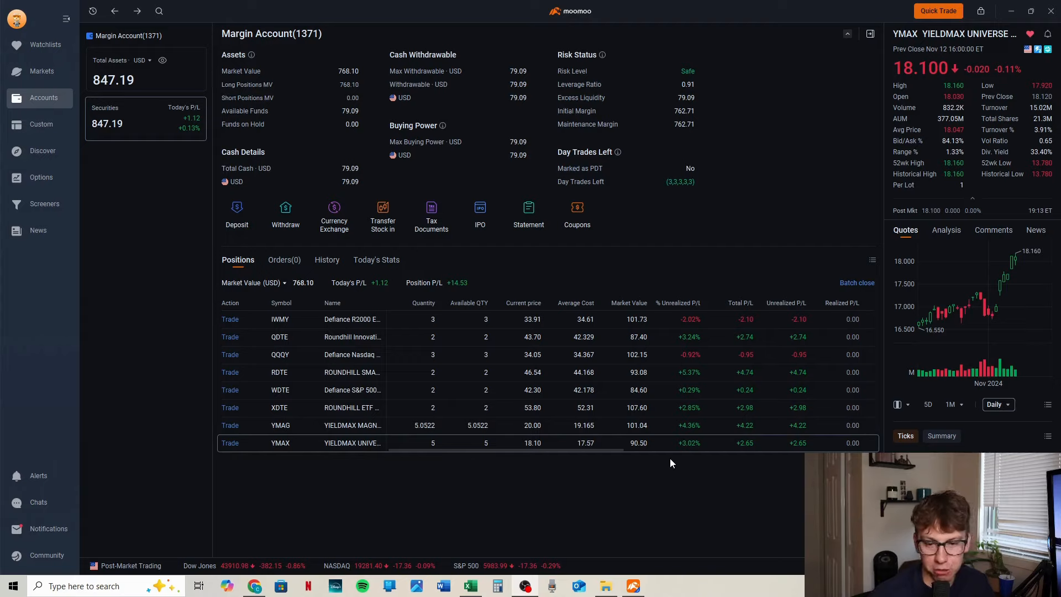
pyautogui.moveTo(761, 448)
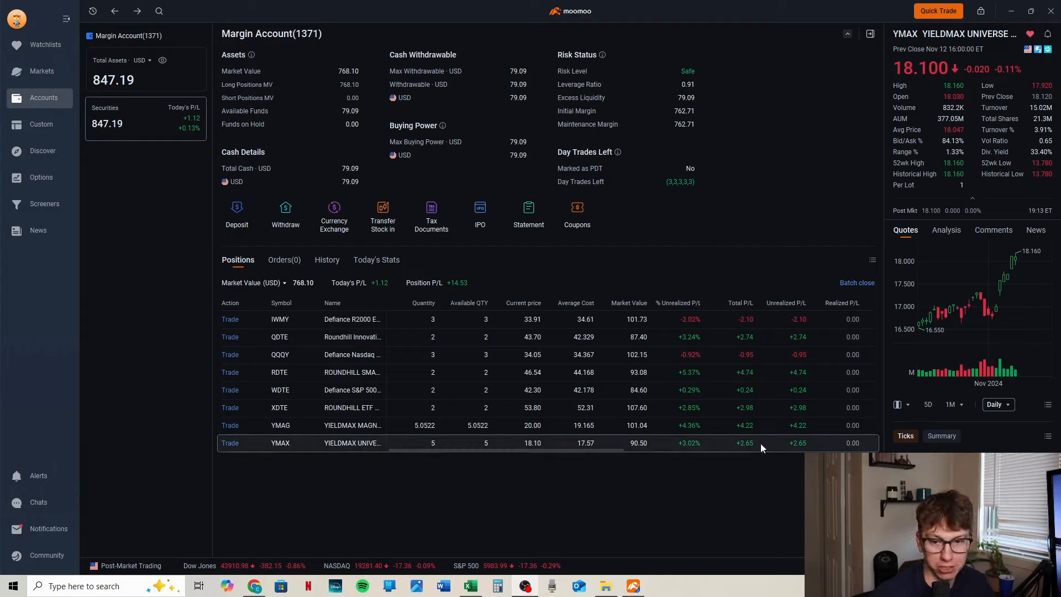
pyautogui.moveTo(599, 452)
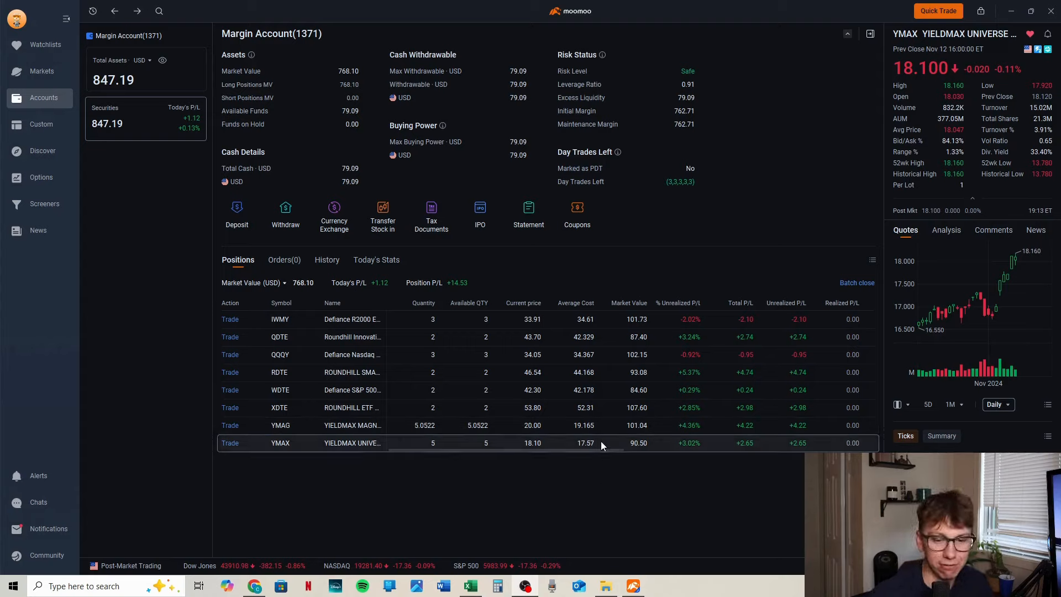
pyautogui.moveTo(308, 443)
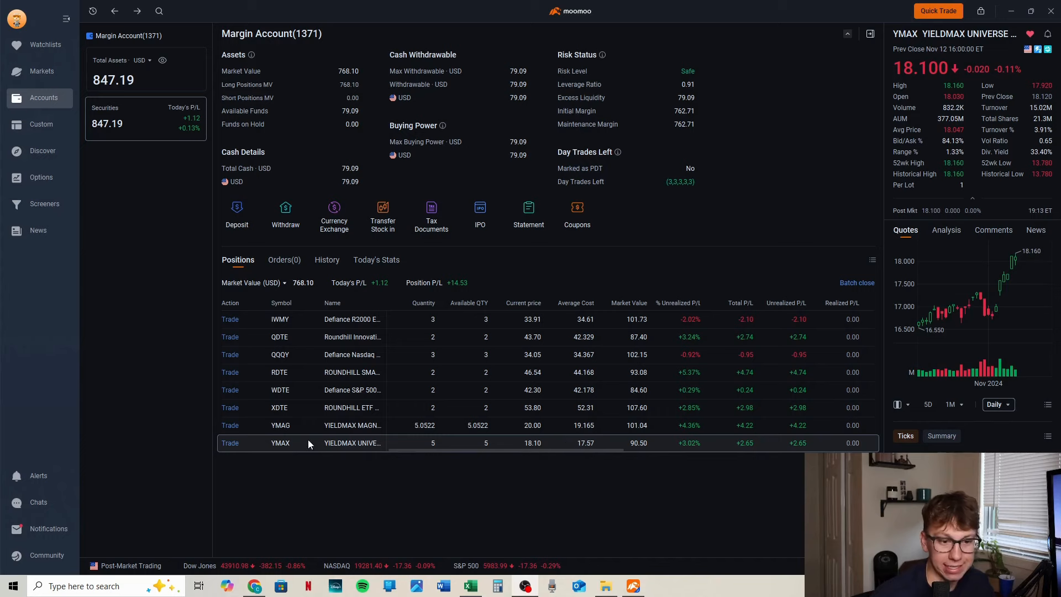
# Step: Show the YMAX fund's daily price chart from the positions table
pyautogui.click(279, 442)
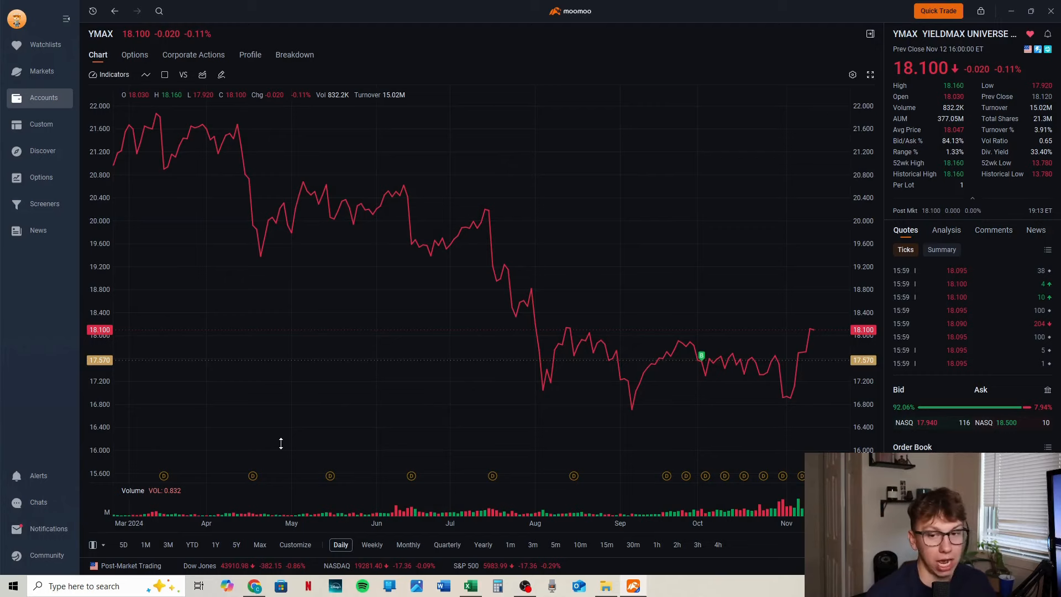
pyautogui.moveTo(381, 452)
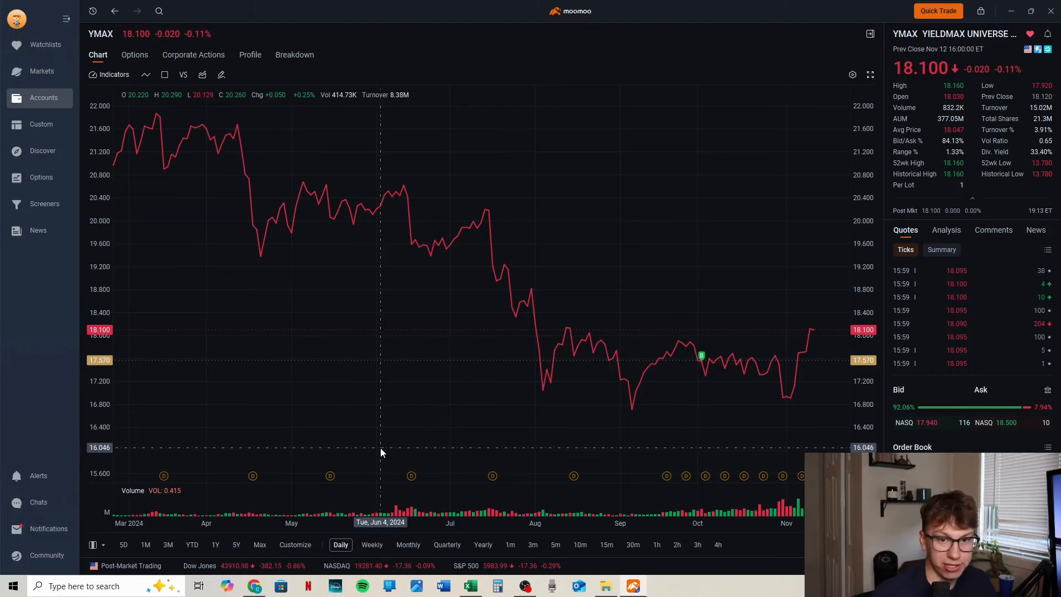
pyautogui.moveTo(712, 385)
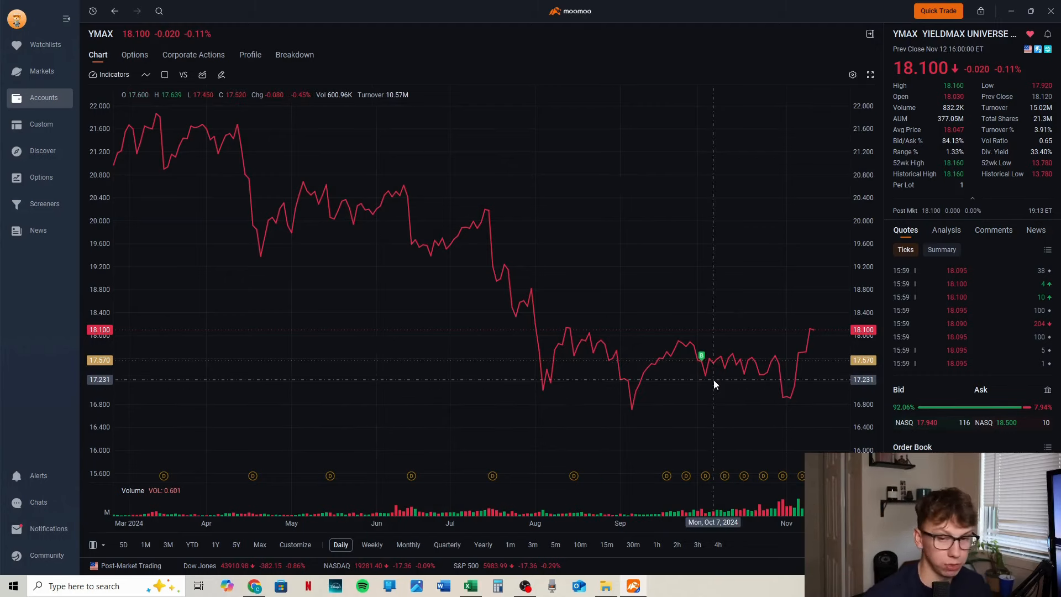
pyautogui.moveTo(790, 406)
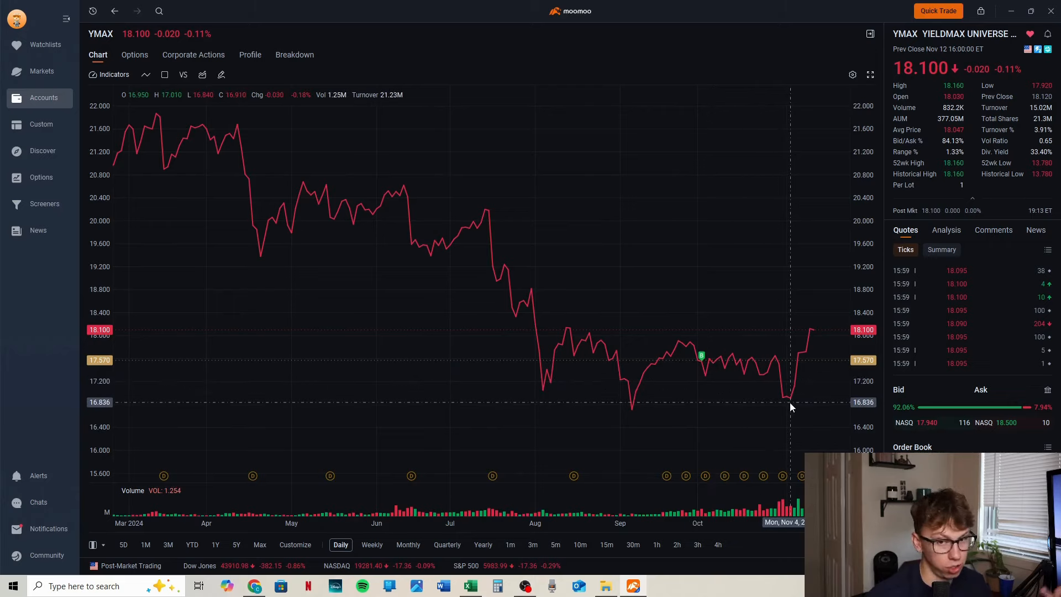
pyautogui.moveTo(654, 418)
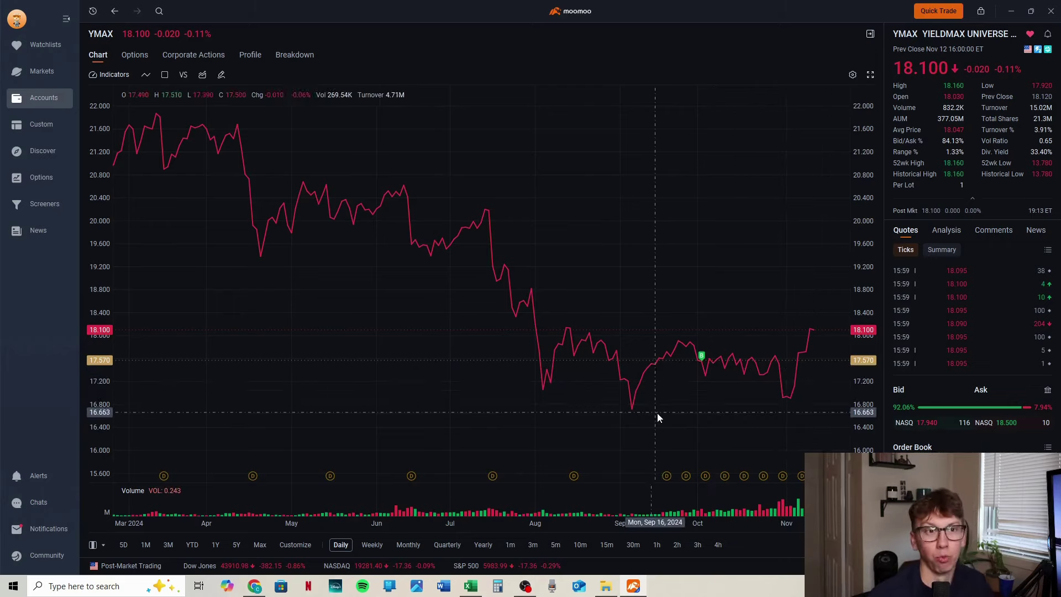
pyautogui.moveTo(758, 406)
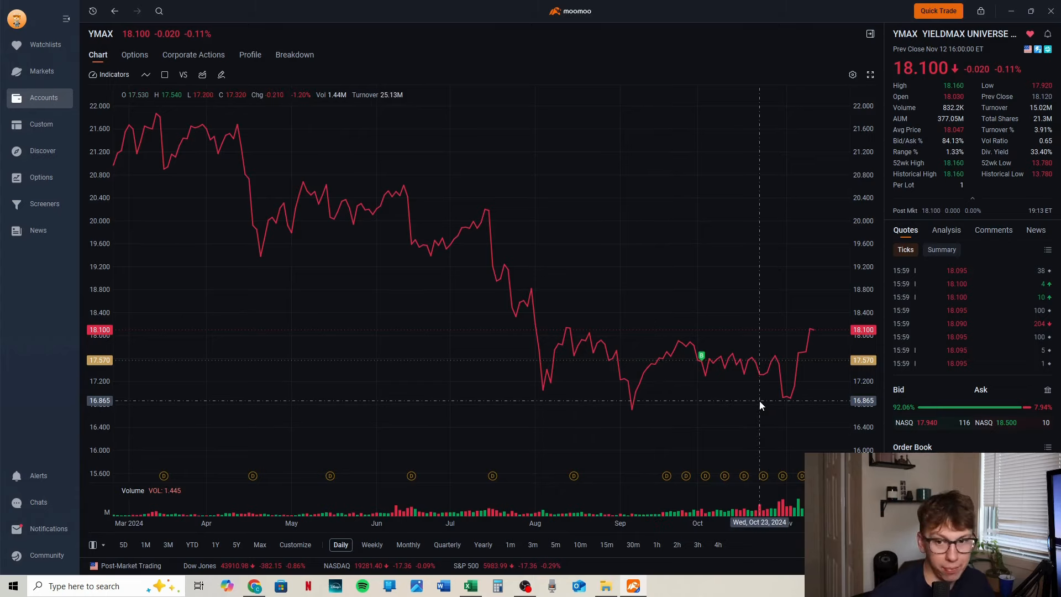
pyautogui.moveTo(782, 399)
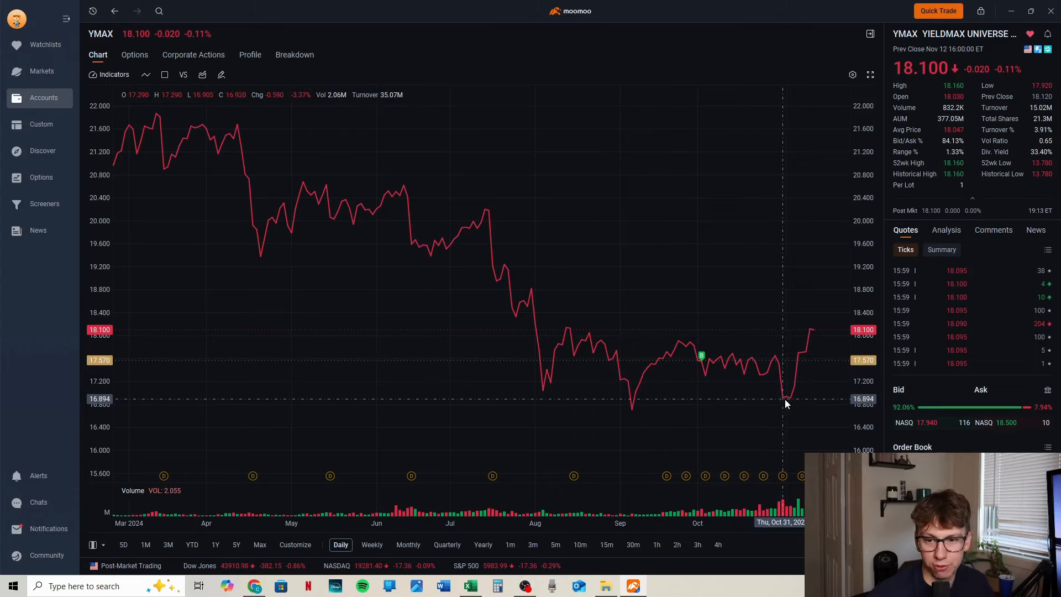
pyautogui.moveTo(798, 387)
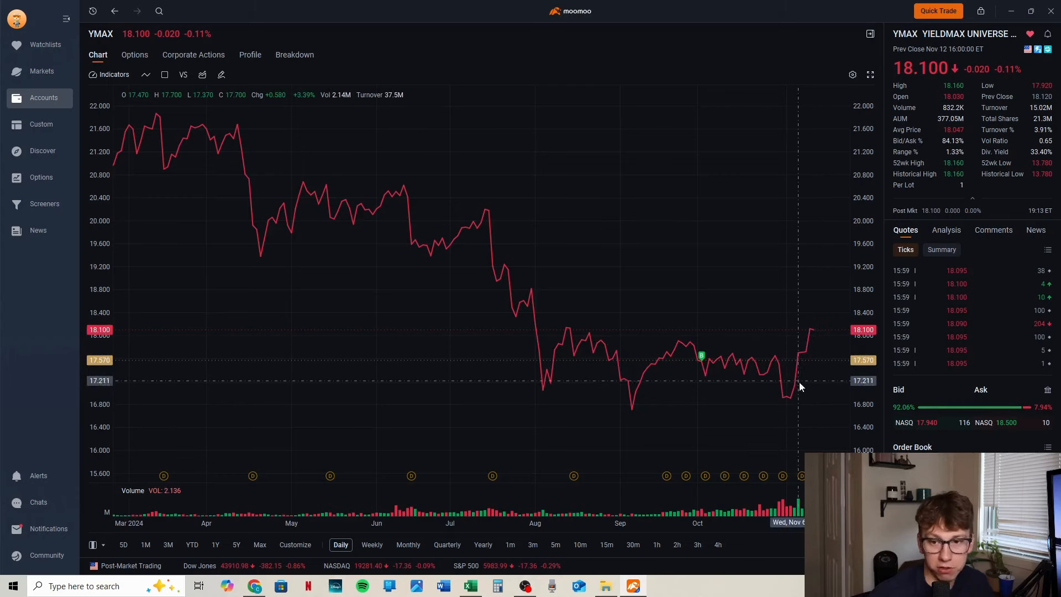
pyautogui.moveTo(814, 335)
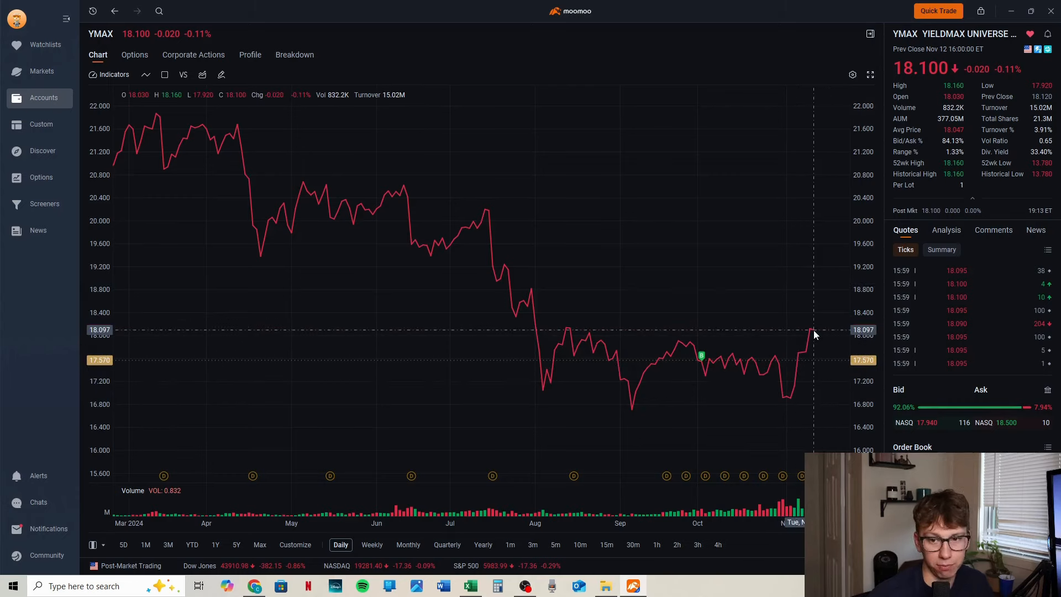
pyautogui.moveTo(702, 357)
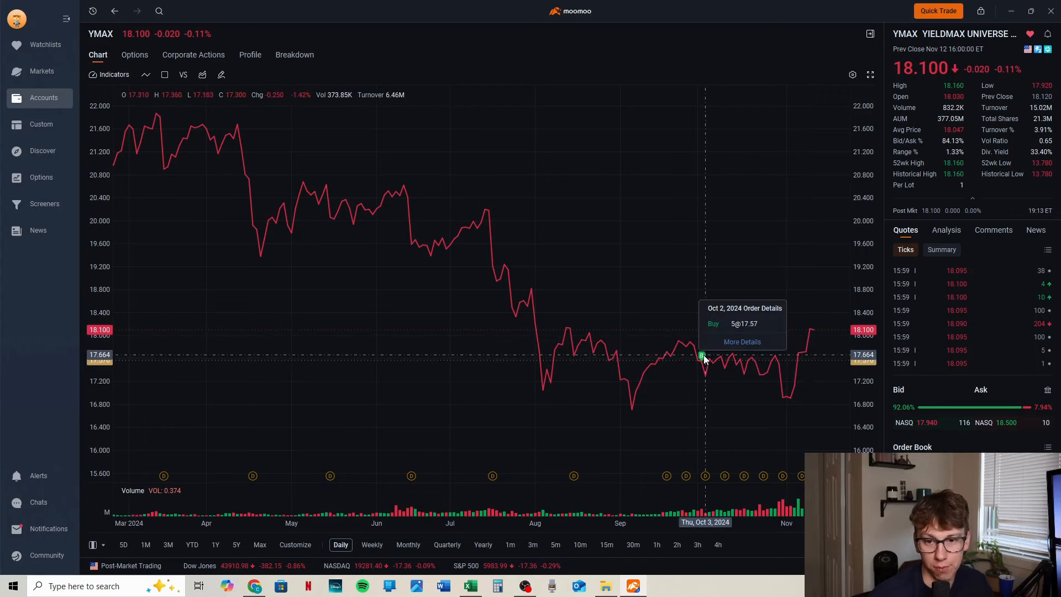
pyautogui.moveTo(798, 507)
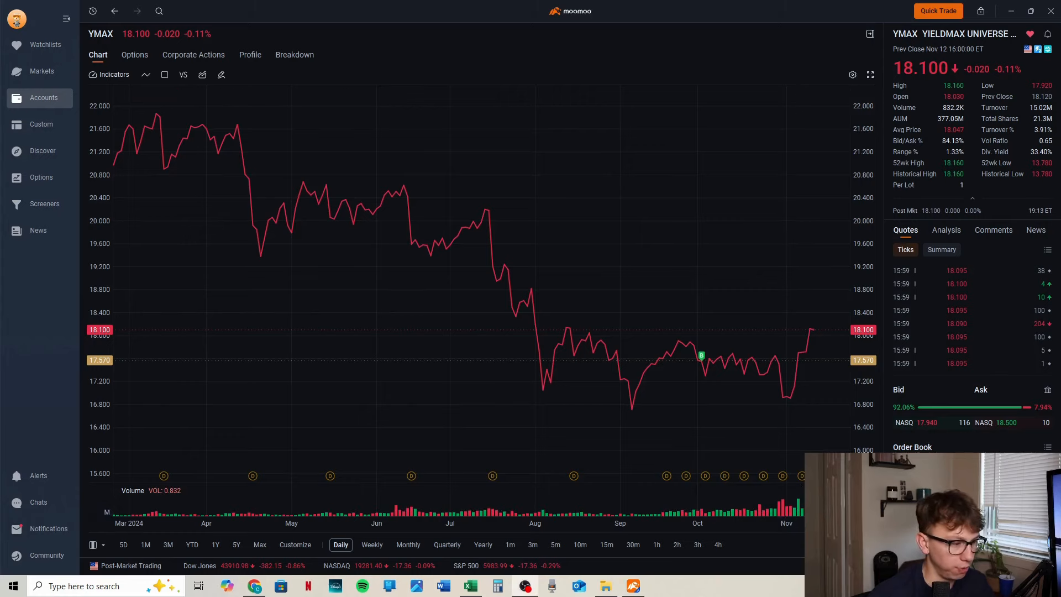
pyautogui.moveTo(809, 487)
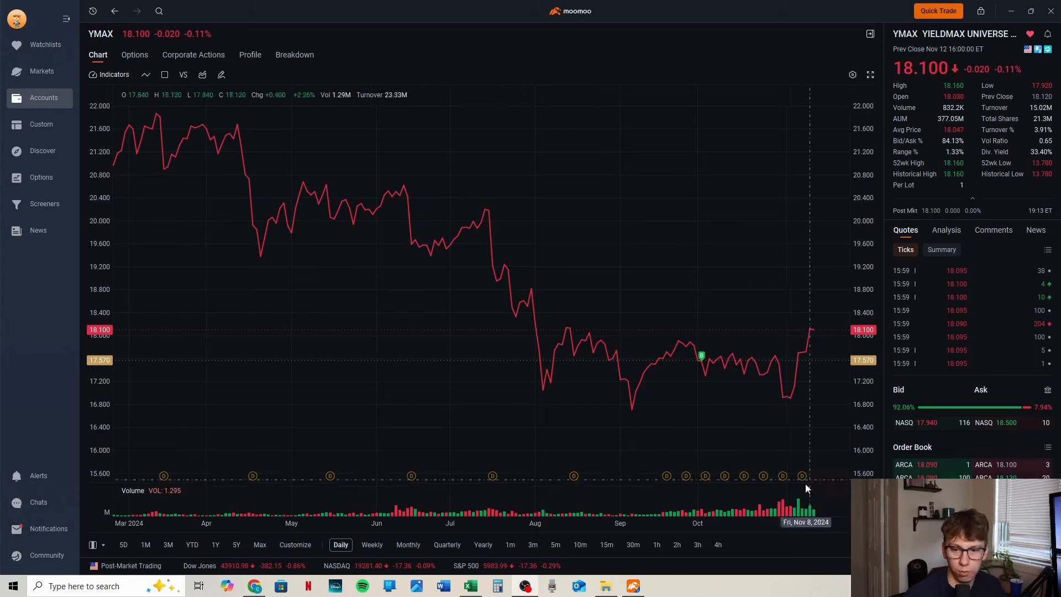
pyautogui.moveTo(805, 504)
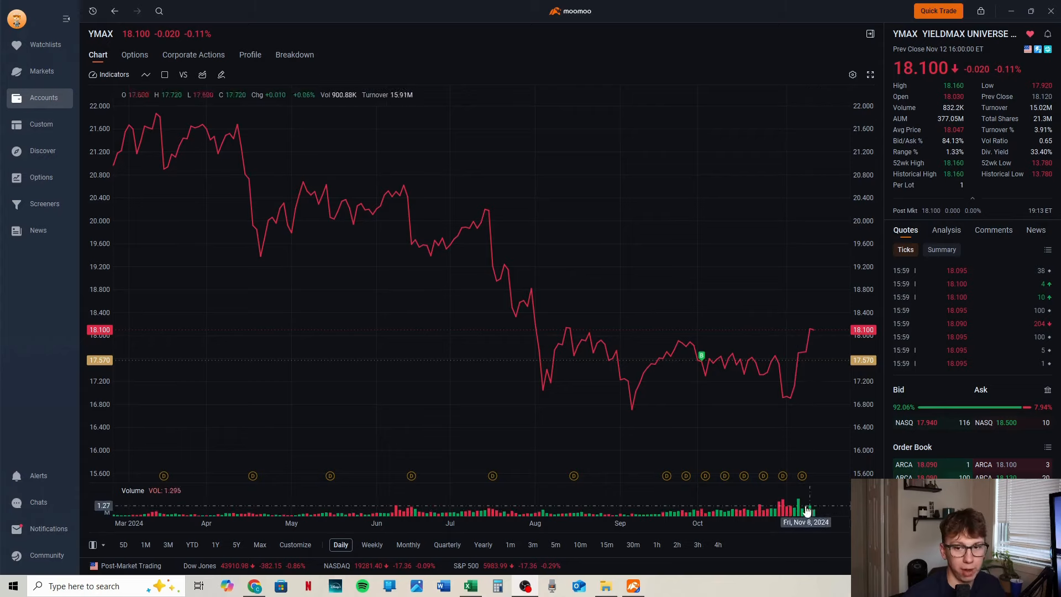
pyautogui.moveTo(764, 394)
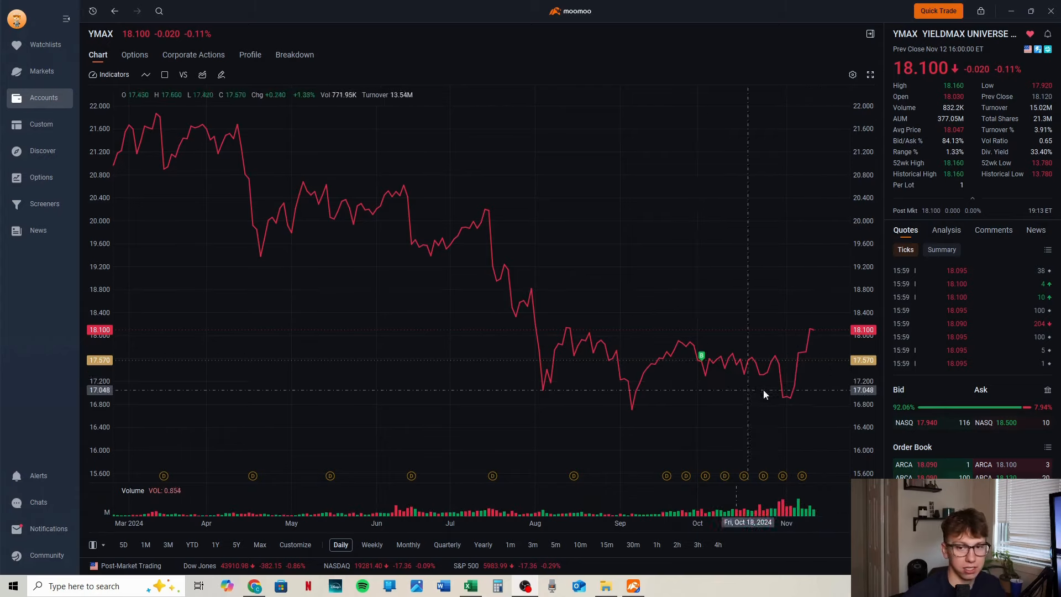
pyautogui.moveTo(826, 352)
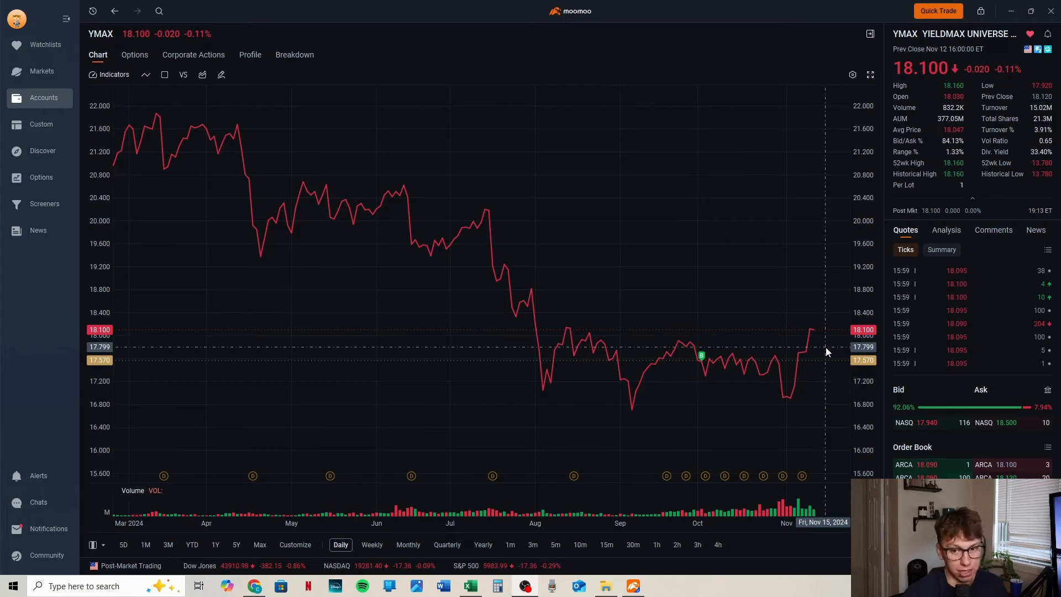
pyautogui.moveTo(935, 143)
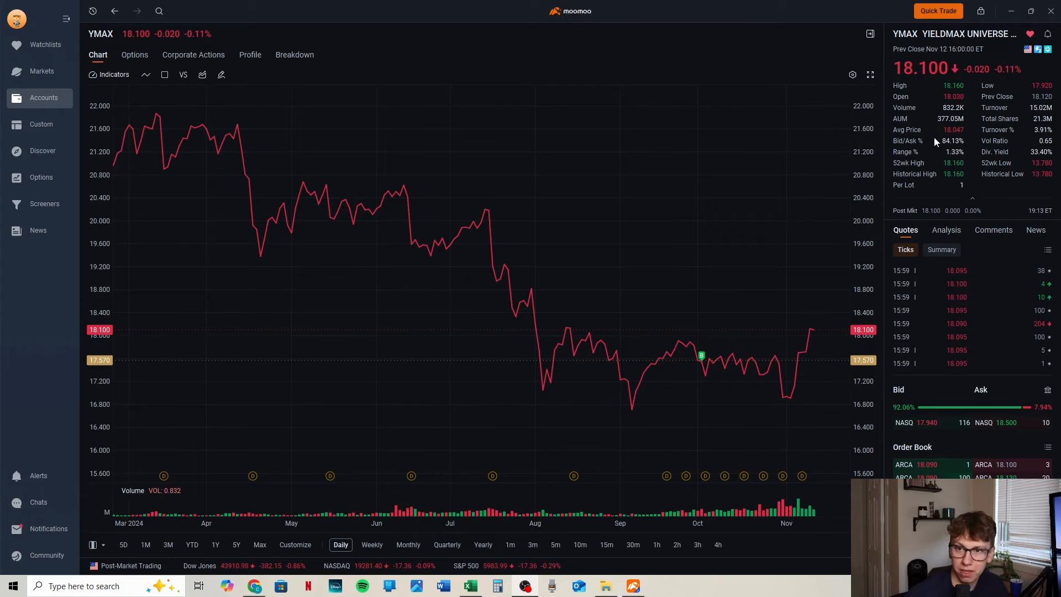
pyautogui.moveTo(975, 134)
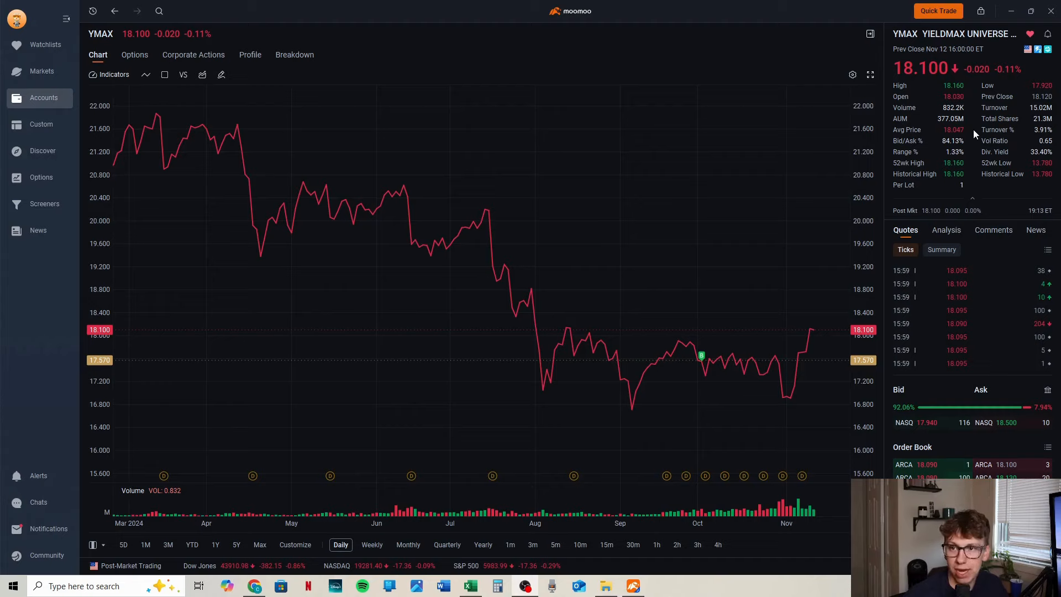
pyautogui.moveTo(1053, 165)
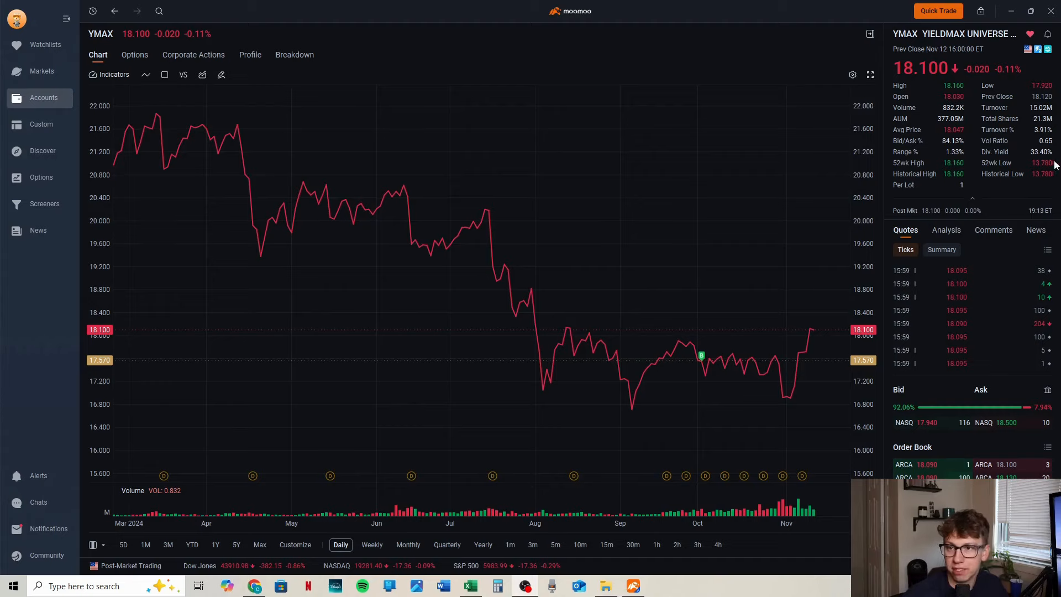
pyautogui.moveTo(987, 147)
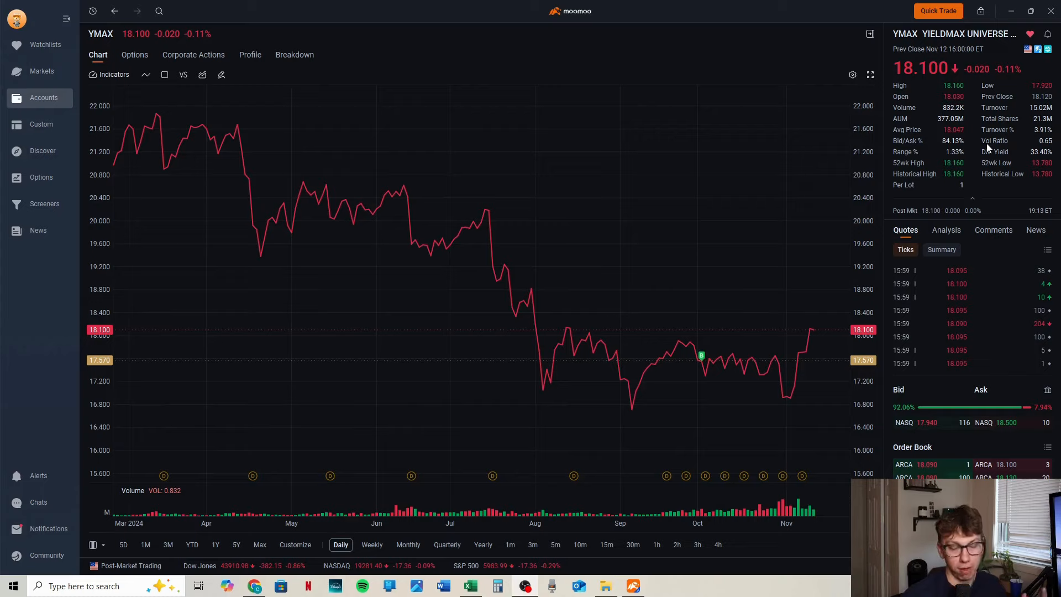
pyautogui.moveTo(660, 43)
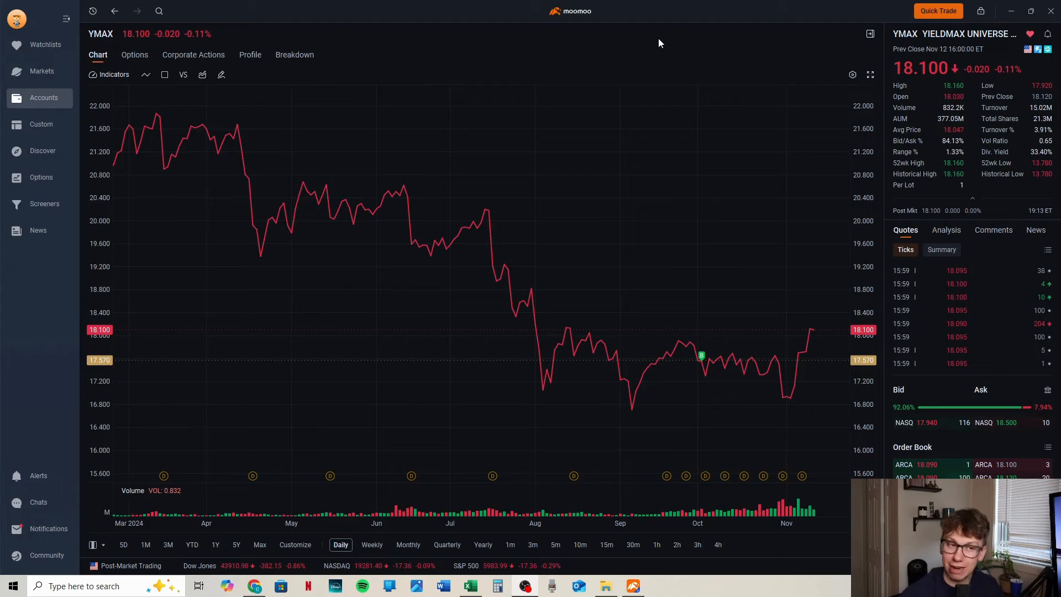
pyautogui.moveTo(640, 55)
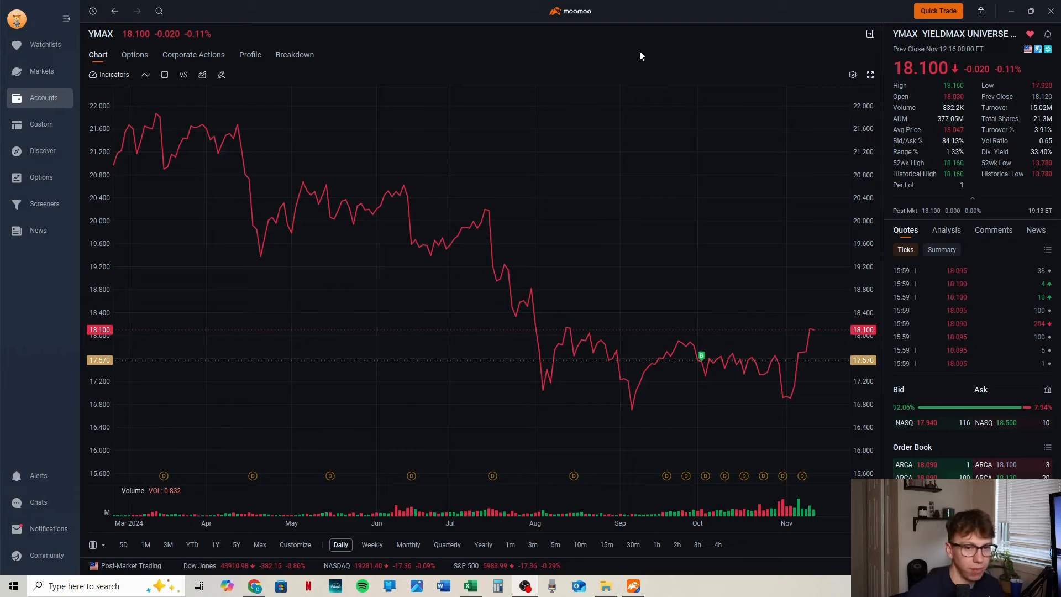
pyautogui.moveTo(650, 76)
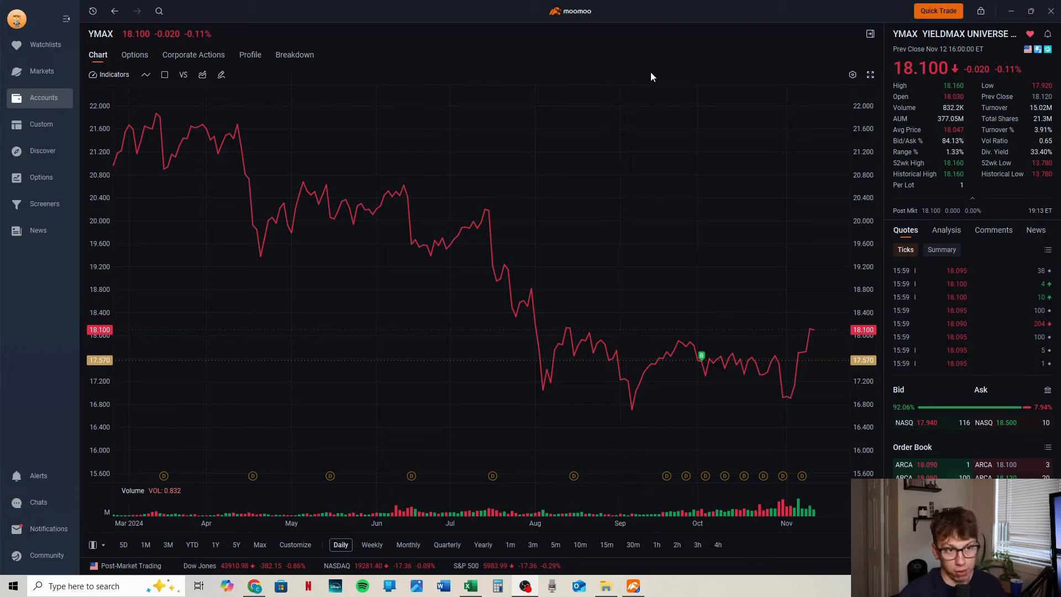
pyautogui.moveTo(744, 476)
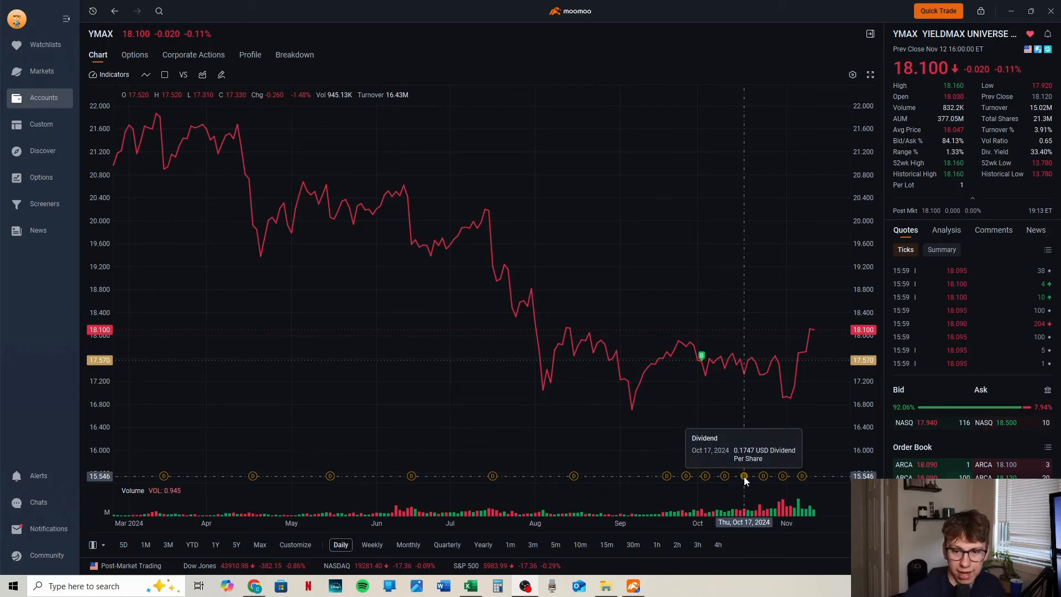
pyautogui.moveTo(761, 477)
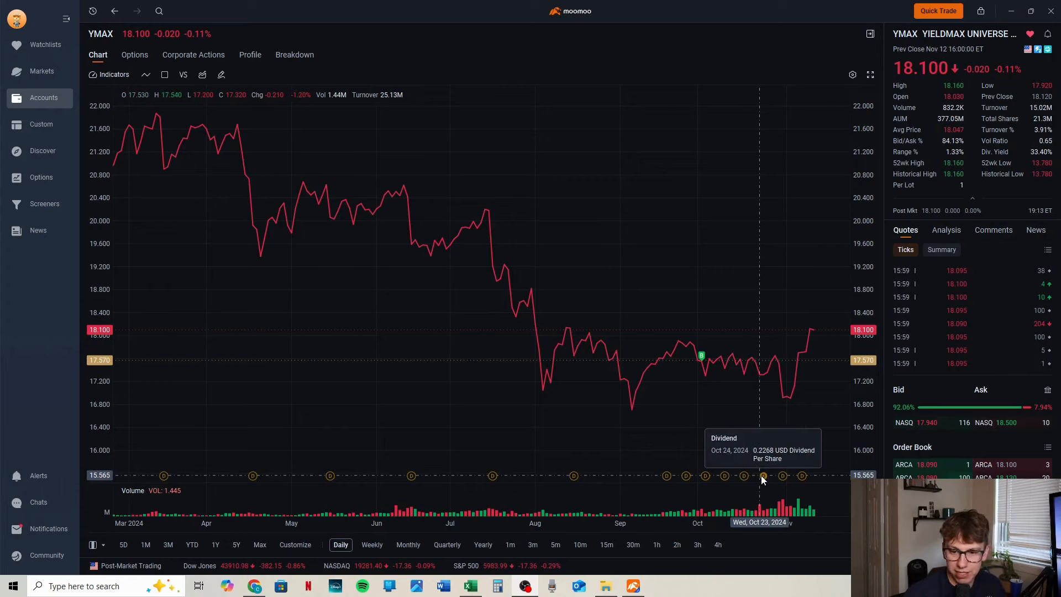
pyautogui.moveTo(746, 477)
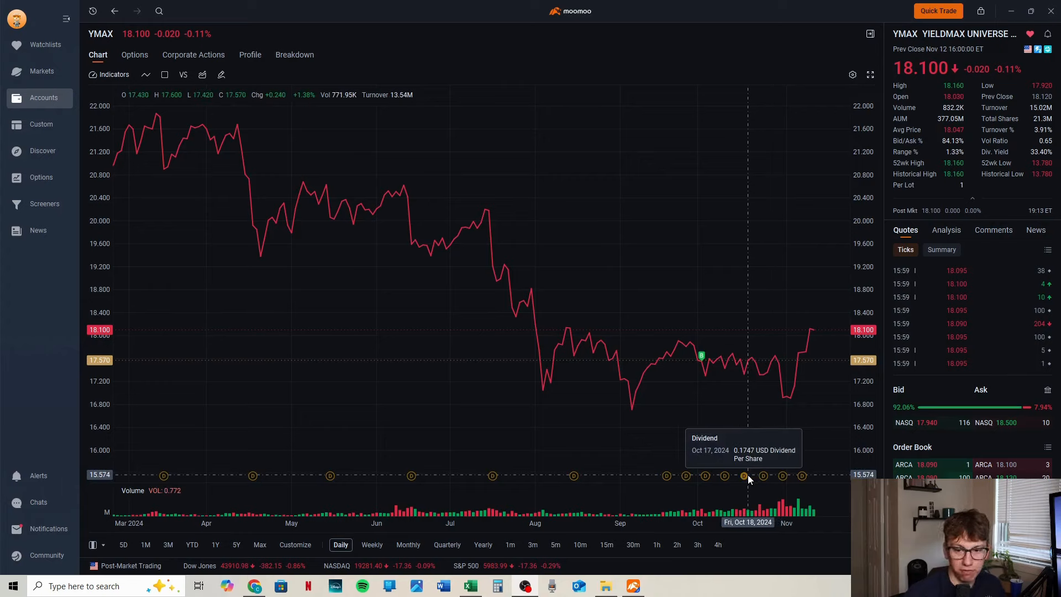
pyautogui.moveTo(767, 479)
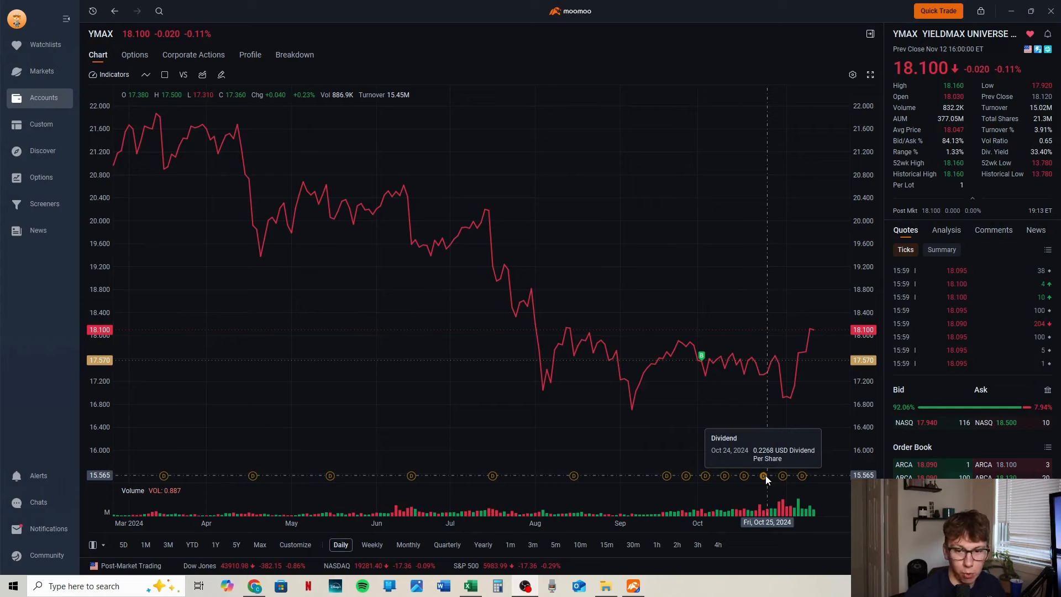
pyautogui.moveTo(802, 477)
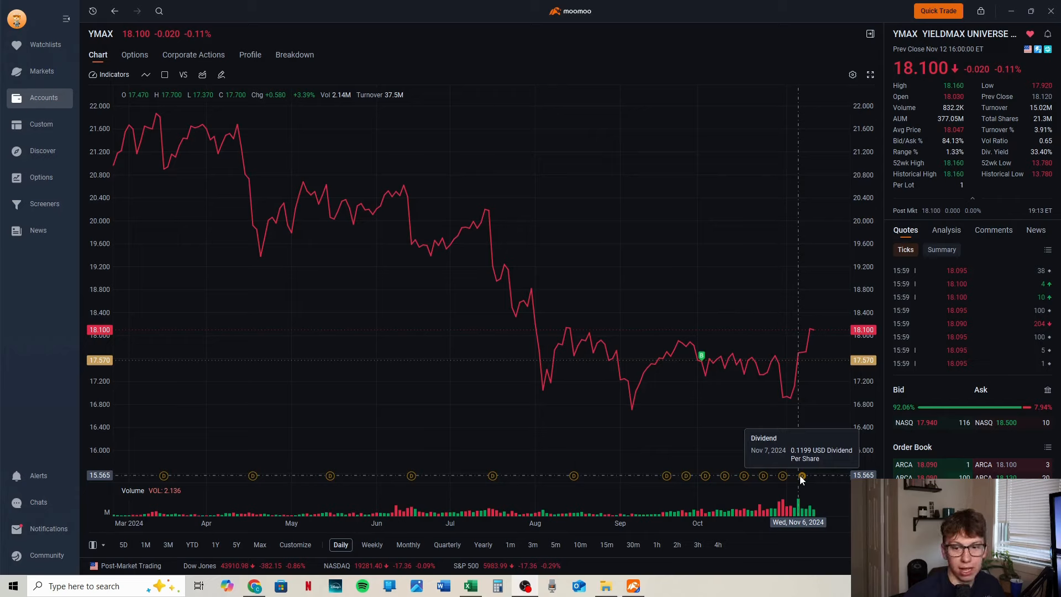
pyautogui.moveTo(806, 399)
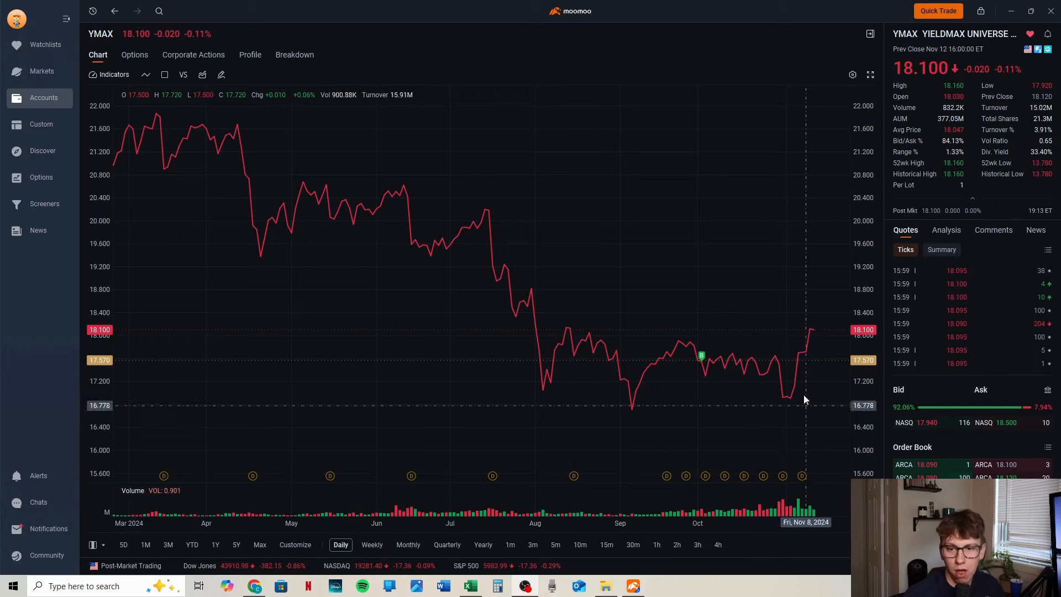
pyautogui.moveTo(736, 474)
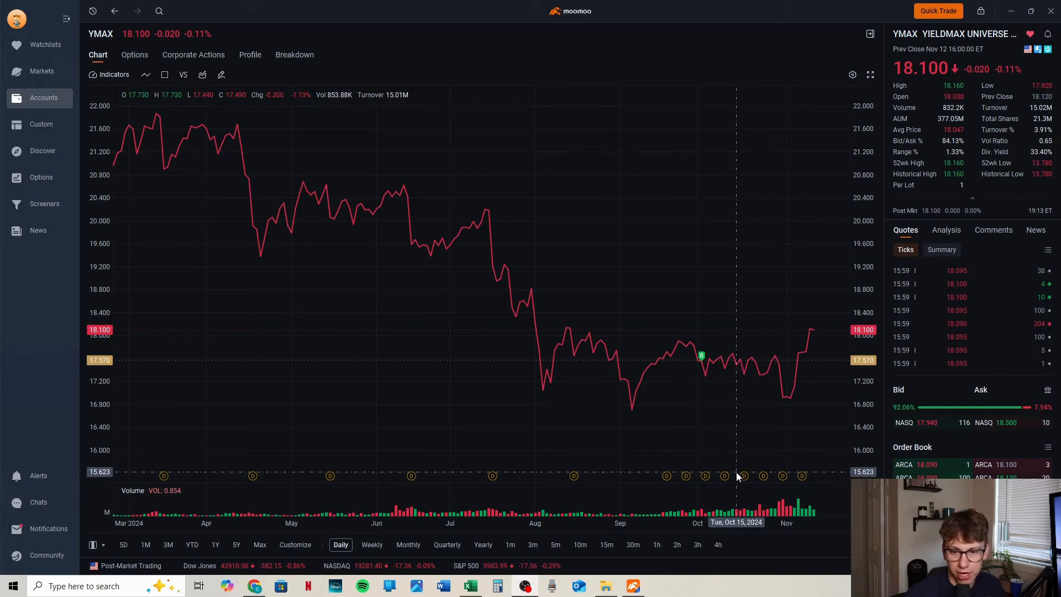
pyautogui.moveTo(685, 475)
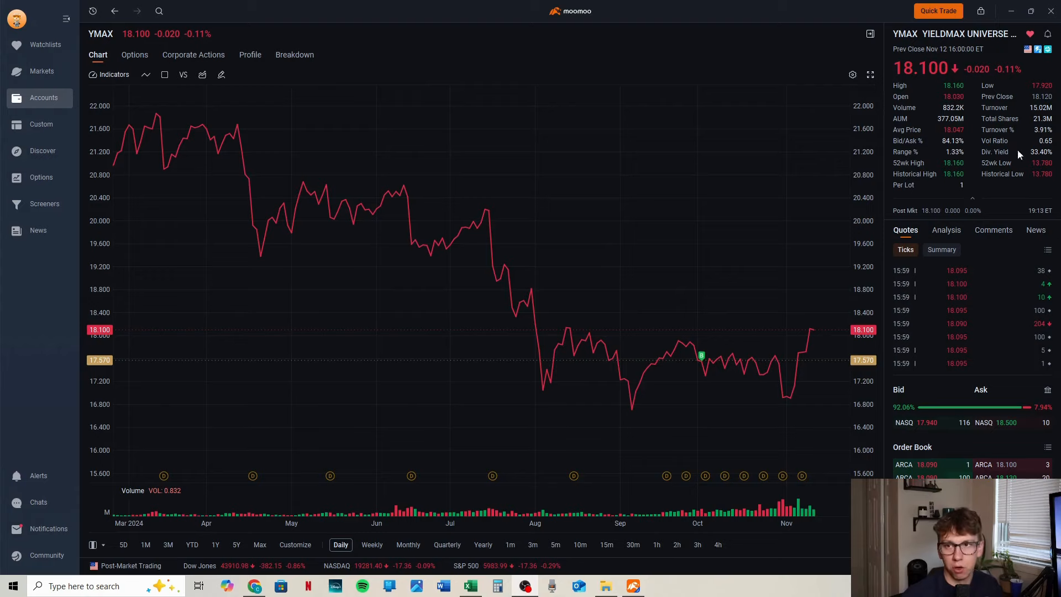
pyautogui.moveTo(968, 34)
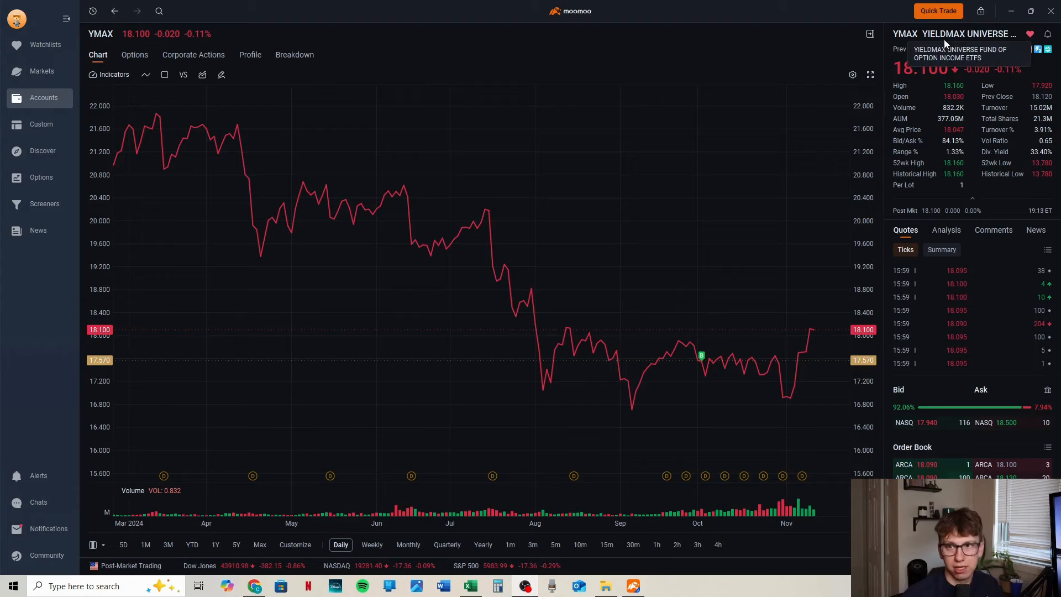
pyautogui.moveTo(812, 44)
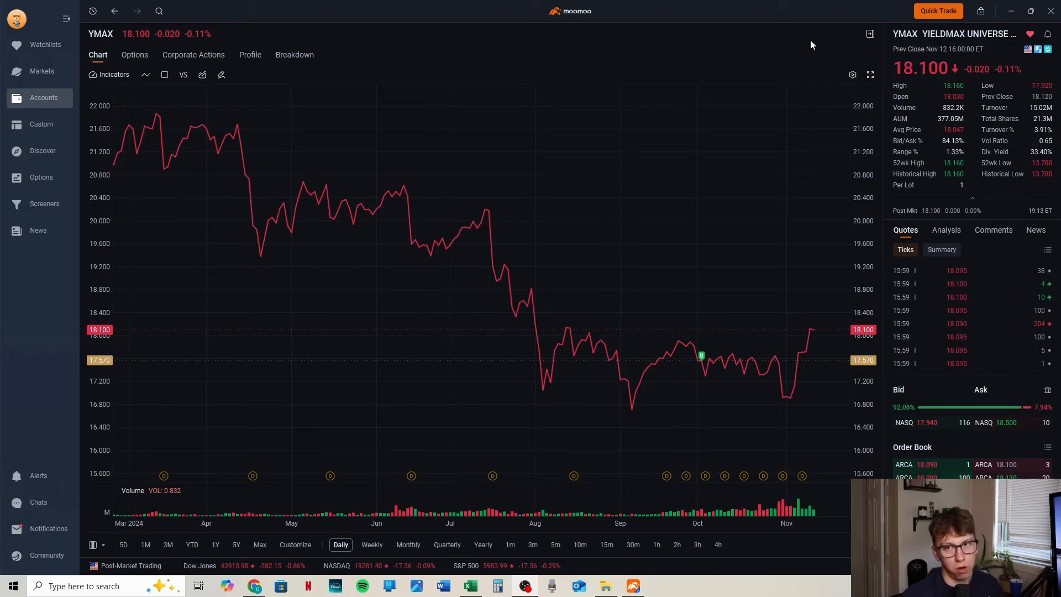
pyautogui.moveTo(802, 69)
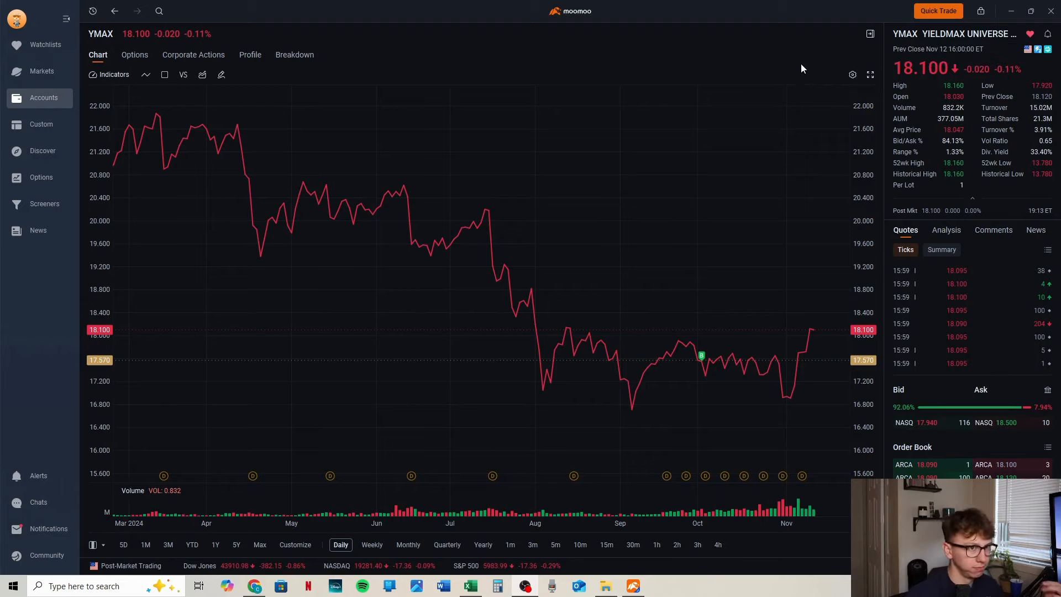
pyautogui.moveTo(810, 347)
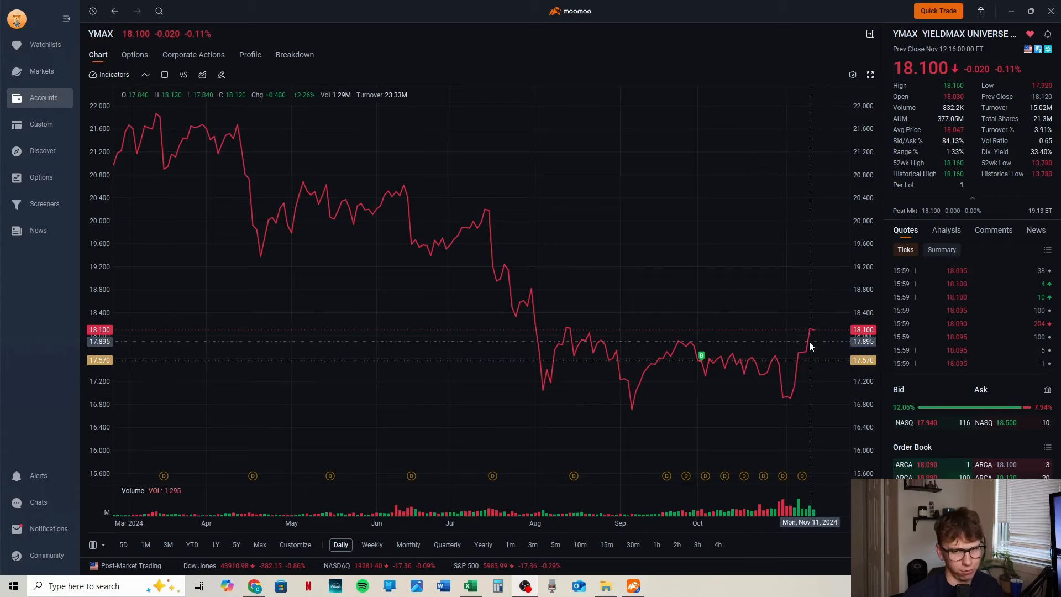
pyautogui.moveTo(497, 44)
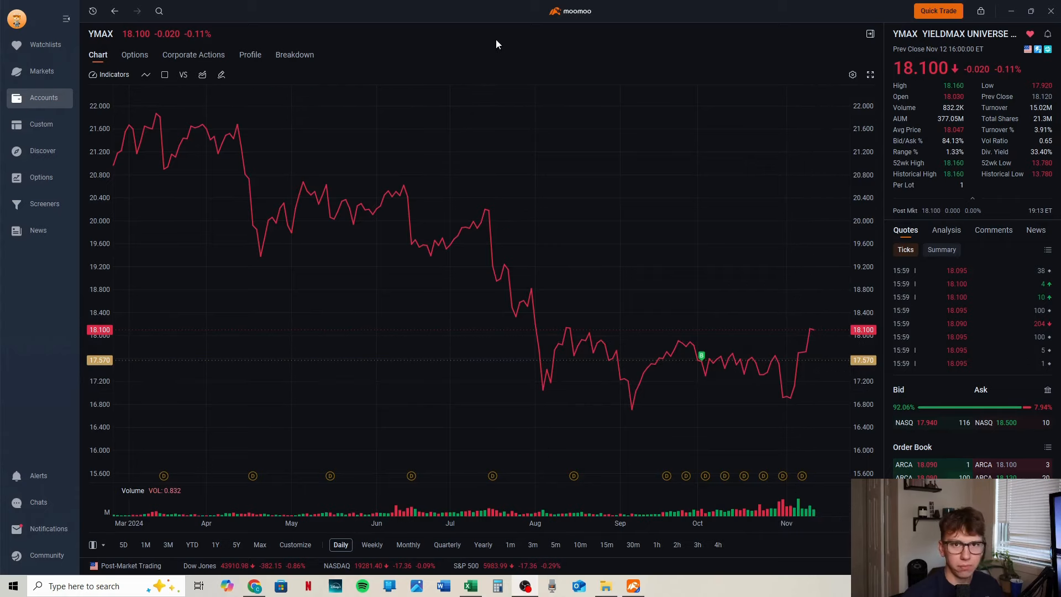
pyautogui.moveTo(817, 340)
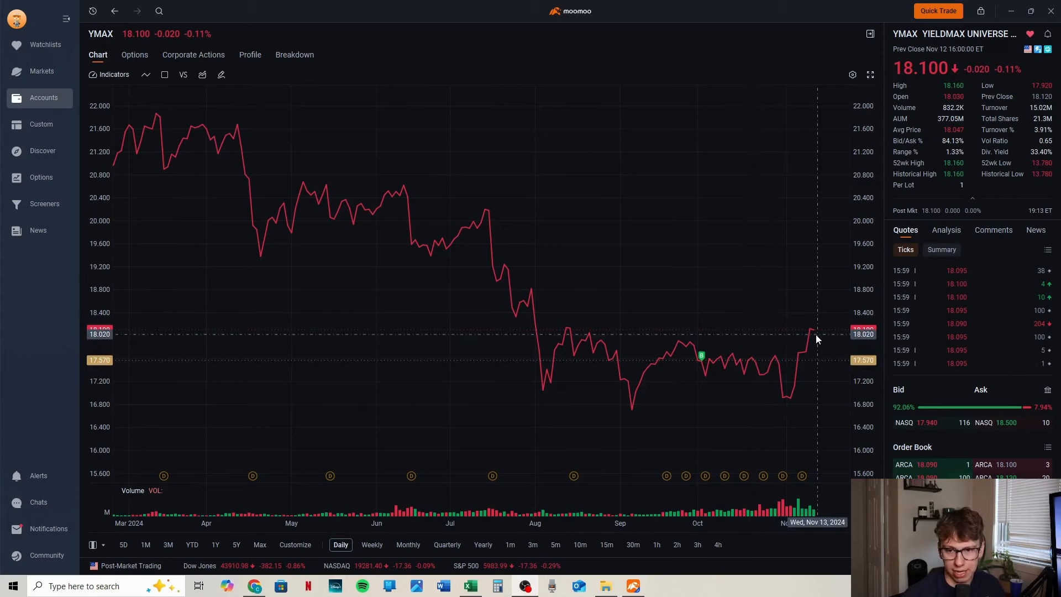
pyautogui.moveTo(586, 58)
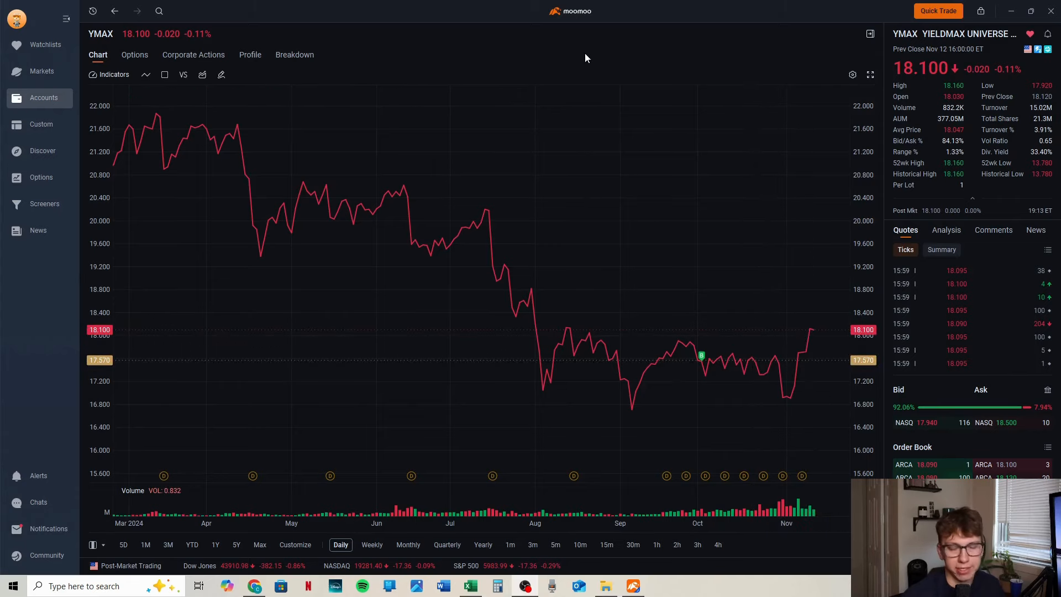
pyautogui.moveTo(742, 318)
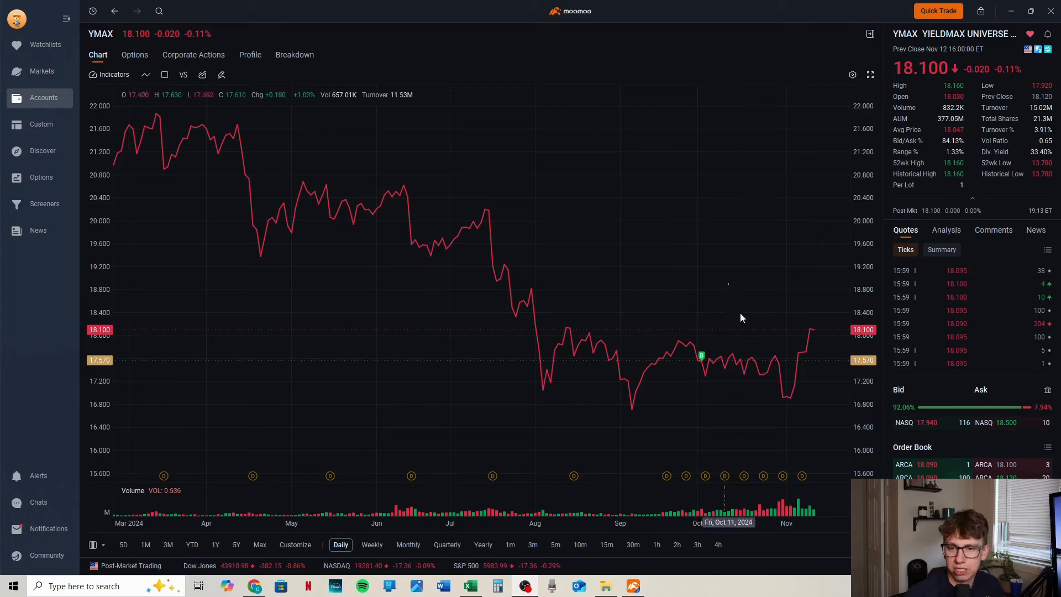
pyautogui.moveTo(889, 38)
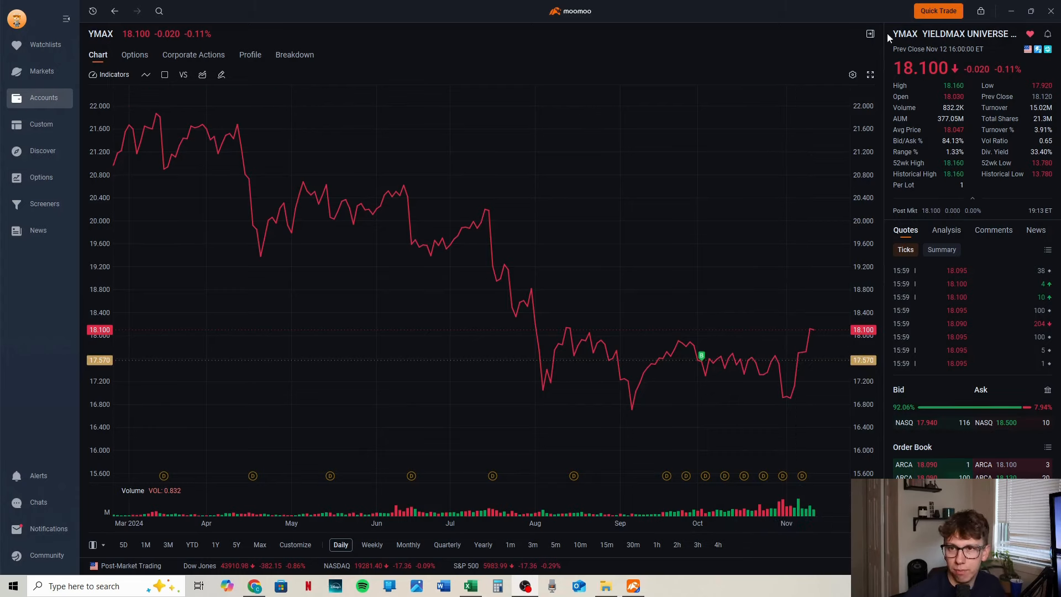
pyautogui.moveTo(786, 371)
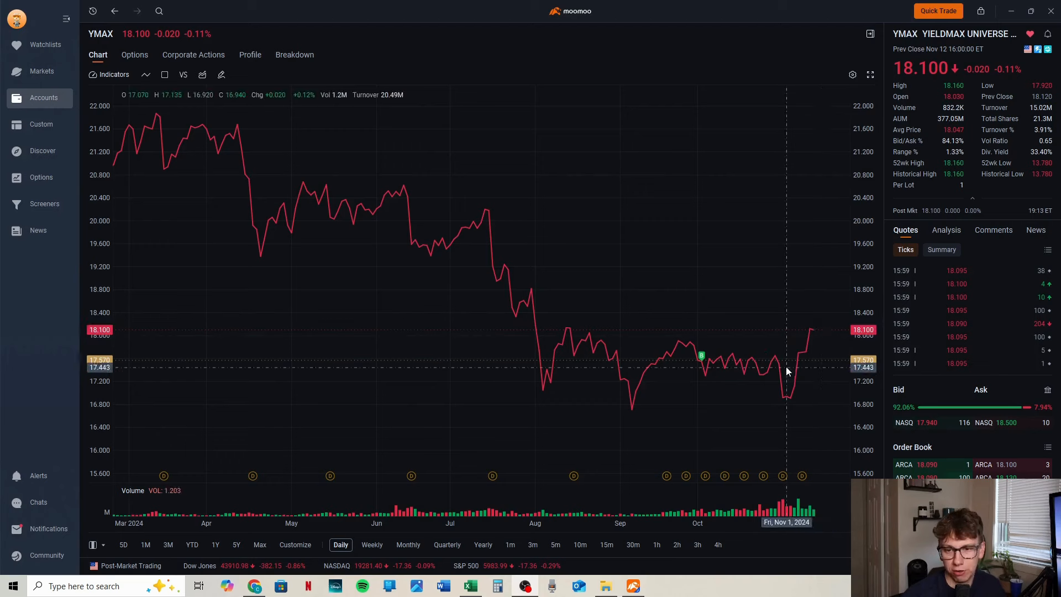
pyautogui.moveTo(798, 399)
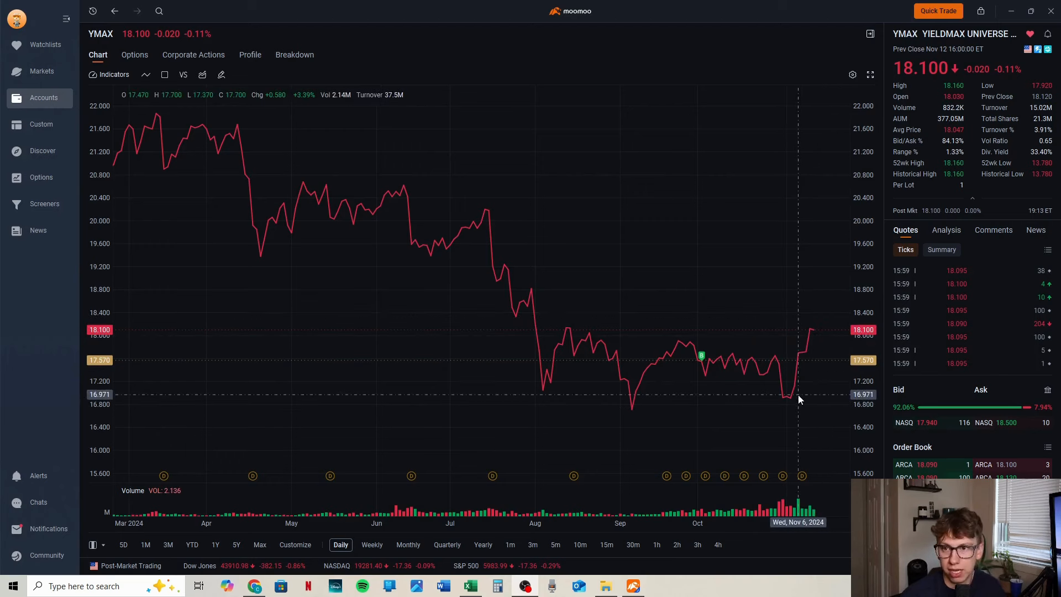
pyautogui.moveTo(968, 33)
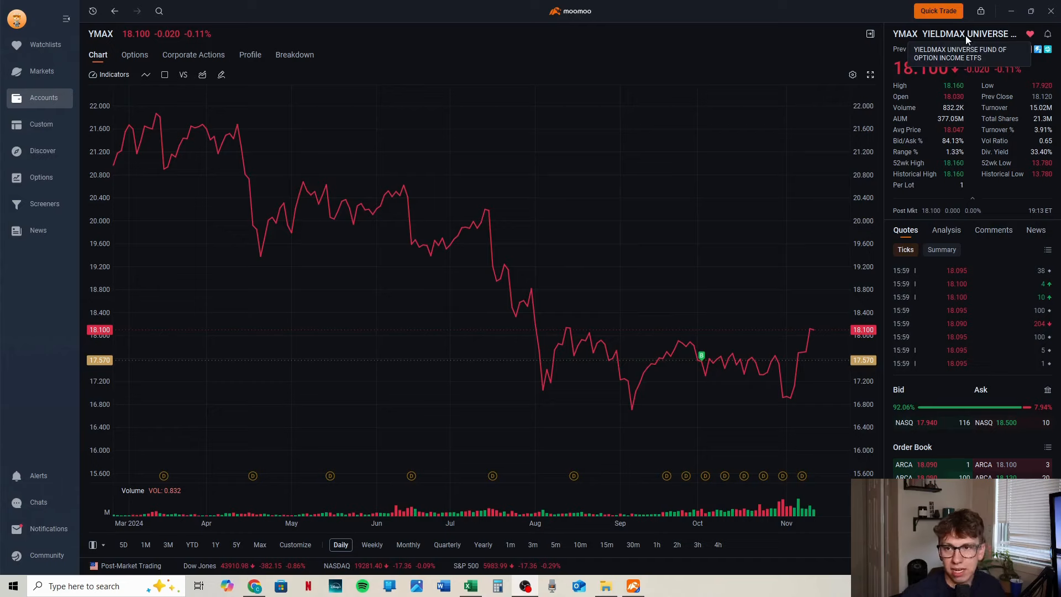
pyautogui.moveTo(806, 375)
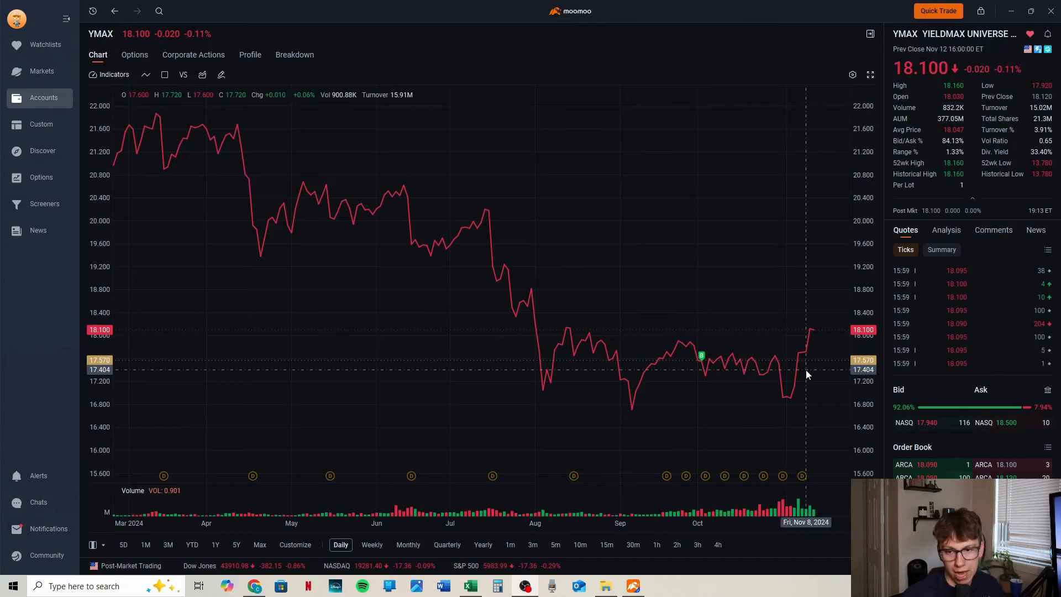
pyautogui.moveTo(803, 477)
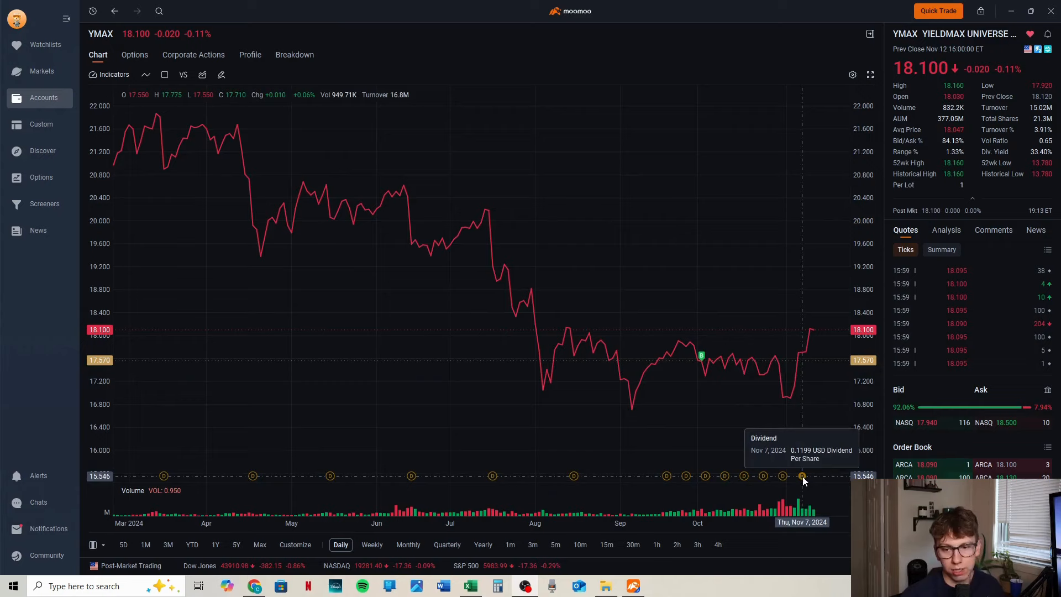
pyautogui.moveTo(960, 39)
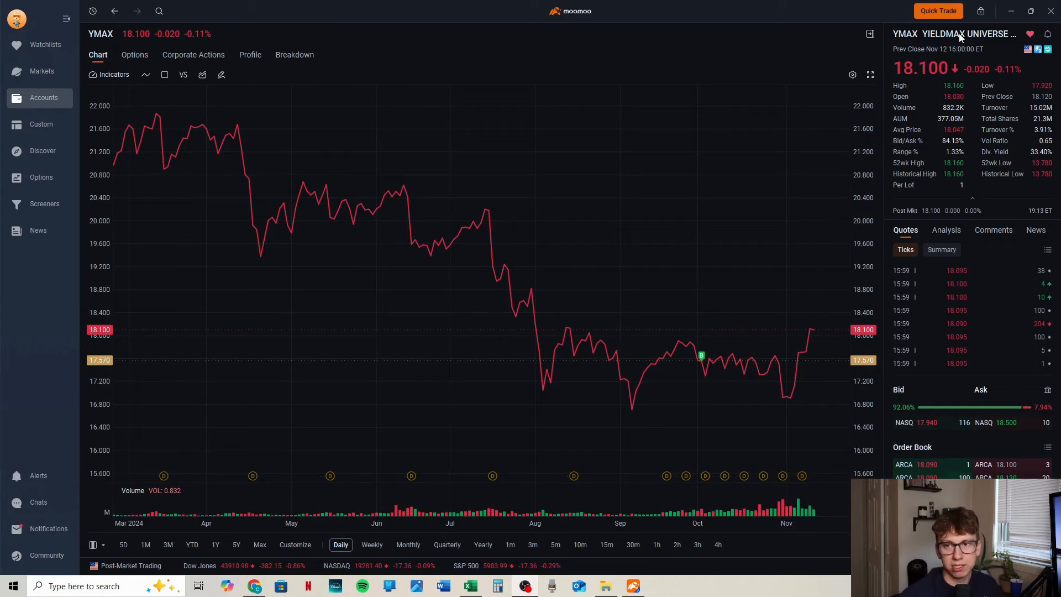
pyautogui.moveTo(960, 34)
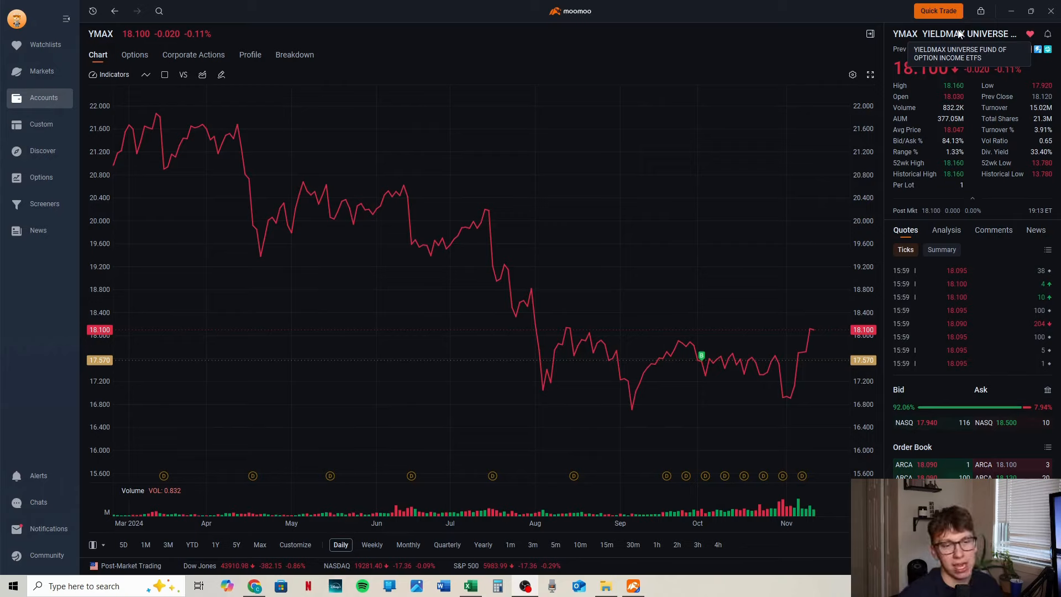
pyautogui.moveTo(843, 32)
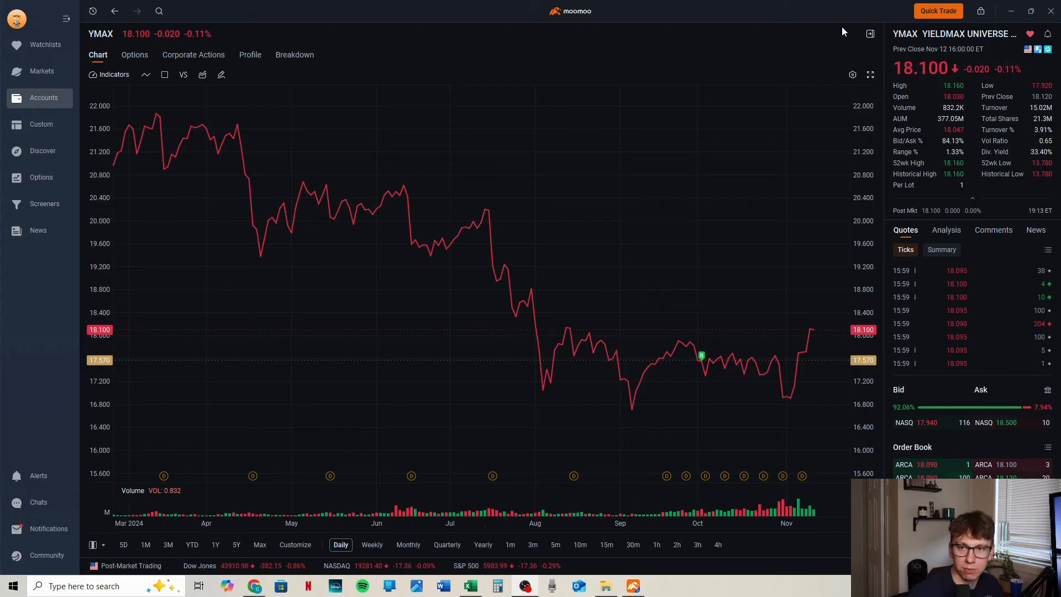
pyautogui.moveTo(755, 84)
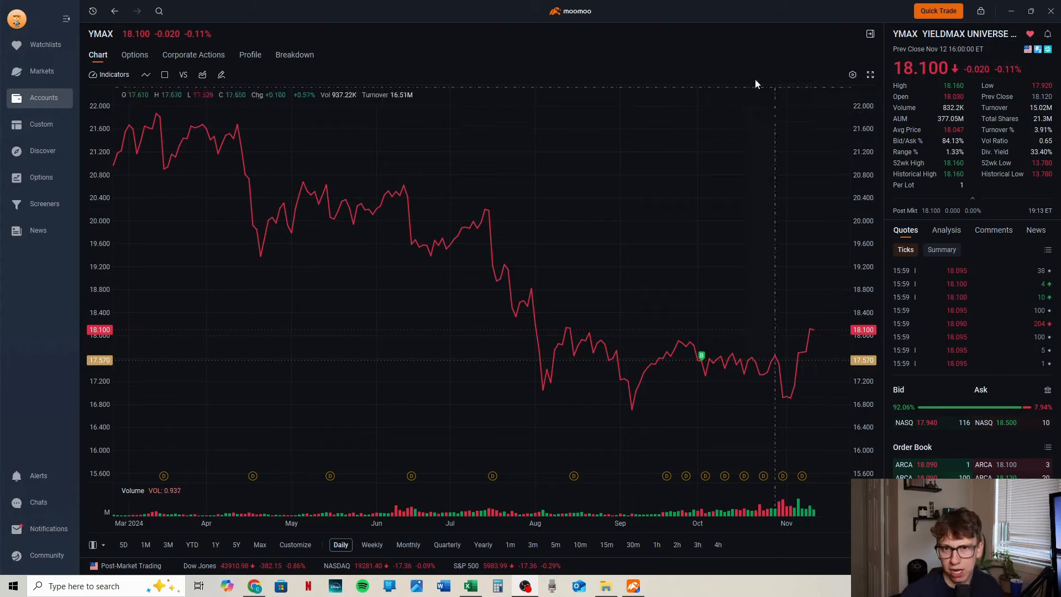
pyautogui.moveTo(674, 63)
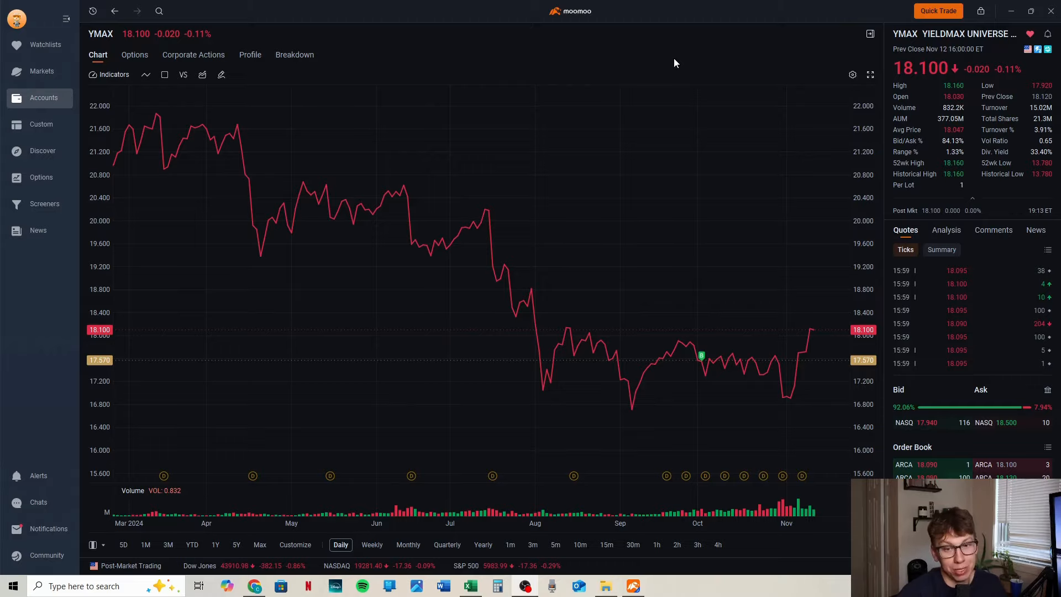
pyautogui.moveTo(663, 73)
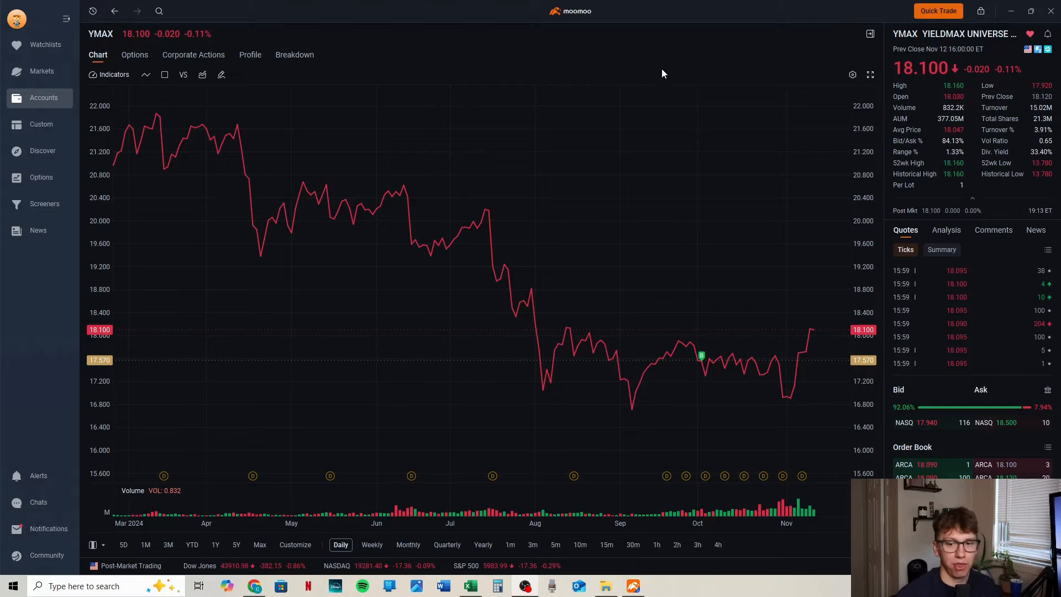
pyautogui.moveTo(635, 462)
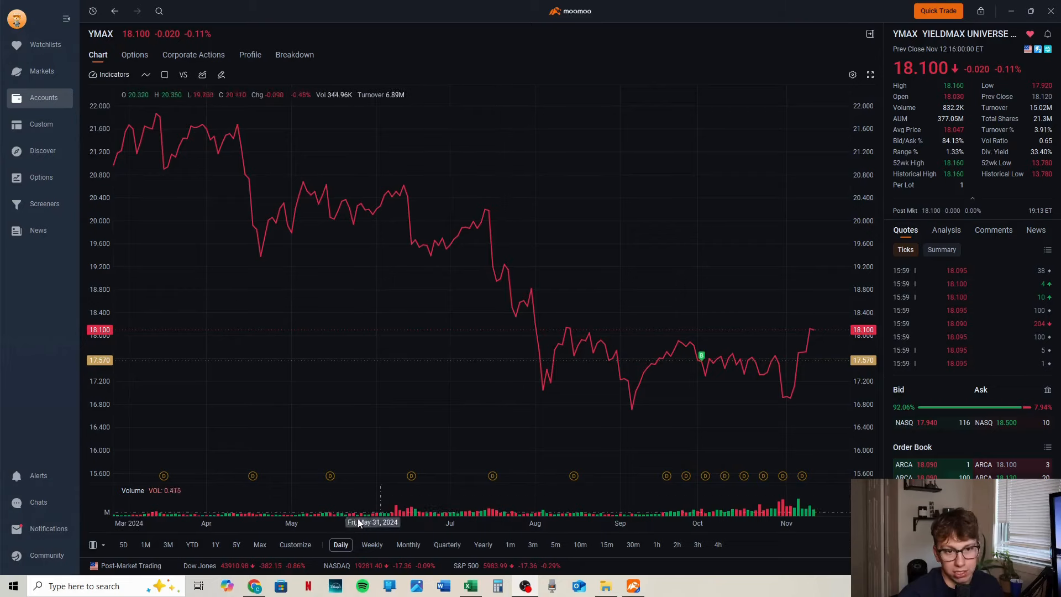
pyautogui.moveTo(692, 330)
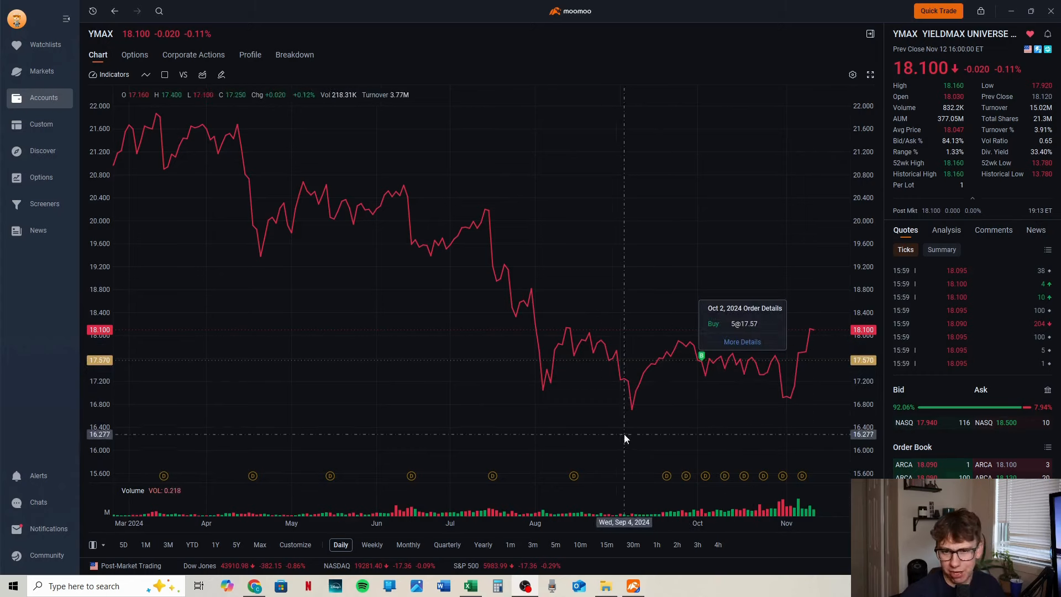
pyautogui.moveTo(566, 333)
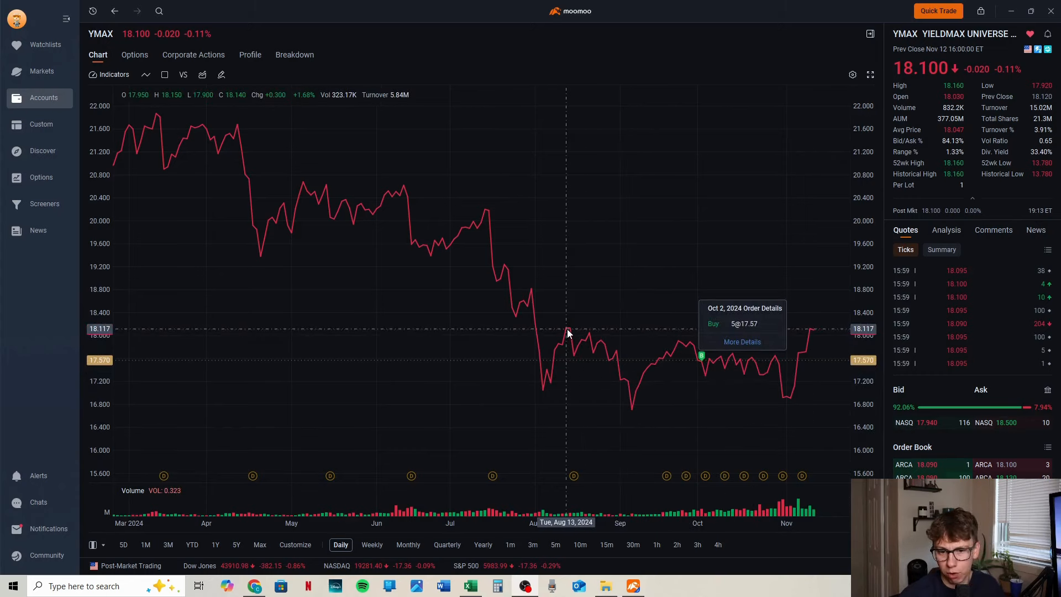
pyautogui.moveTo(802, 331)
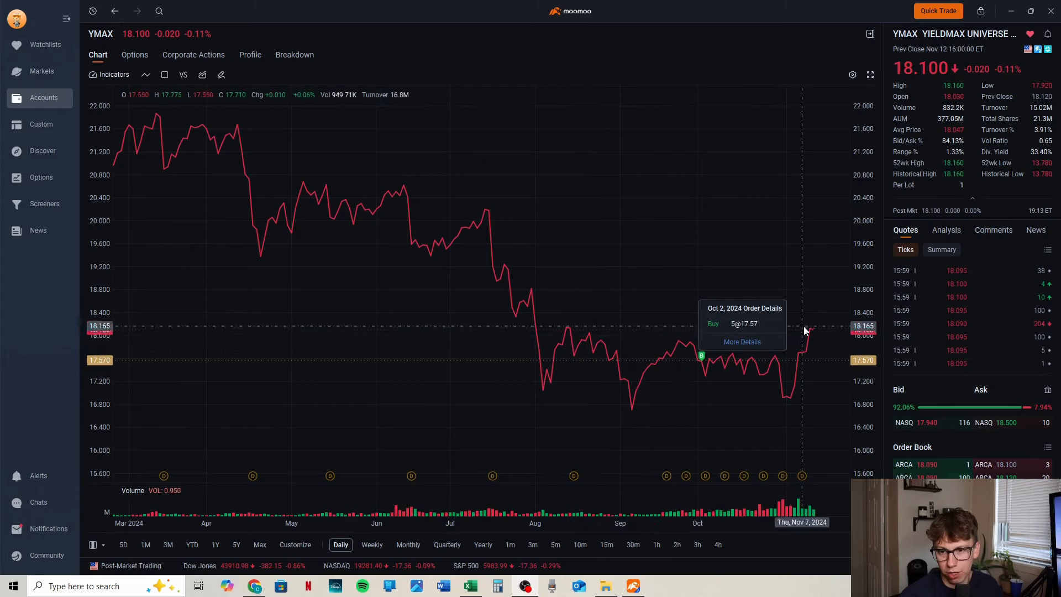
pyautogui.moveTo(574, 180)
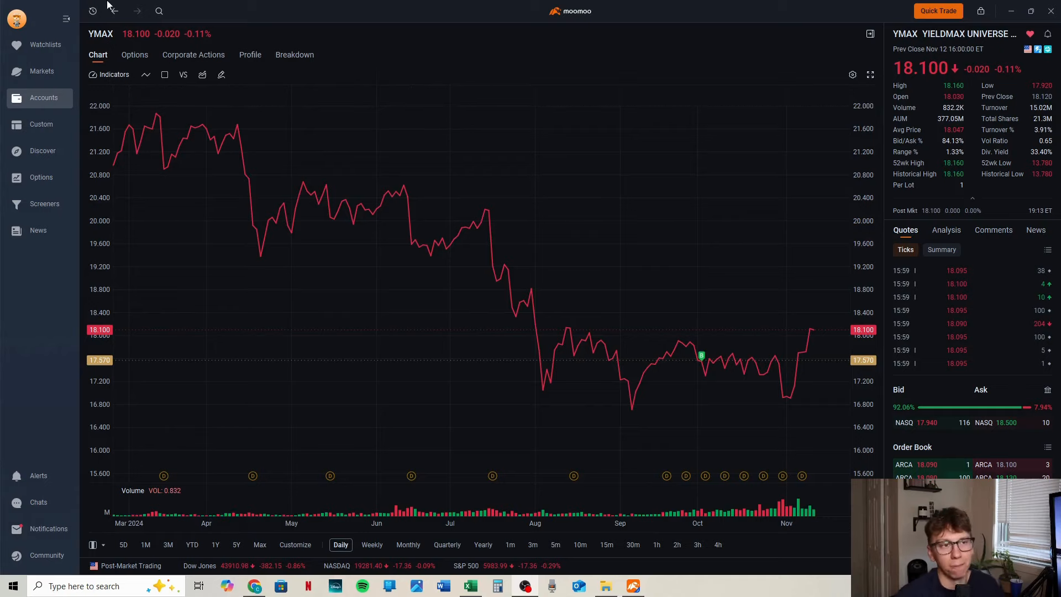
pyautogui.moveTo(113, 12)
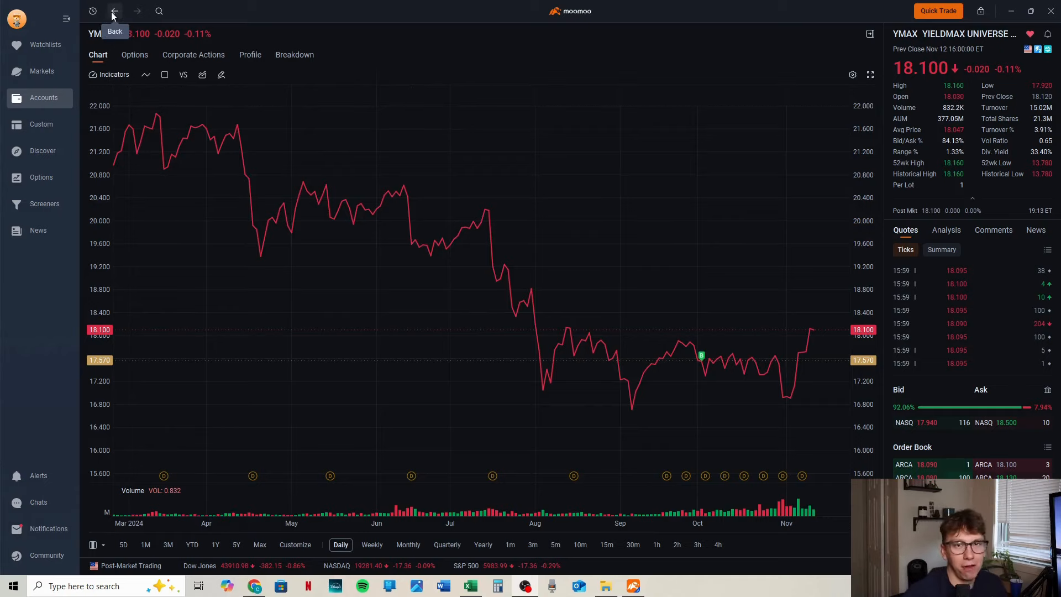
# Step: Go back from the YMAX chart to the account positions overview
pyautogui.click(114, 11)
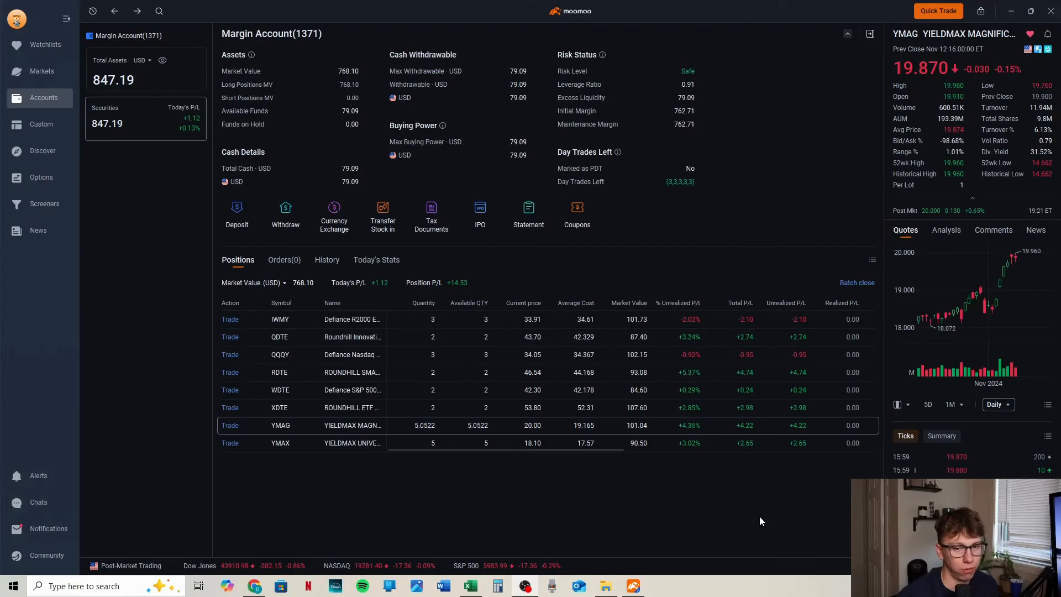
pyautogui.moveTo(759, 513)
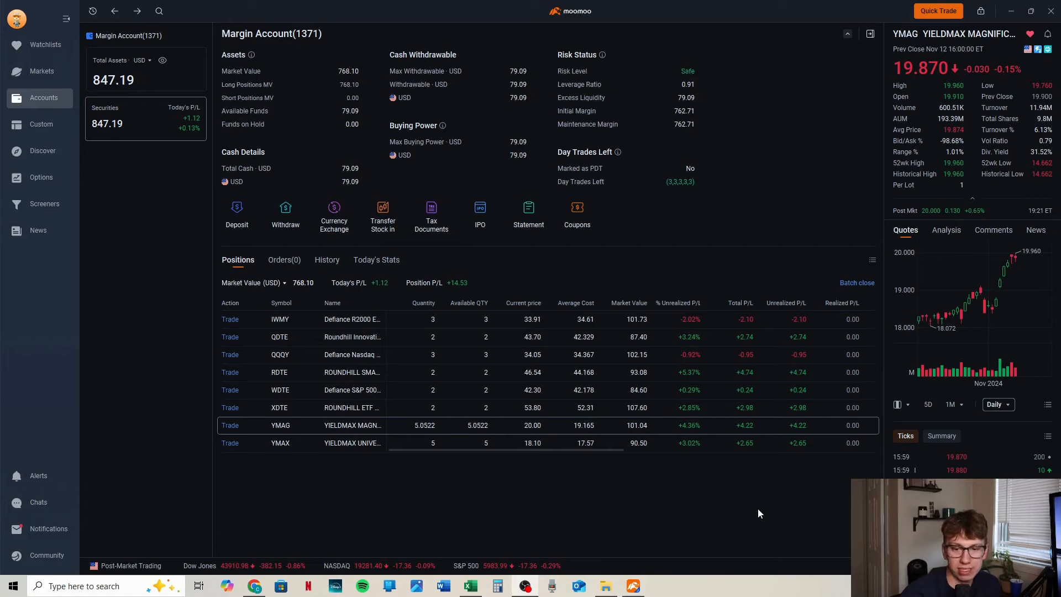
pyautogui.moveTo(769, 504)
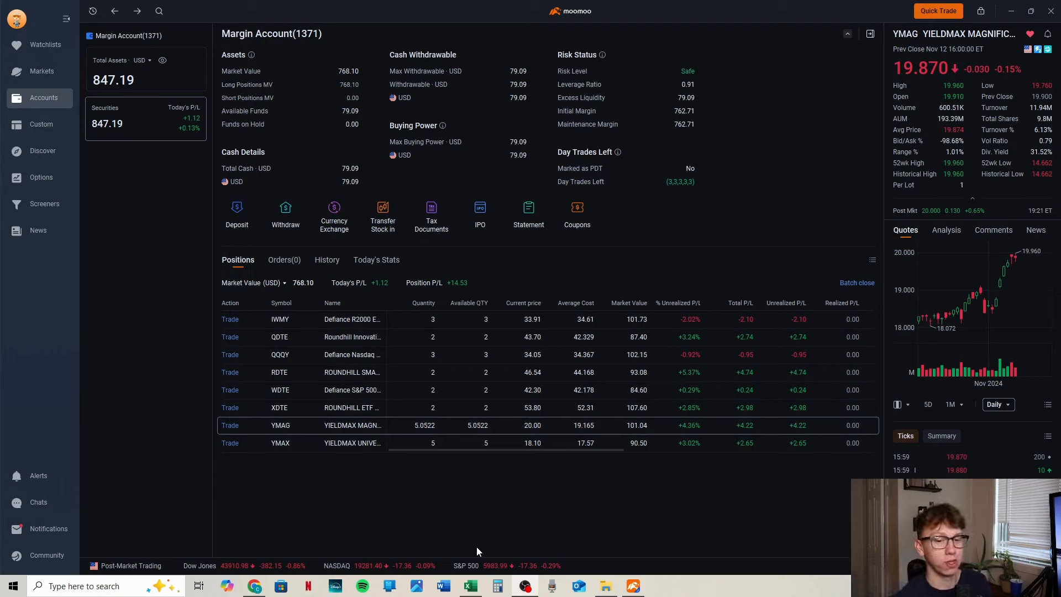
pyautogui.moveTo(614, 427)
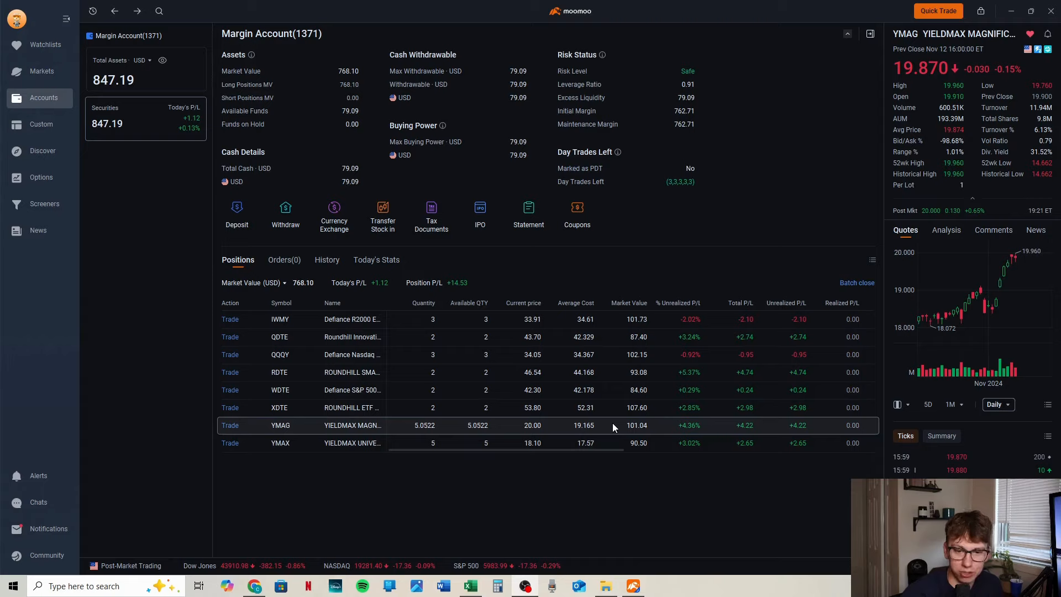
pyautogui.moveTo(604, 467)
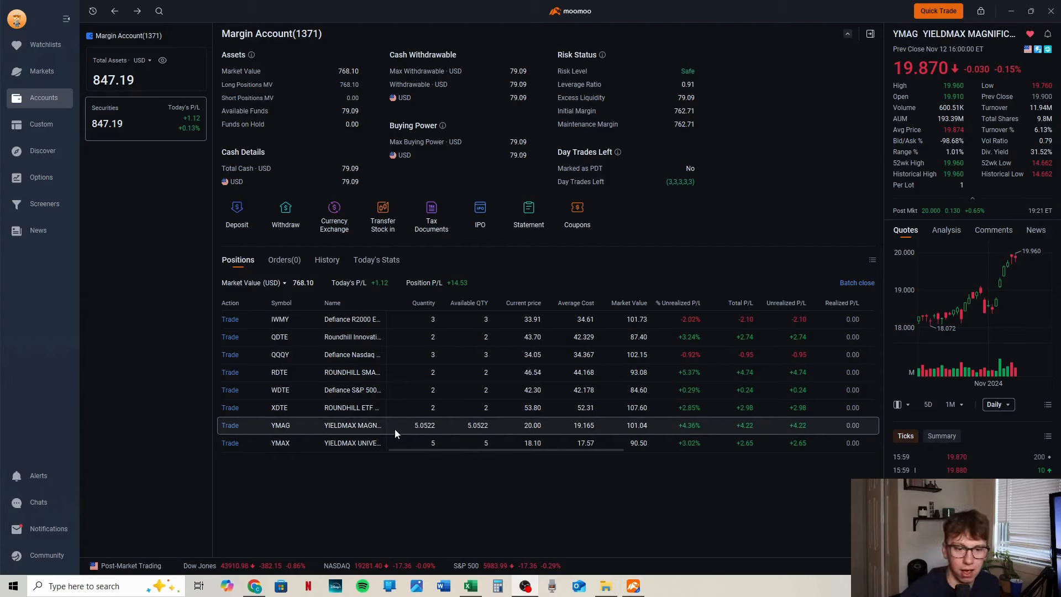
pyautogui.moveTo(560, 445)
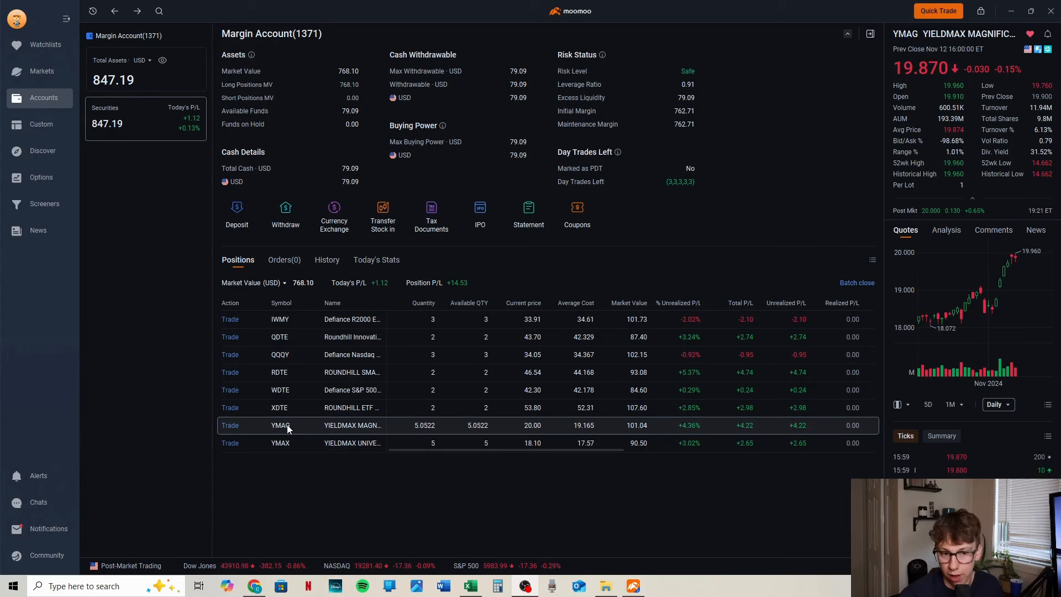
# Step: Show the YMAG fund's daily price chart with buy and dividend markers
pyautogui.click(279, 424)
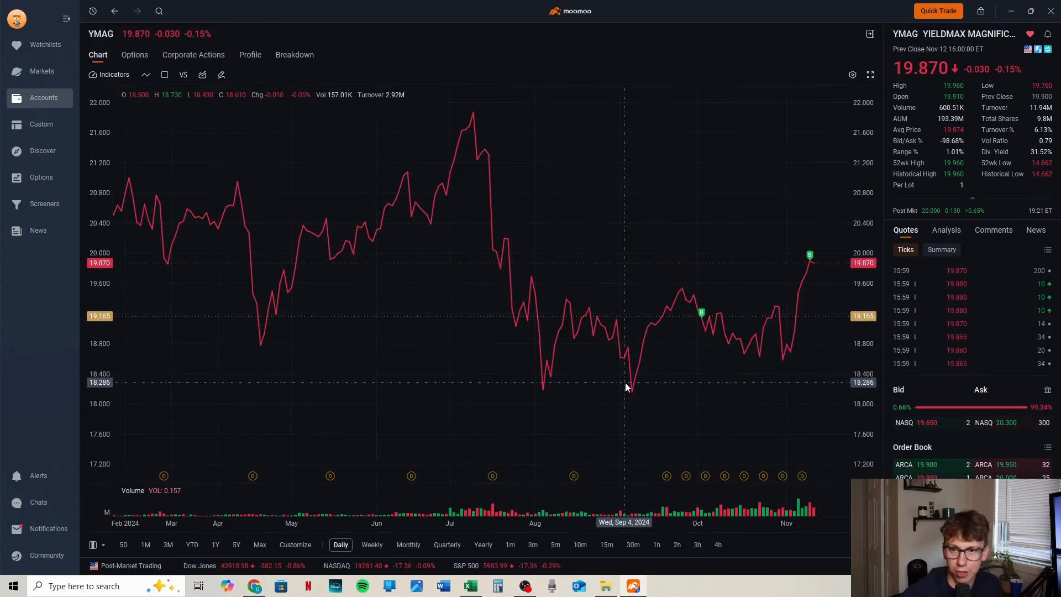
pyautogui.moveTo(682, 210)
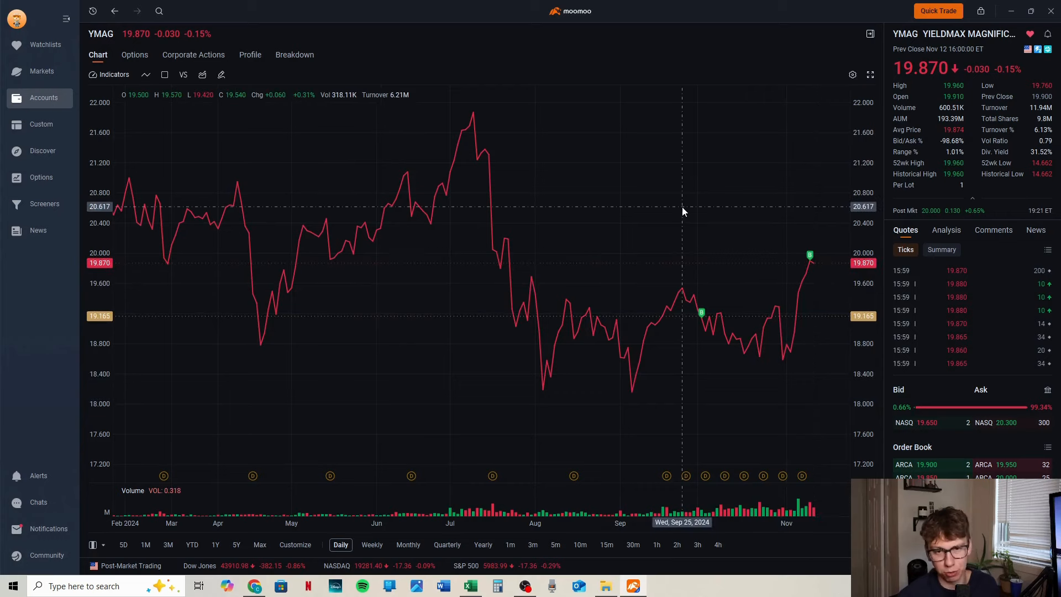
pyautogui.moveTo(824, 273)
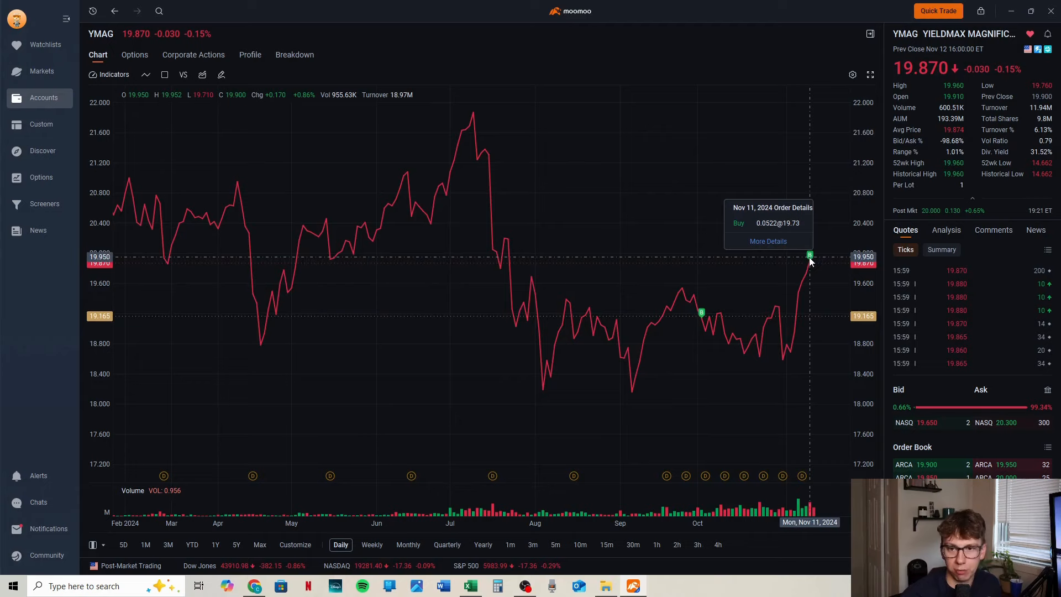
pyautogui.moveTo(815, 255)
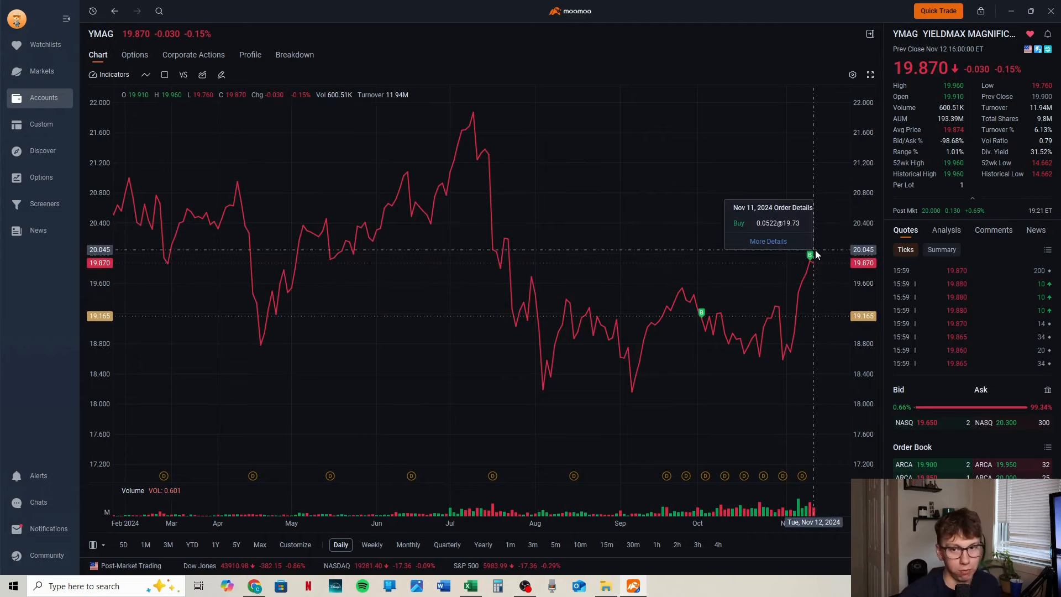
pyautogui.moveTo(761, 302)
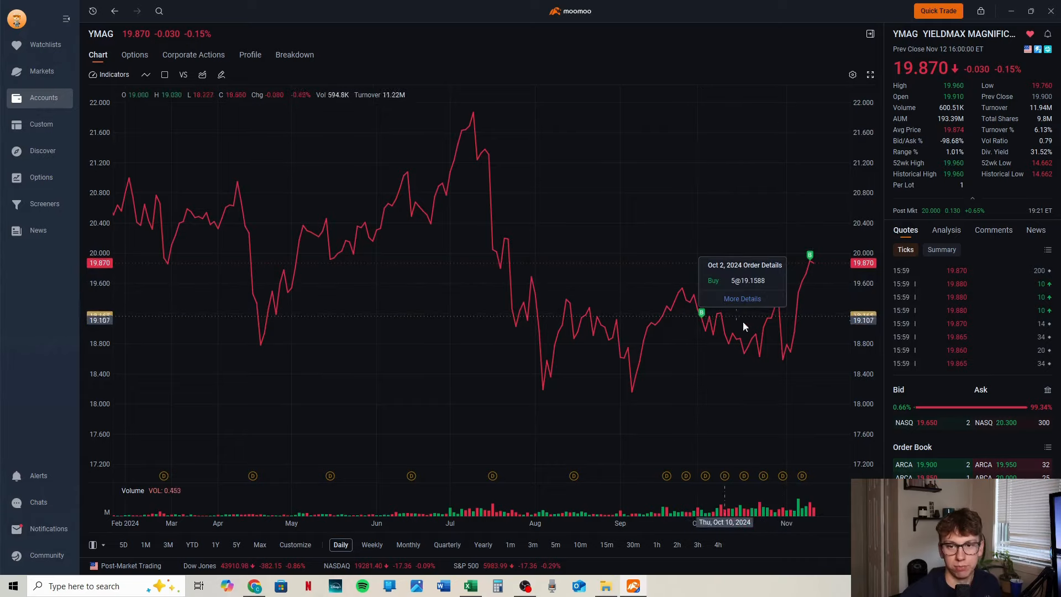
pyautogui.moveTo(795, 322)
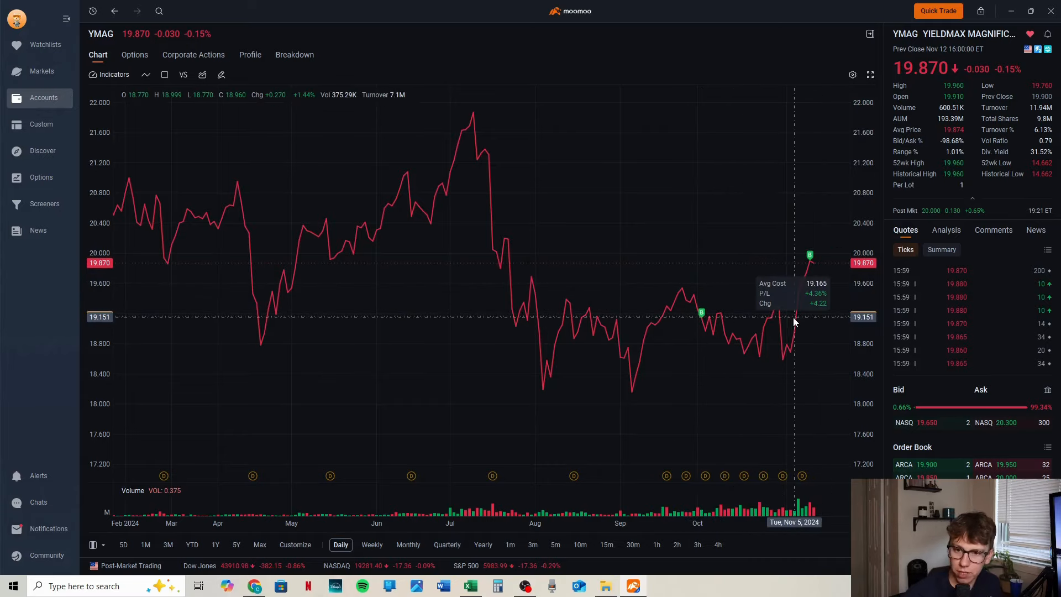
pyautogui.moveTo(972, 183)
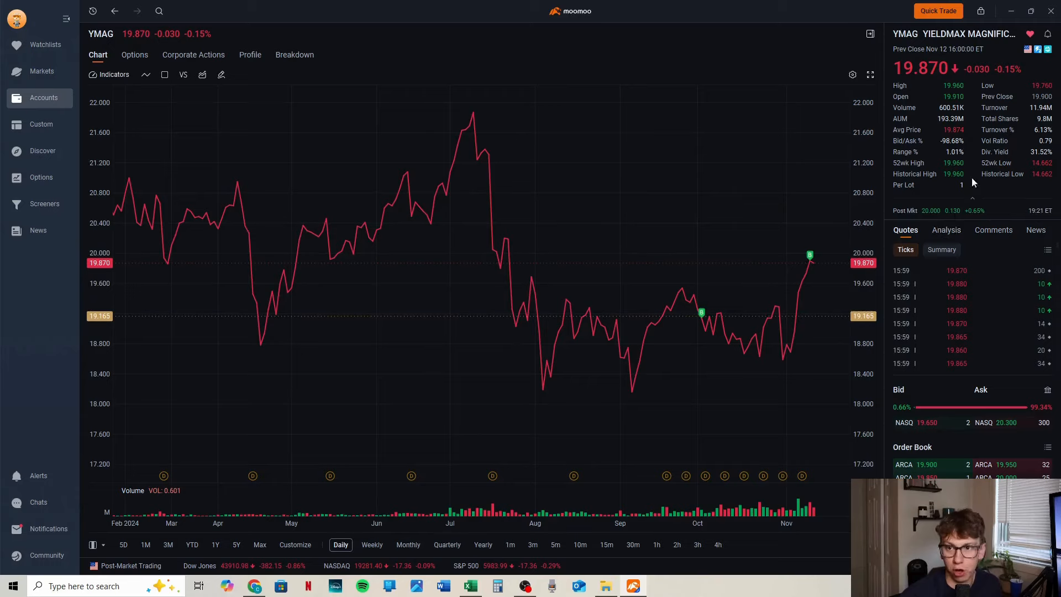
pyautogui.moveTo(976, 117)
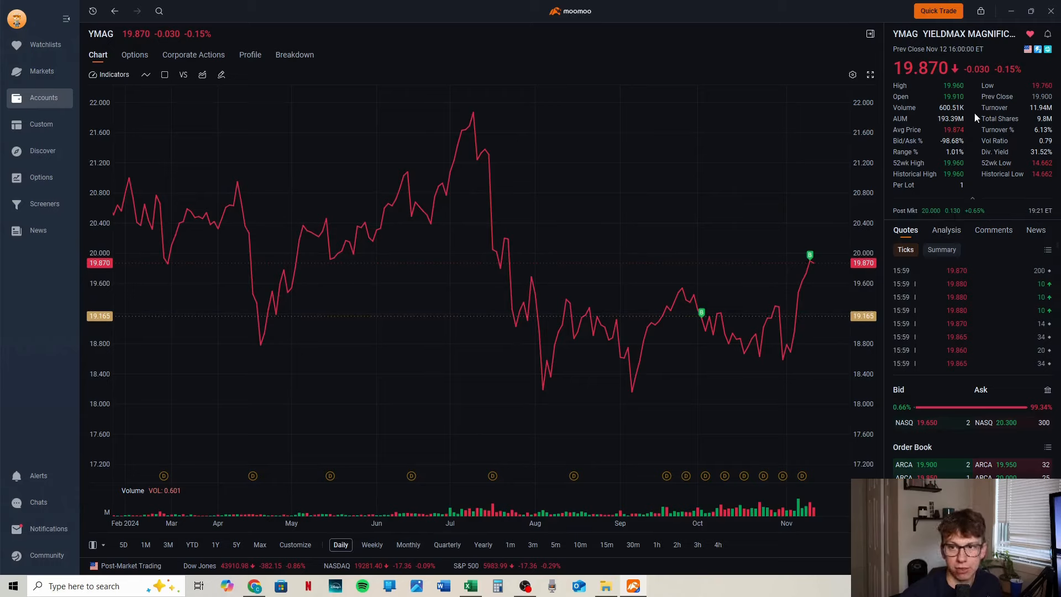
pyautogui.moveTo(1015, 159)
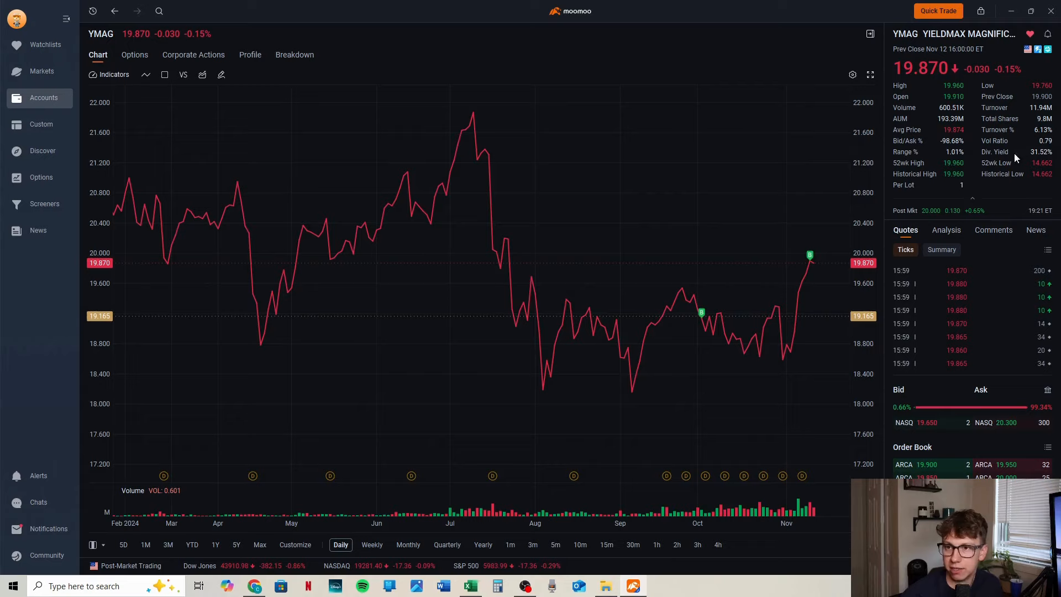
pyautogui.moveTo(933, 192)
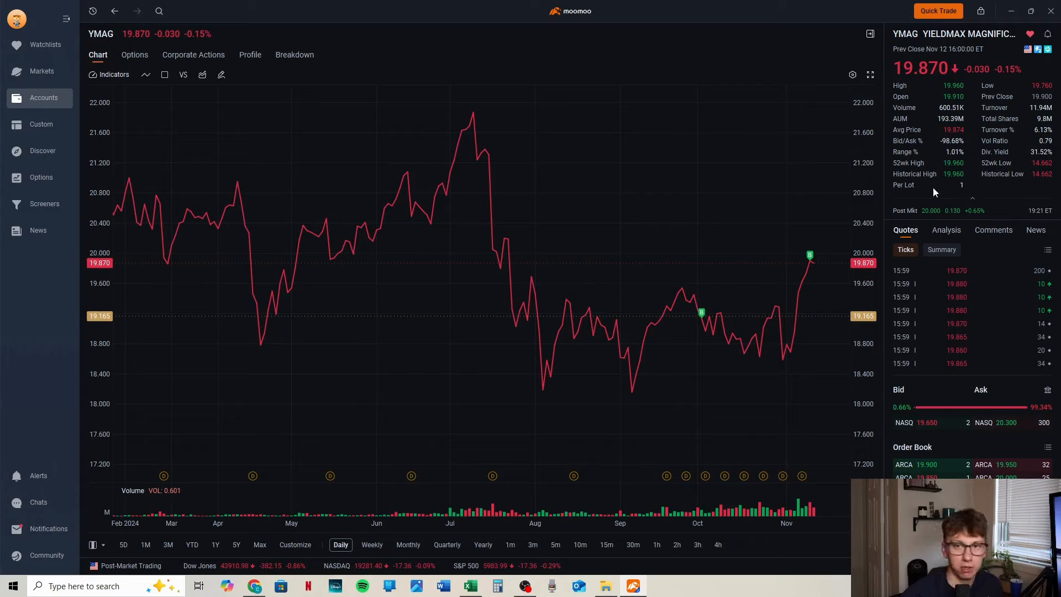
pyautogui.moveTo(845, 475)
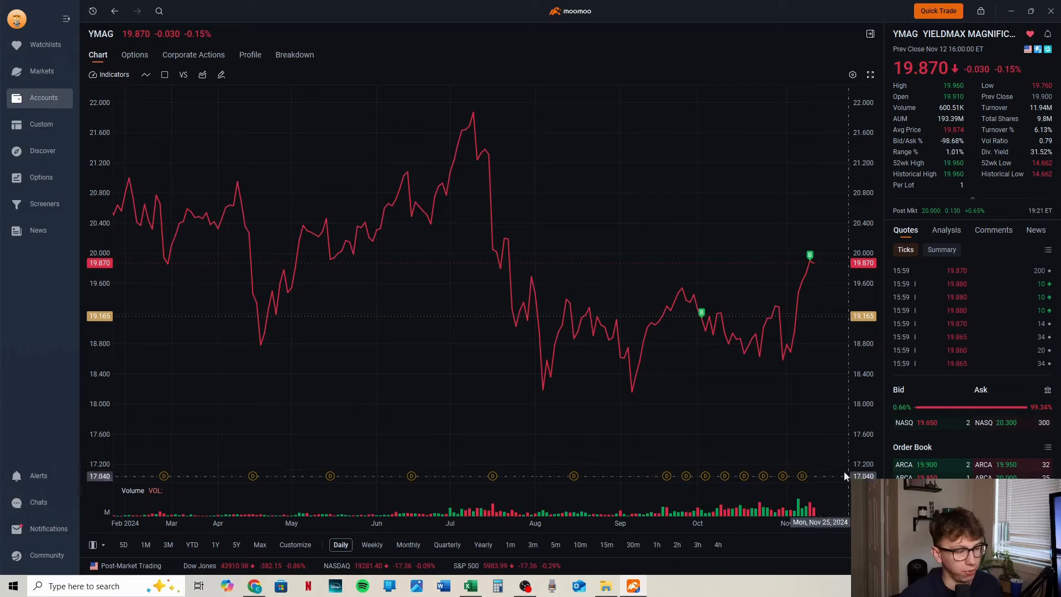
pyautogui.moveTo(685, 475)
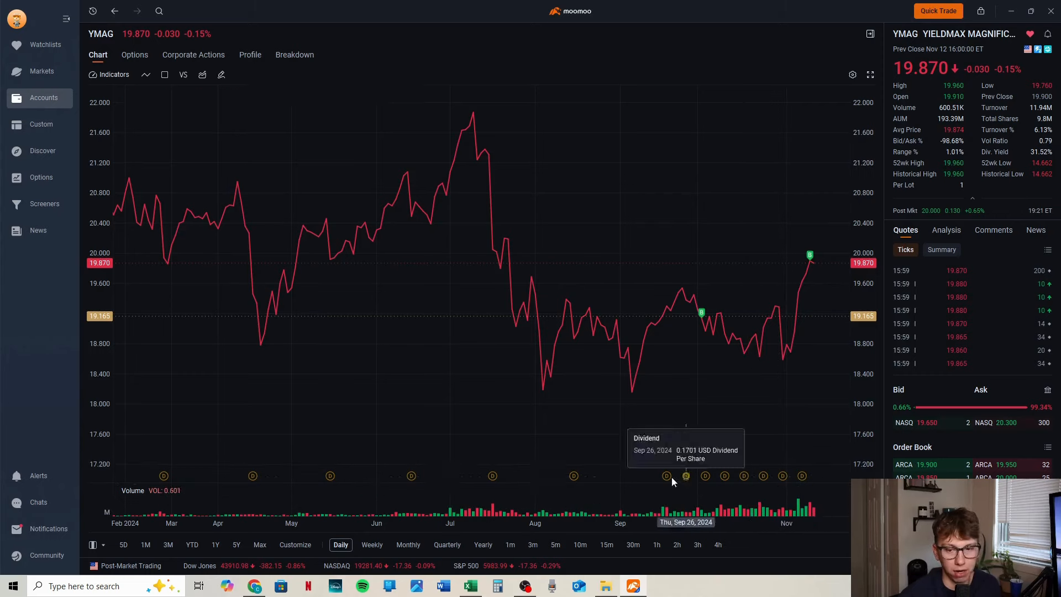
pyautogui.moveTo(746, 477)
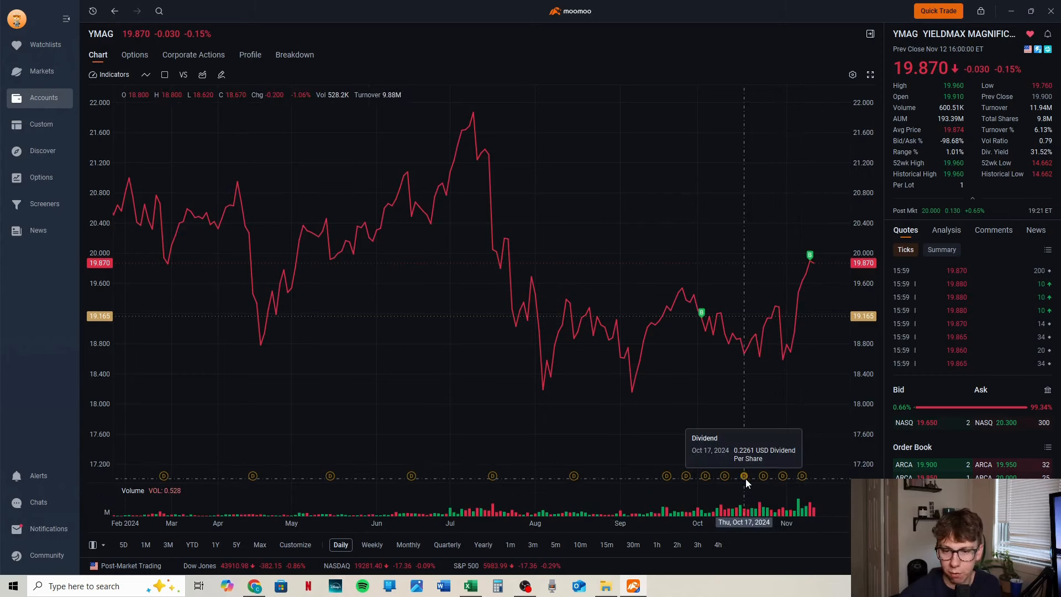
pyautogui.moveTo(764, 481)
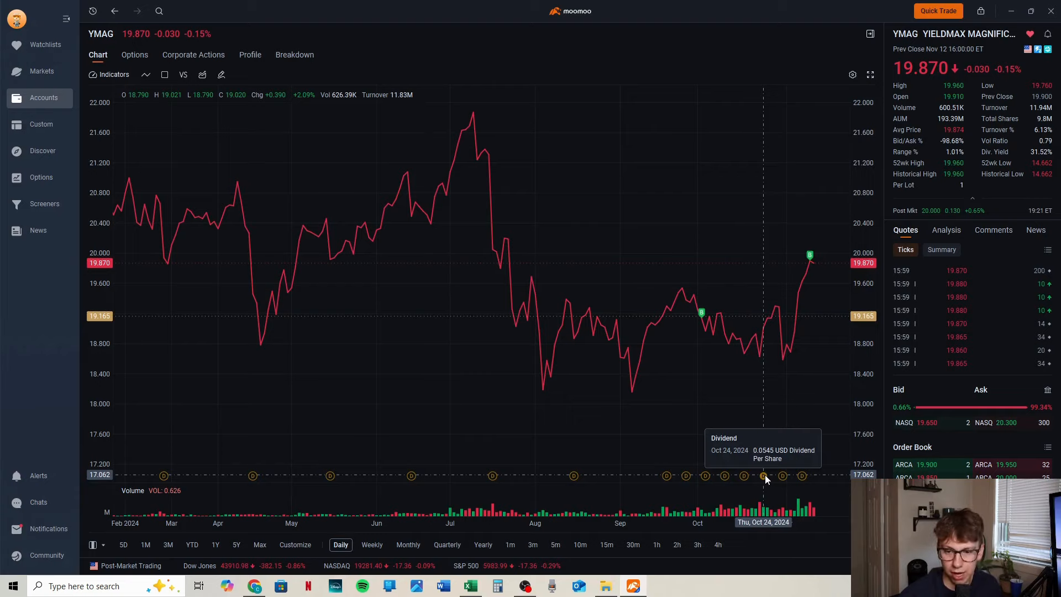
pyautogui.moveTo(781, 479)
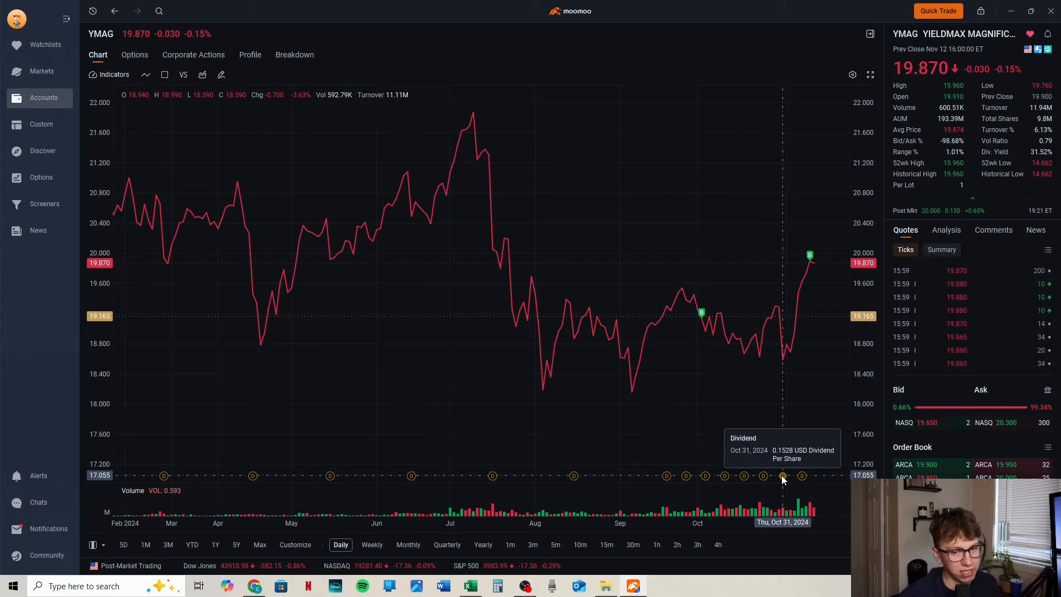
pyautogui.moveTo(744, 479)
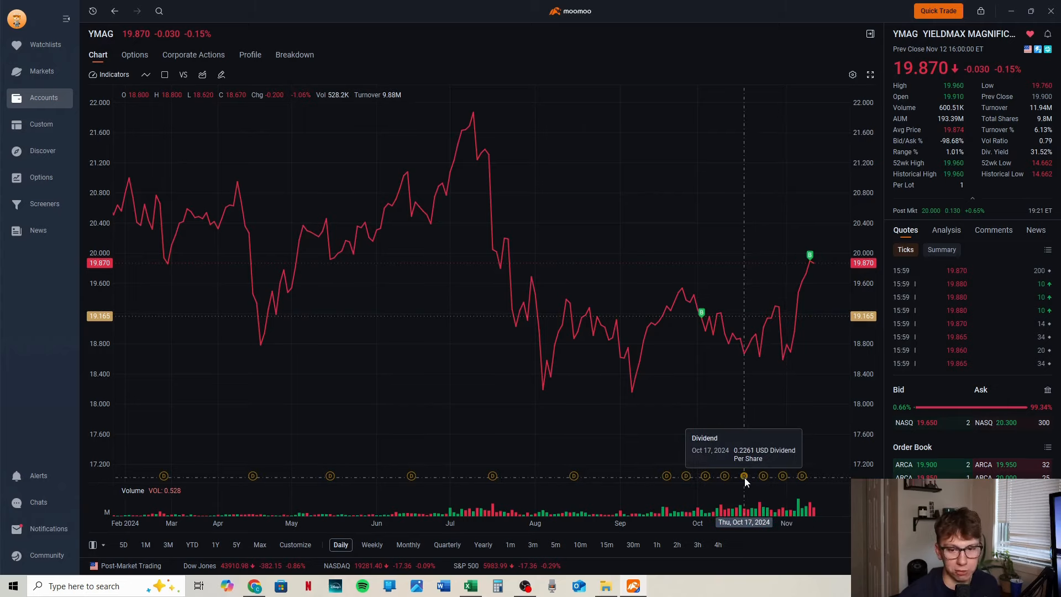
pyautogui.moveTo(802, 476)
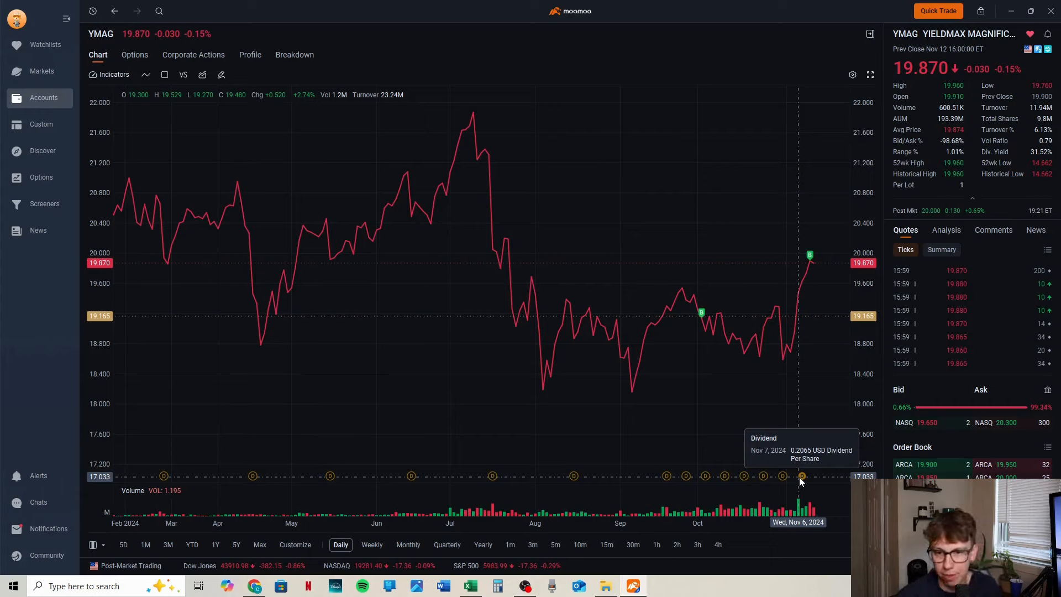
pyautogui.moveTo(511, 255)
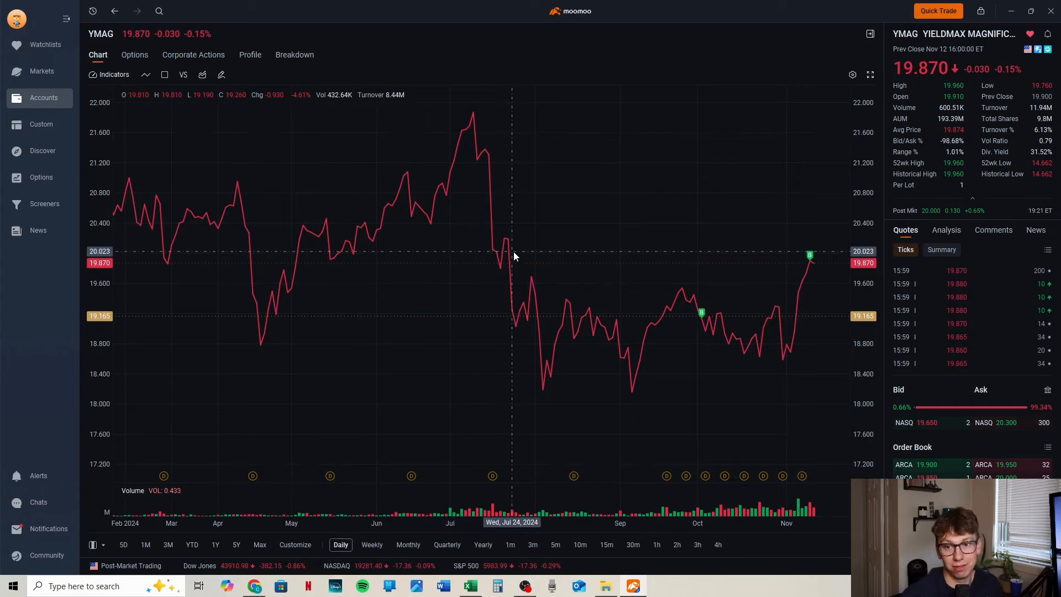
pyautogui.moveTo(544, 305)
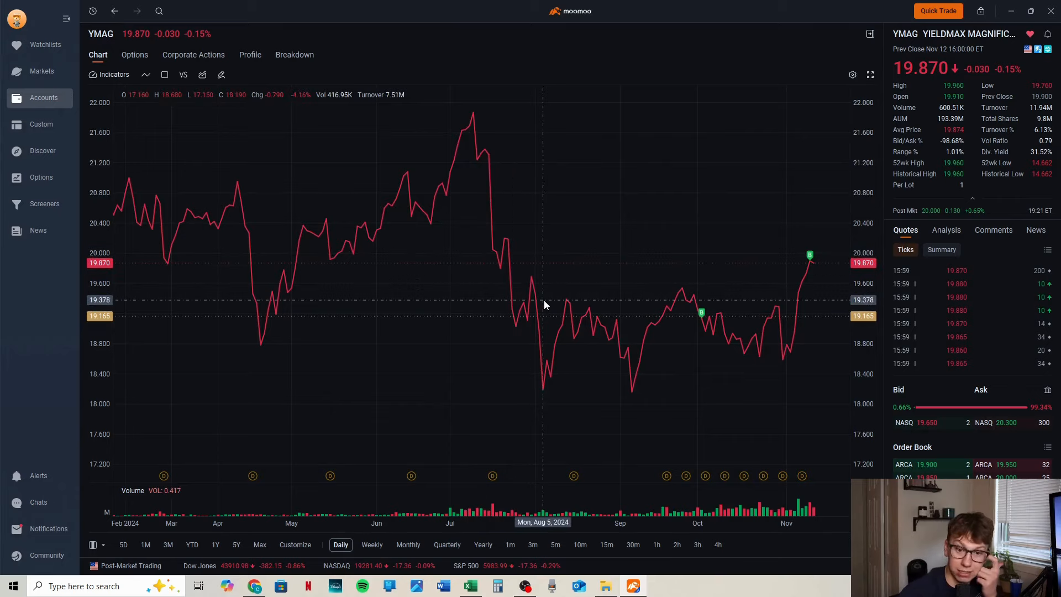
pyautogui.moveTo(509, 299)
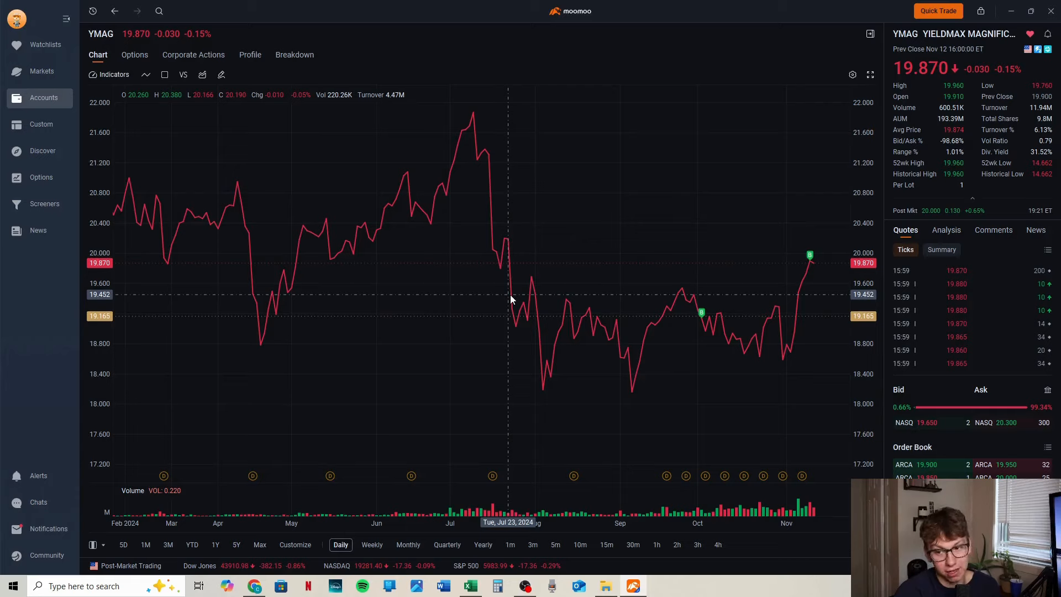
pyautogui.moveTo(504, 303)
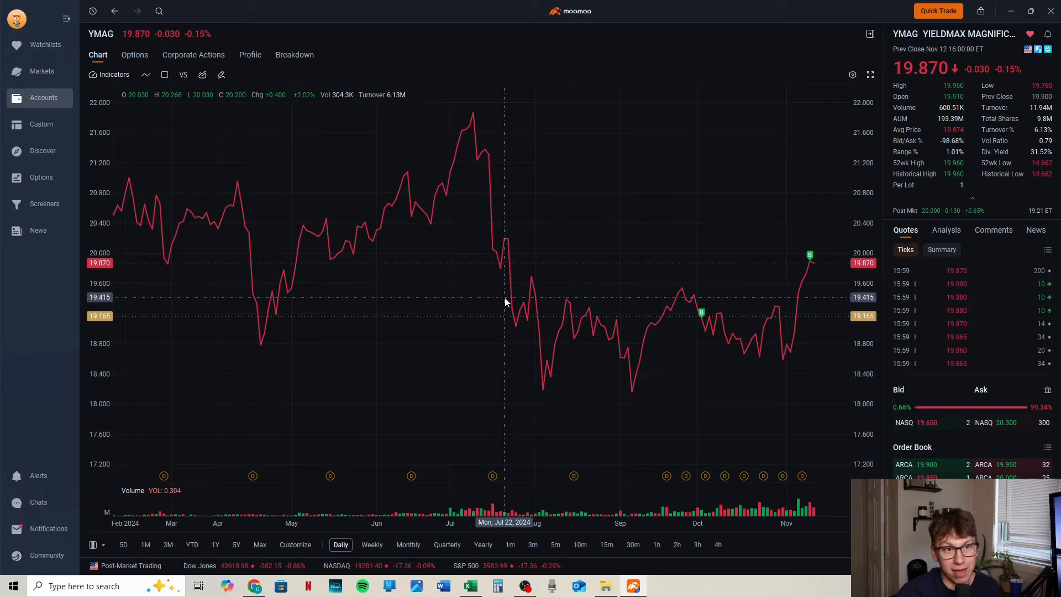
pyautogui.moveTo(499, 297)
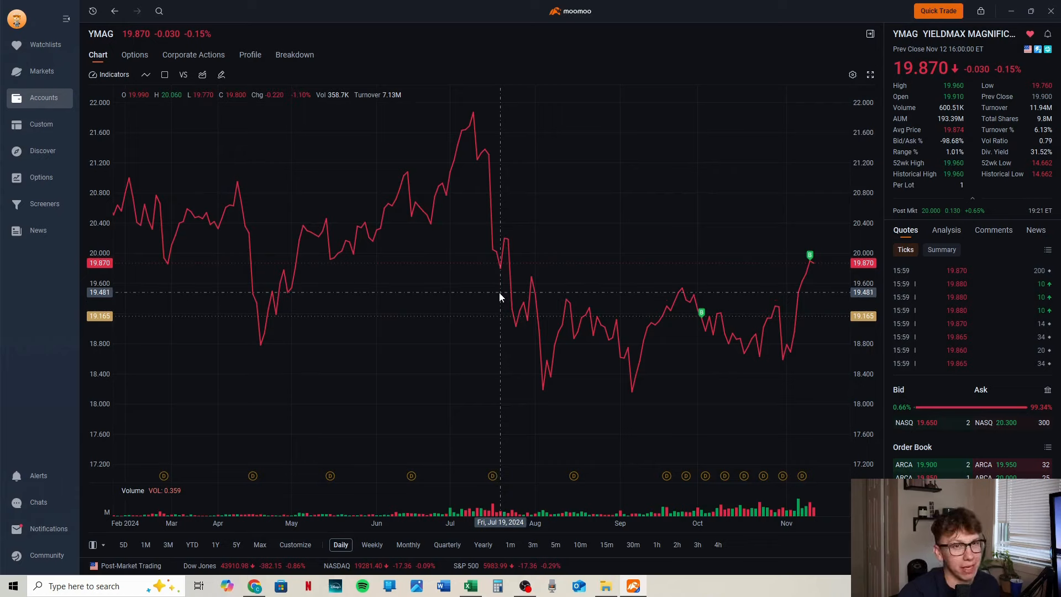
pyautogui.moveTo(501, 297)
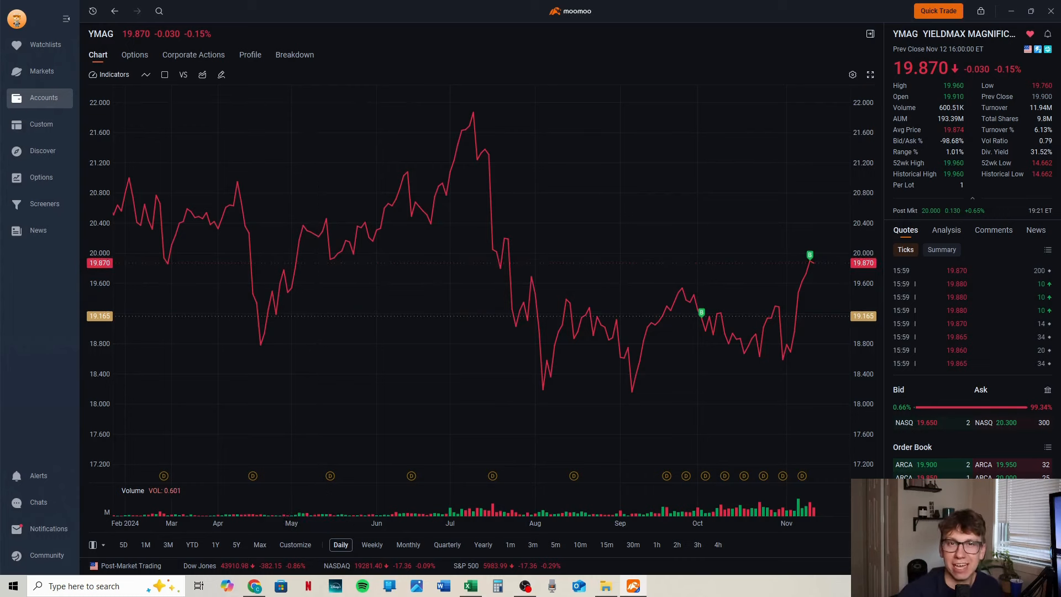
# Step: Go back from the YMAG chart to the account positions overview
pyautogui.click(43, 98)
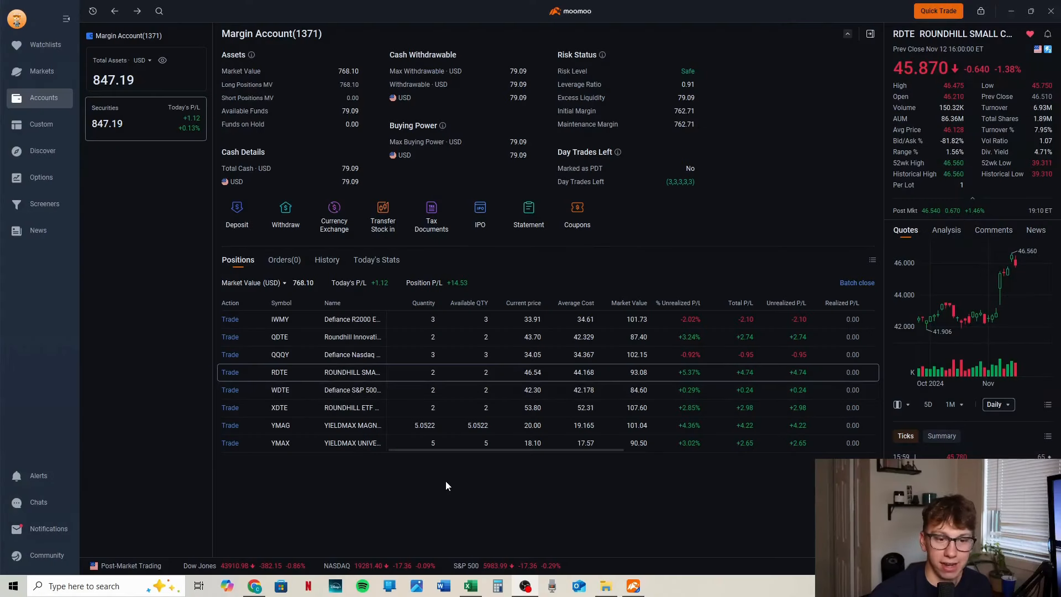
pyautogui.moveTo(369, 378)
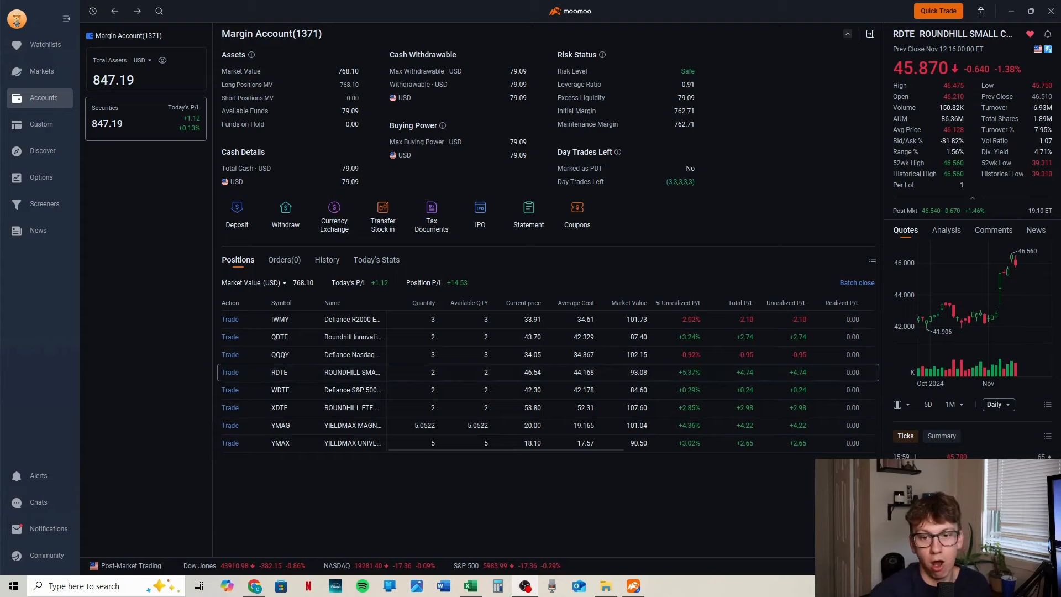
pyautogui.moveTo(697, 546)
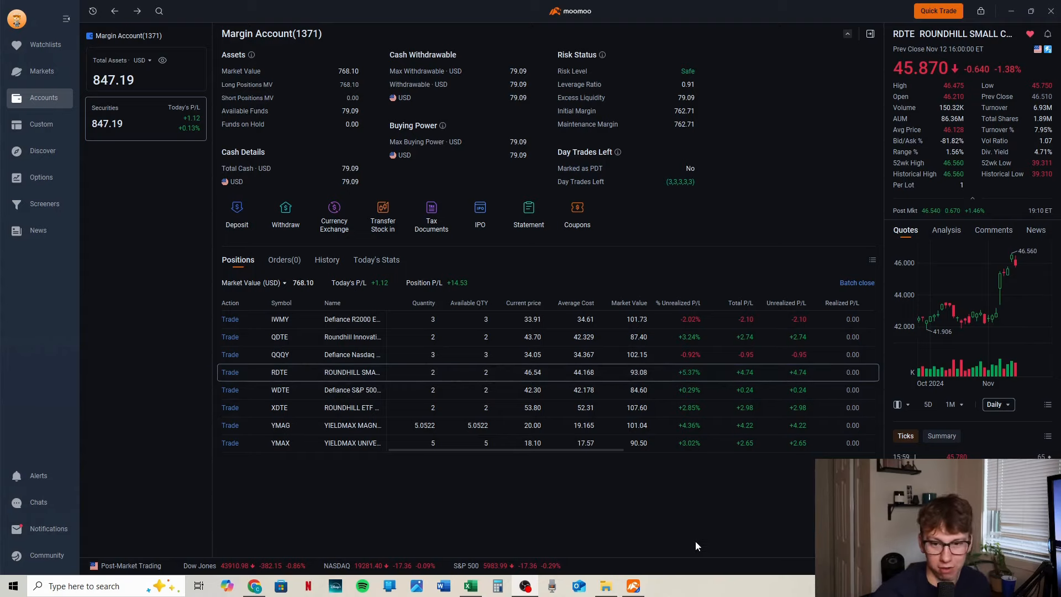
pyautogui.moveTo(767, 533)
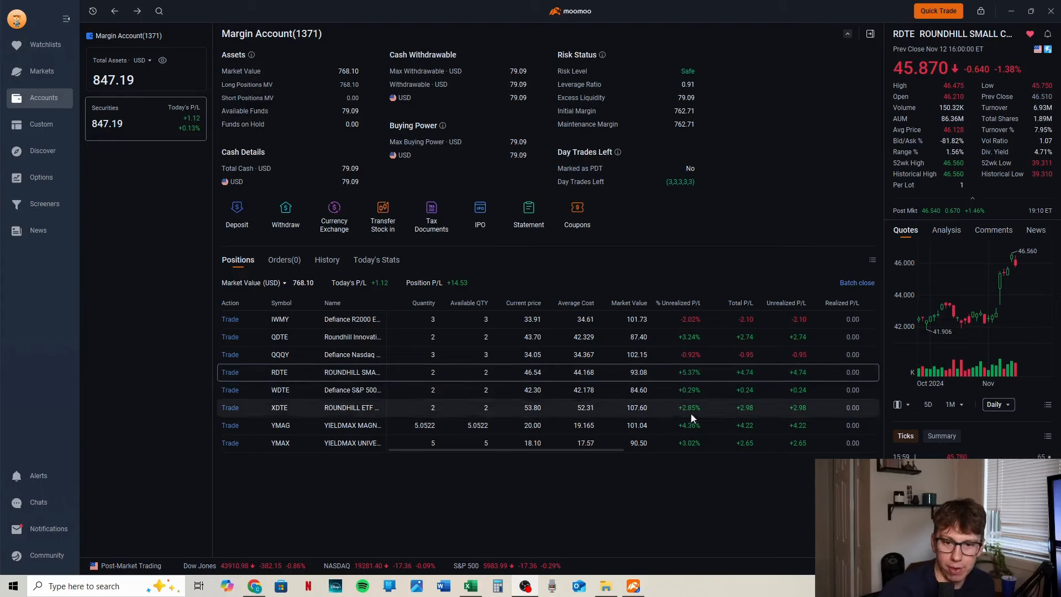
pyautogui.moveTo(596, 378)
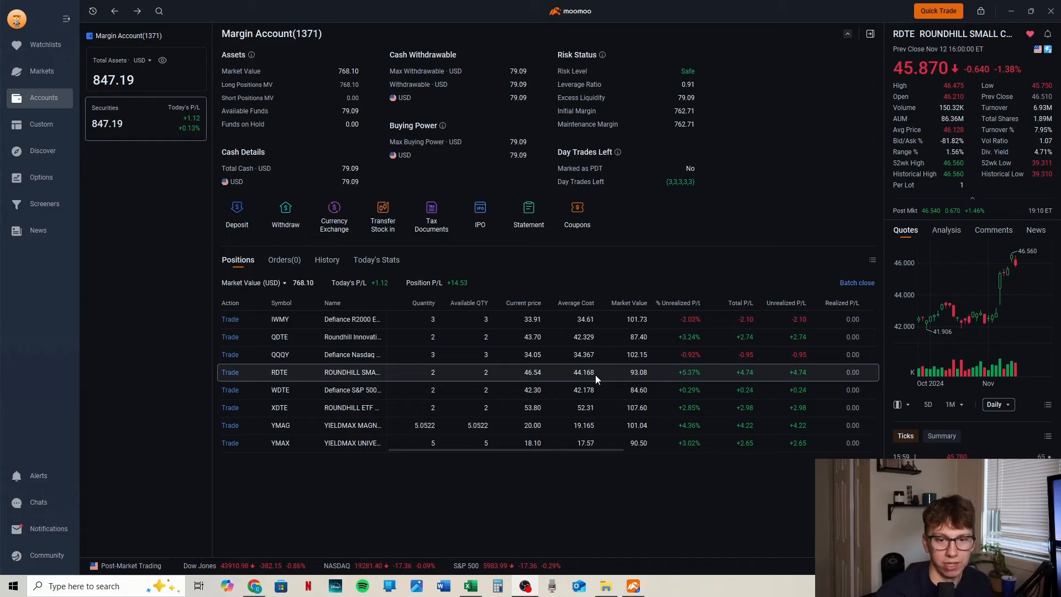
pyautogui.moveTo(544, 382)
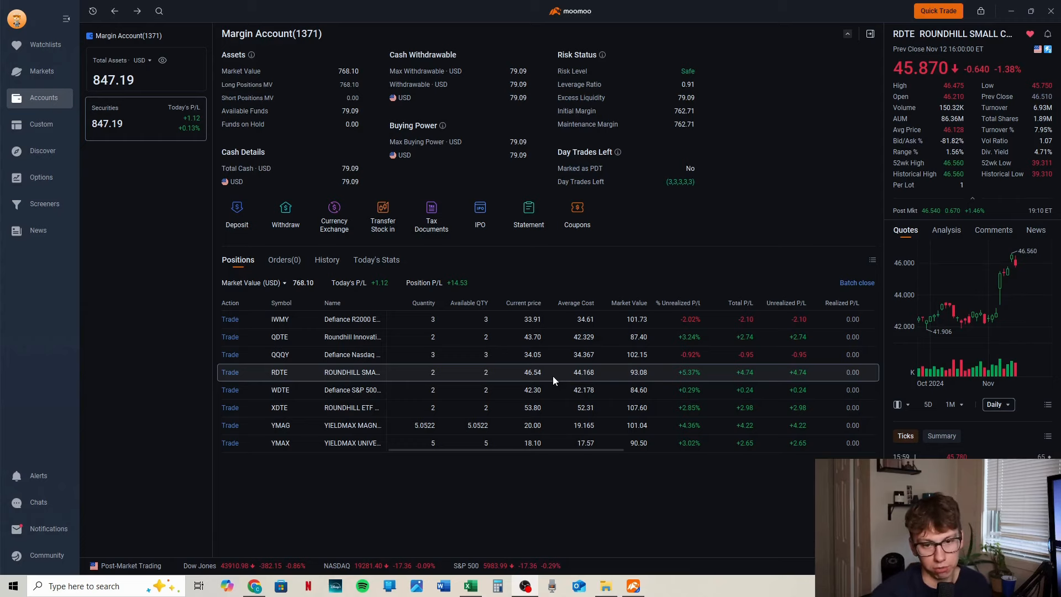
pyautogui.moveTo(276, 372)
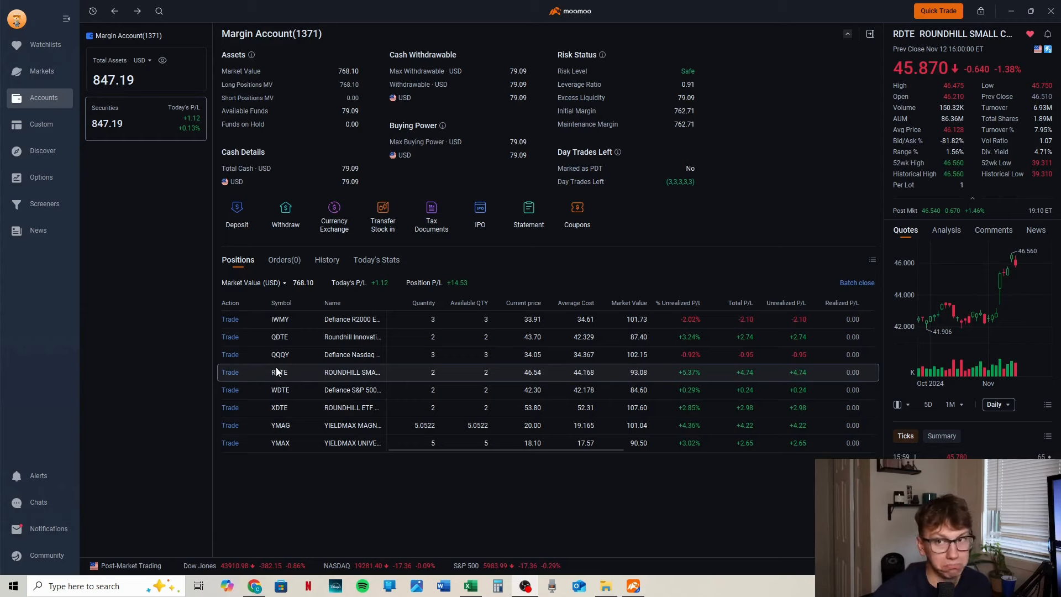
# Step: Show the RDTE fund's detailed daily price chart
pyautogui.click(279, 371)
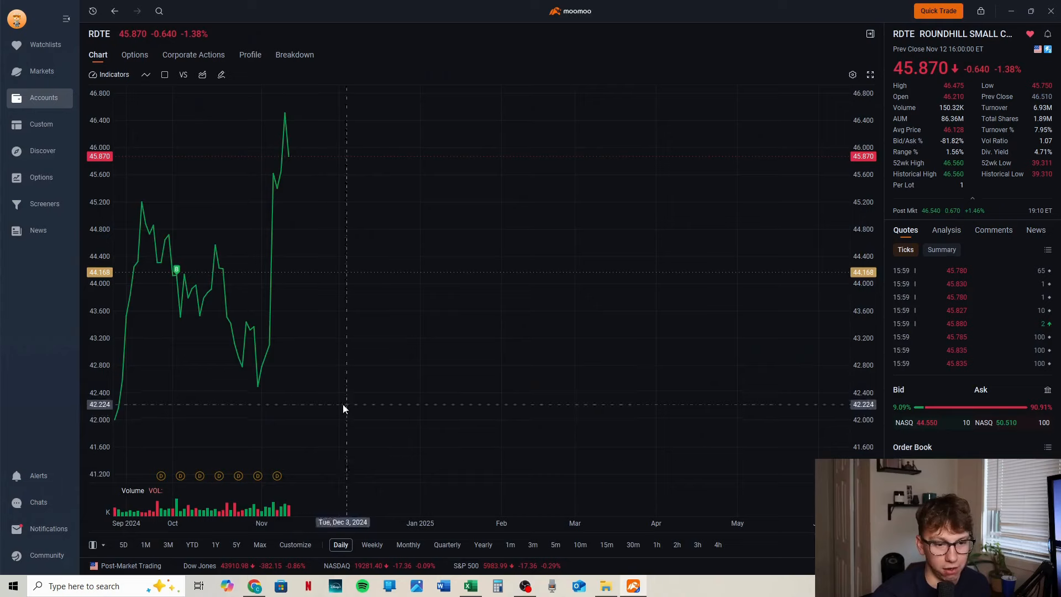
# Step: Set the RDTE chart range to 1Y of price history
pyautogui.click(215, 544)
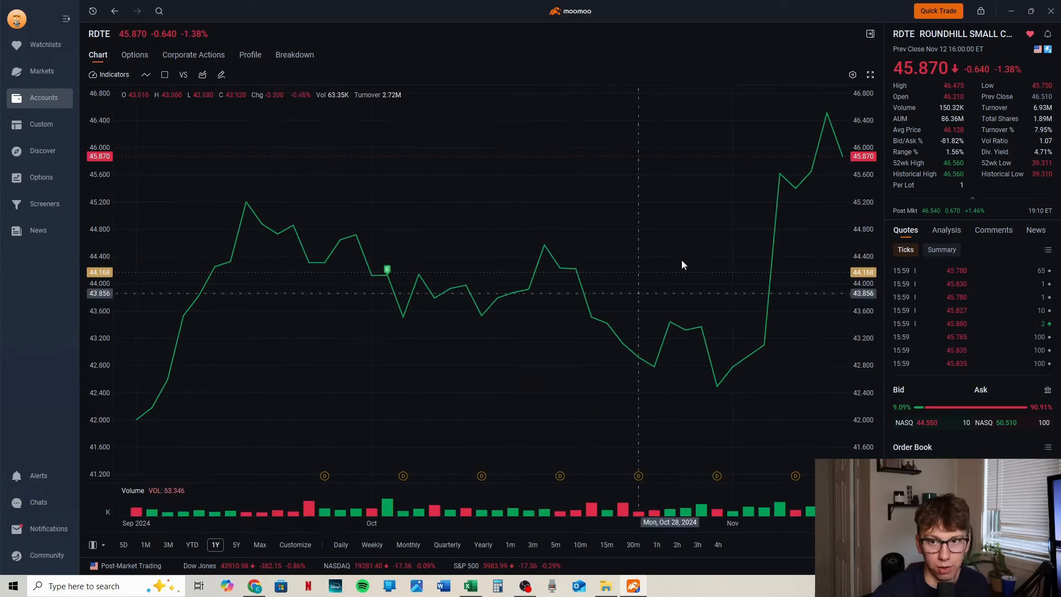
pyautogui.moveTo(276, 317)
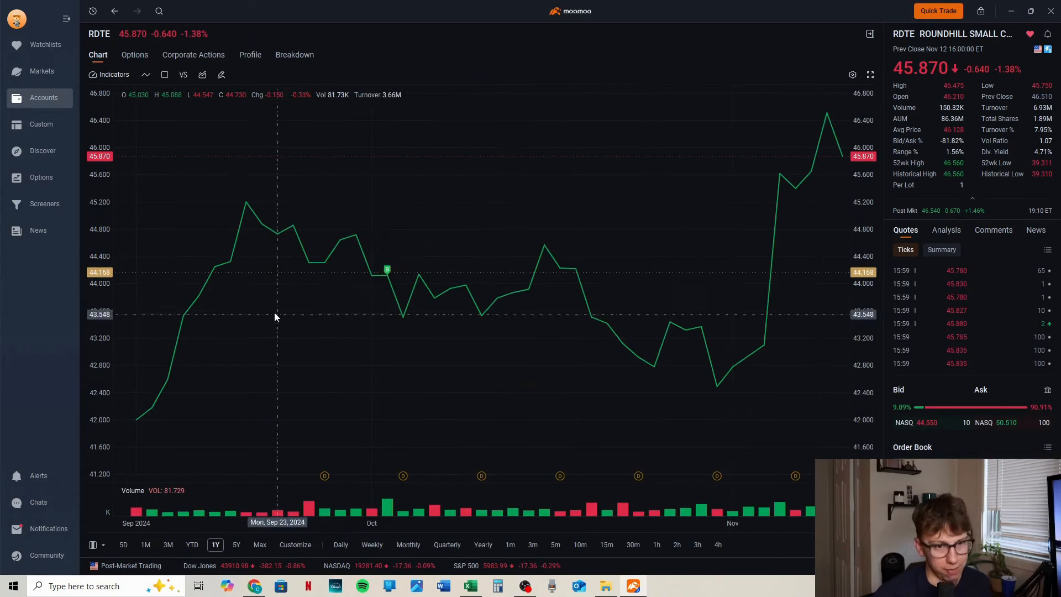
pyautogui.moveTo(387, 270)
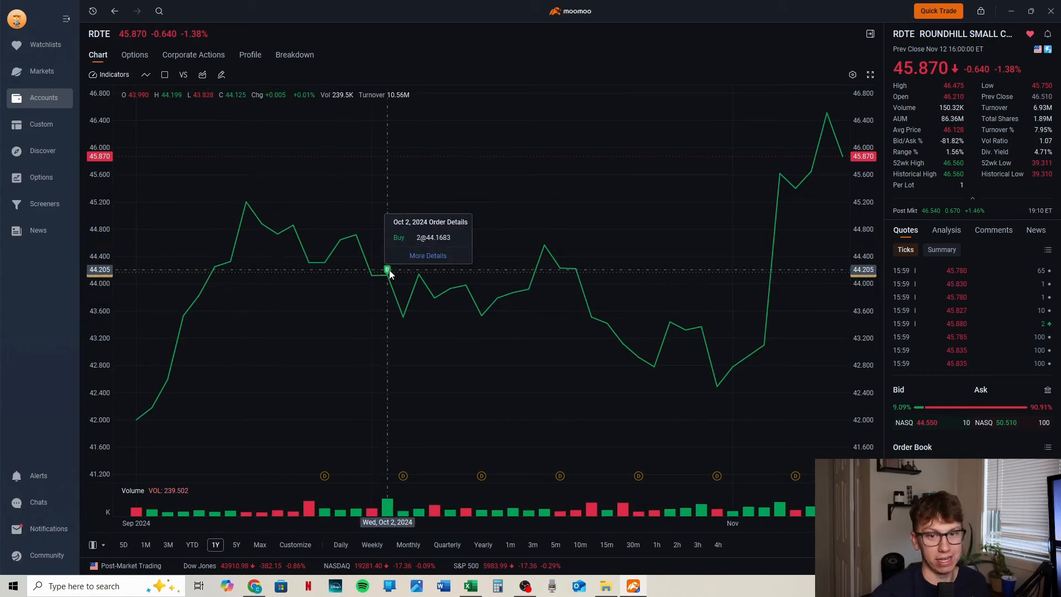
pyautogui.moveTo(888, 191)
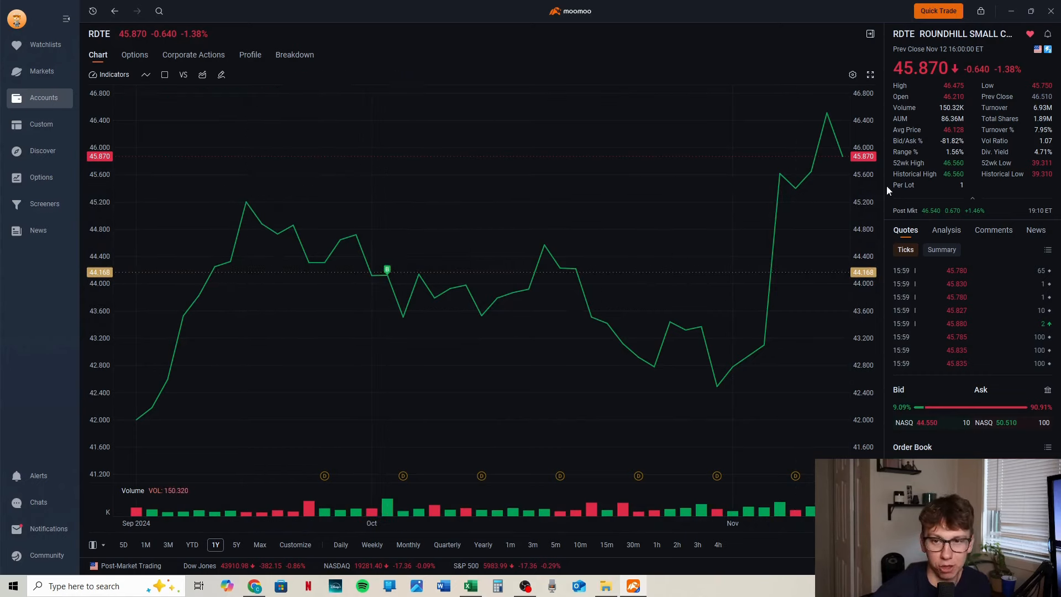
pyautogui.moveTo(795, 304)
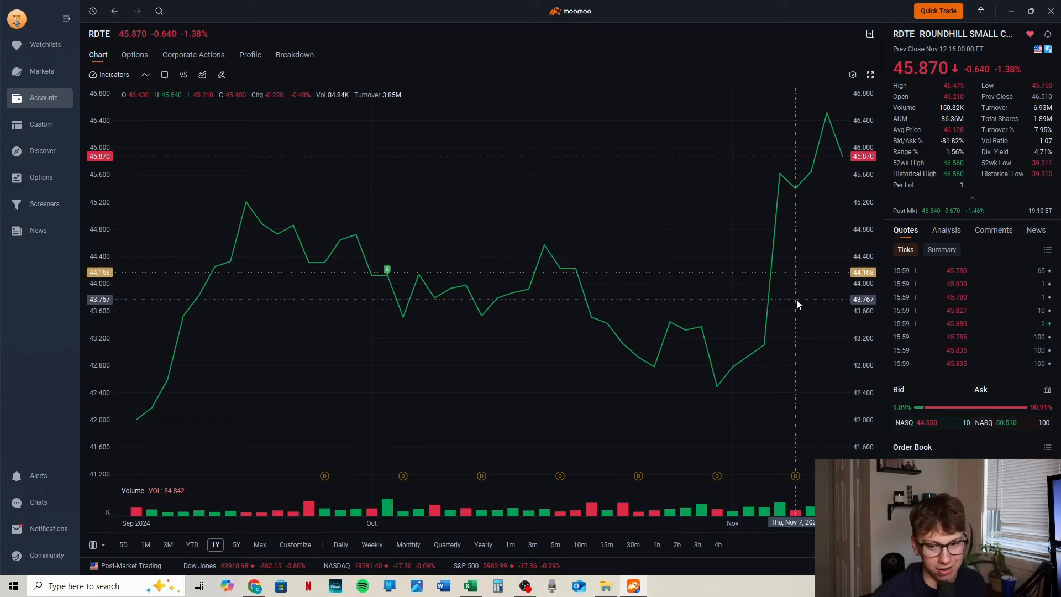
pyautogui.moveTo(809, 210)
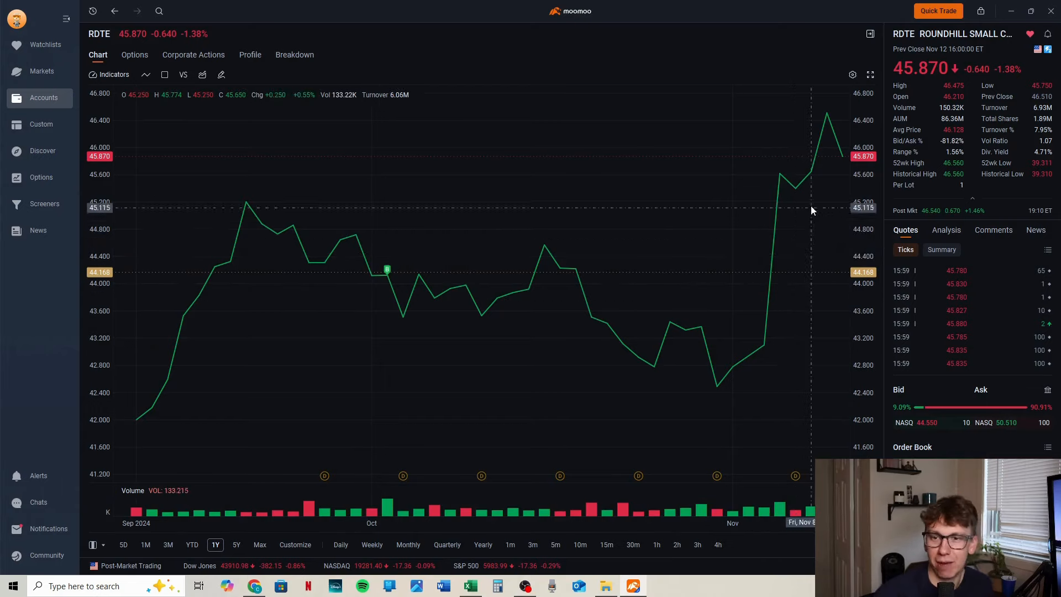
pyautogui.moveTo(974, 112)
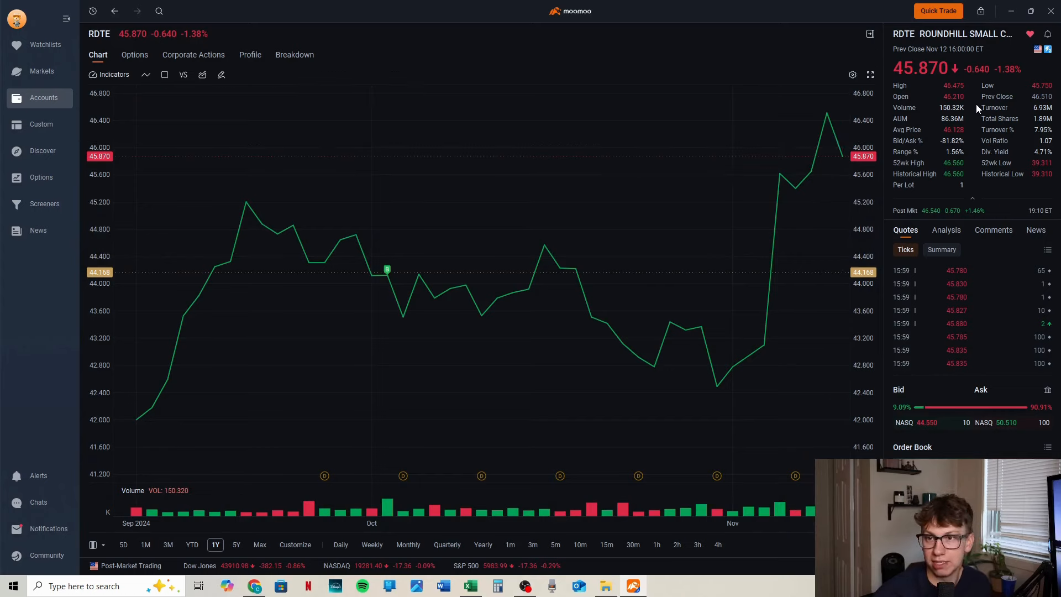
pyautogui.moveTo(1005, 156)
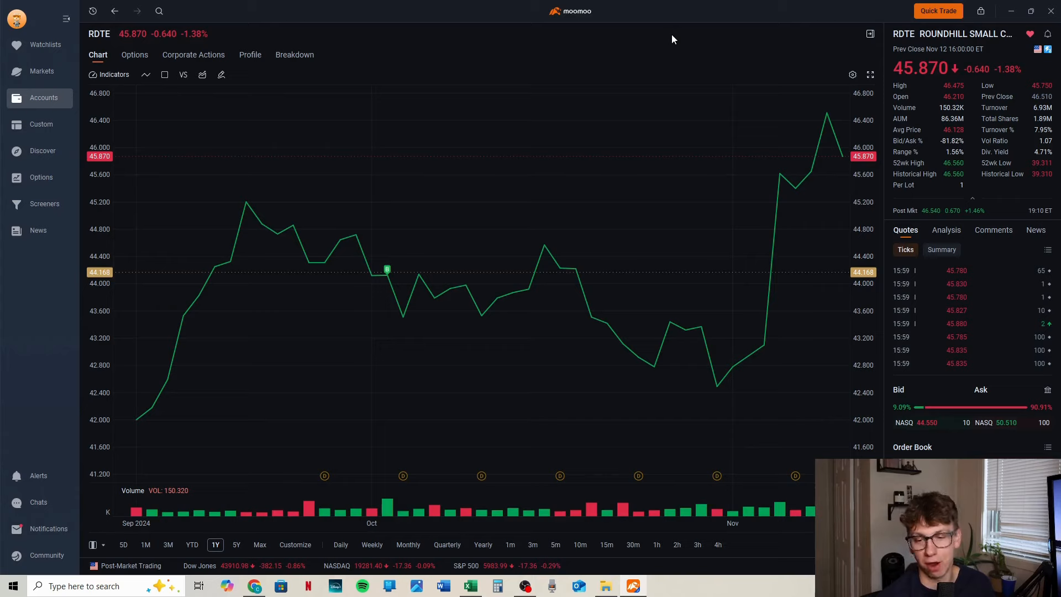
pyautogui.moveTo(560, 475)
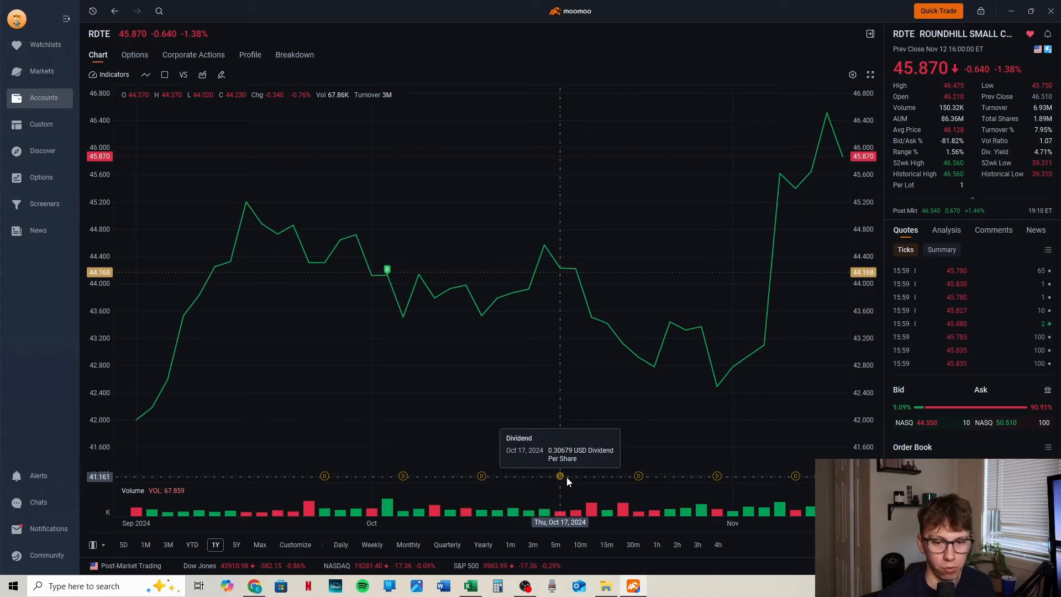
pyautogui.moveTo(637, 481)
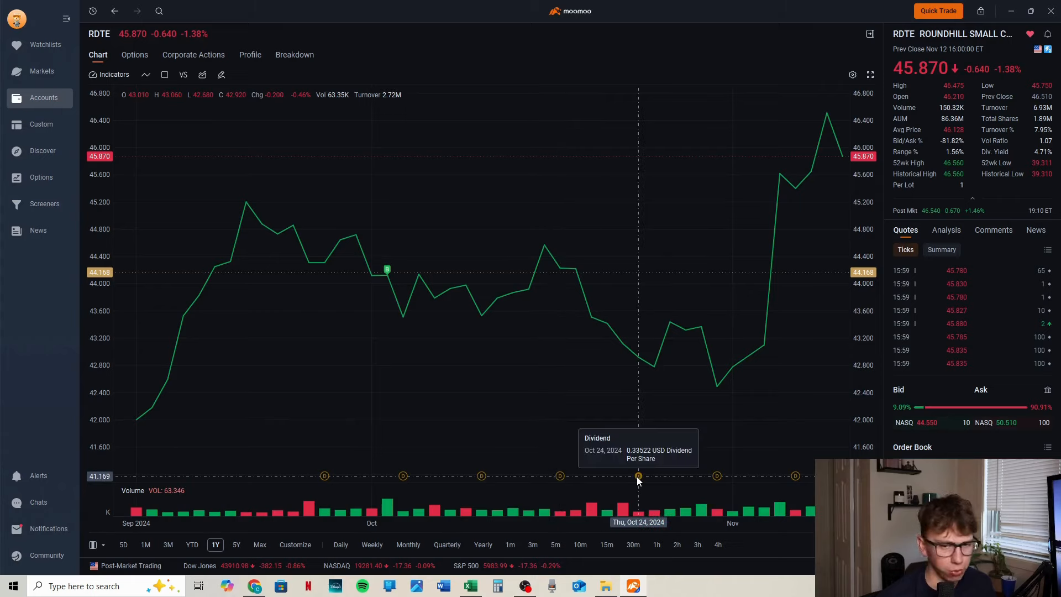
pyautogui.moveTo(716, 478)
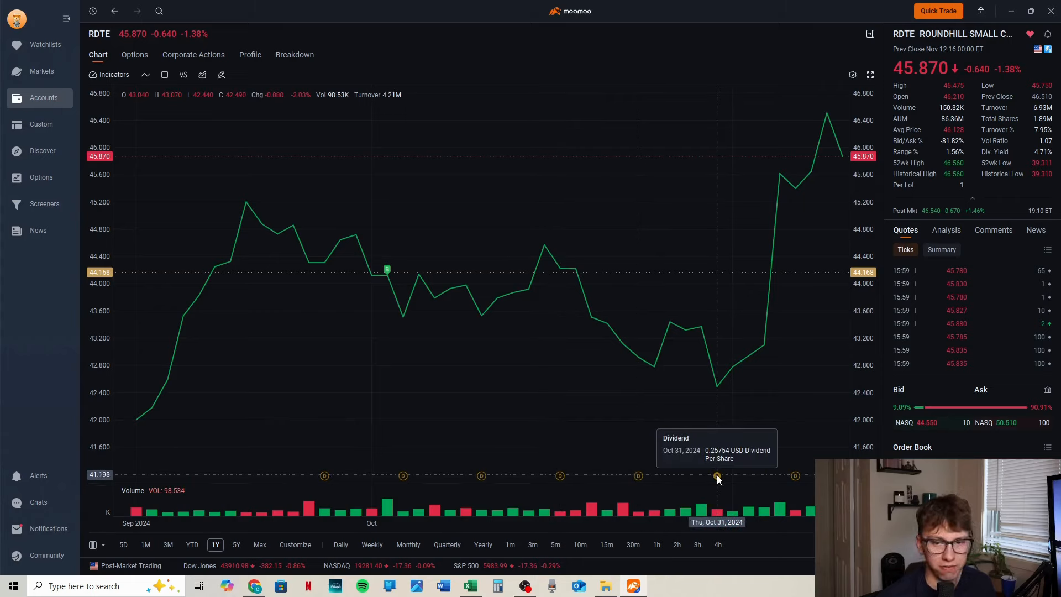
pyautogui.moveTo(795, 478)
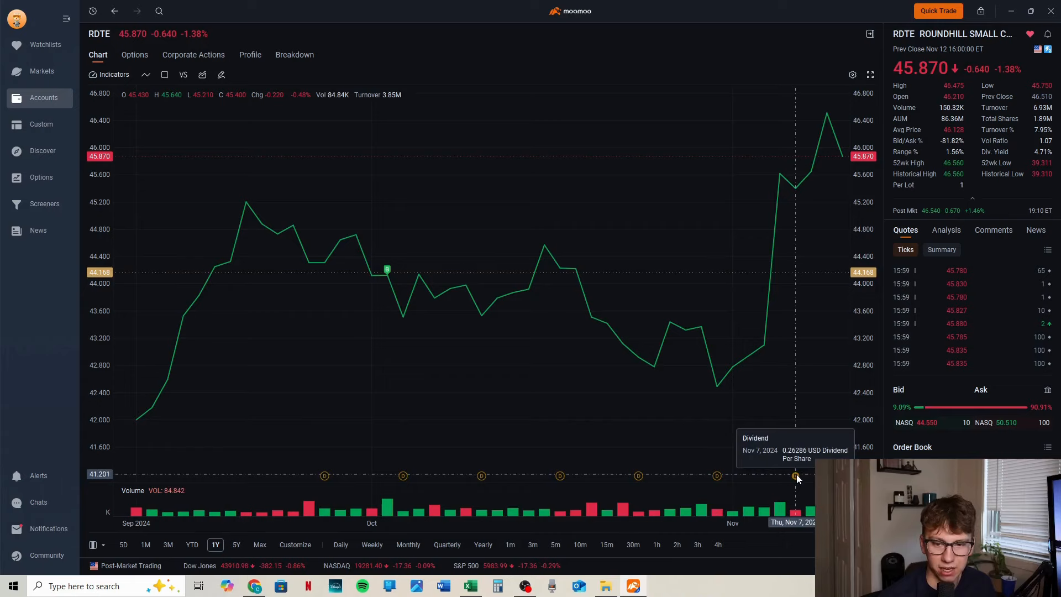
pyautogui.moveTo(729, 274)
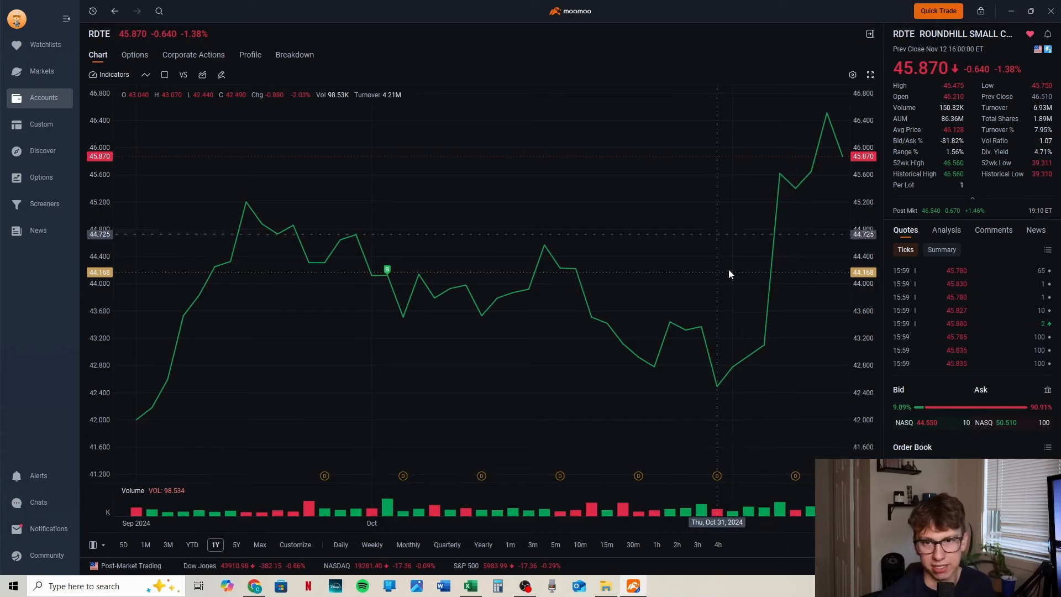
pyautogui.moveTo(783, 481)
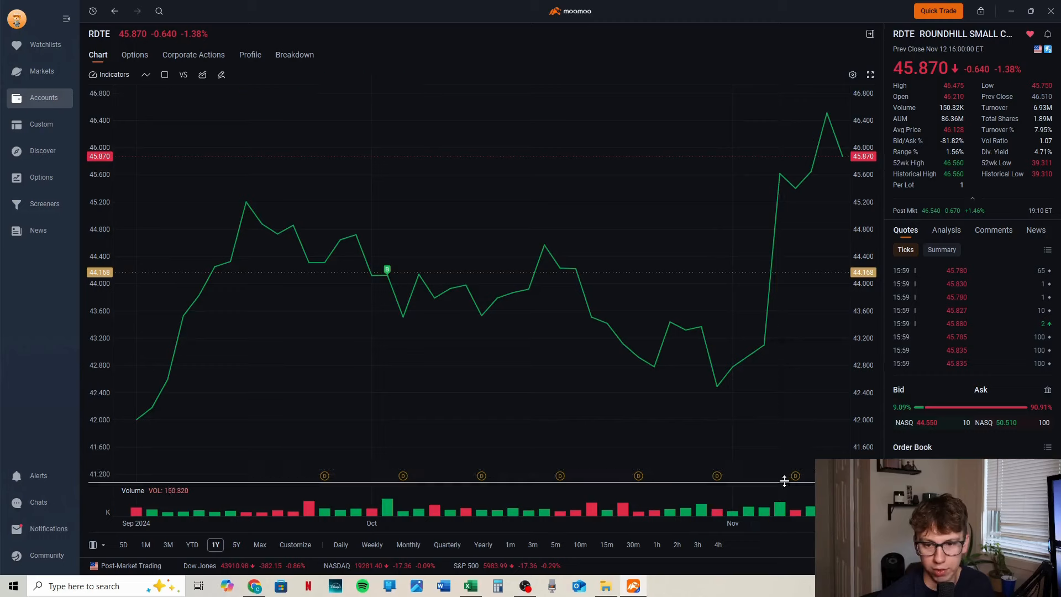
pyautogui.moveTo(628, 82)
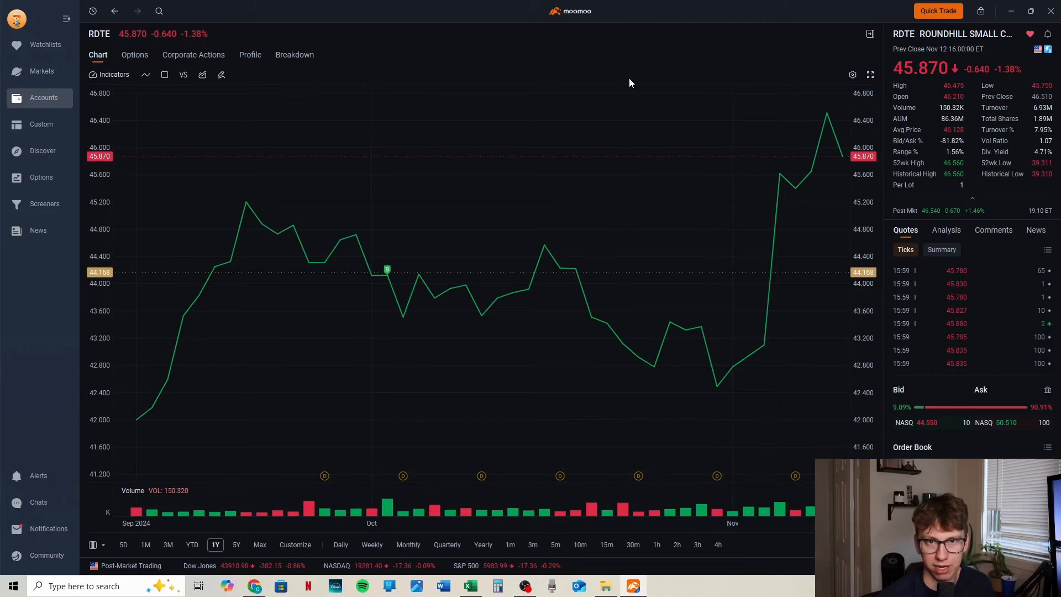
pyautogui.moveTo(578, 81)
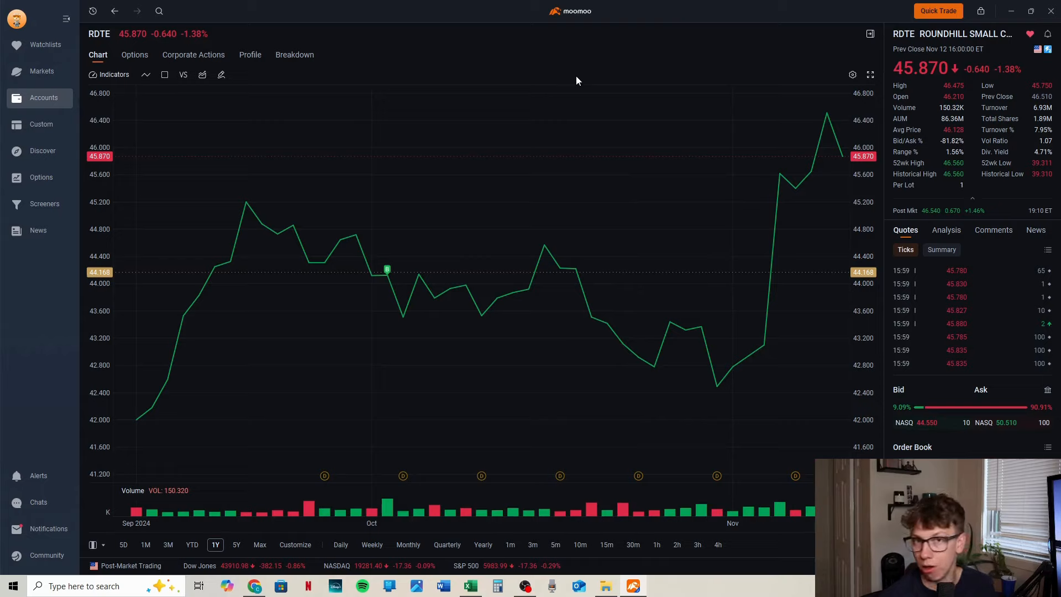
pyautogui.moveTo(586, 71)
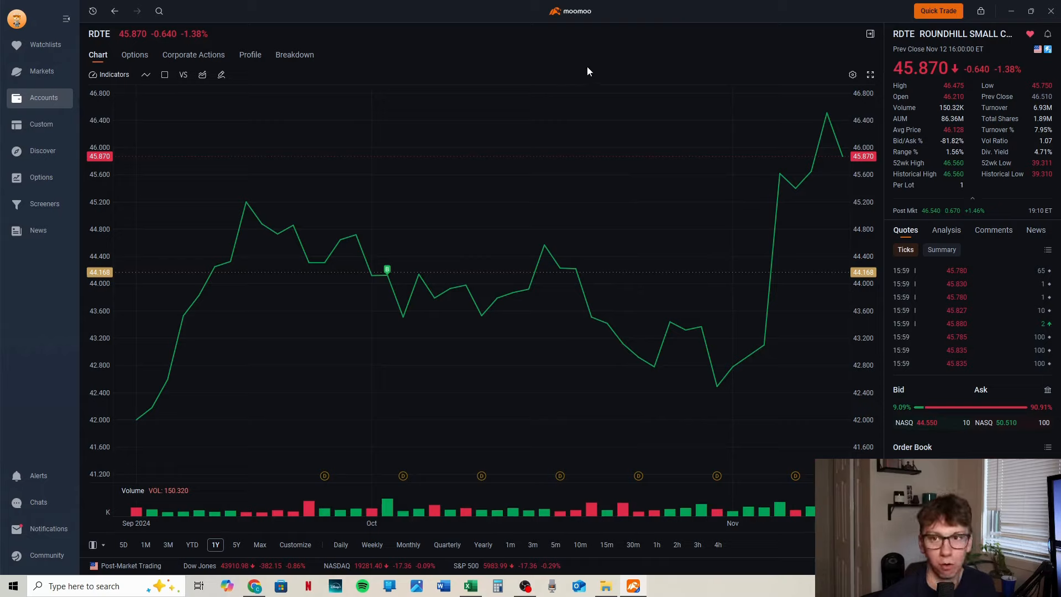
pyautogui.moveTo(518, 71)
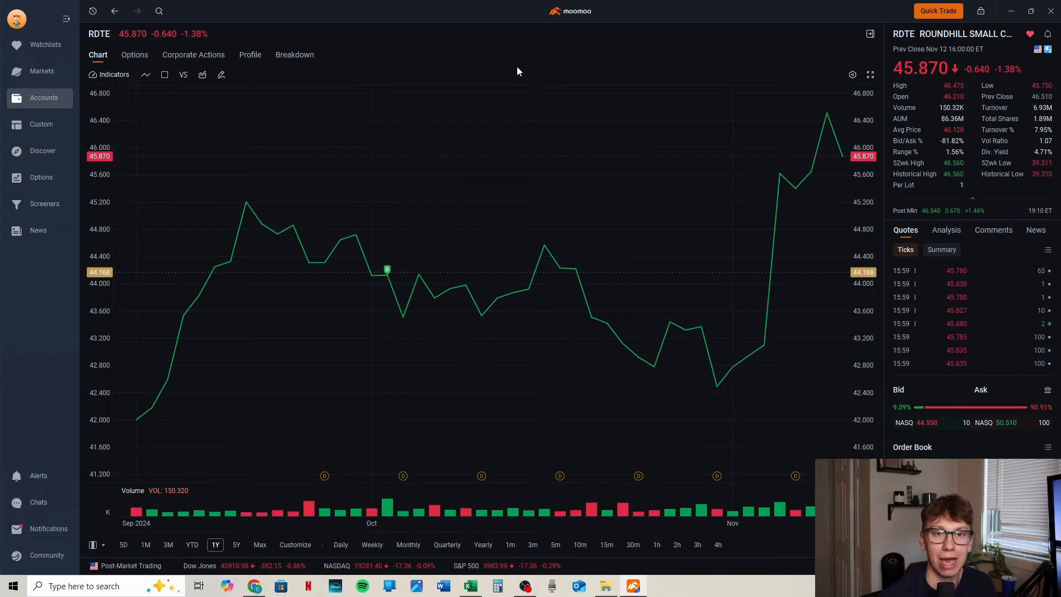
pyautogui.moveTo(240, 39)
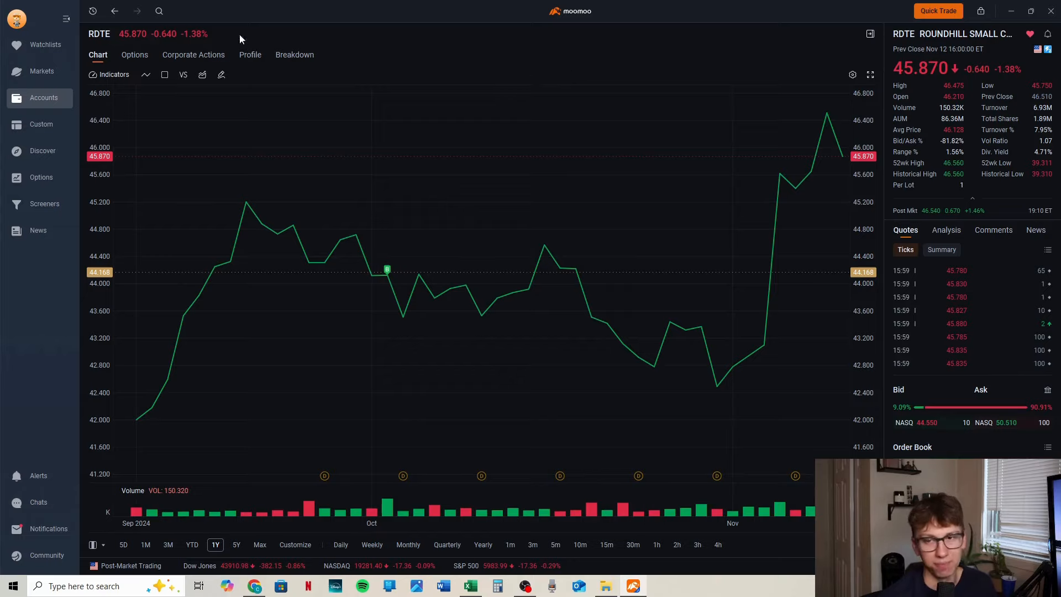
# Step: Return from the RDTE chart to the margin account positions list
pyautogui.click(43, 97)
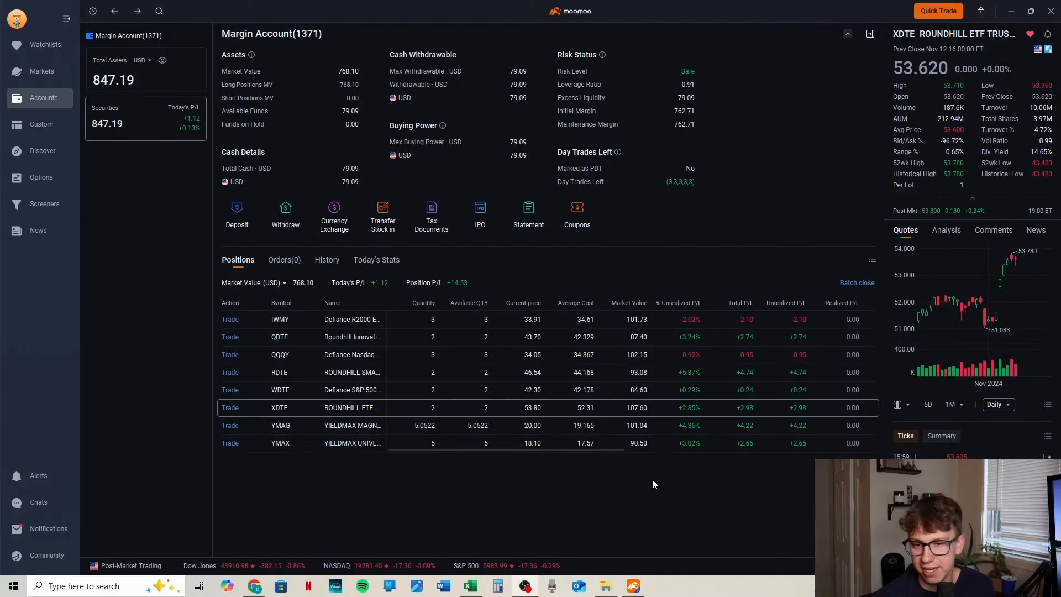
pyautogui.moveTo(417, 294)
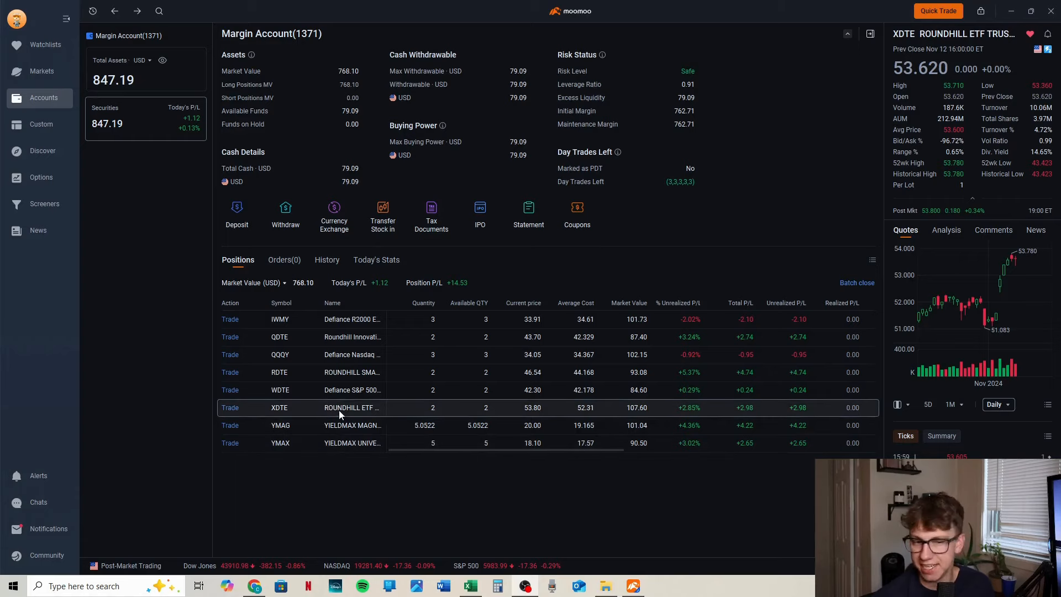
pyautogui.moveTo(284, 333)
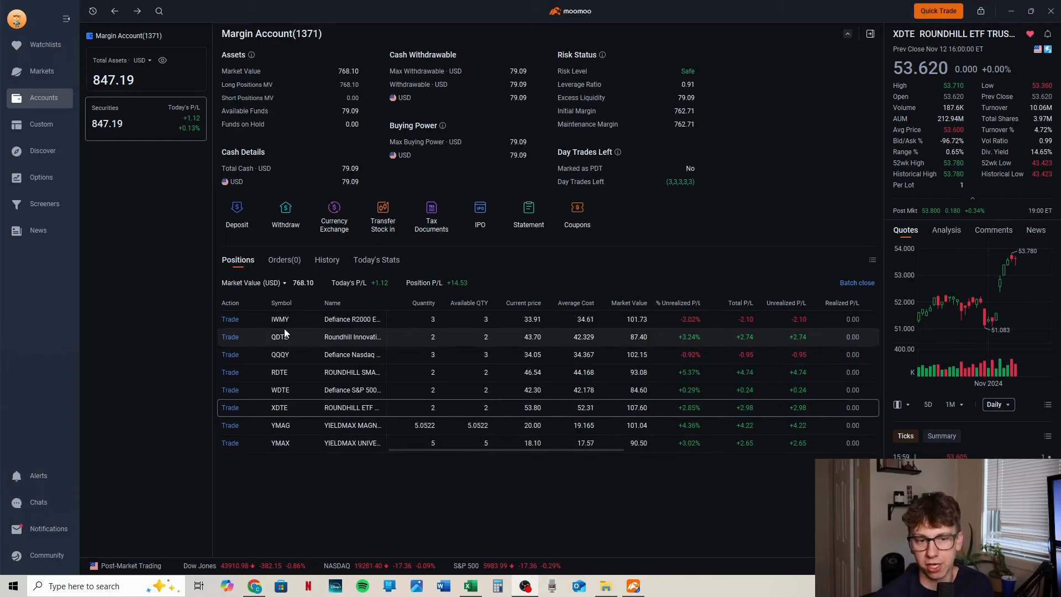
pyautogui.moveTo(656, 425)
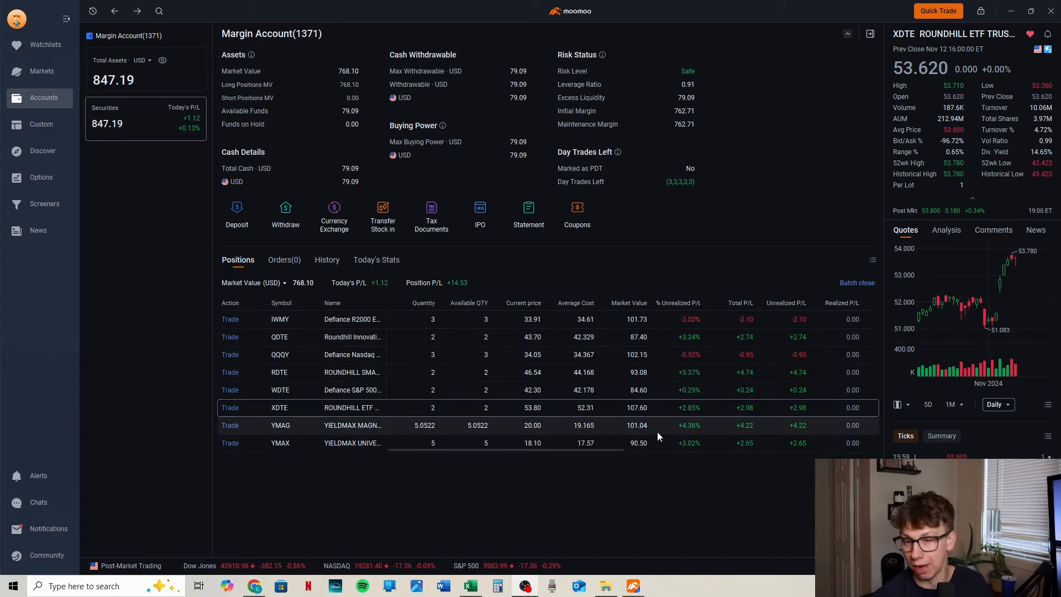
pyautogui.moveTo(674, 346)
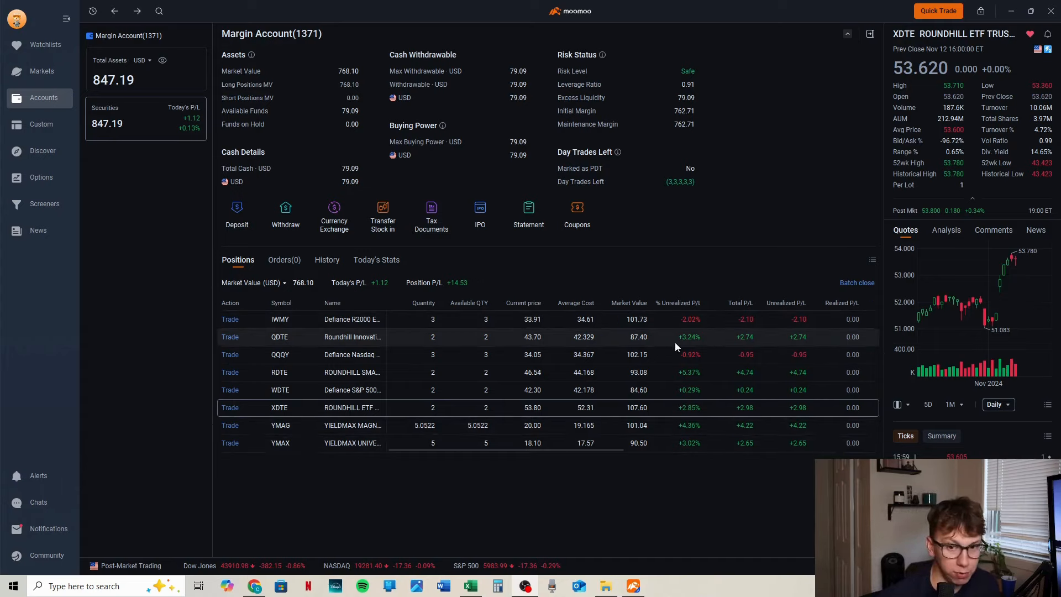
pyautogui.moveTo(746, 458)
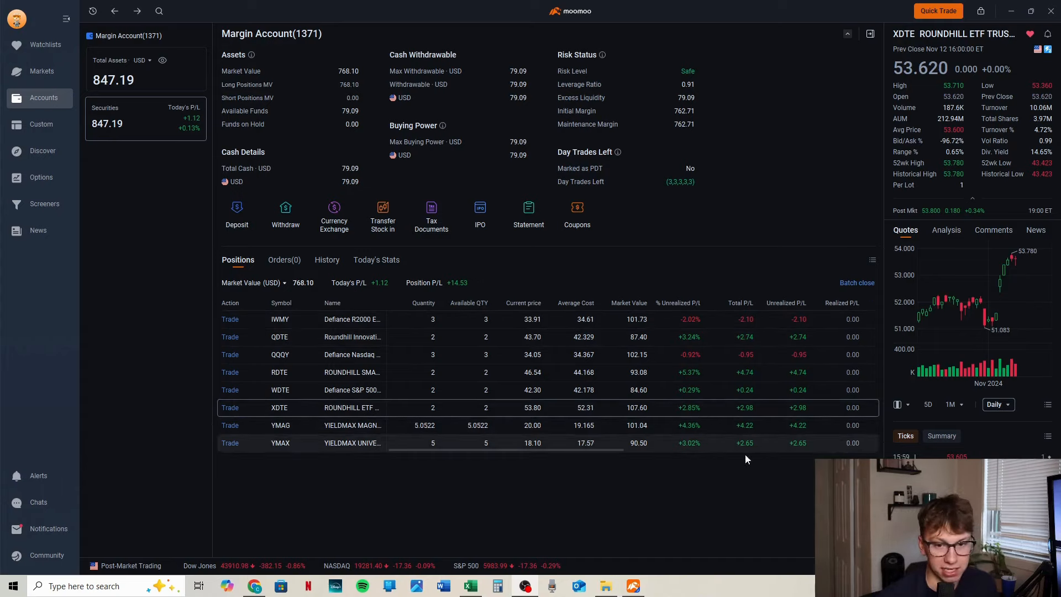
pyautogui.moveTo(610, 412)
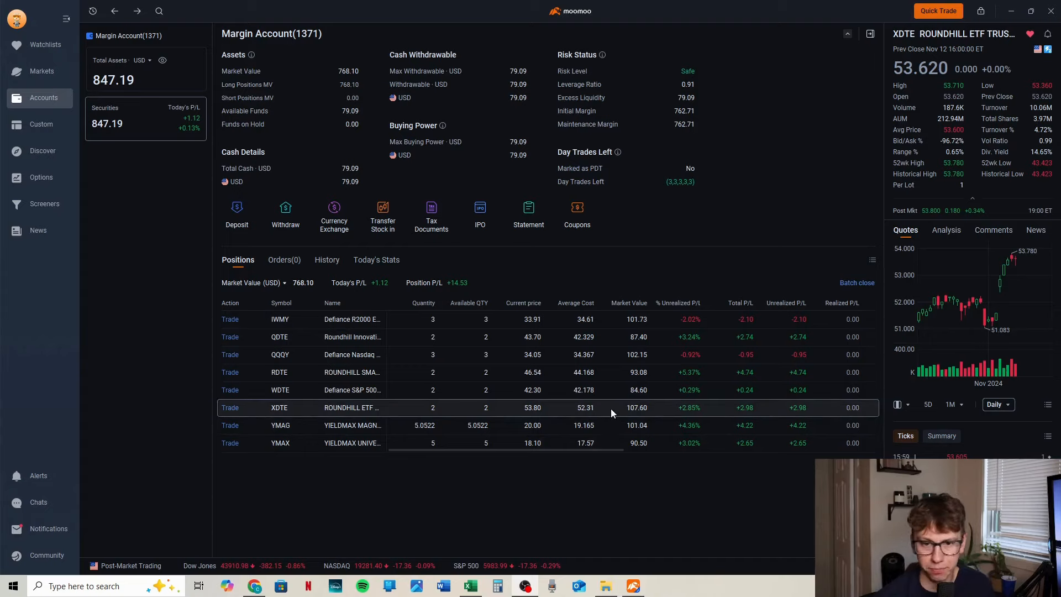
pyautogui.moveTo(602, 336)
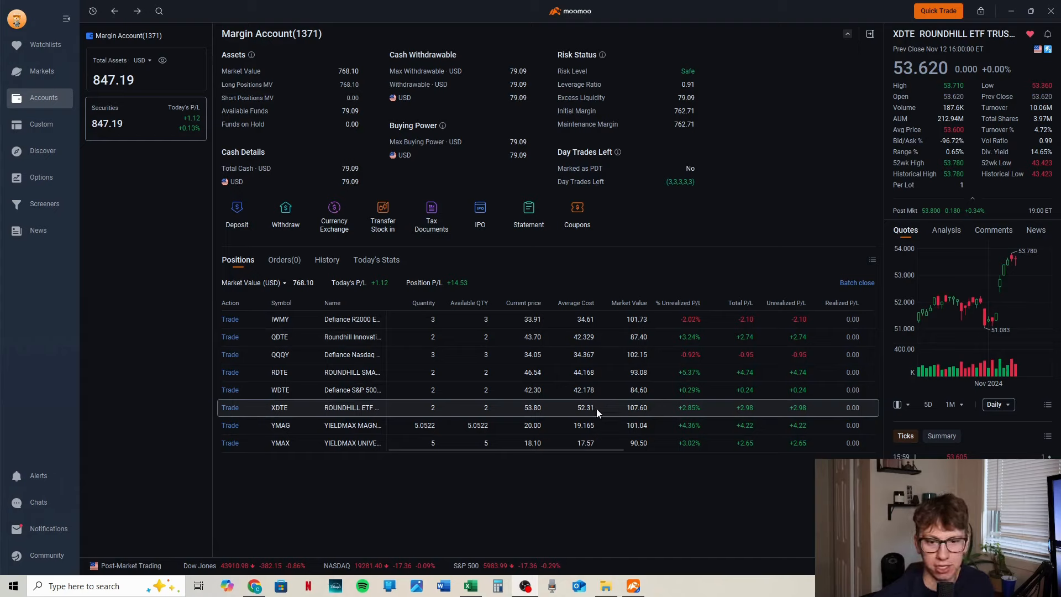
pyautogui.moveTo(578, 414)
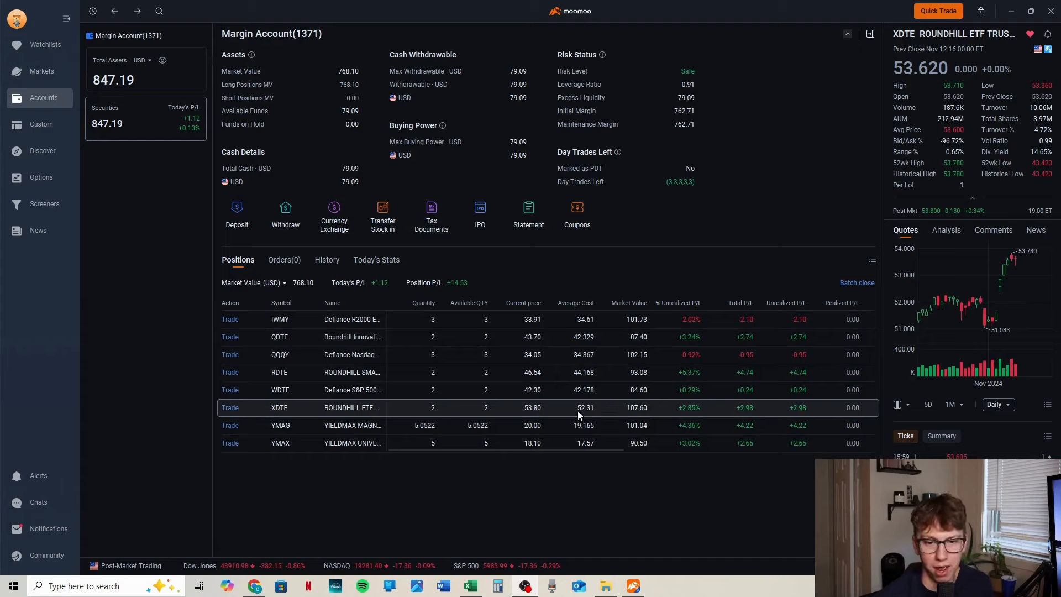
pyautogui.moveTo(554, 414)
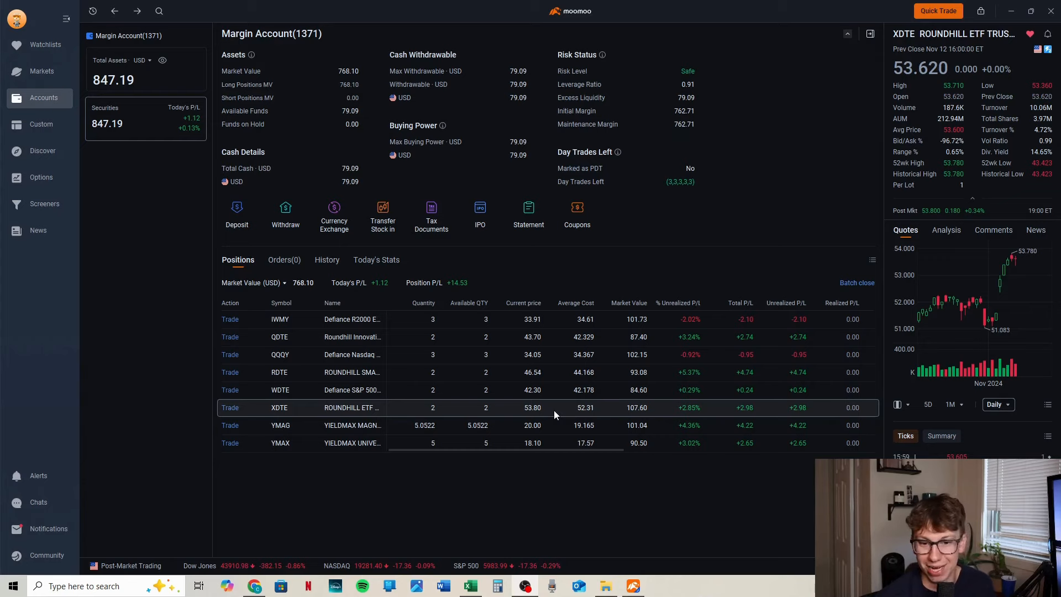
# Step: Bring up XDTE's one-year daily price chart from the Positions table
pyautogui.click(278, 408)
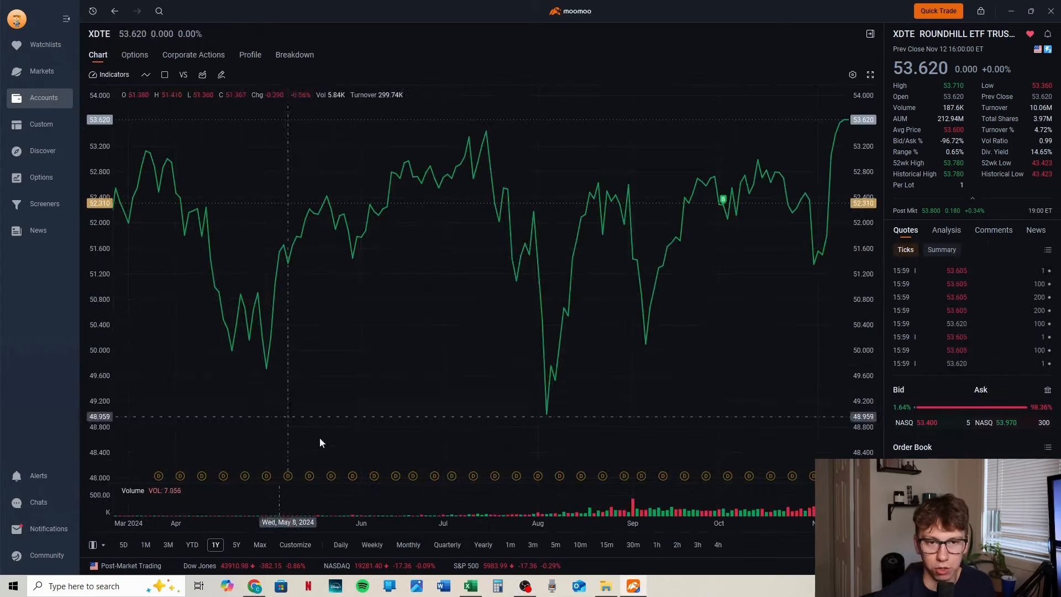
pyautogui.moveTo(332, 506)
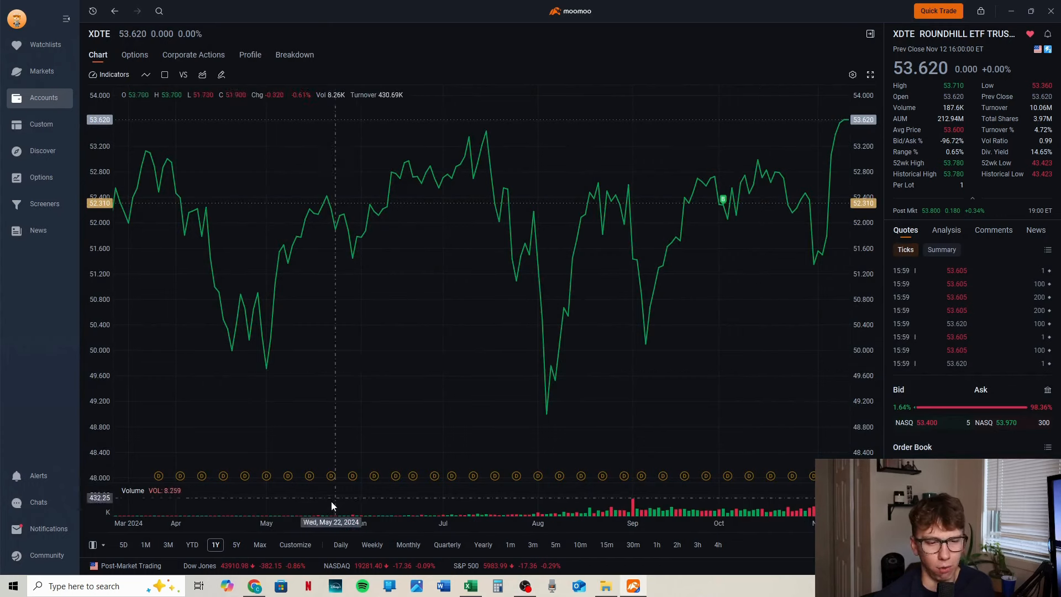
# Step: View XDTE's 5Y then 1Y history and return to the account positions list
pyautogui.click(236, 544)
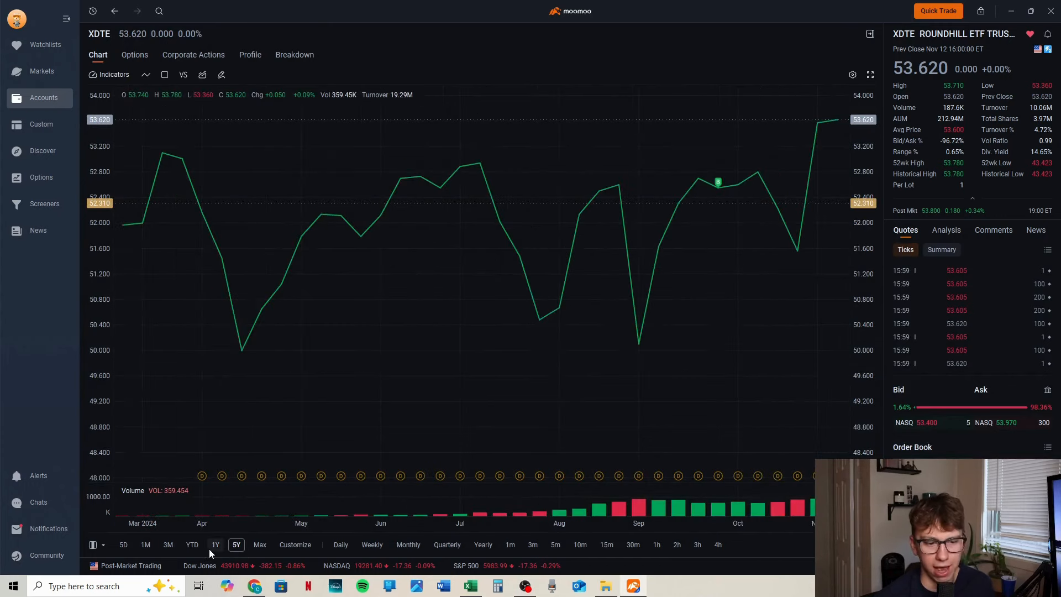
pyautogui.click(216, 543)
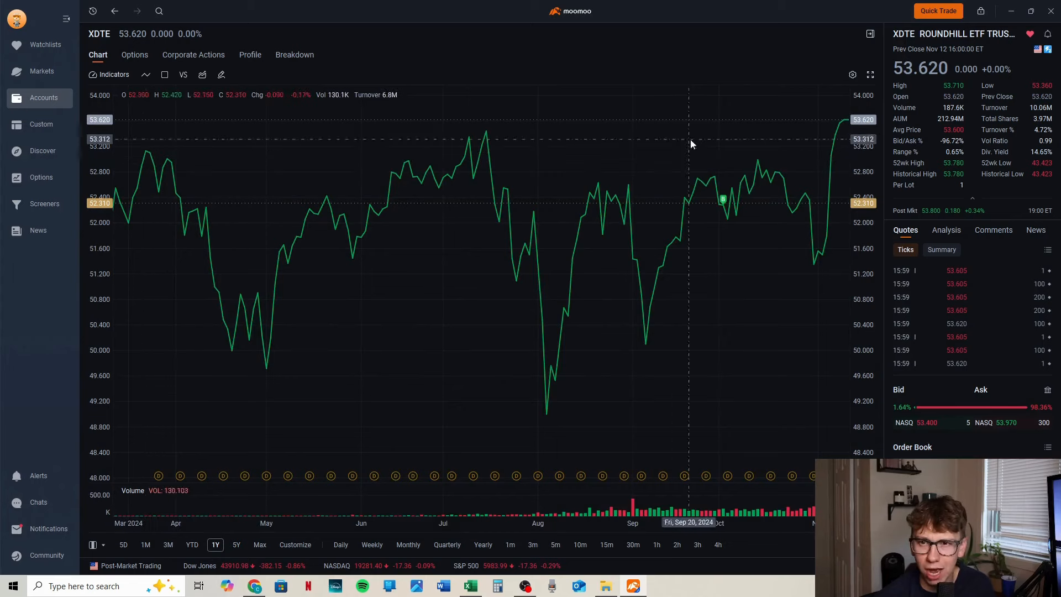
pyautogui.moveTo(1026, 204)
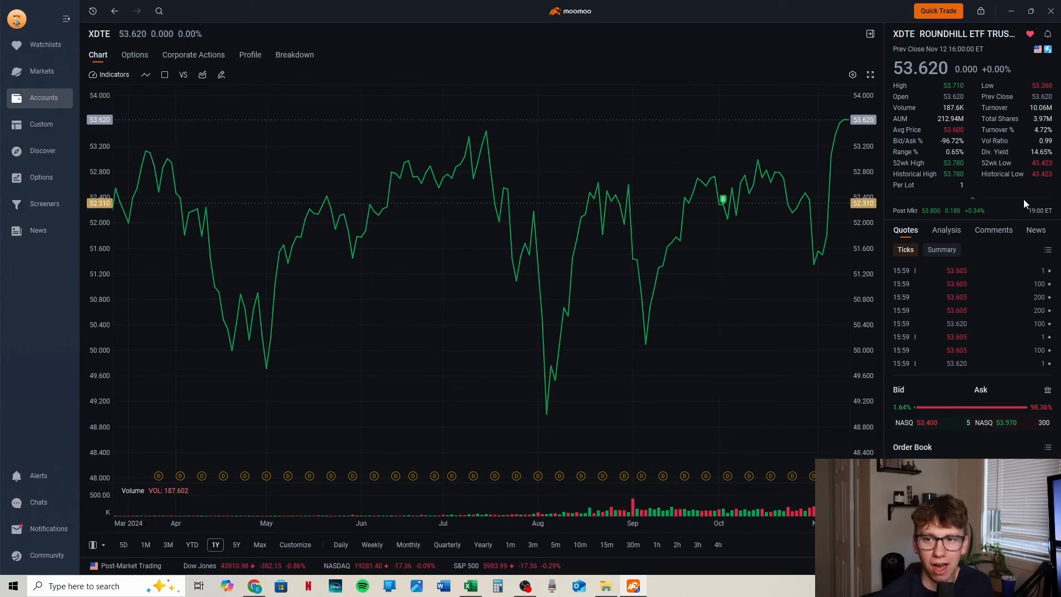
pyautogui.moveTo(1027, 194)
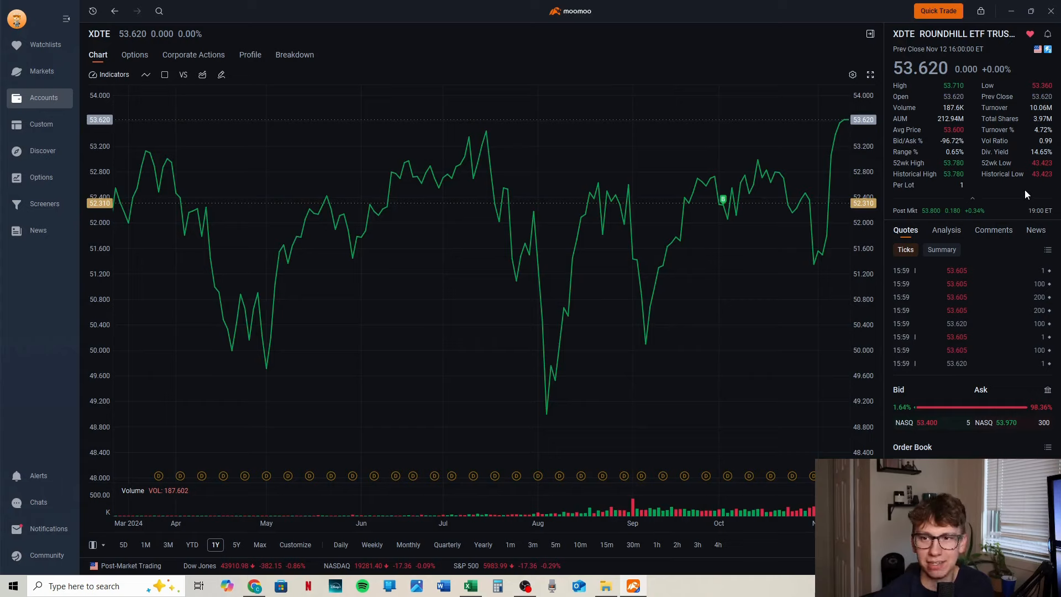
pyautogui.moveTo(960, 168)
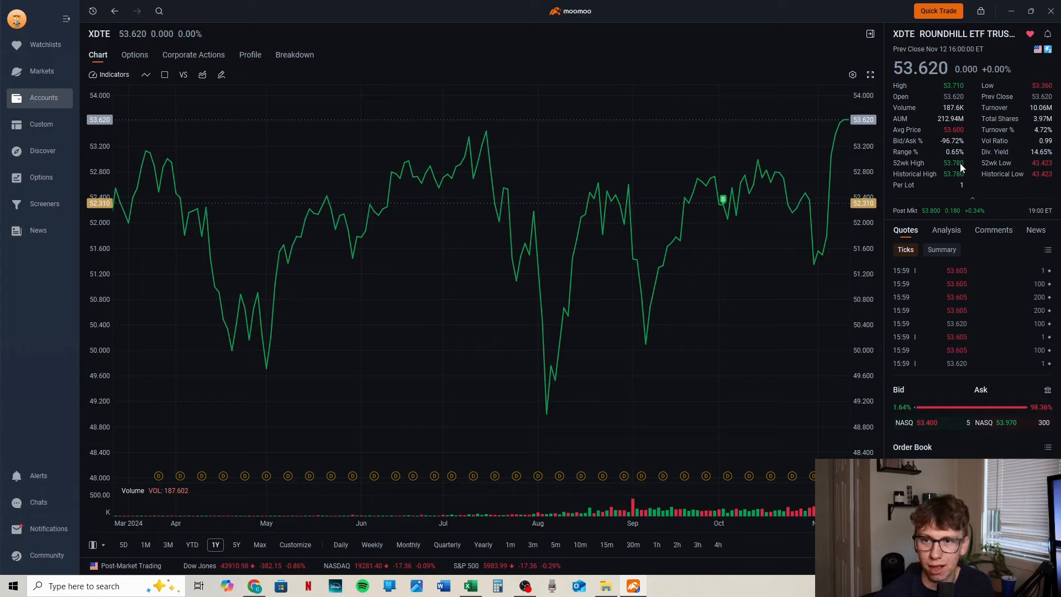
pyautogui.moveTo(912, 150)
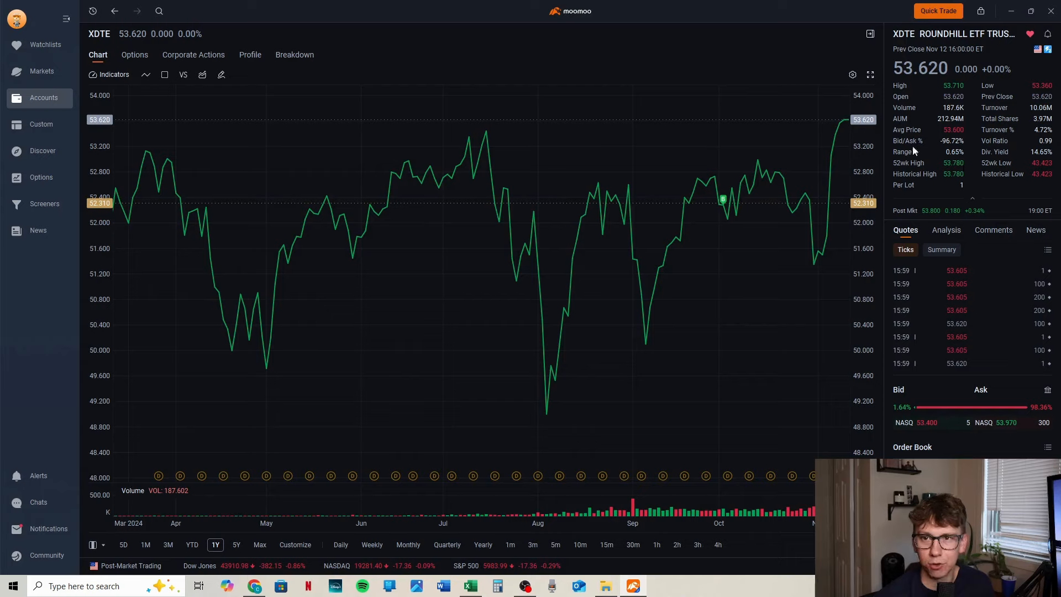
pyautogui.moveTo(972, 207)
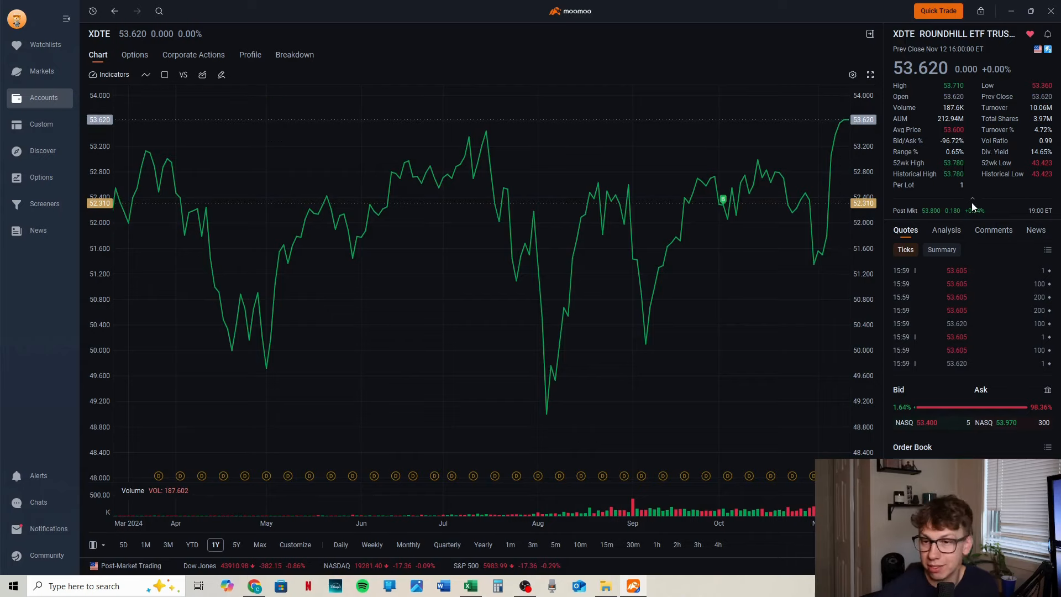
pyautogui.moveTo(794, 522)
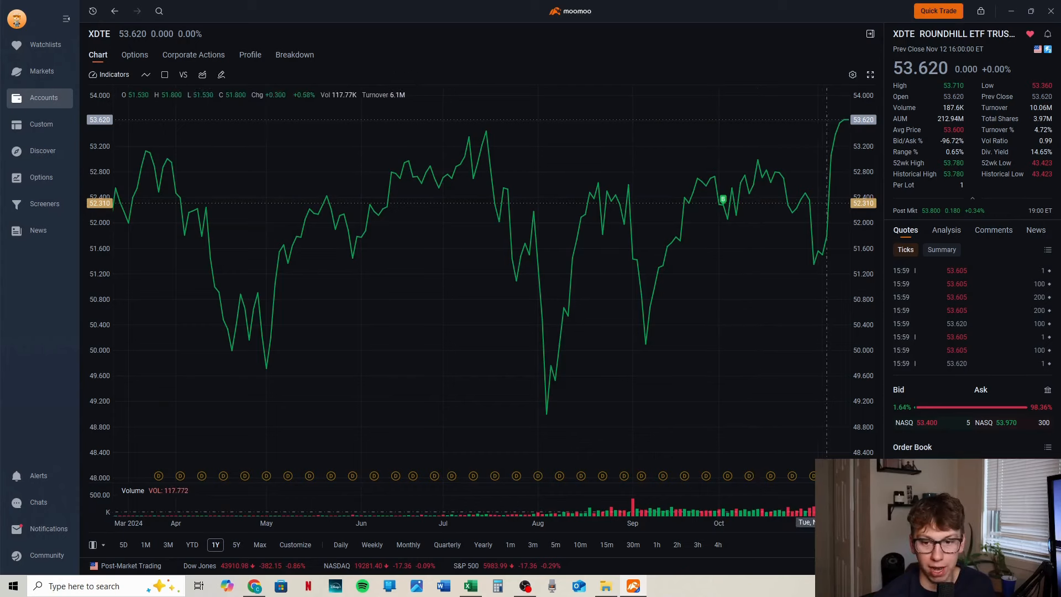
pyautogui.moveTo(660, 74)
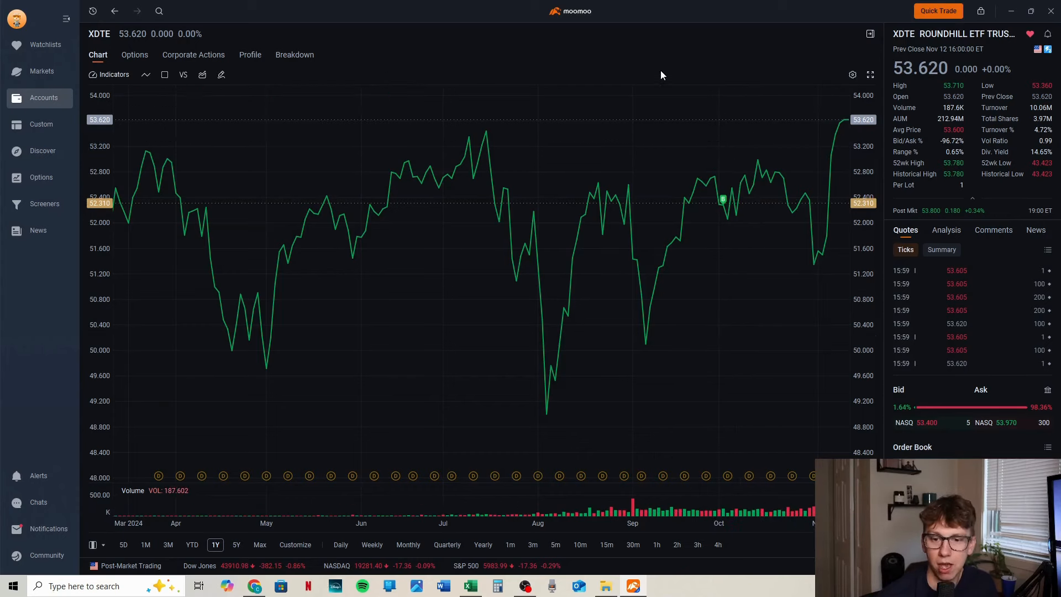
pyautogui.moveTo(957, 133)
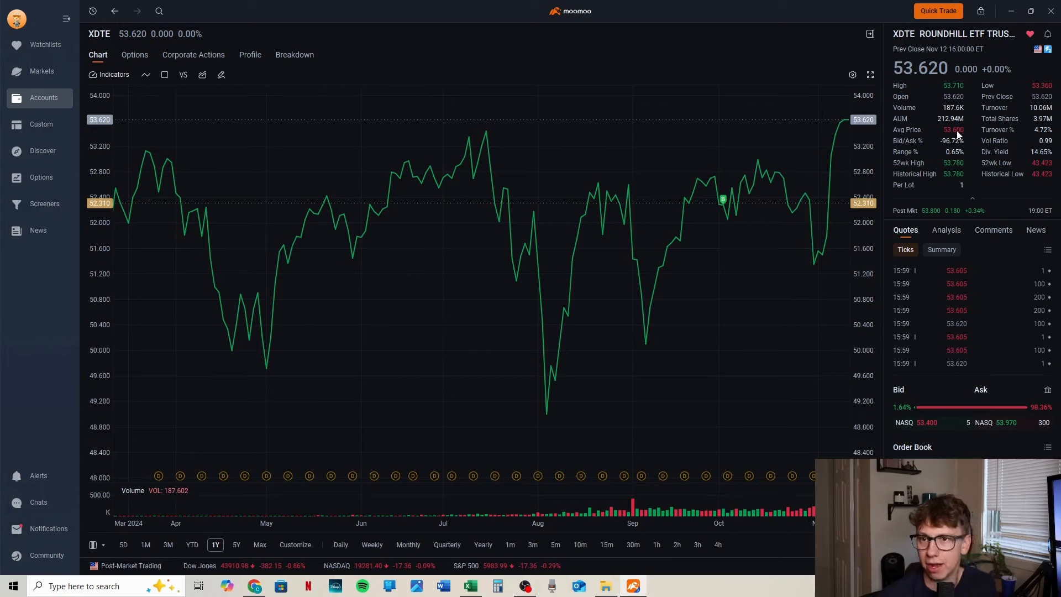
pyautogui.moveTo(972, 104)
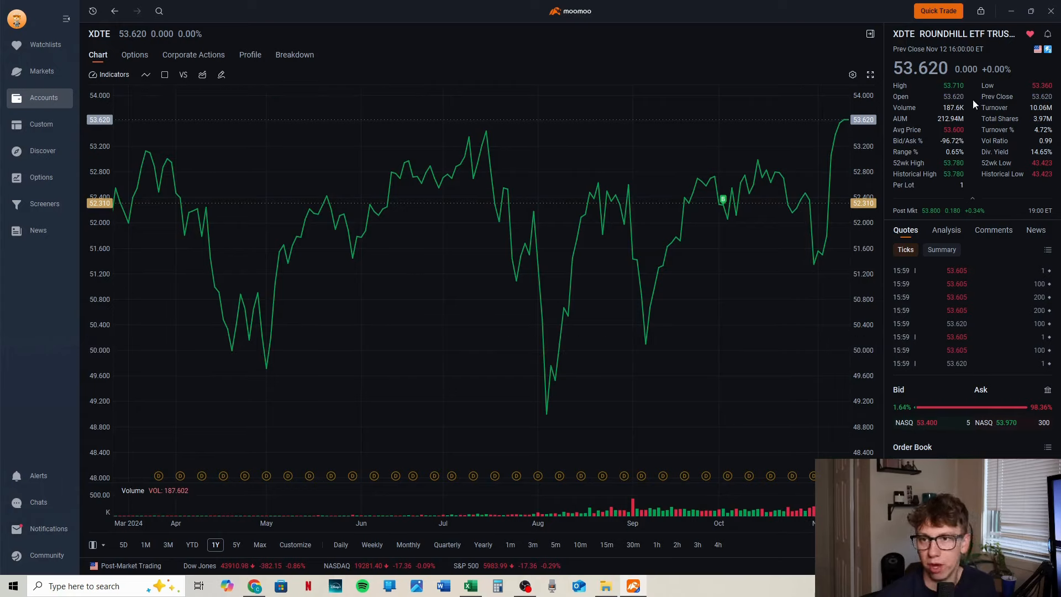
pyautogui.moveTo(1032, 154)
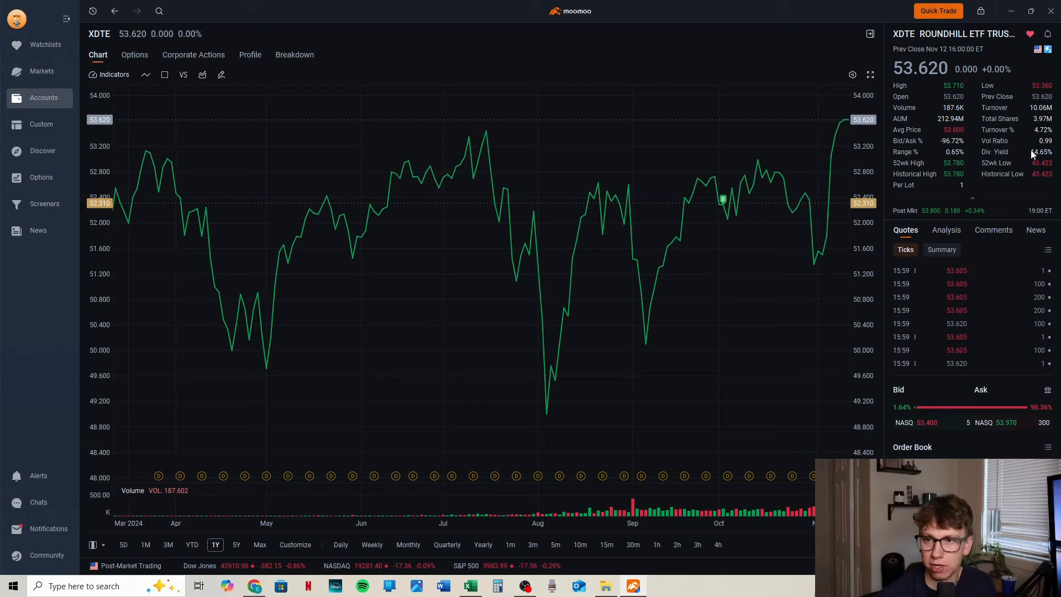
pyautogui.moveTo(1009, 131)
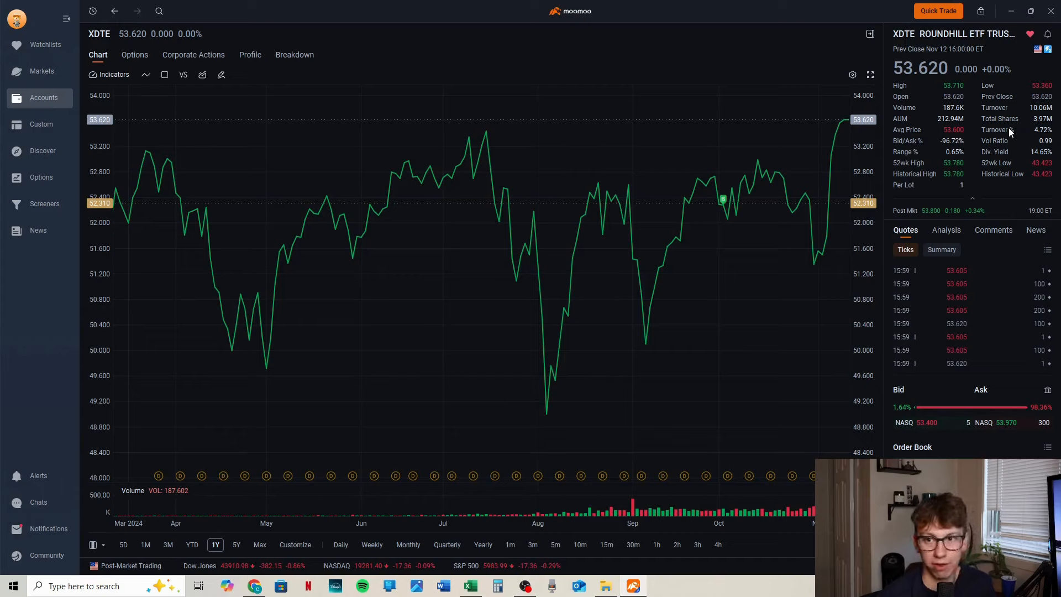
pyautogui.moveTo(782, 466)
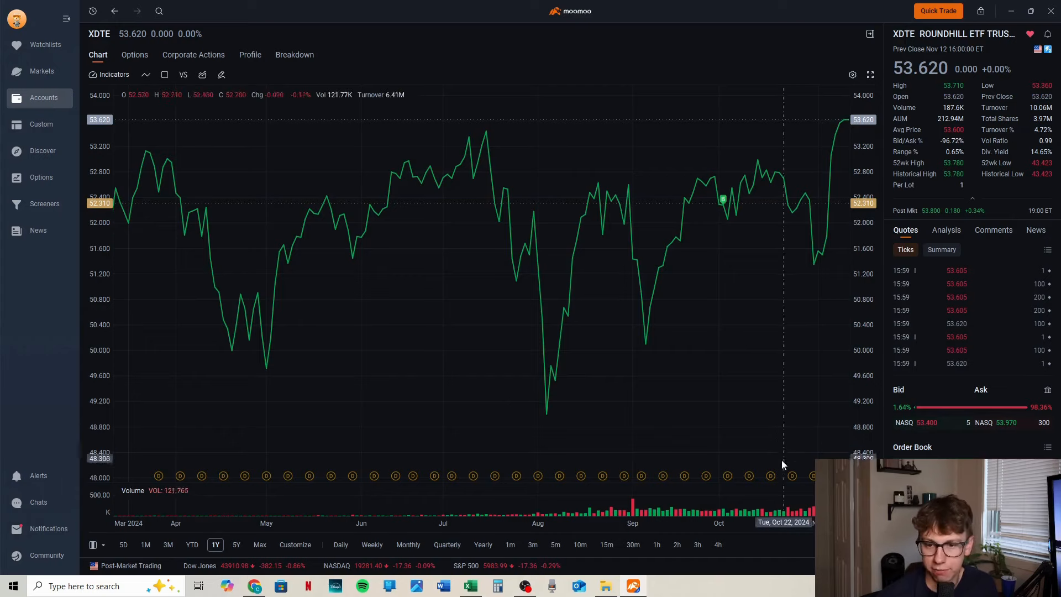
pyautogui.moveTo(793, 481)
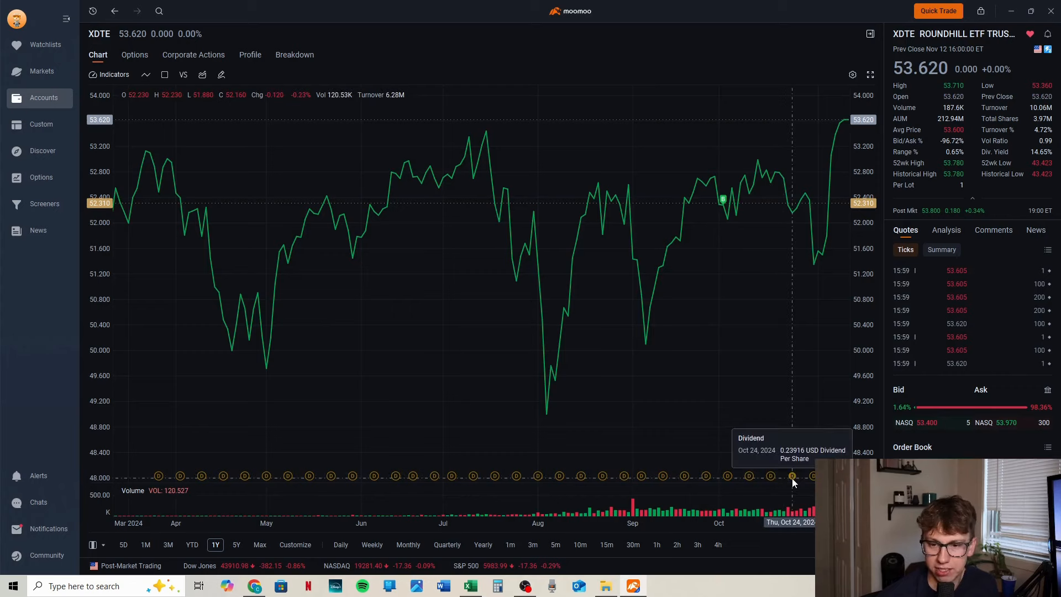
pyautogui.moveTo(814, 478)
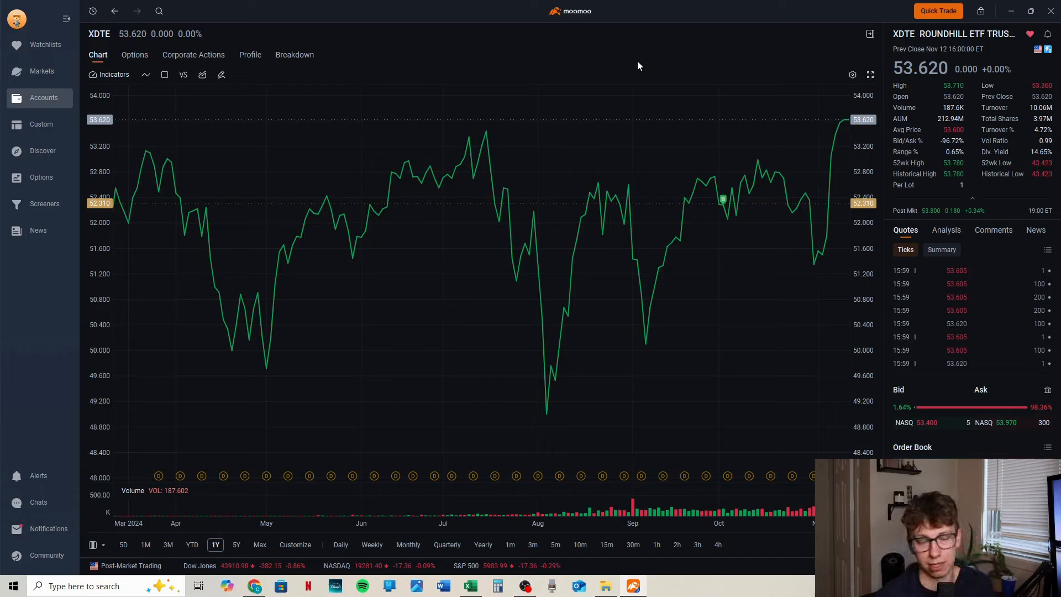
pyautogui.moveTo(629, 66)
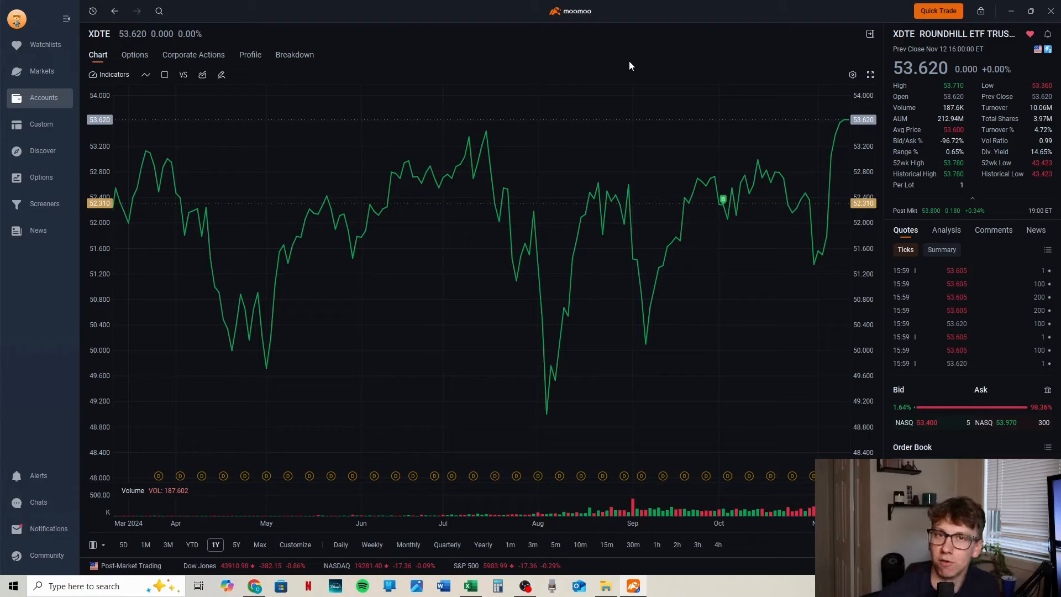
pyautogui.moveTo(559, 64)
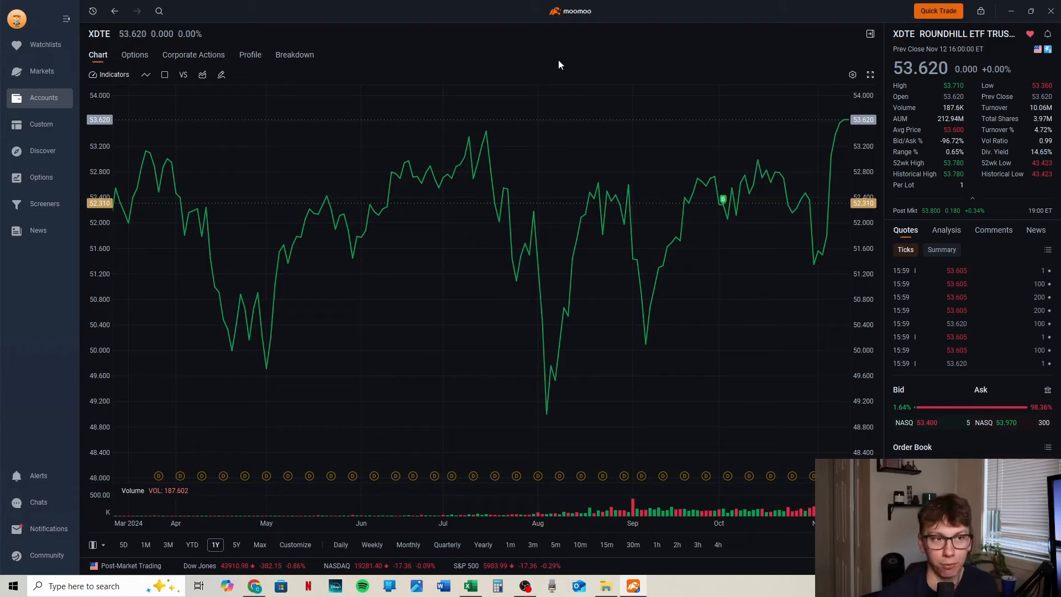
pyautogui.moveTo(423, 55)
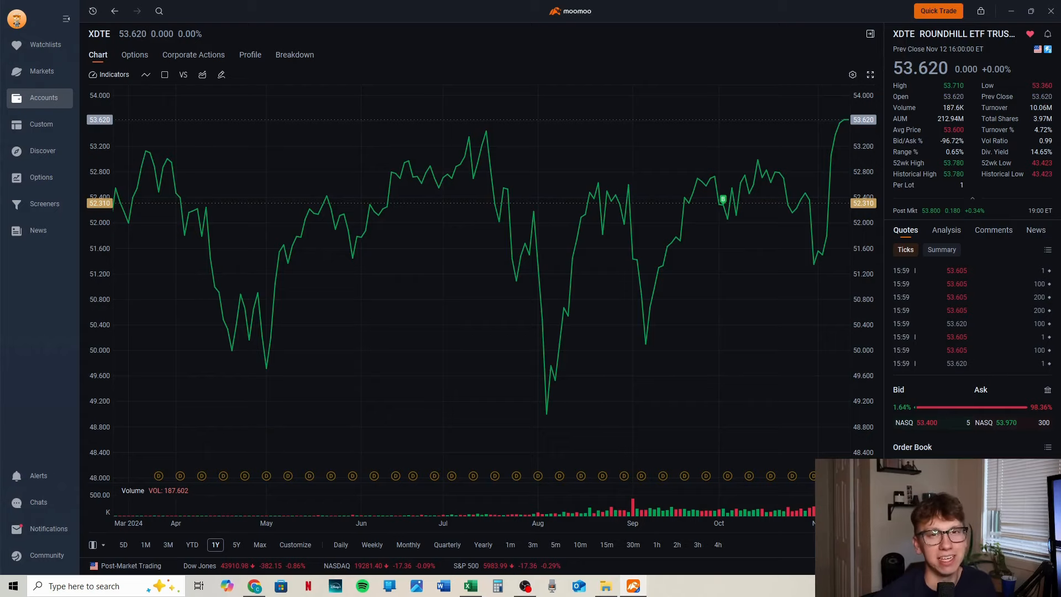
pyautogui.click(43, 97)
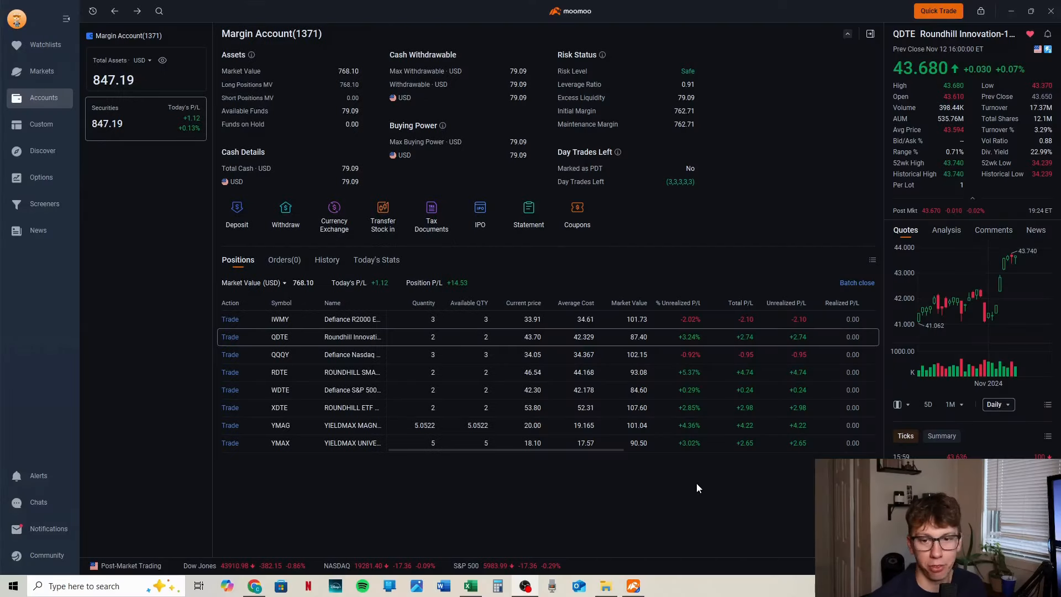
pyautogui.moveTo(689, 320)
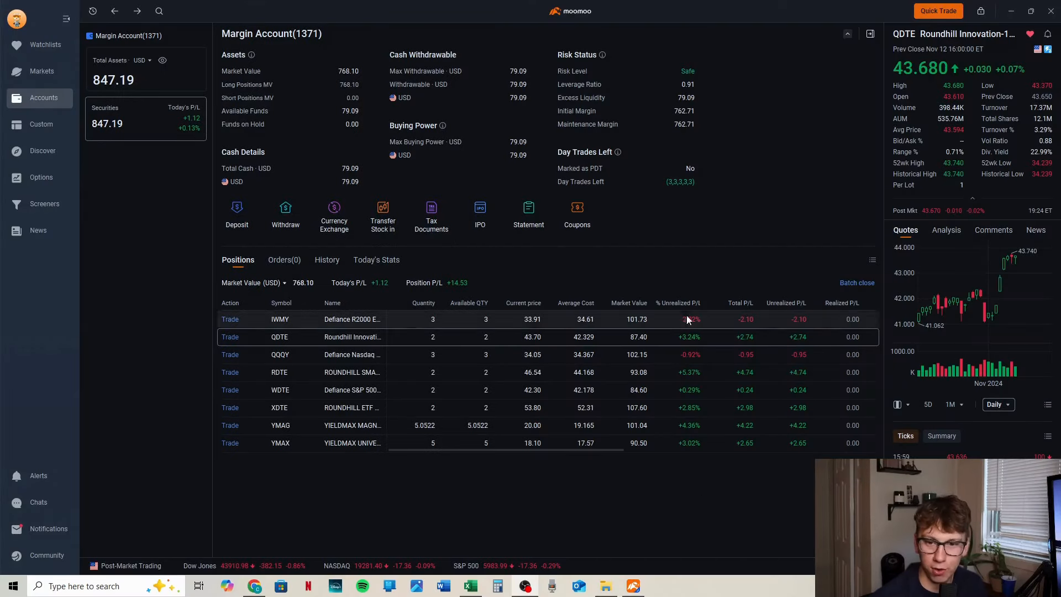
pyautogui.moveTo(661, 336)
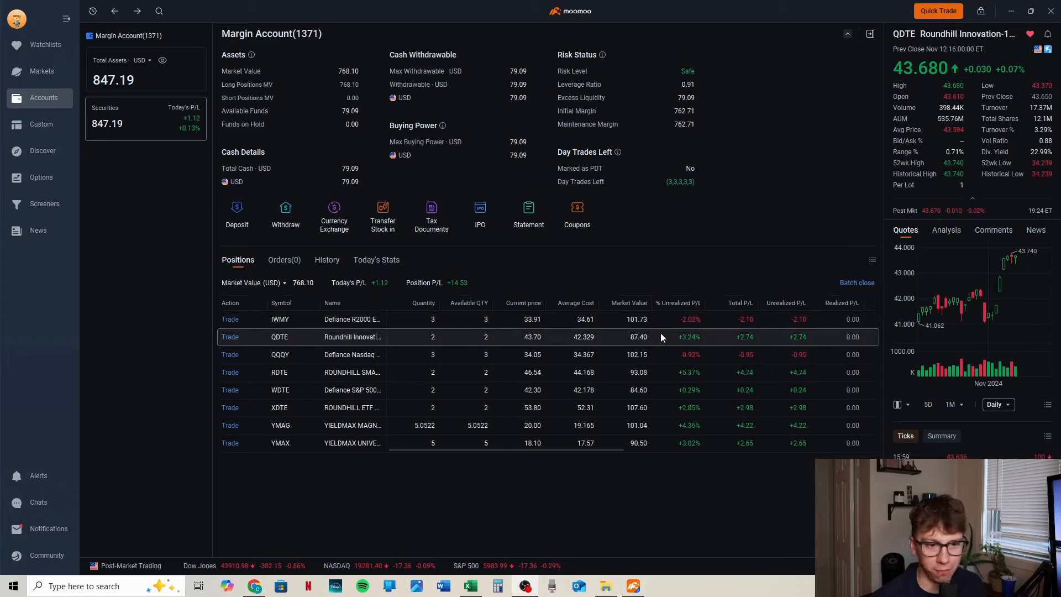
pyautogui.moveTo(616, 333)
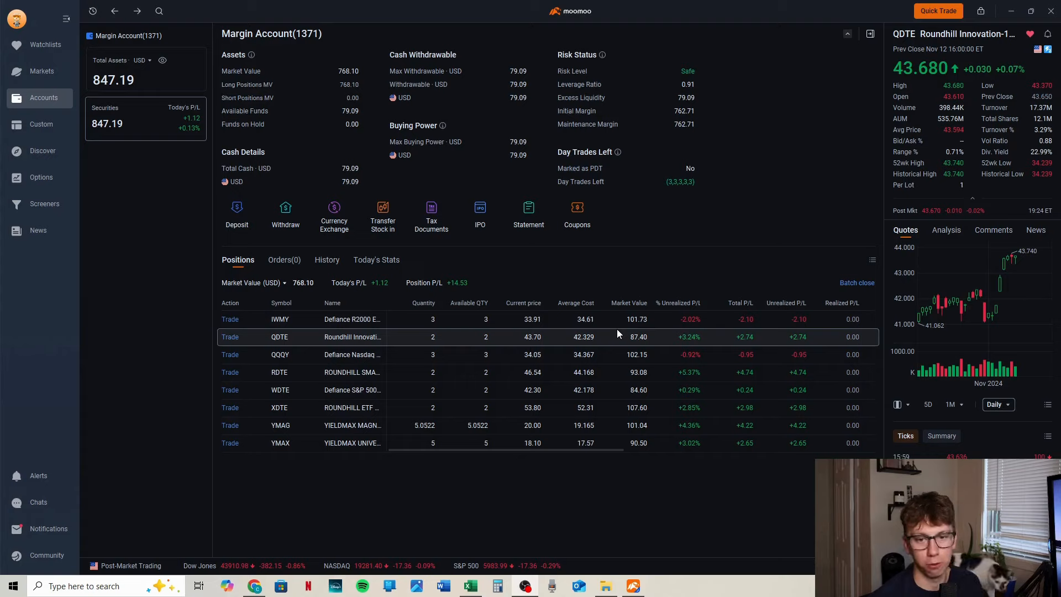
pyautogui.moveTo(548, 341)
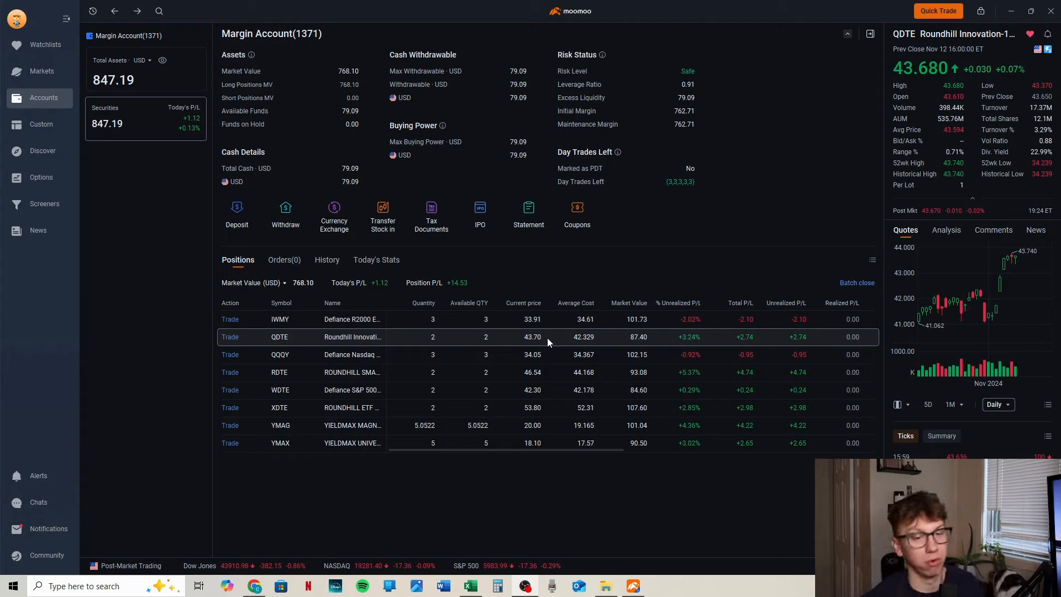
pyautogui.moveTo(278, 344)
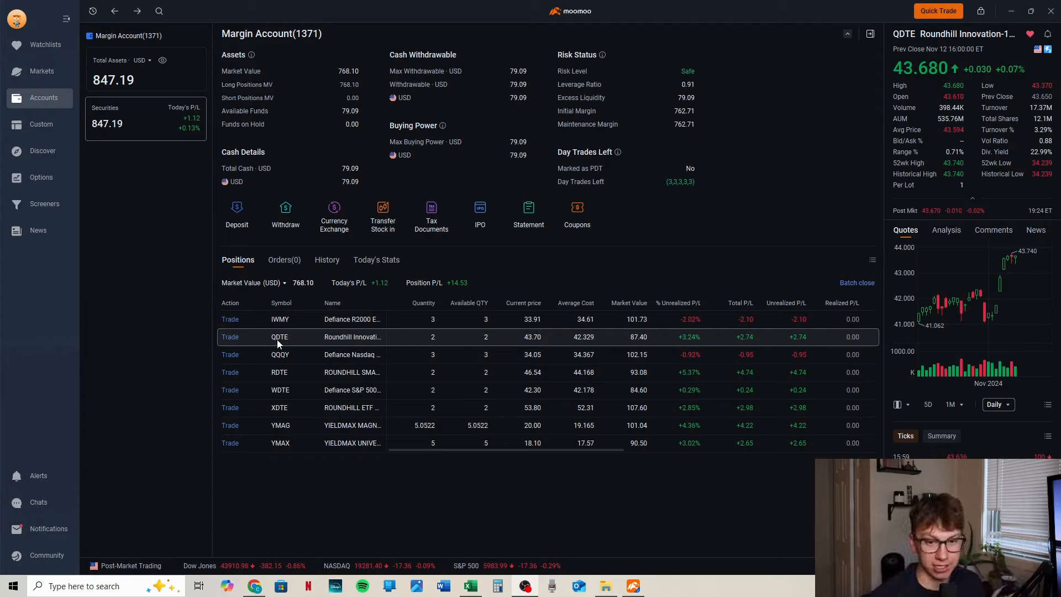
pyautogui.moveTo(612, 433)
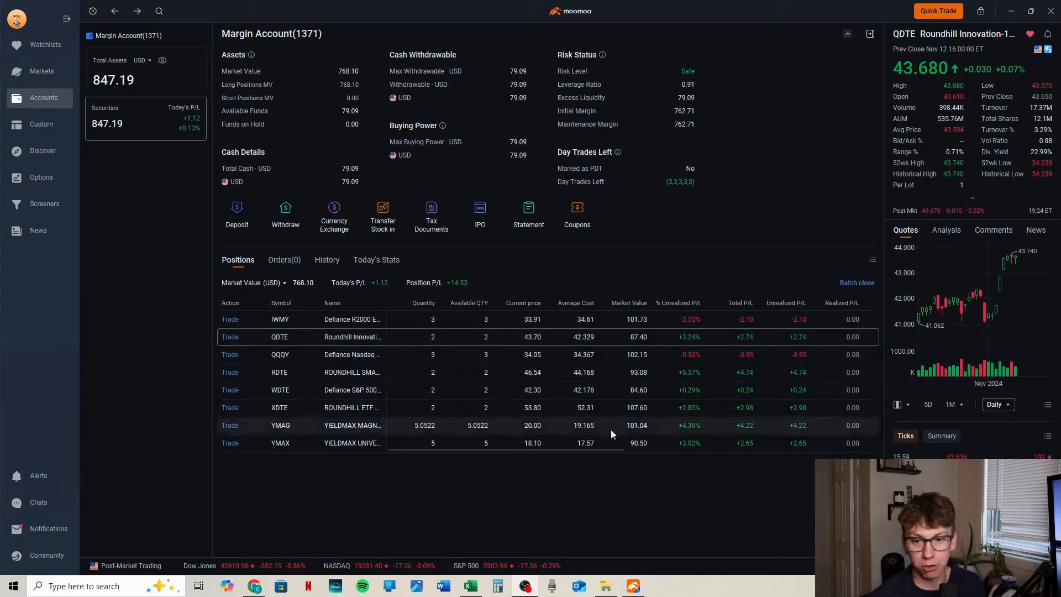
pyautogui.moveTo(717, 337)
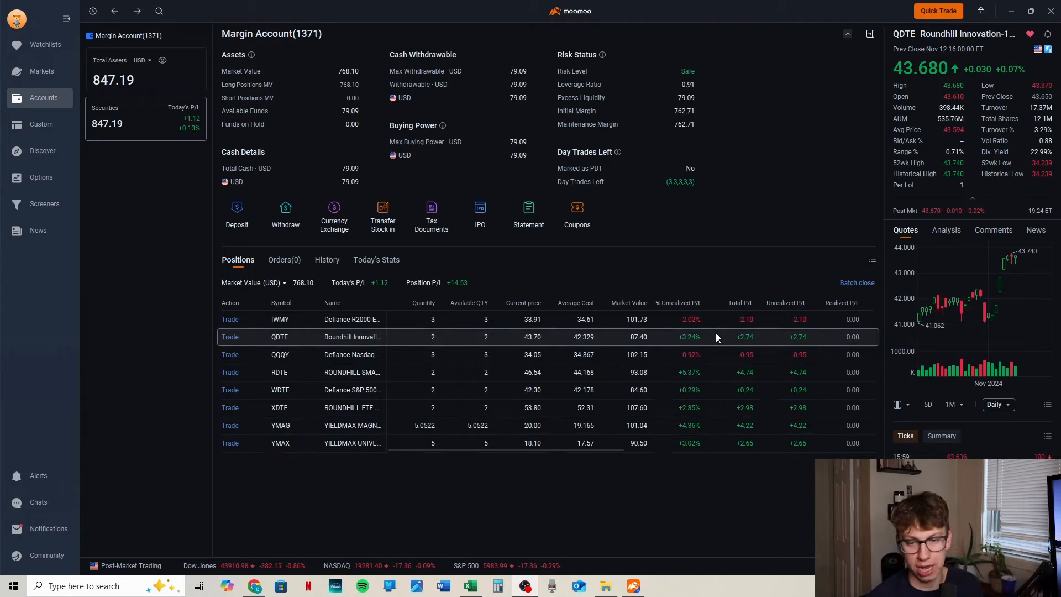
pyautogui.moveTo(276, 338)
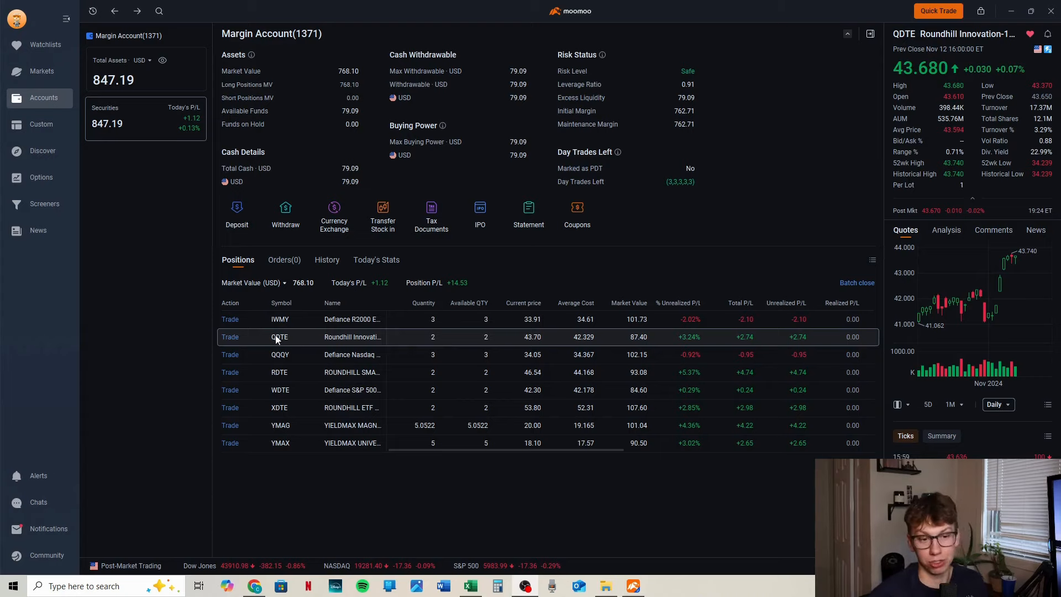
pyautogui.click(279, 336)
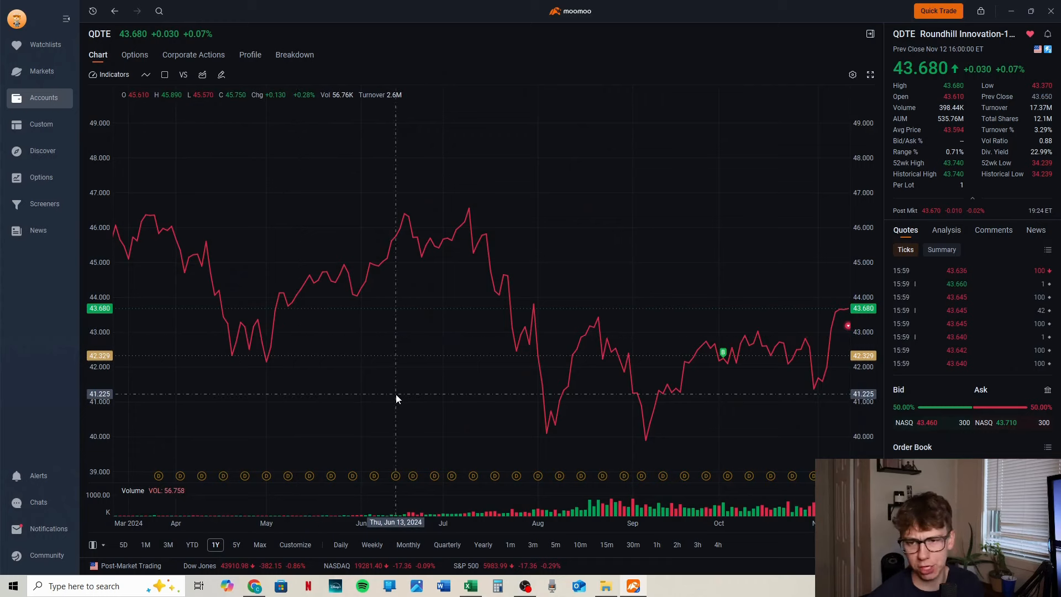
pyautogui.moveTo(809, 234)
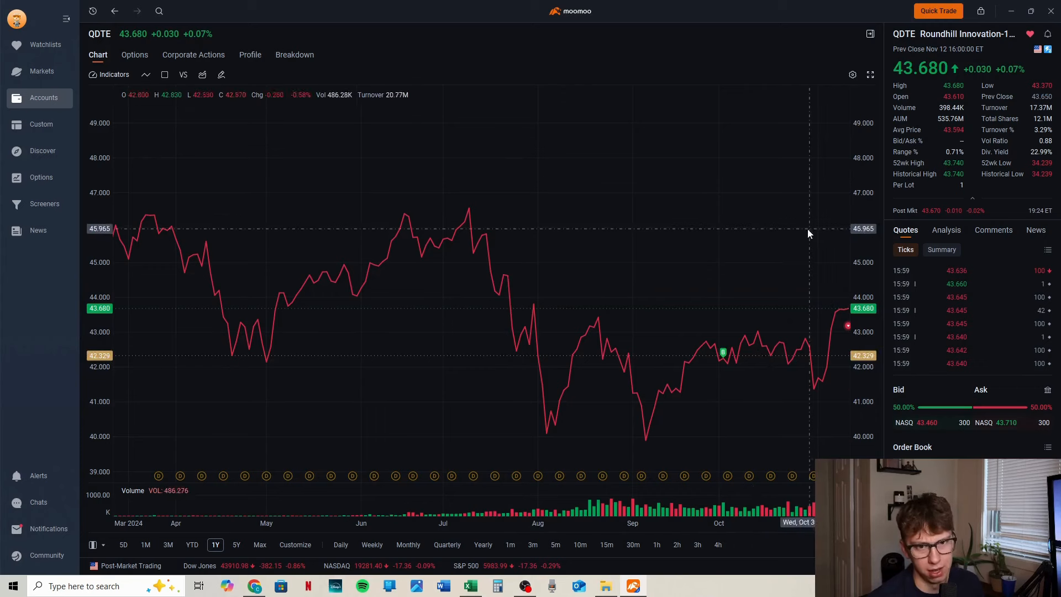
pyautogui.moveTo(826, 296)
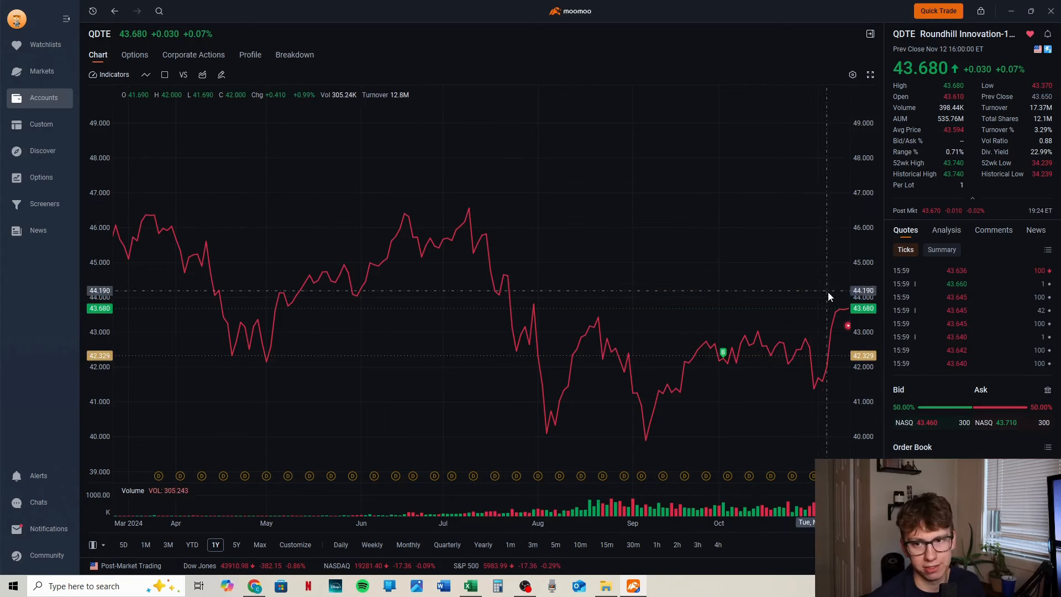
pyautogui.moveTo(805, 234)
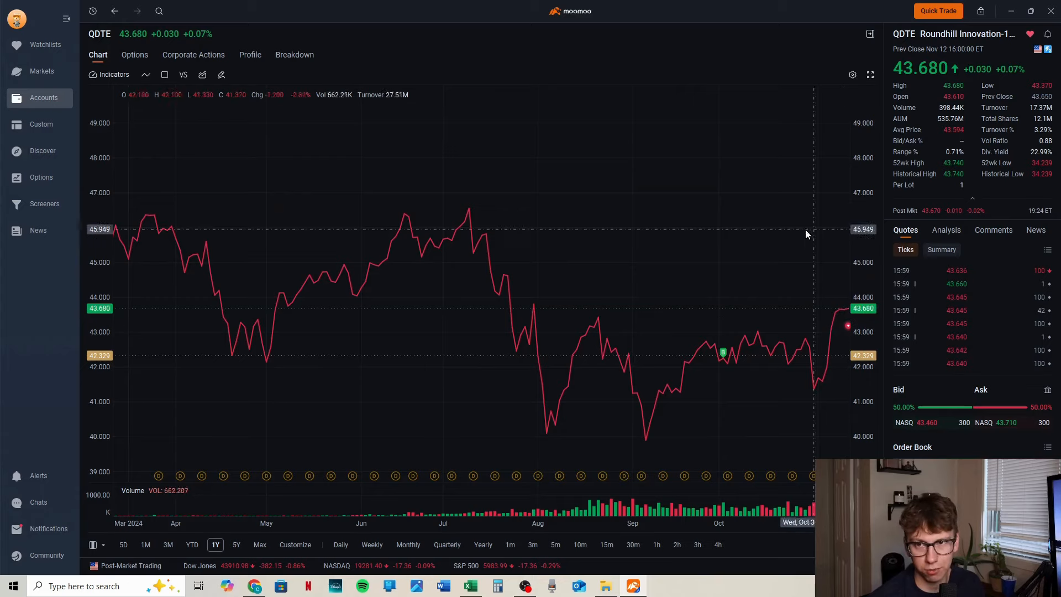
pyautogui.moveTo(843, 312)
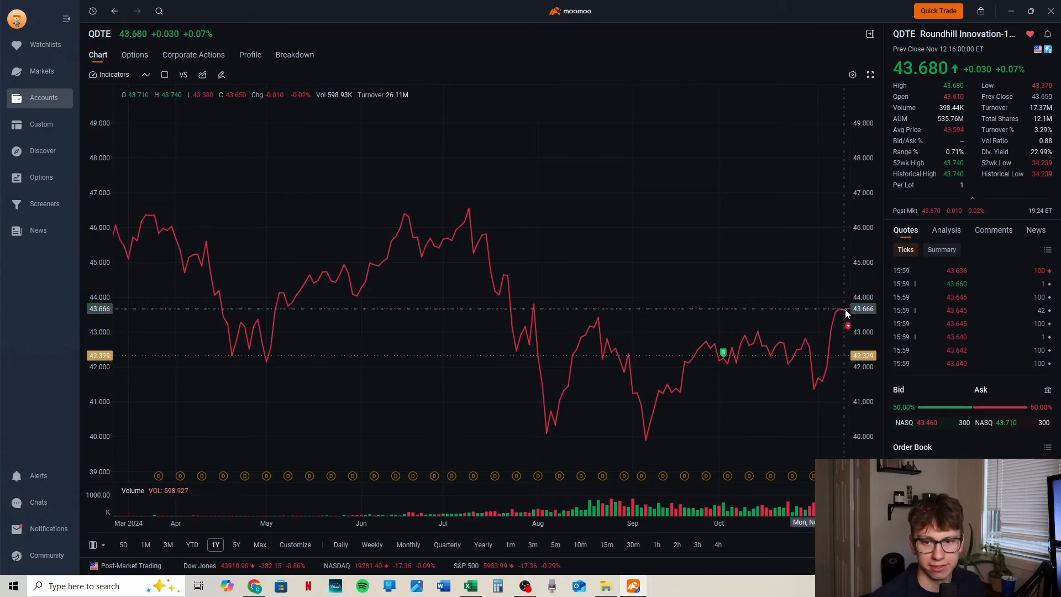
pyautogui.moveTo(800, 341)
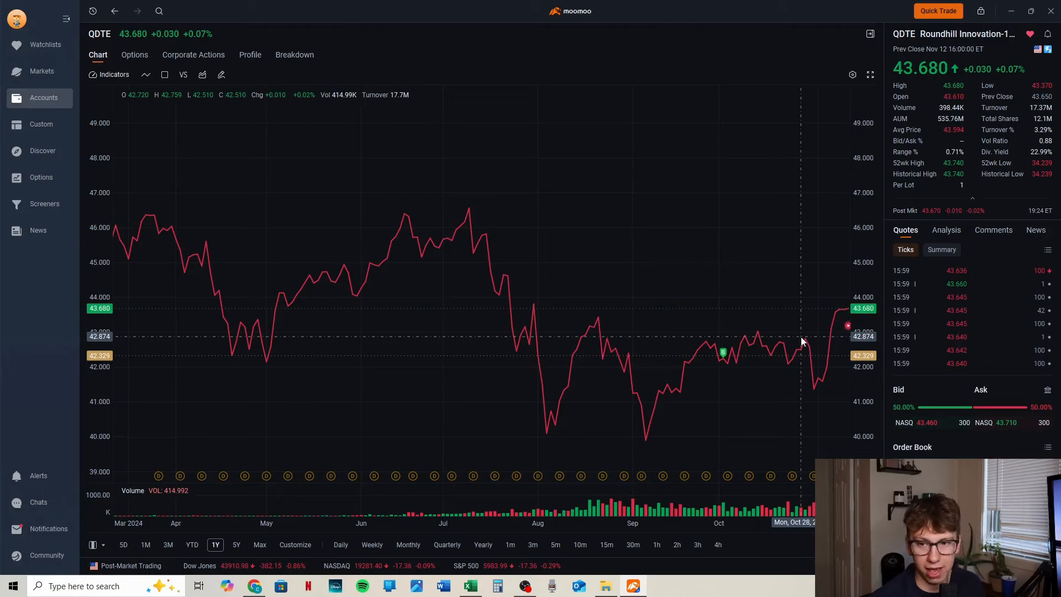
pyautogui.moveTo(831, 360)
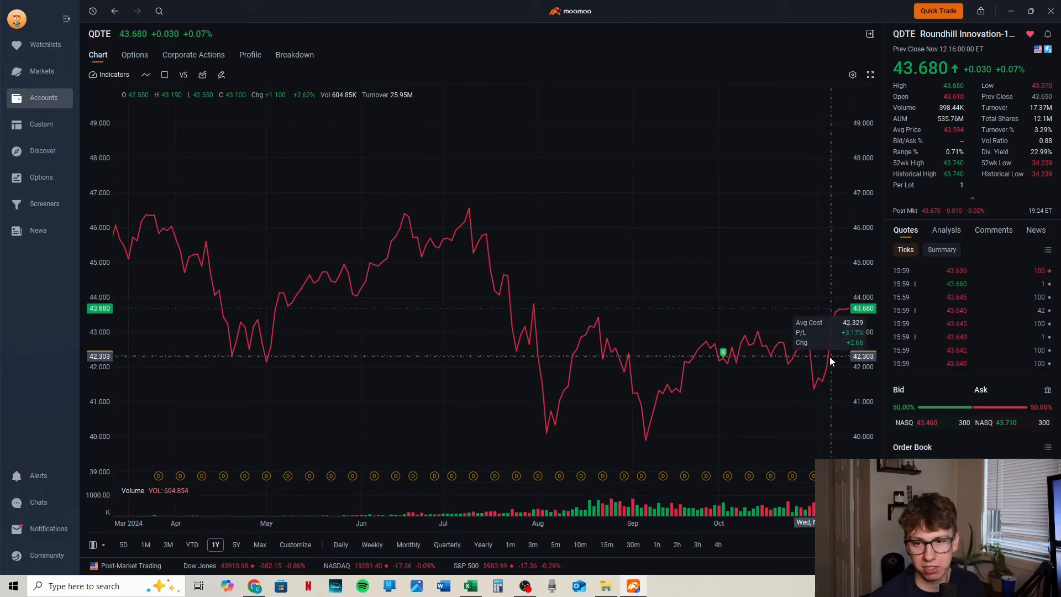
pyautogui.moveTo(894, 247)
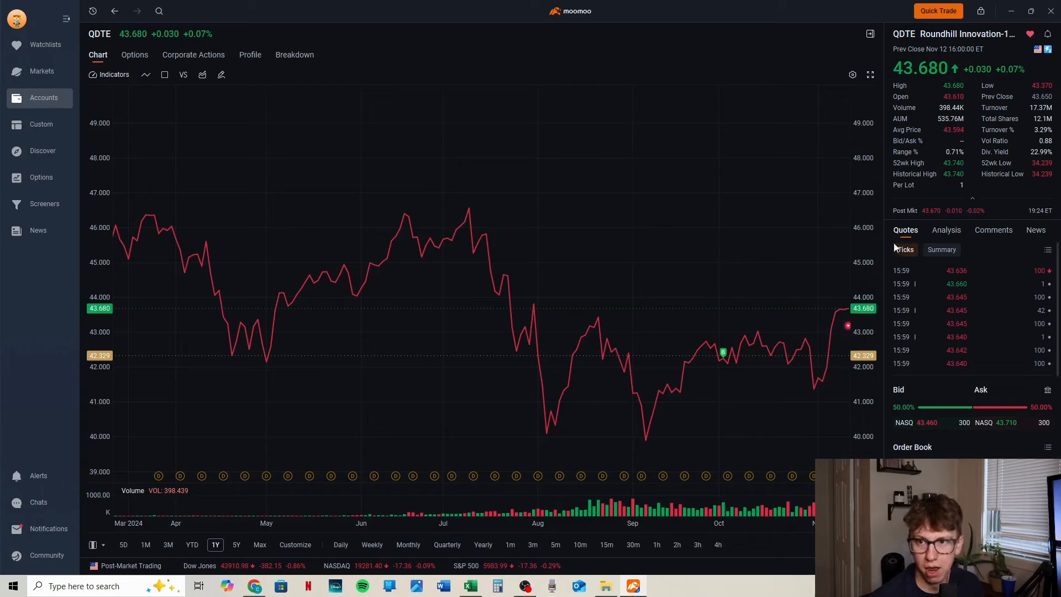
pyautogui.moveTo(973, 114)
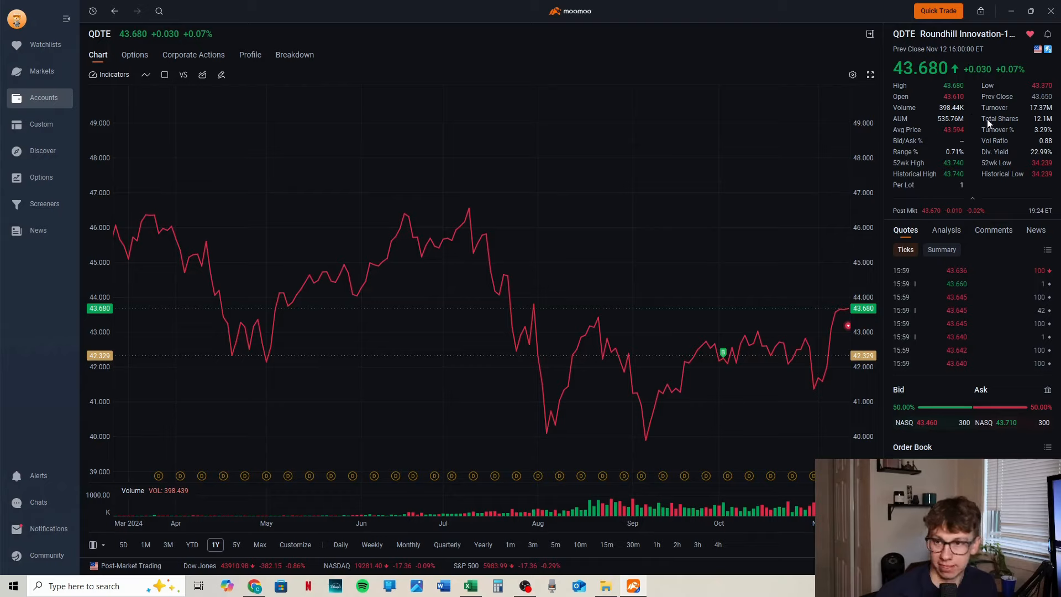
pyautogui.moveTo(1023, 147)
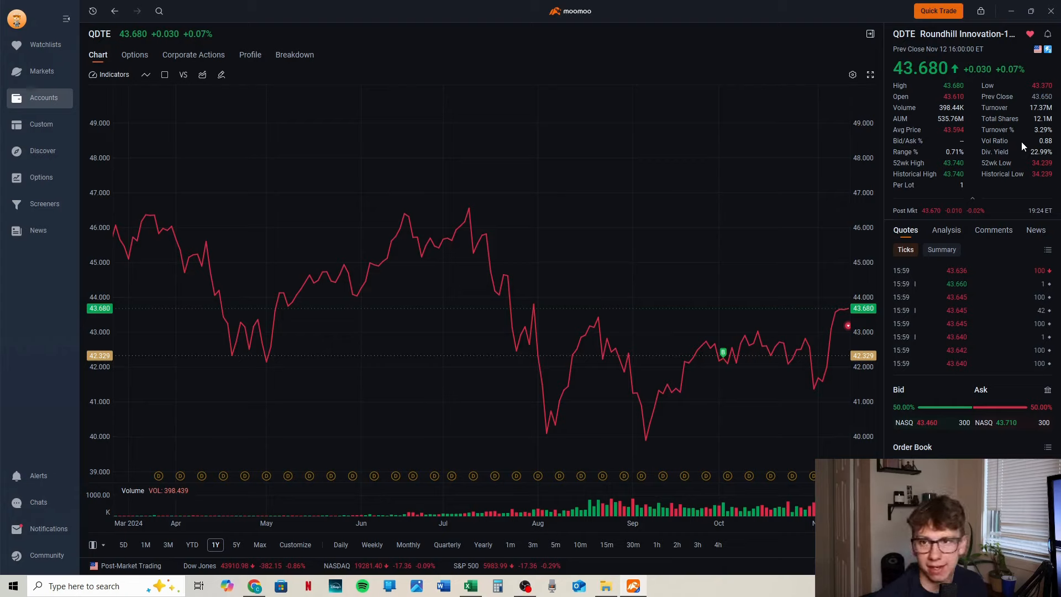
pyautogui.moveTo(936, 163)
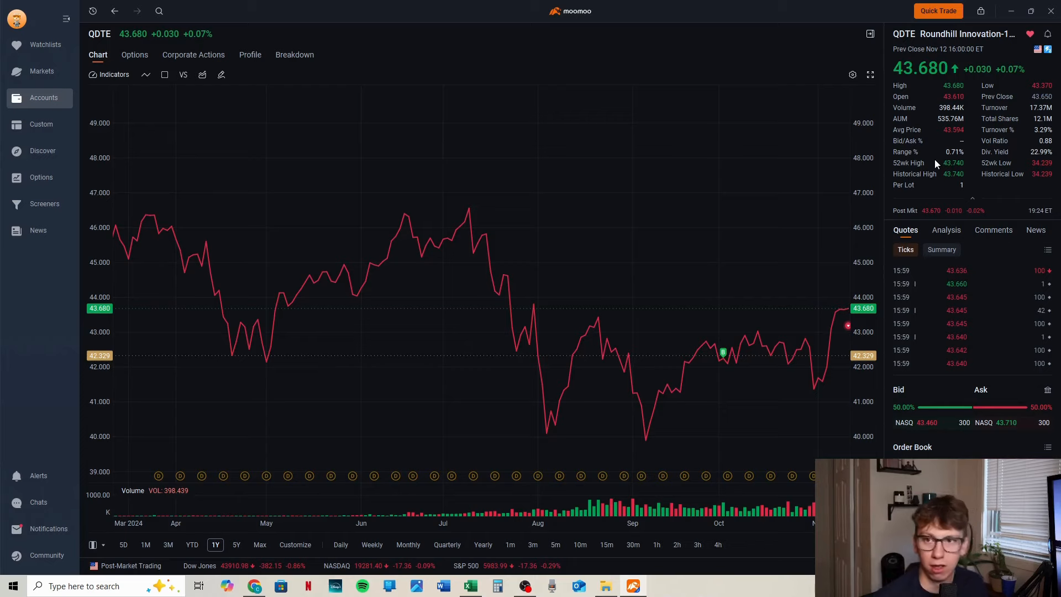
pyautogui.moveTo(788, 450)
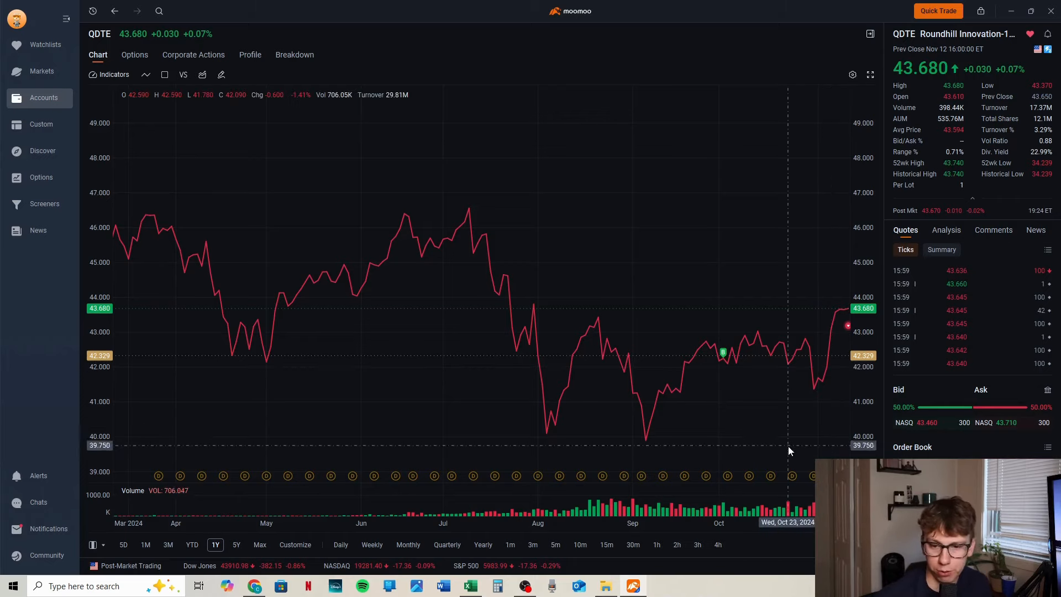
pyautogui.moveTo(770, 478)
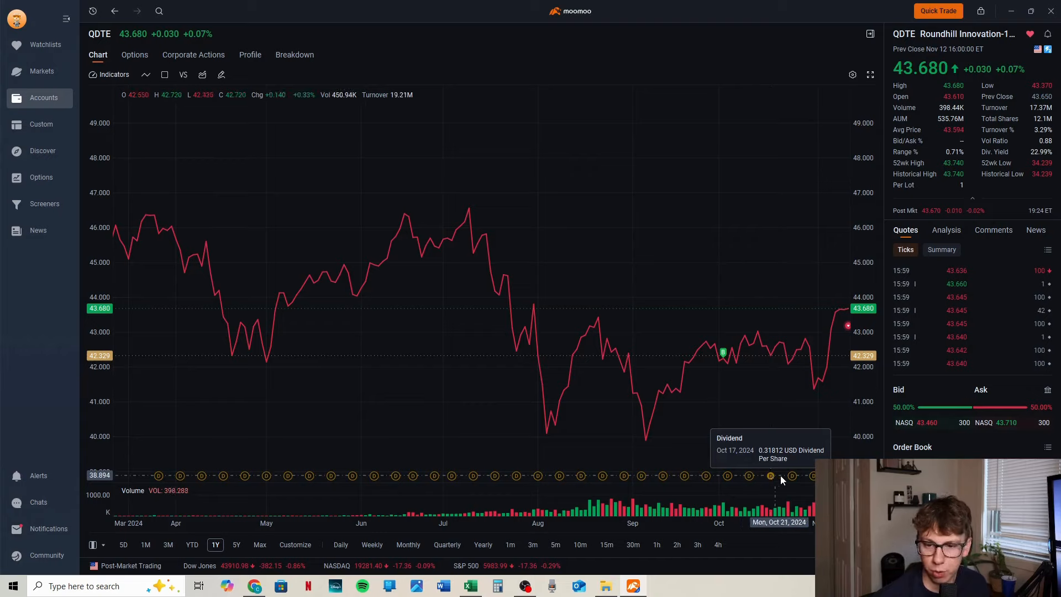
pyautogui.moveTo(812, 478)
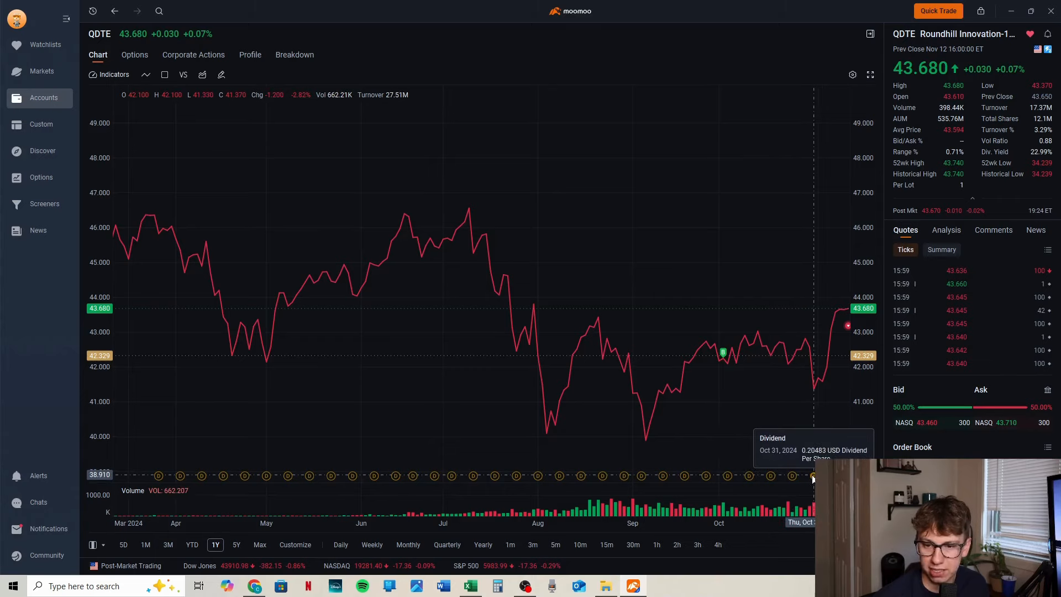
pyautogui.moveTo(830, 475)
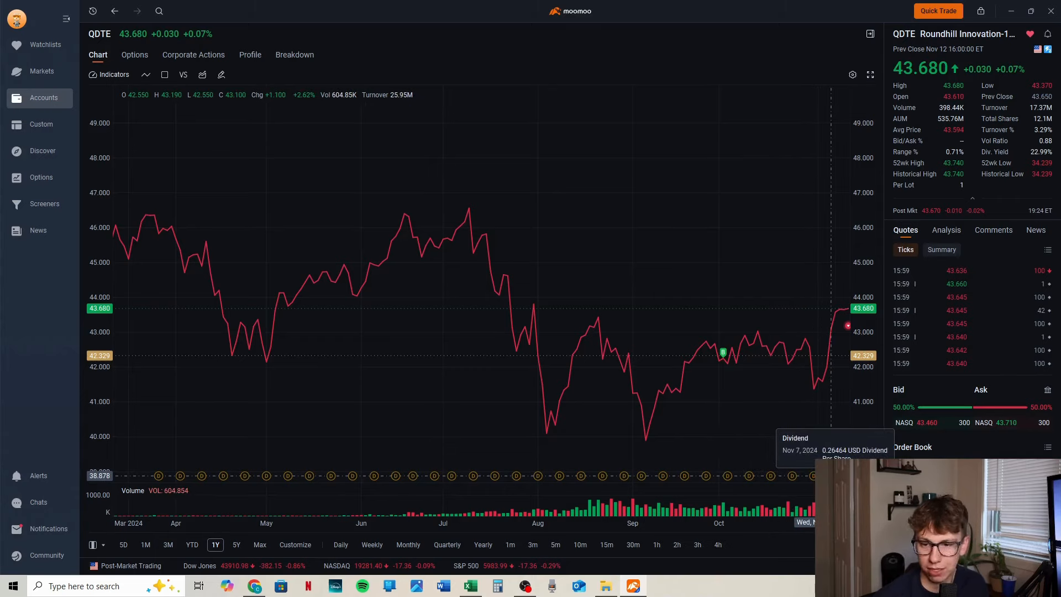
pyautogui.moveTo(764, 78)
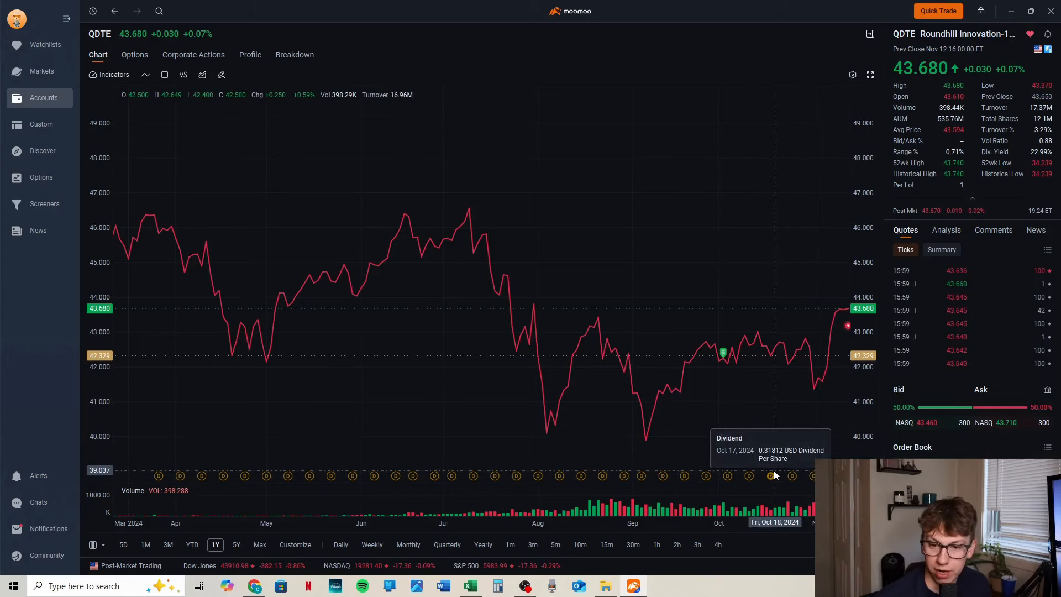
pyautogui.moveTo(641, 58)
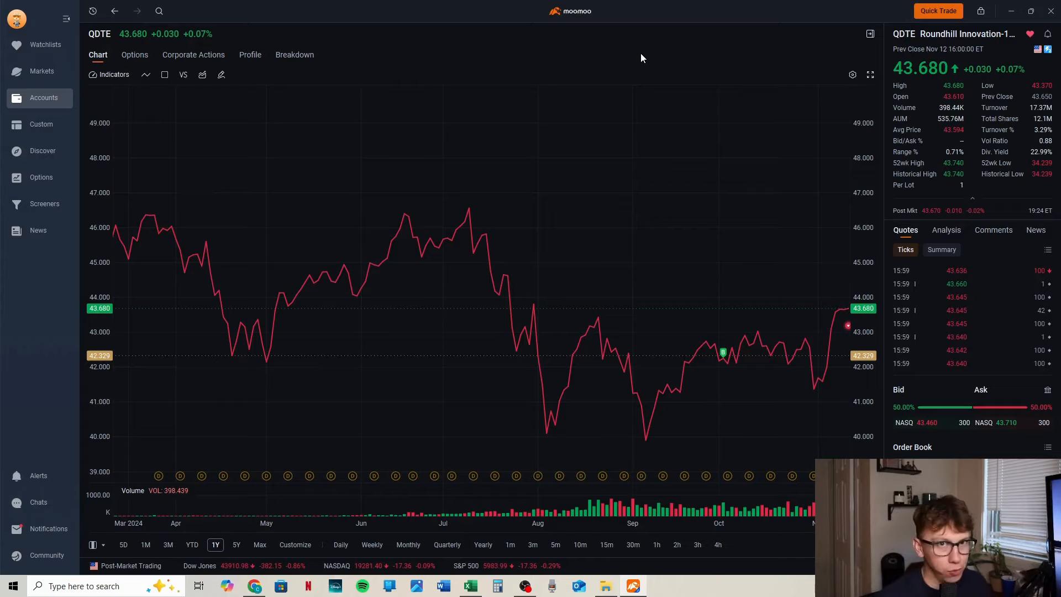
pyautogui.moveTo(350, 82)
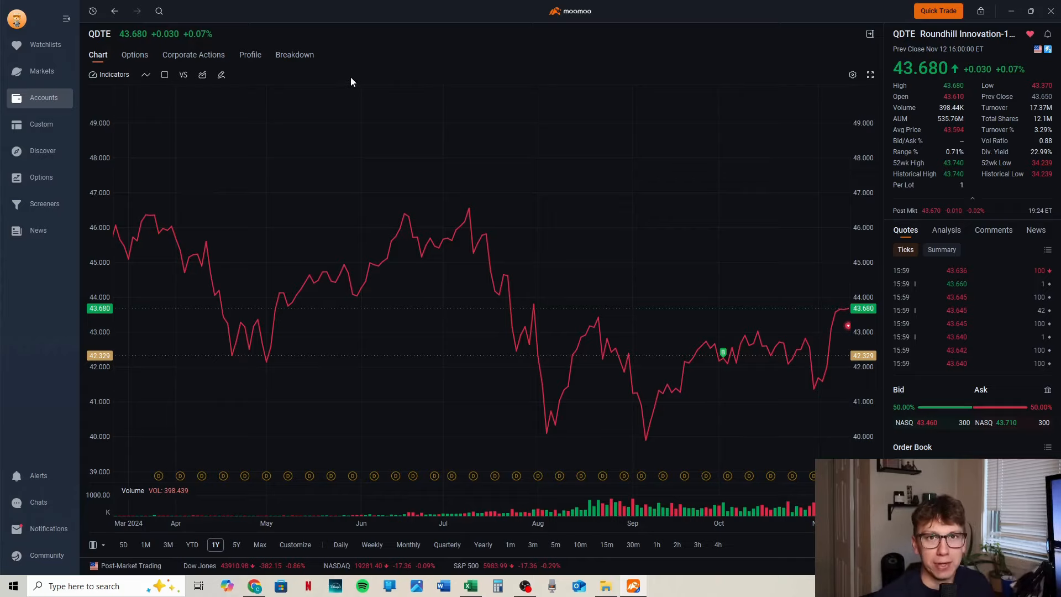
# Step: Switch from the QDTE chart to the Weekly Dividend Tracking spreadsheet in Excel
pyautogui.click(469, 585)
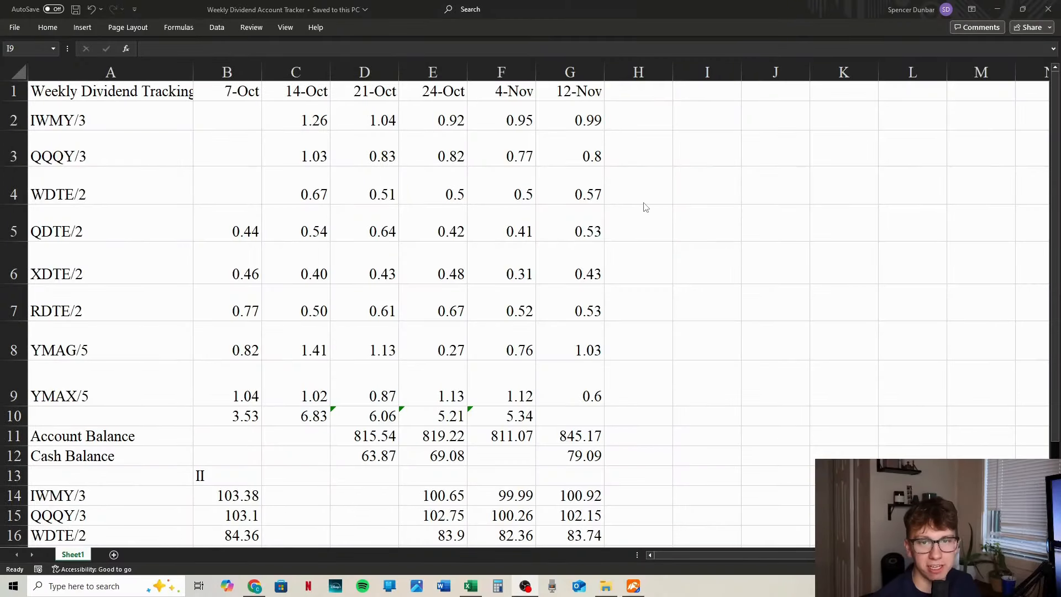
pyautogui.moveTo(586, 103)
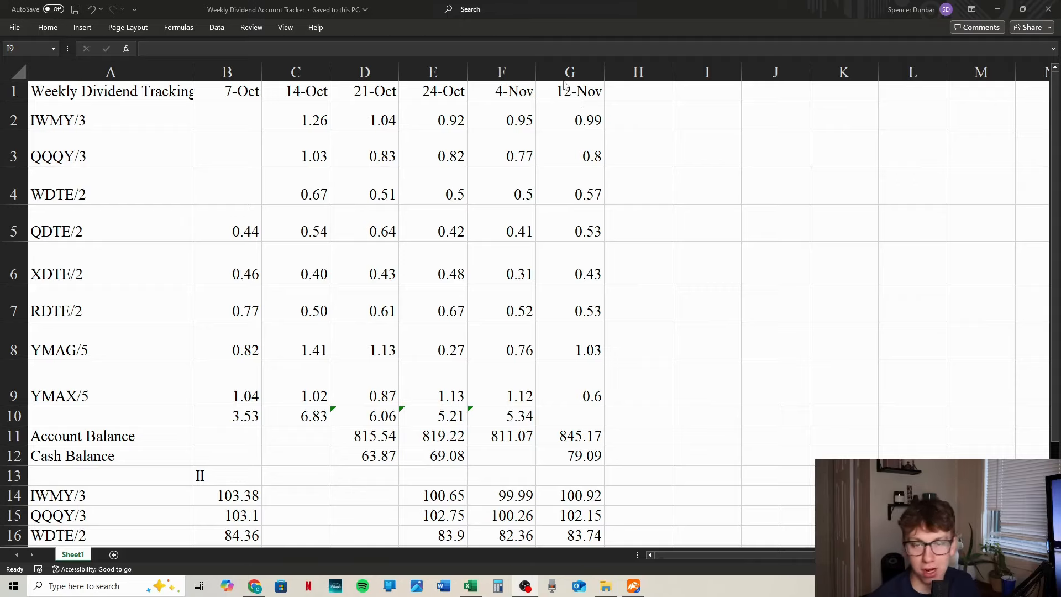
pyautogui.moveTo(647, 188)
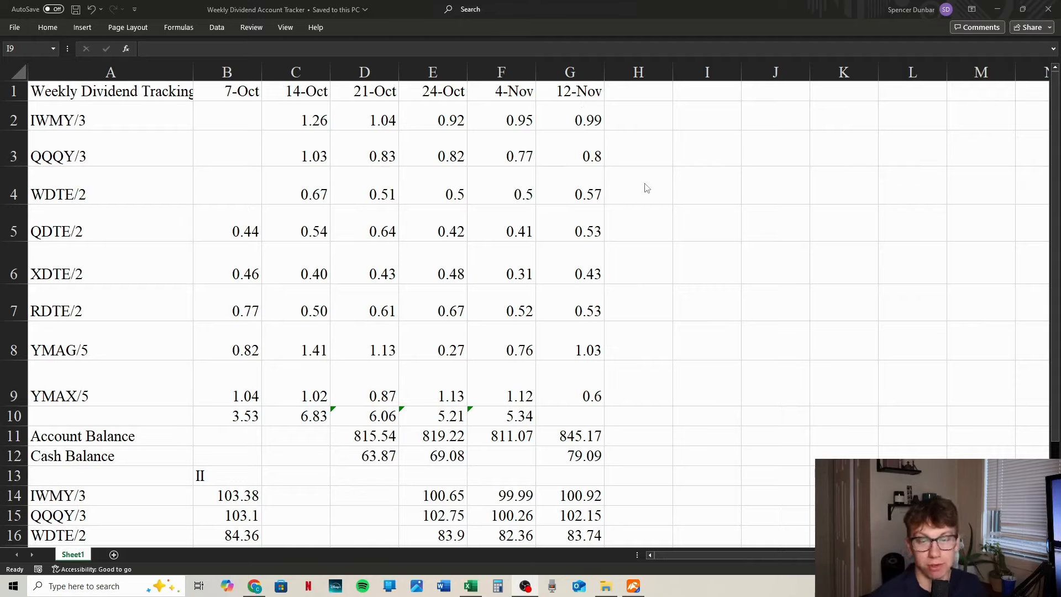
pyautogui.moveTo(589, 113)
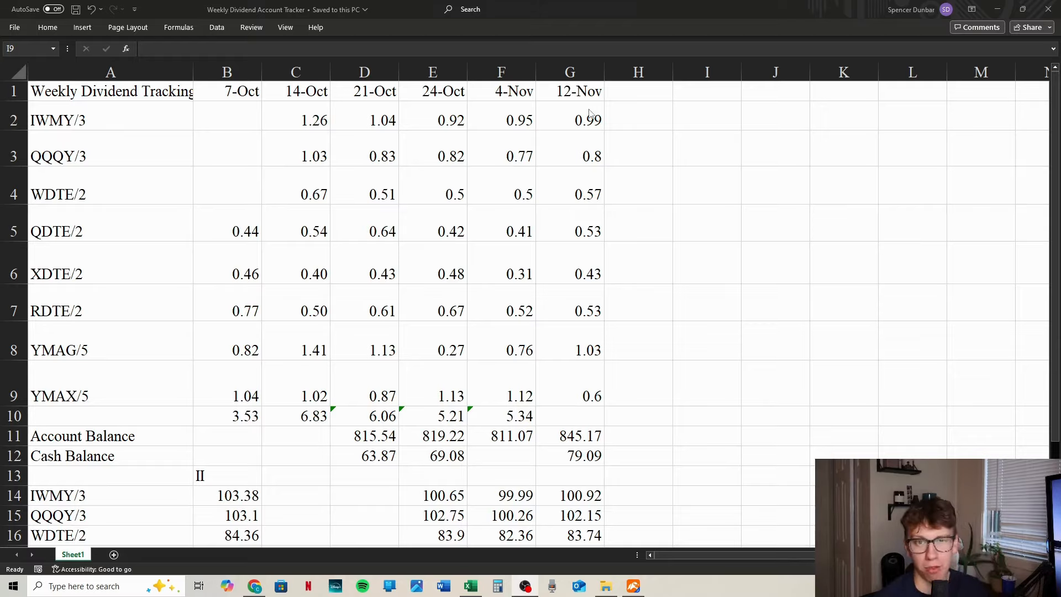
pyautogui.moveTo(696, 130)
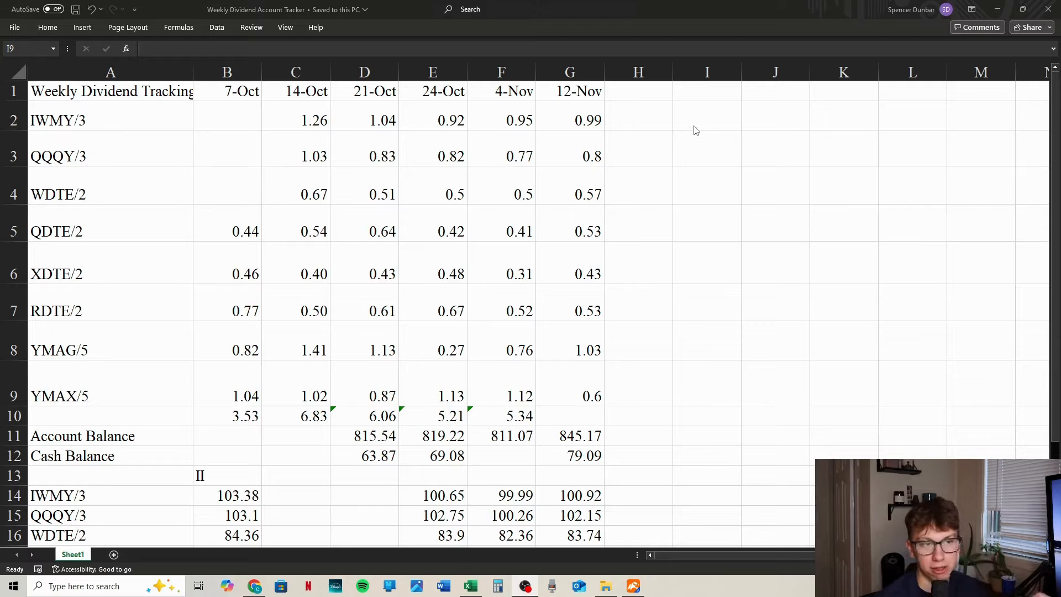
pyautogui.moveTo(76, 276)
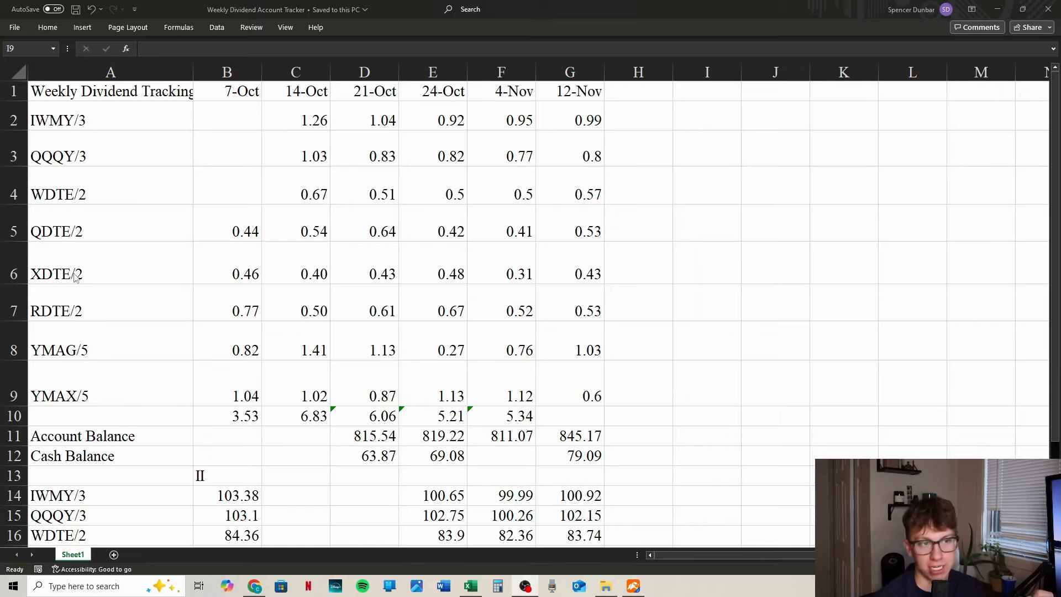
pyautogui.moveTo(109, 388)
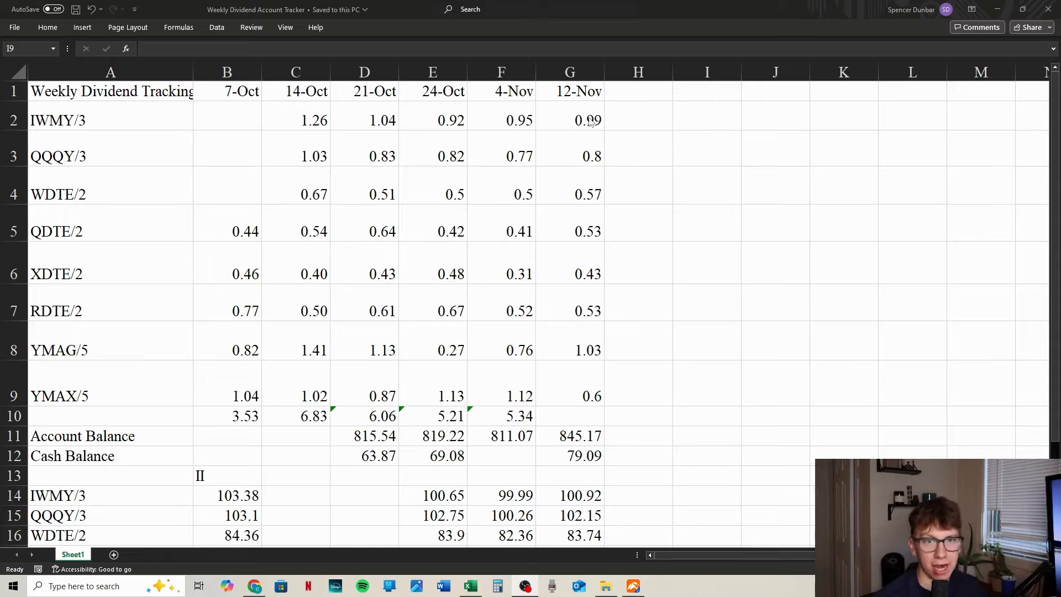
pyautogui.moveTo(580, 132)
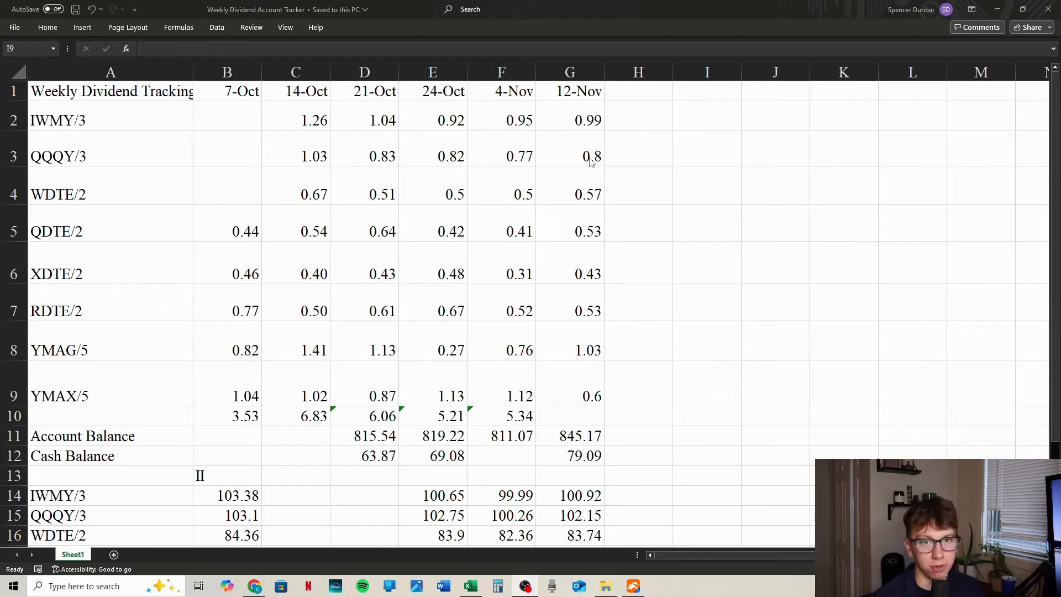
pyautogui.moveTo(505, 147)
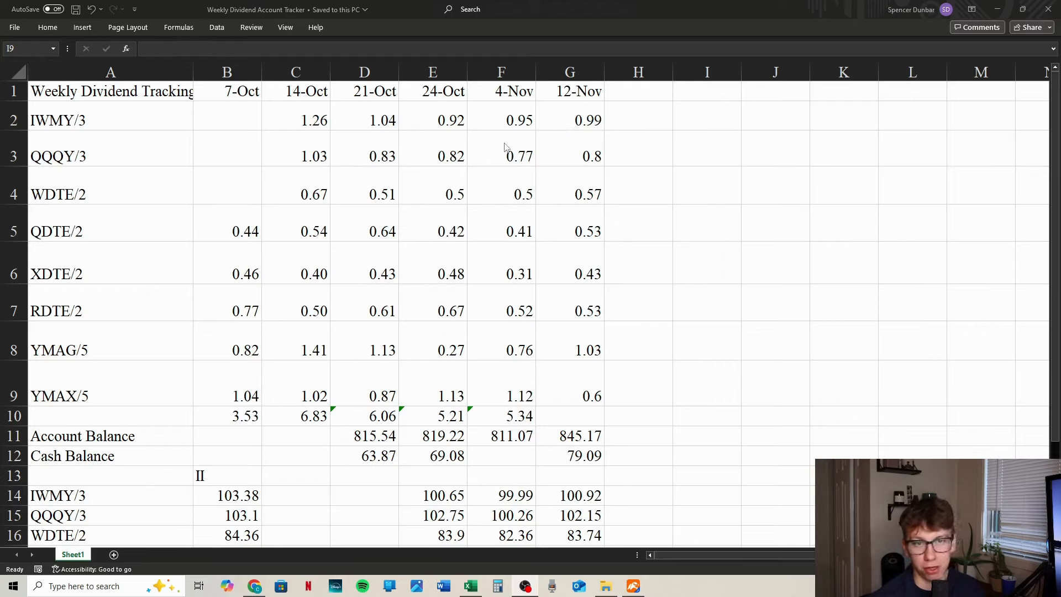
pyautogui.moveTo(306, 188)
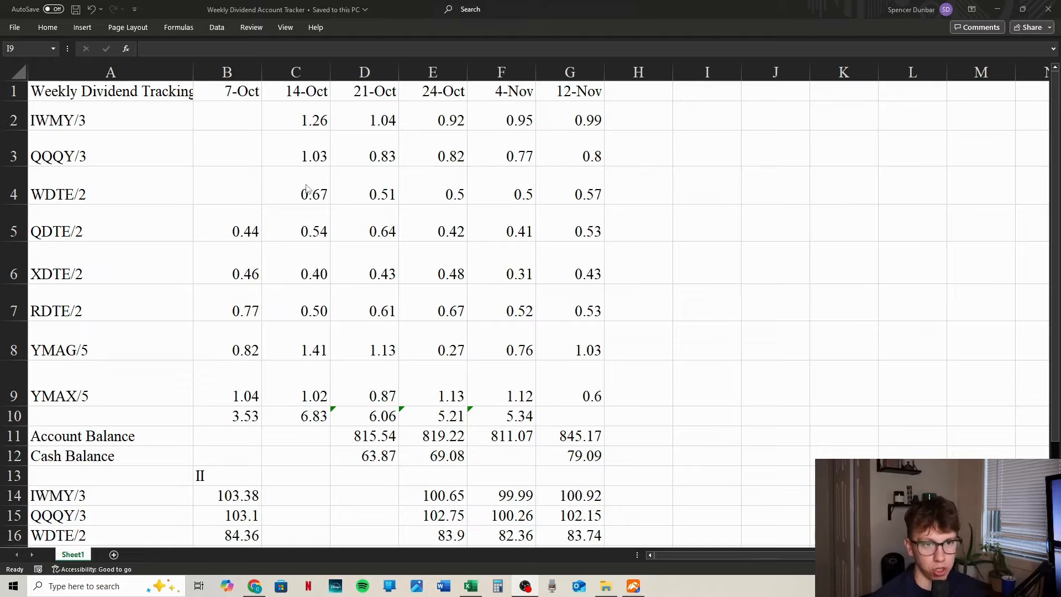
pyautogui.moveTo(568, 203)
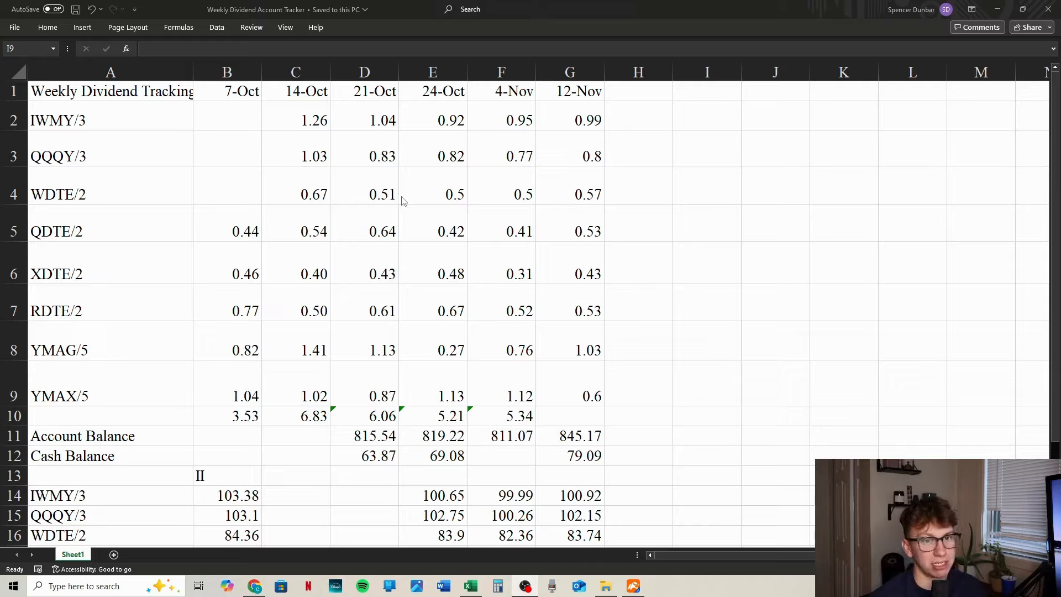
pyautogui.moveTo(297, 189)
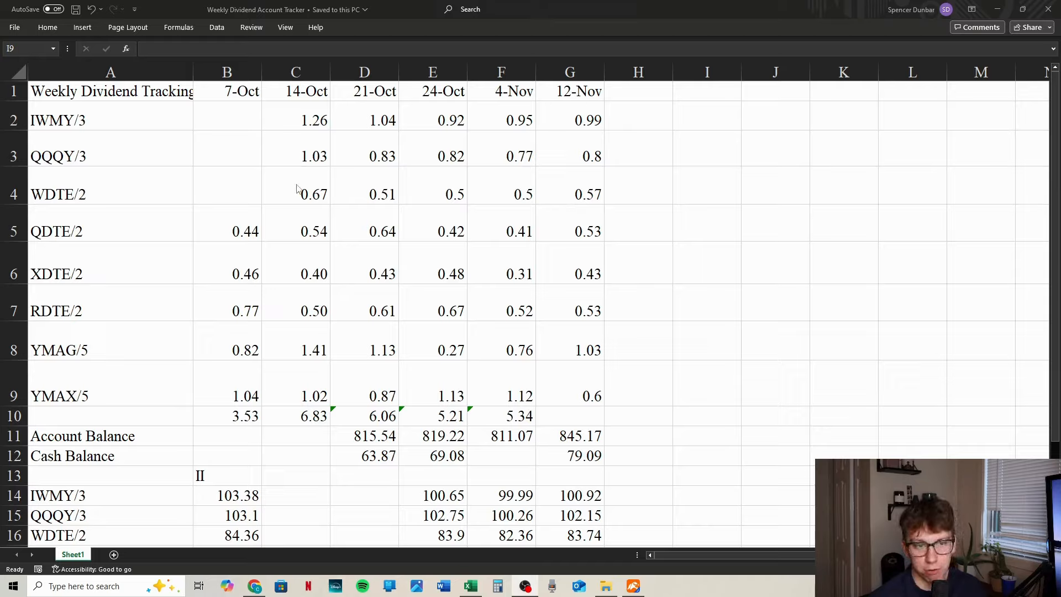
pyautogui.moveTo(548, 242)
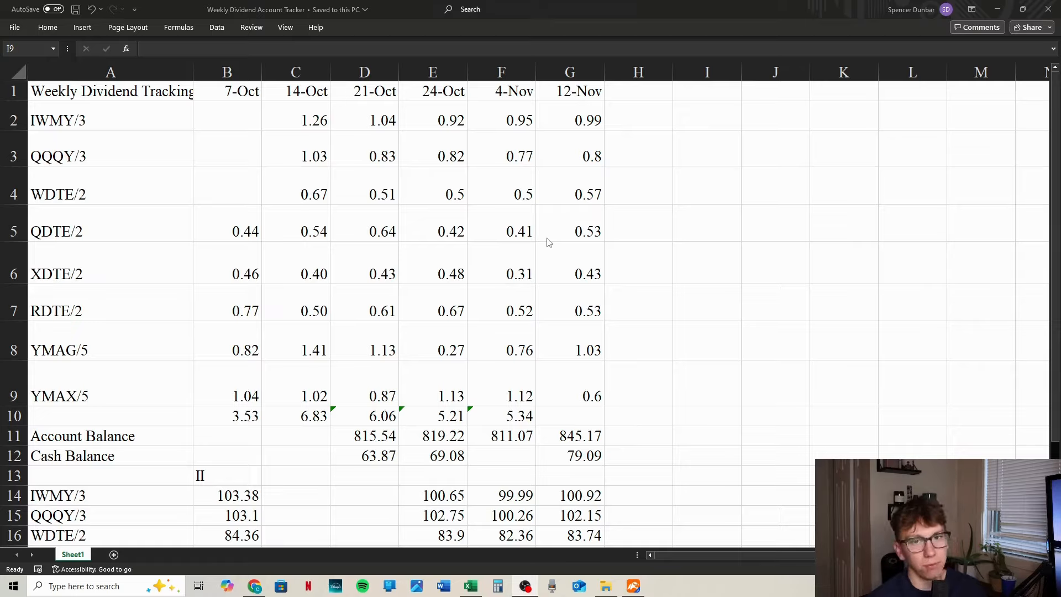
pyautogui.moveTo(610, 226)
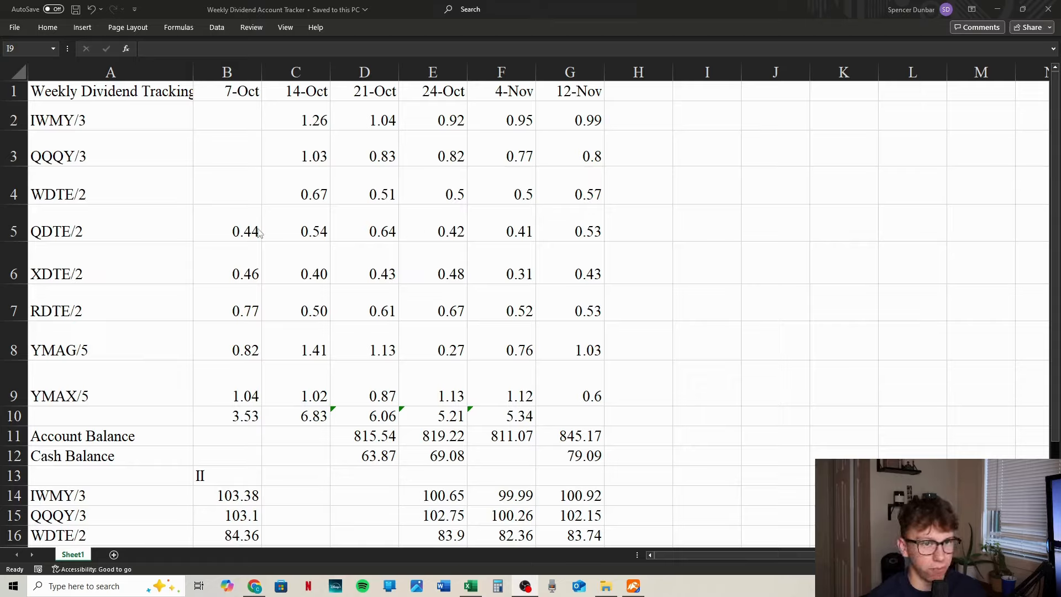
pyautogui.moveTo(629, 333)
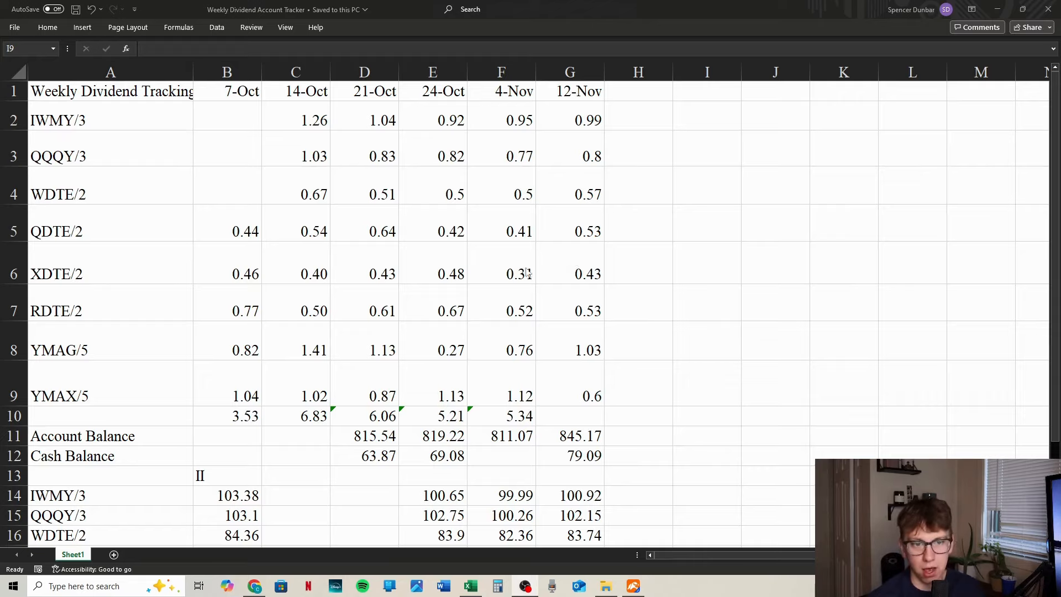
pyautogui.moveTo(574, 254)
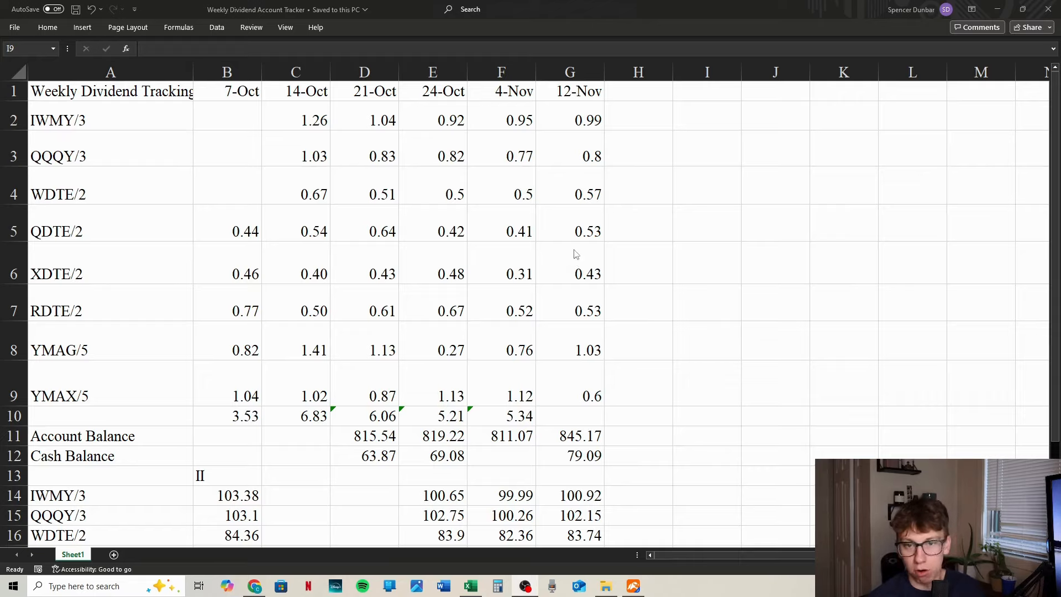
pyautogui.moveTo(511, 270)
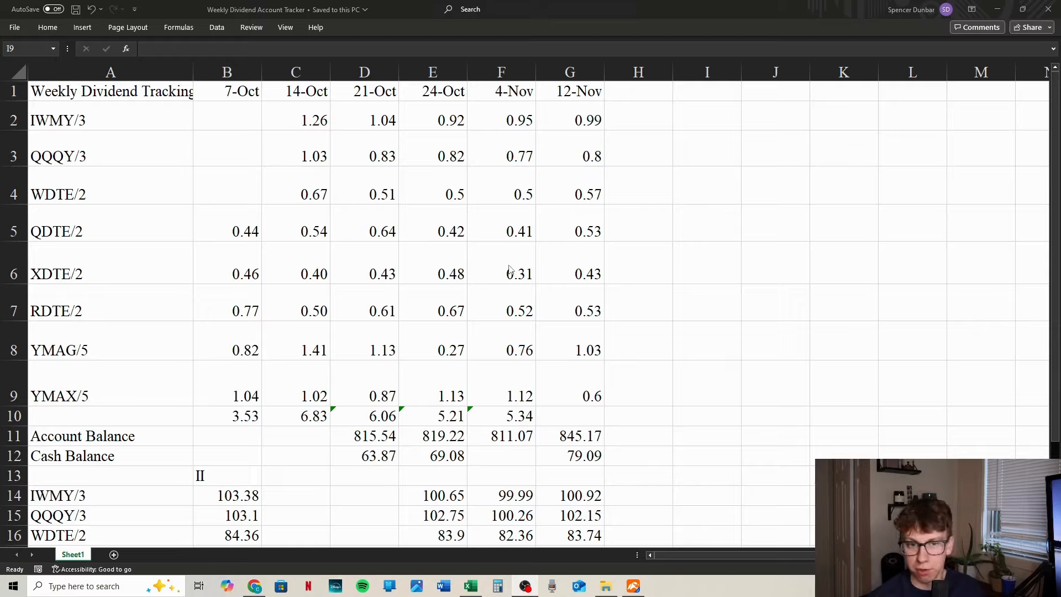
pyautogui.moveTo(439, 284)
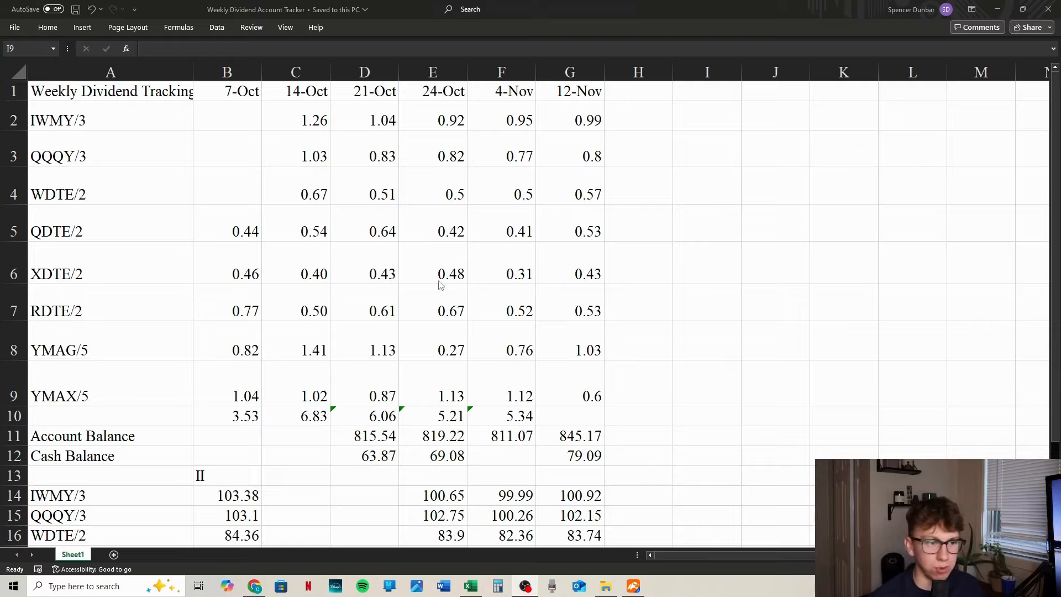
pyautogui.moveTo(578, 308)
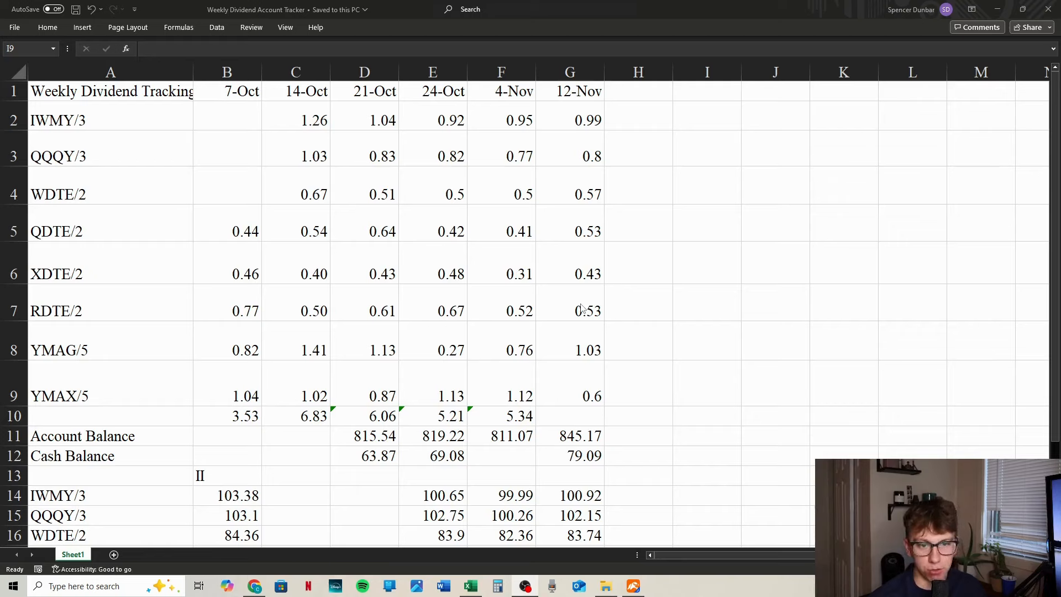
pyautogui.moveTo(294, 318)
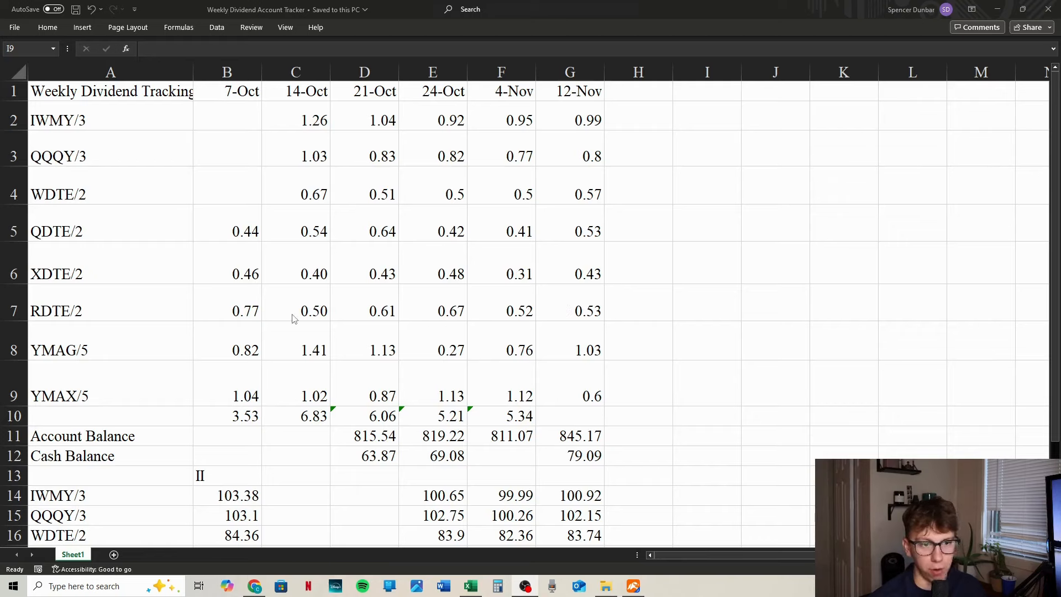
pyautogui.moveTo(681, 386)
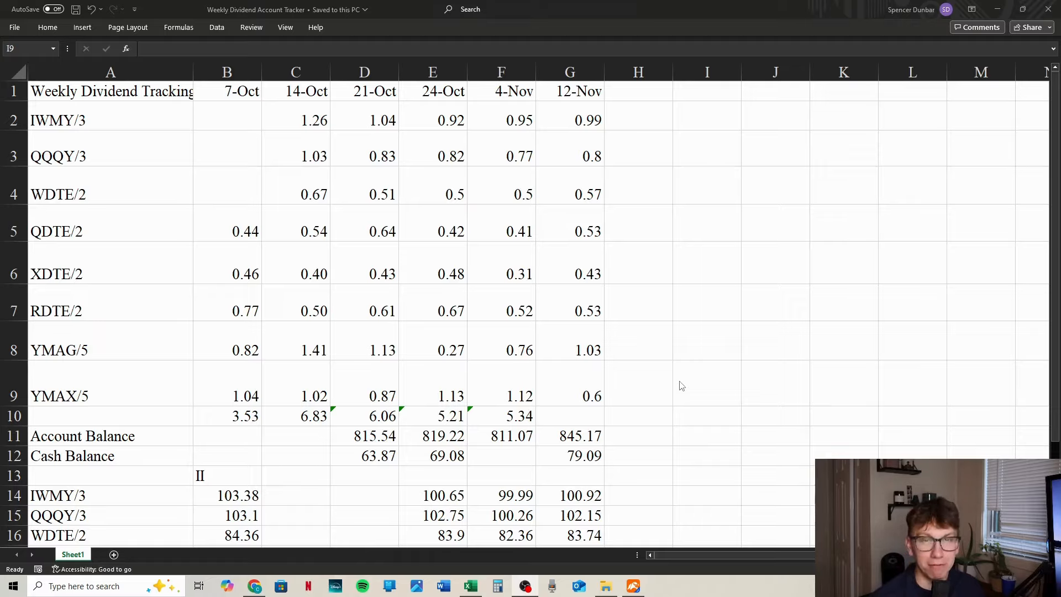
pyautogui.moveTo(593, 361)
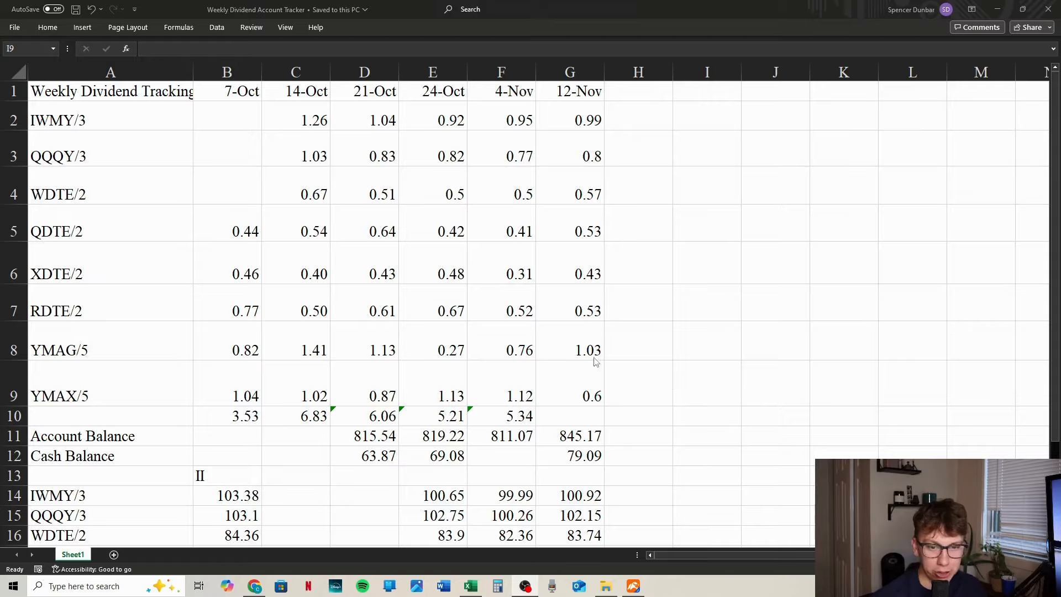
pyautogui.moveTo(516, 351)
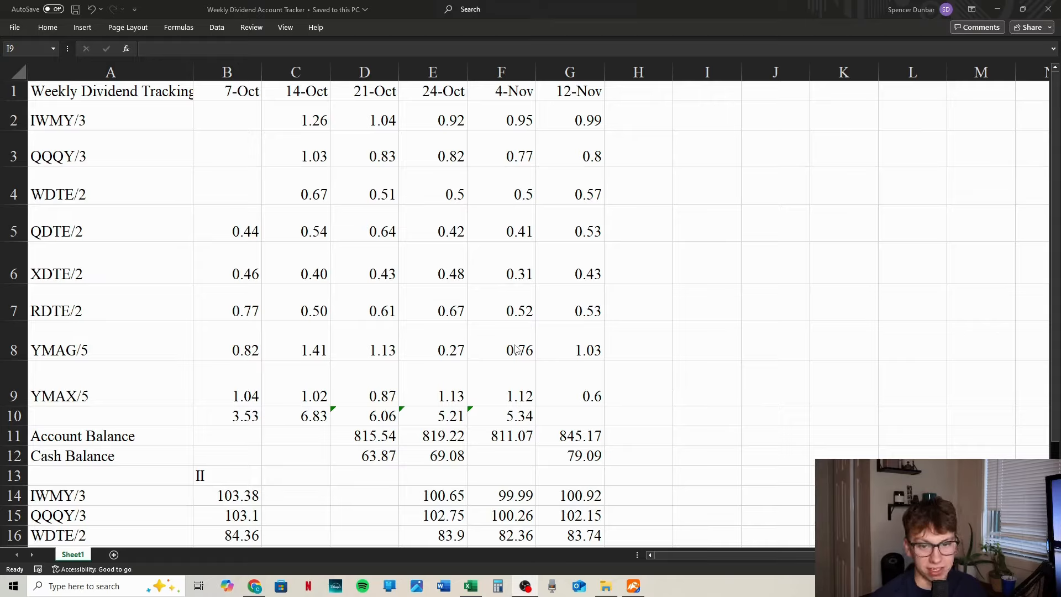
pyautogui.moveTo(605, 390)
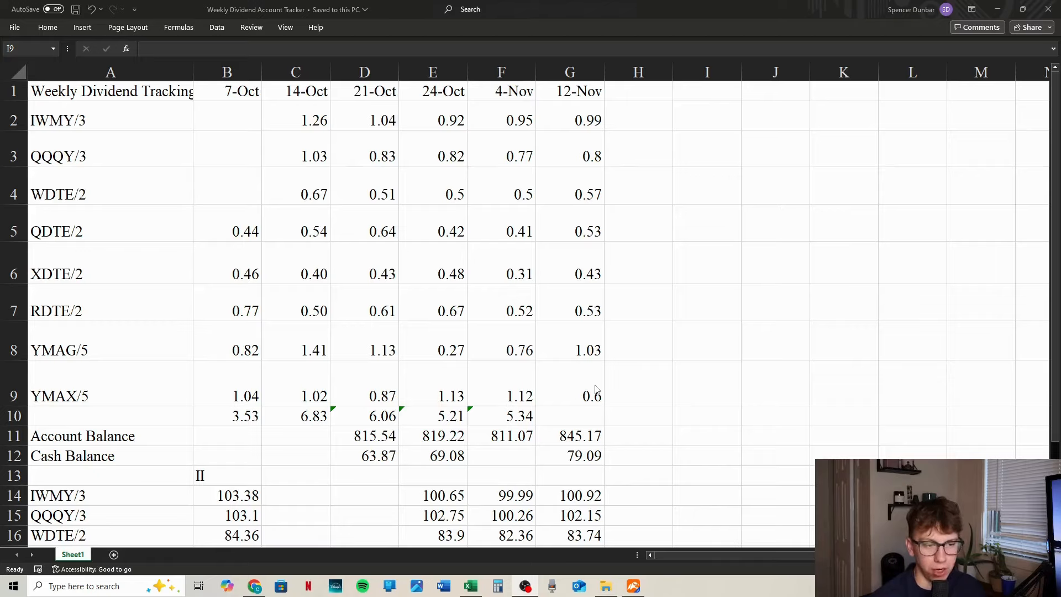
pyautogui.moveTo(572, 389)
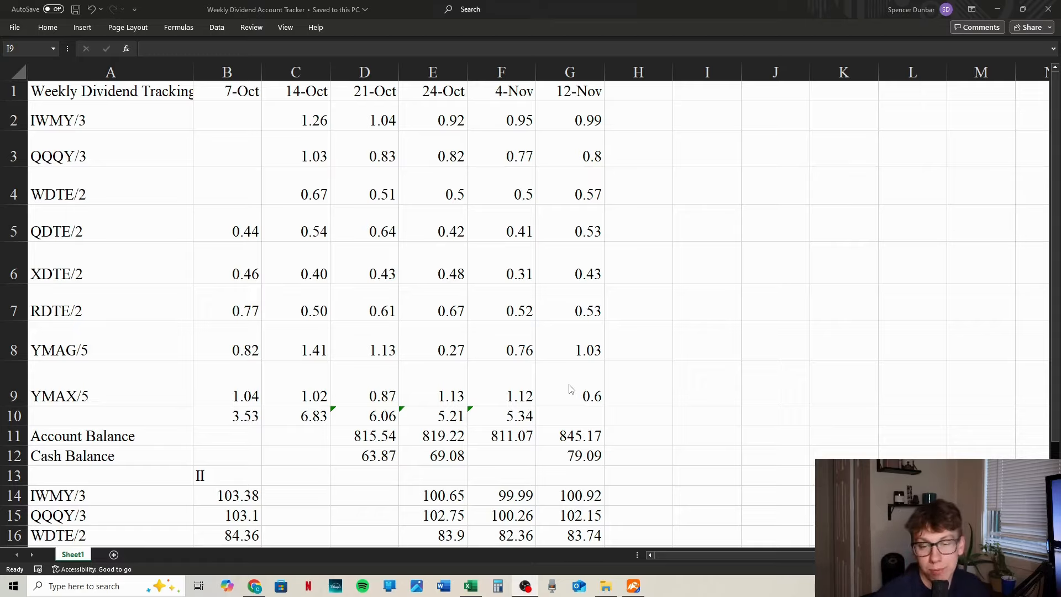
pyautogui.moveTo(494, 387)
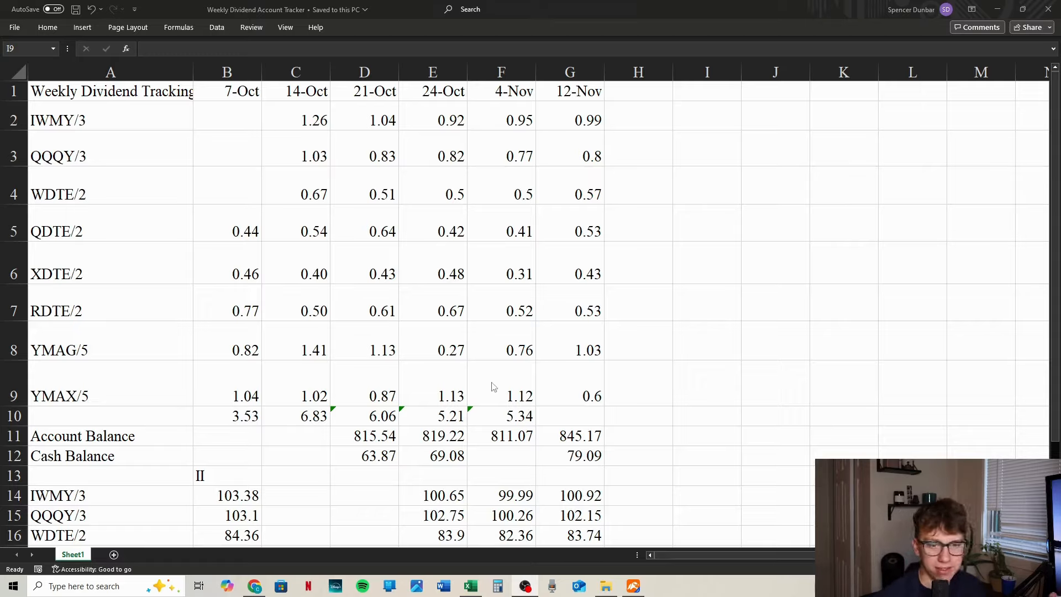
pyautogui.moveTo(613, 386)
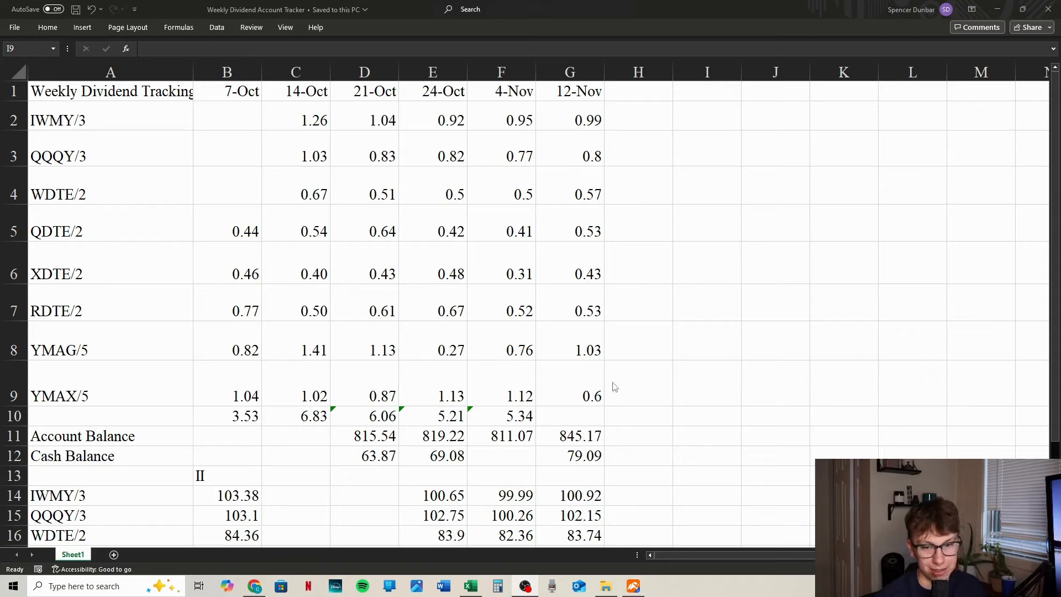
pyautogui.moveTo(608, 388)
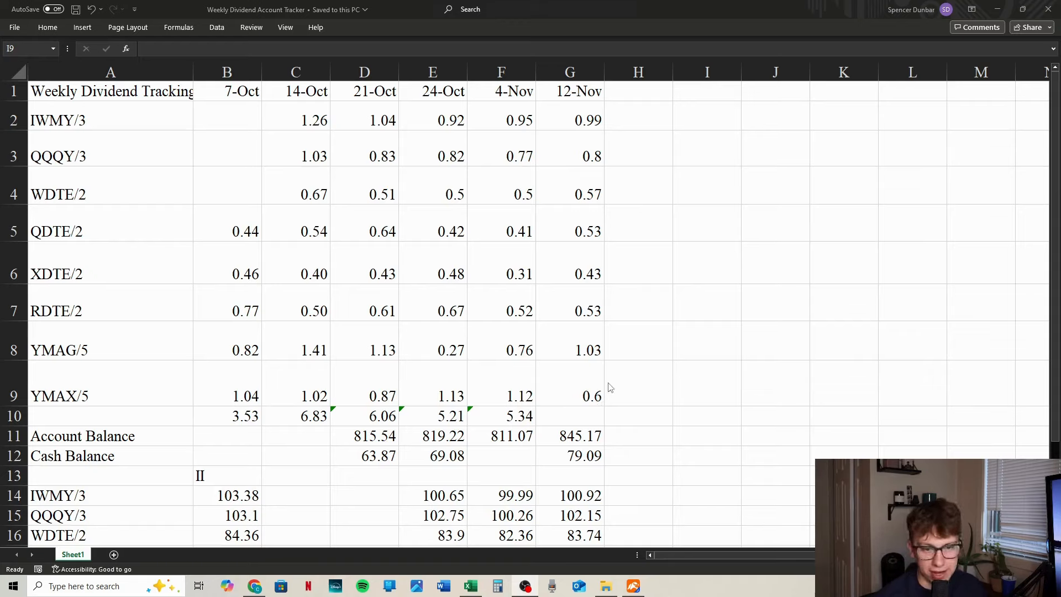
pyautogui.moveTo(308, 408)
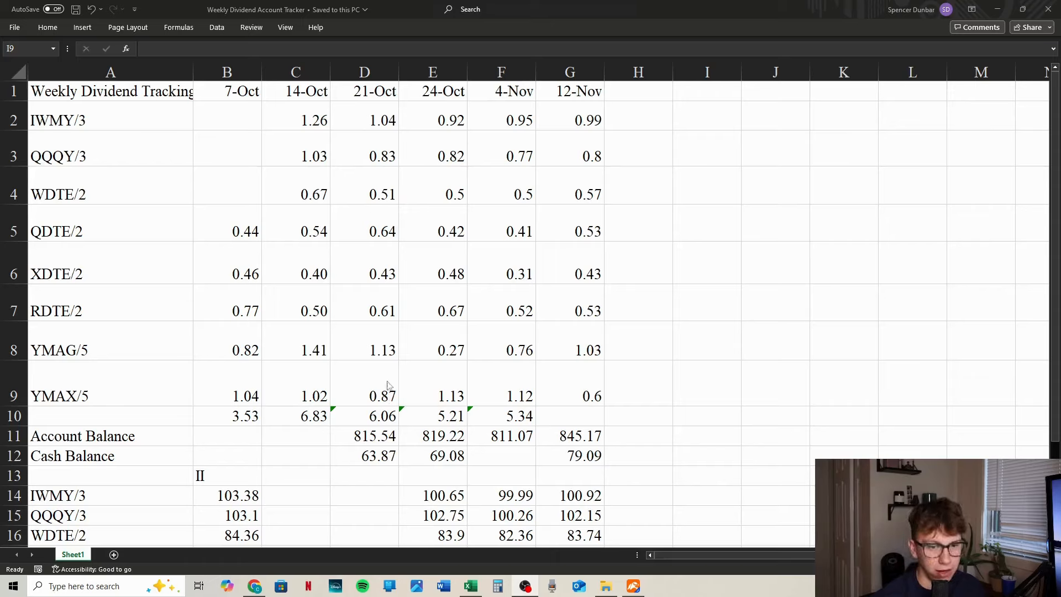
pyautogui.moveTo(571, 384)
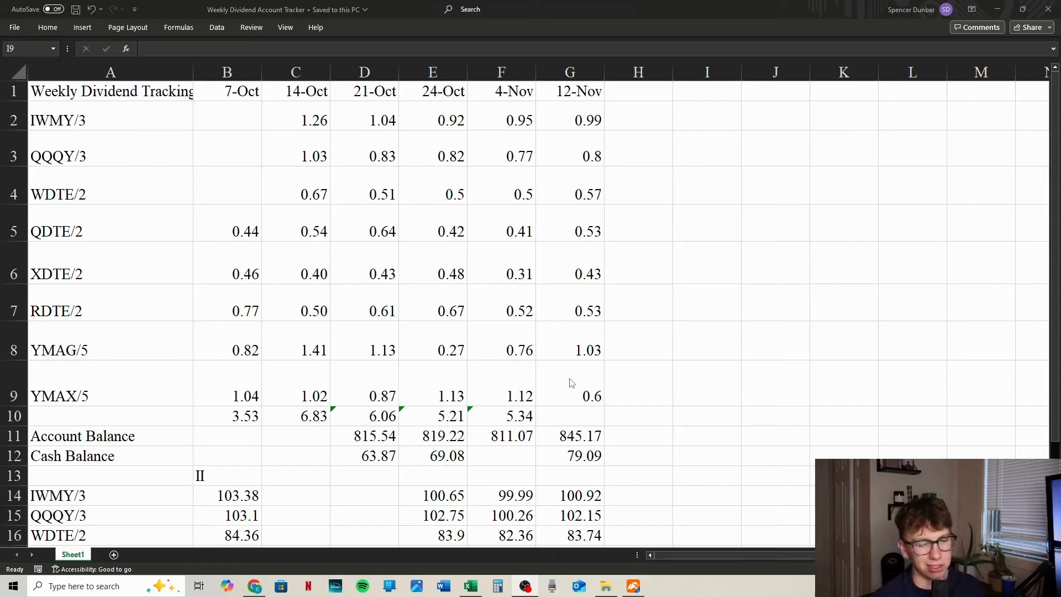
pyautogui.moveTo(665, 398)
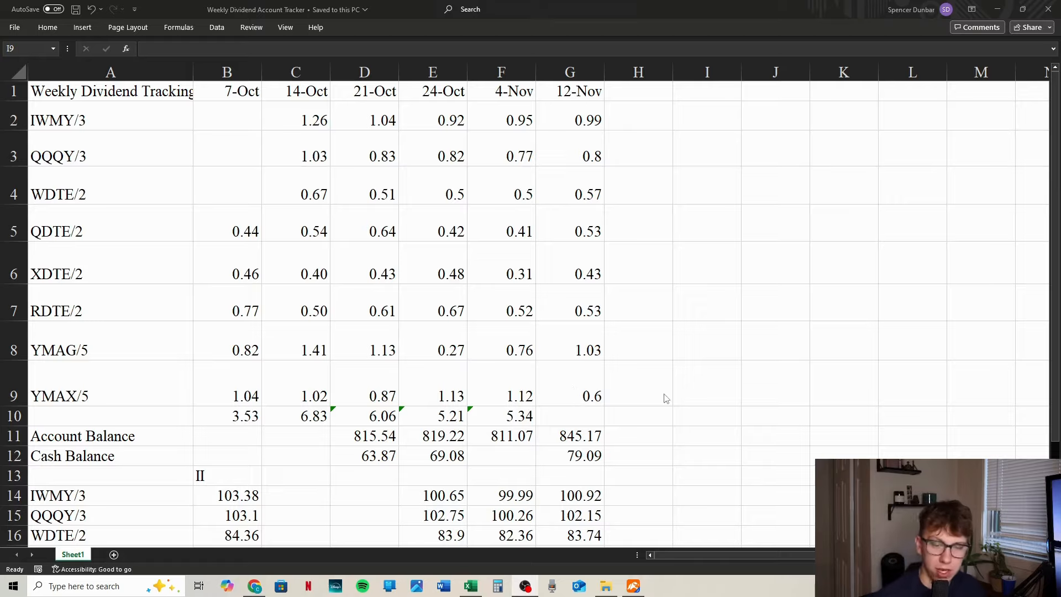
pyautogui.moveTo(585, 125)
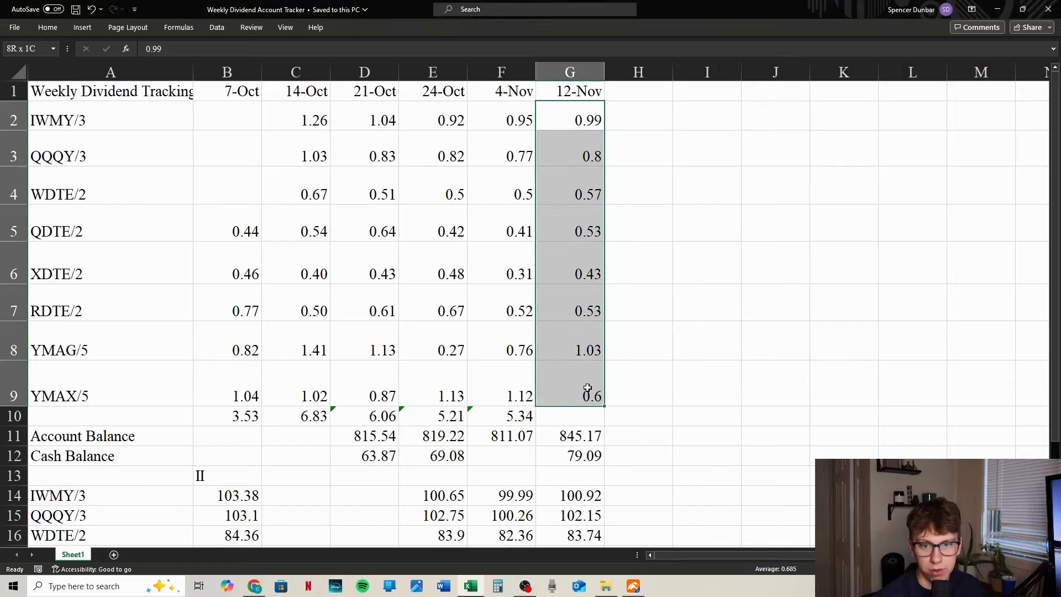
# Step: AutoSum the 12-Nov dividends G2:G9 into G10 as 5.48 and select I10
pyautogui.click(47, 26)
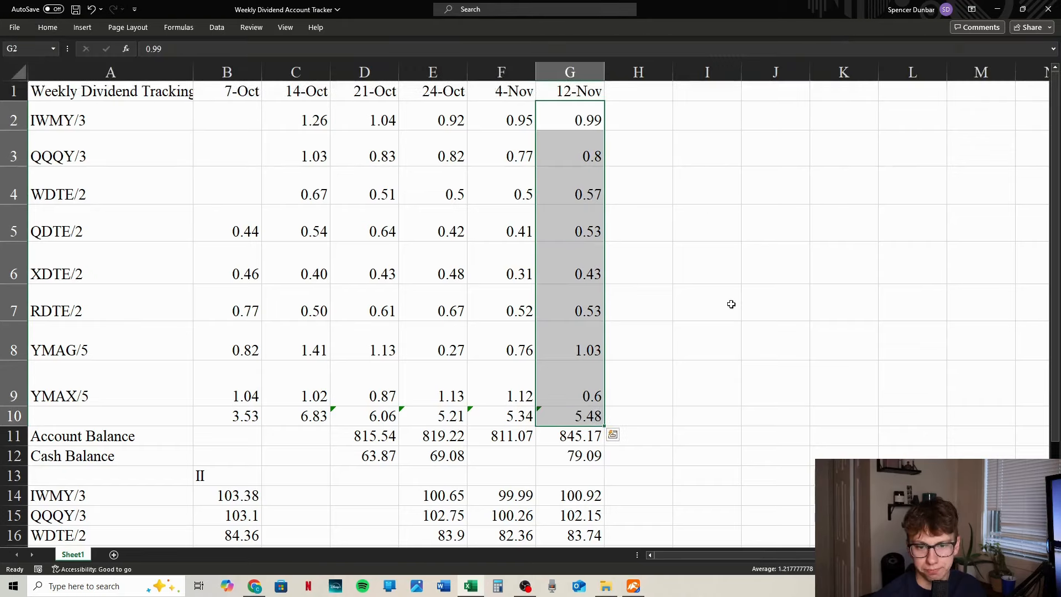
pyautogui.click(706, 415)
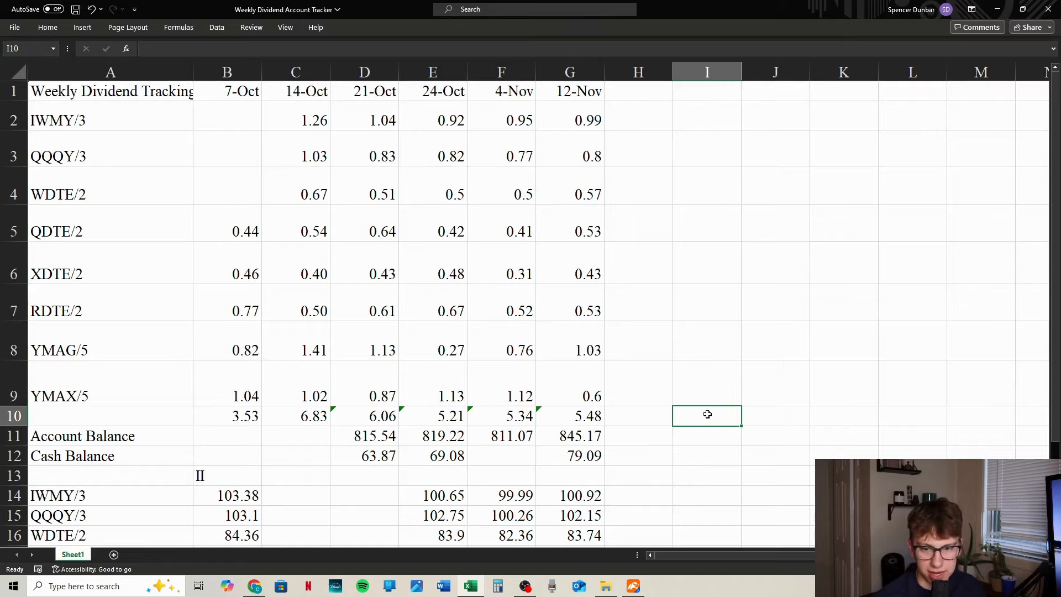
pyautogui.moveTo(474, 426)
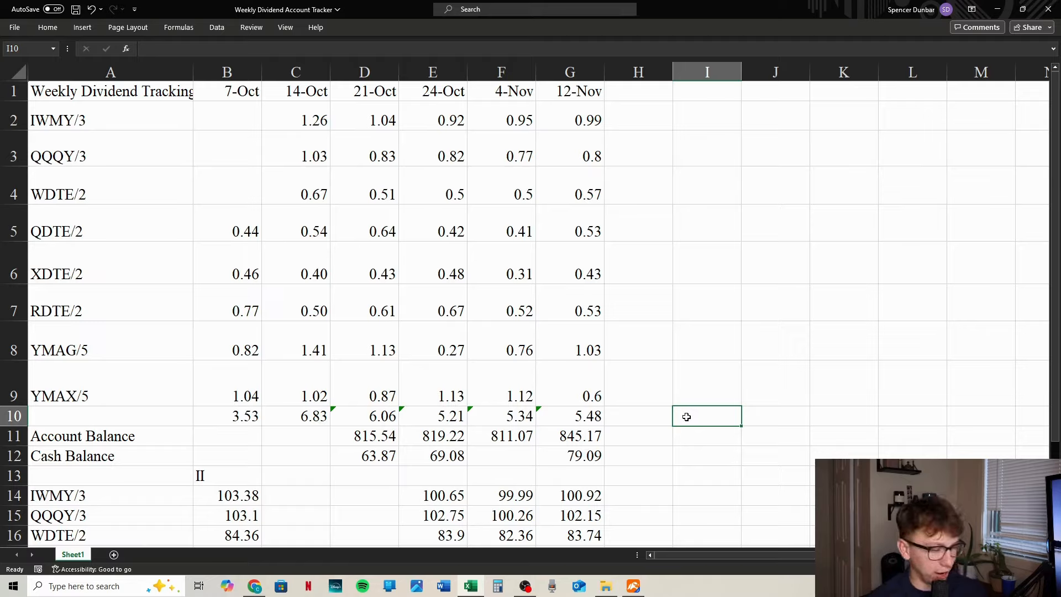
# Step: Enter =G10+F10+E10+D10+C10+B10 in I10 giving 32.45, accepting the formula correction
pyautogui.write('=')
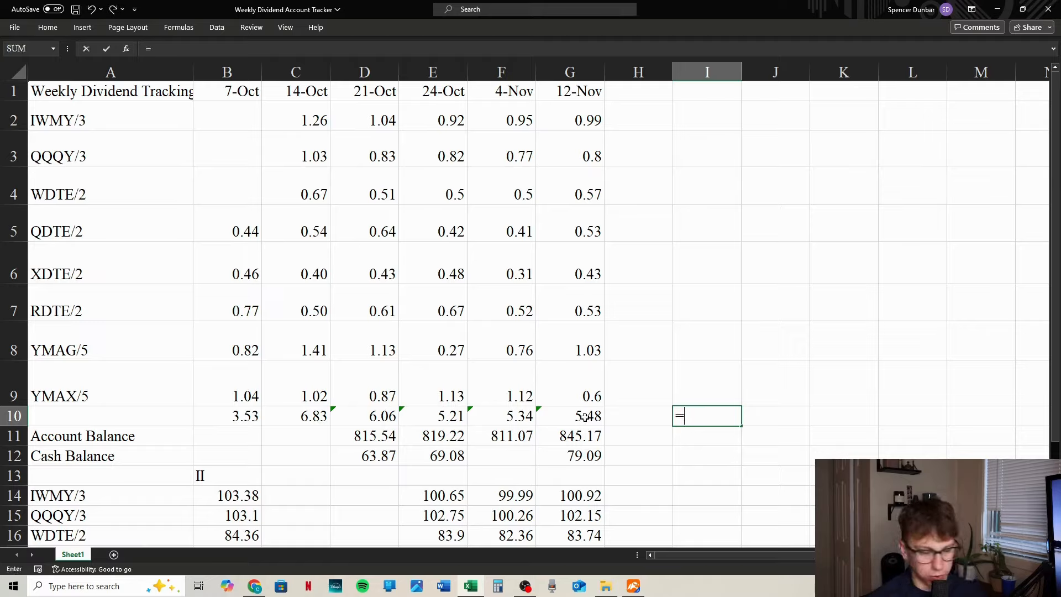
pyautogui.click(570, 415)
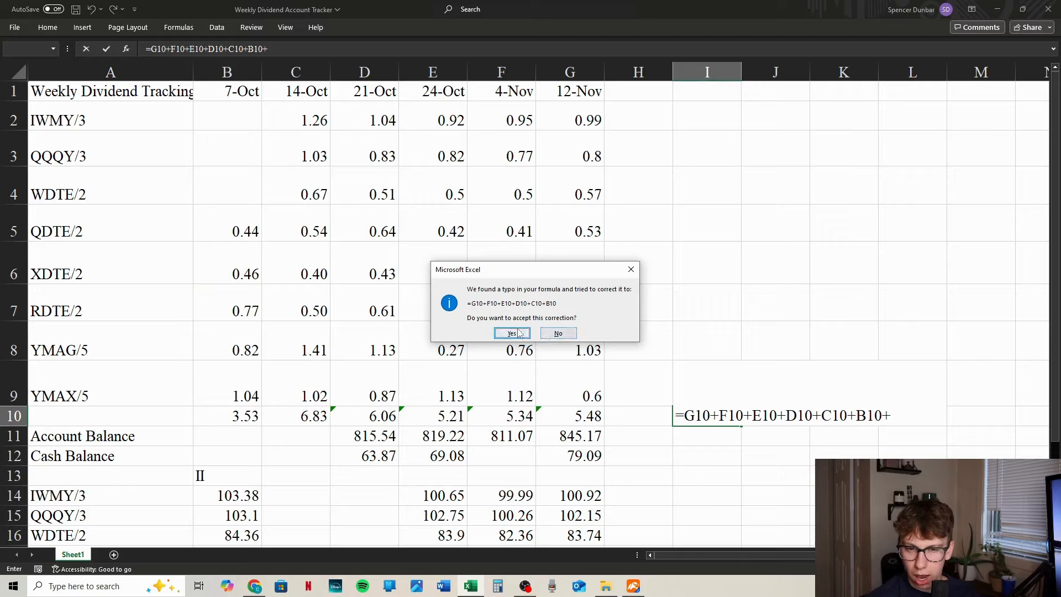
pyautogui.click(511, 333)
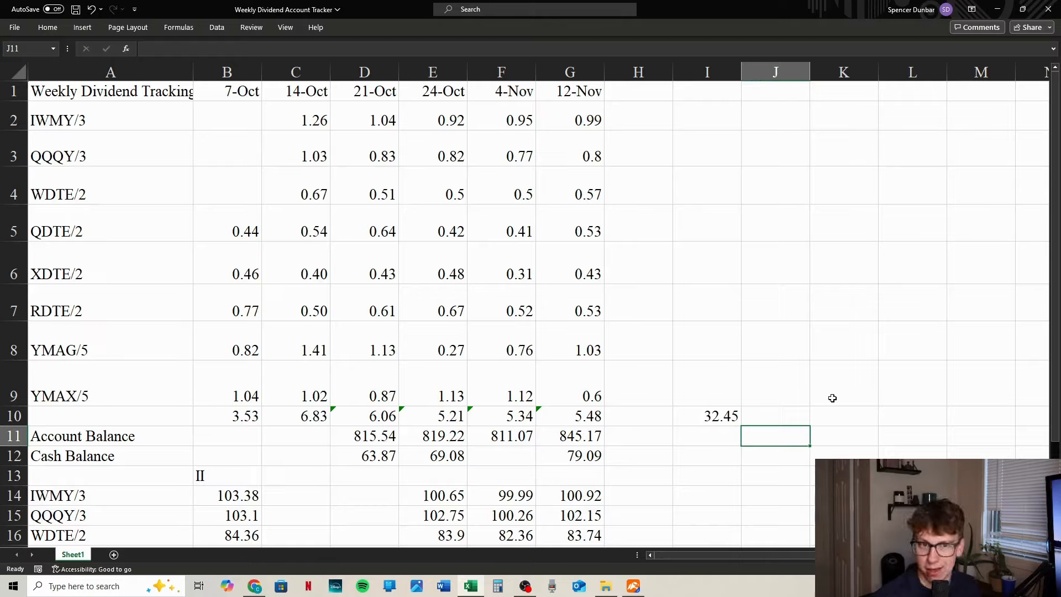
pyautogui.moveTo(813, 376)
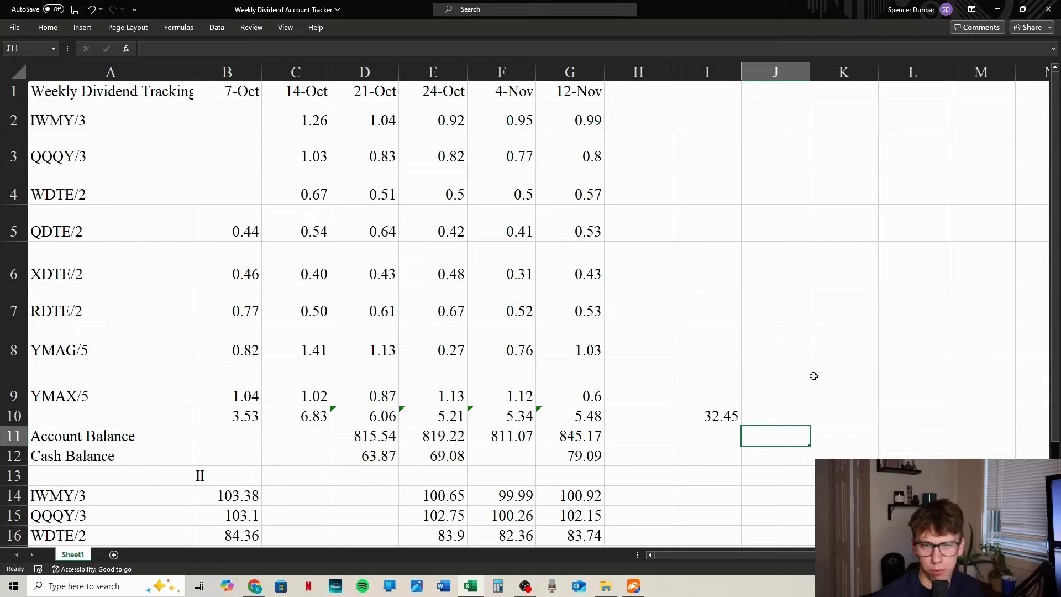
pyautogui.moveTo(851, 410)
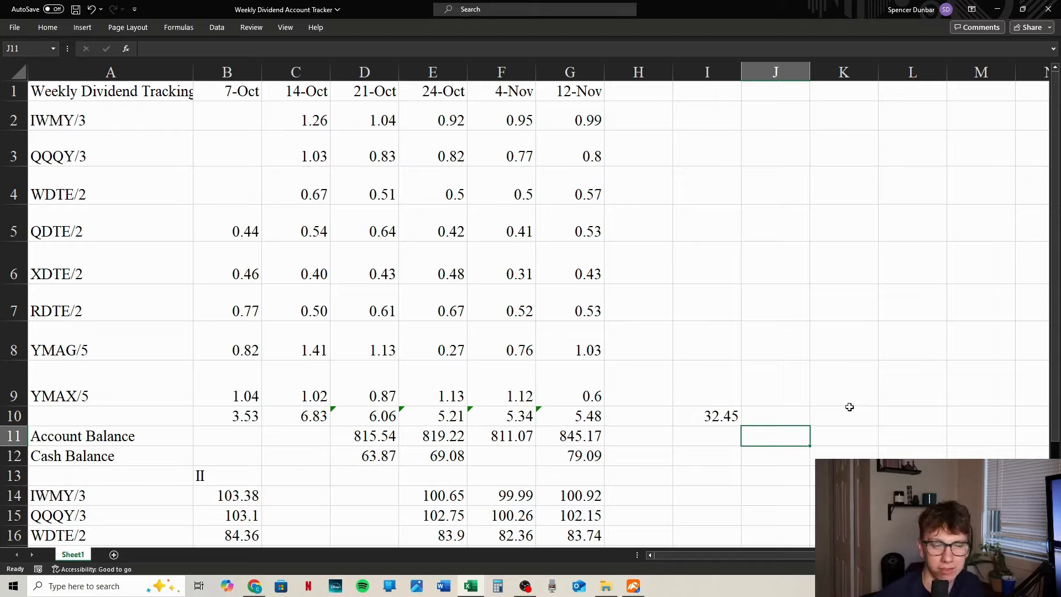
pyautogui.moveTo(824, 438)
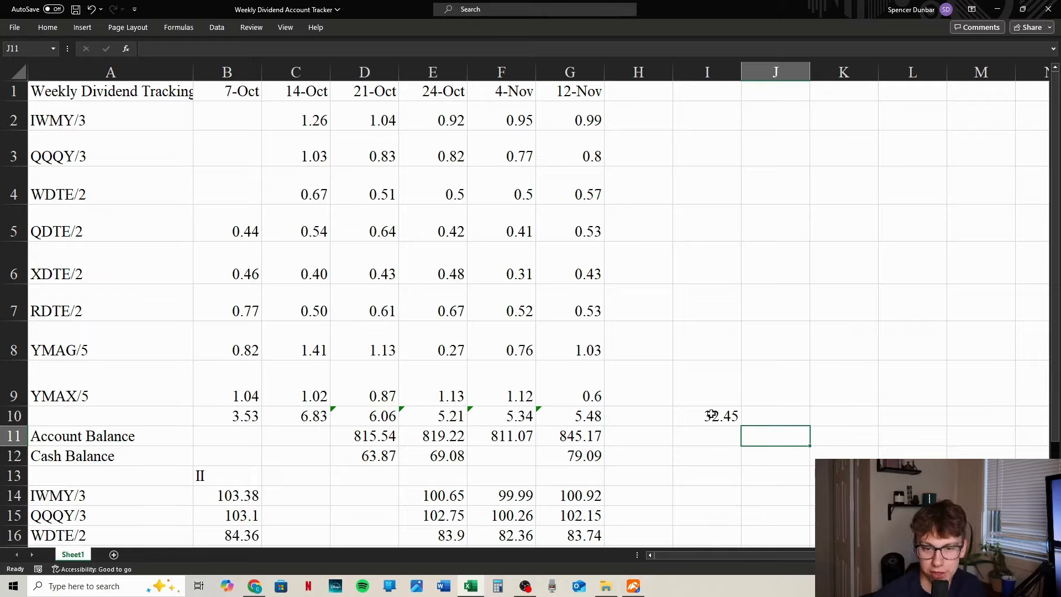
pyautogui.moveTo(494, 429)
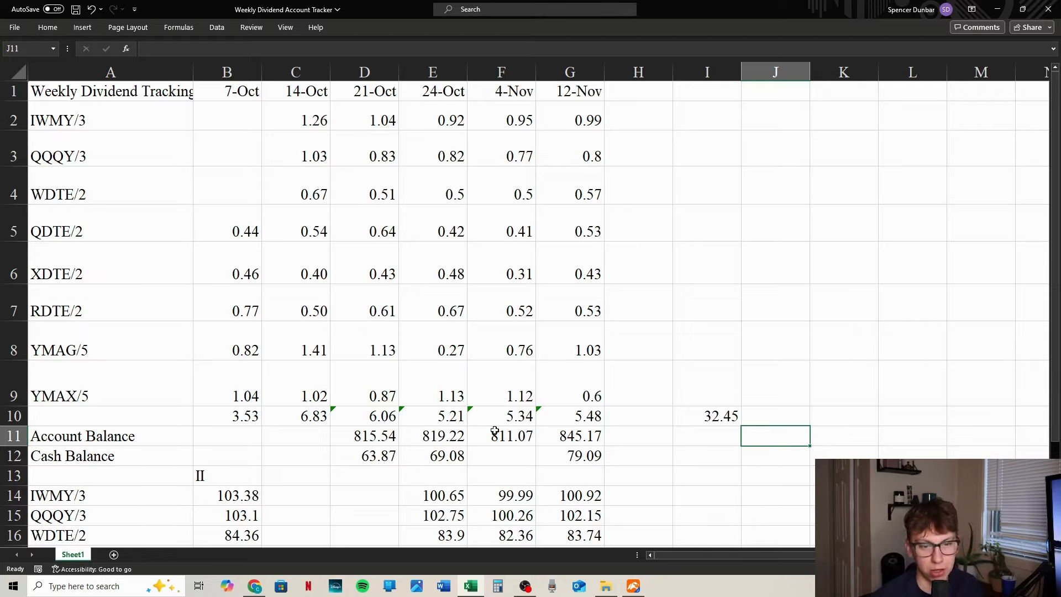
pyautogui.moveTo(513, 446)
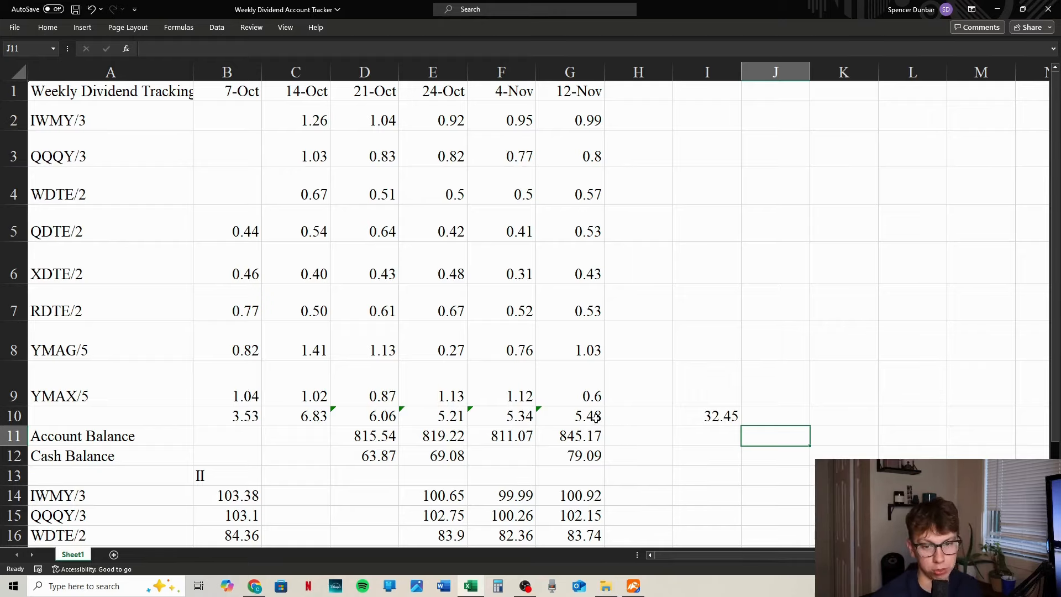
pyautogui.moveTo(692, 417)
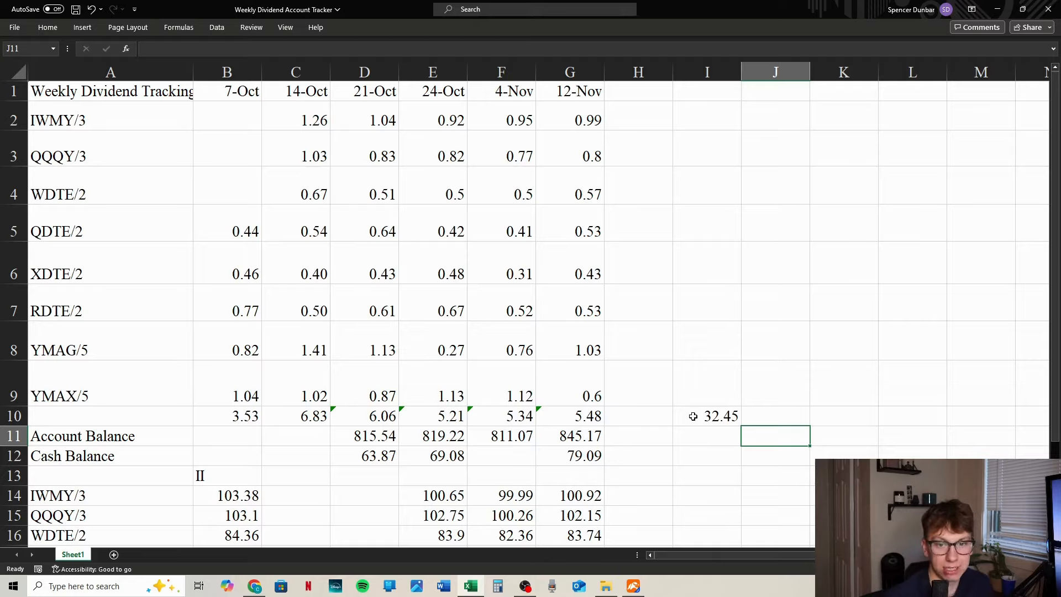
# Step: Clear the temporary 32.45 grand total from I10
pyautogui.click(775, 382)
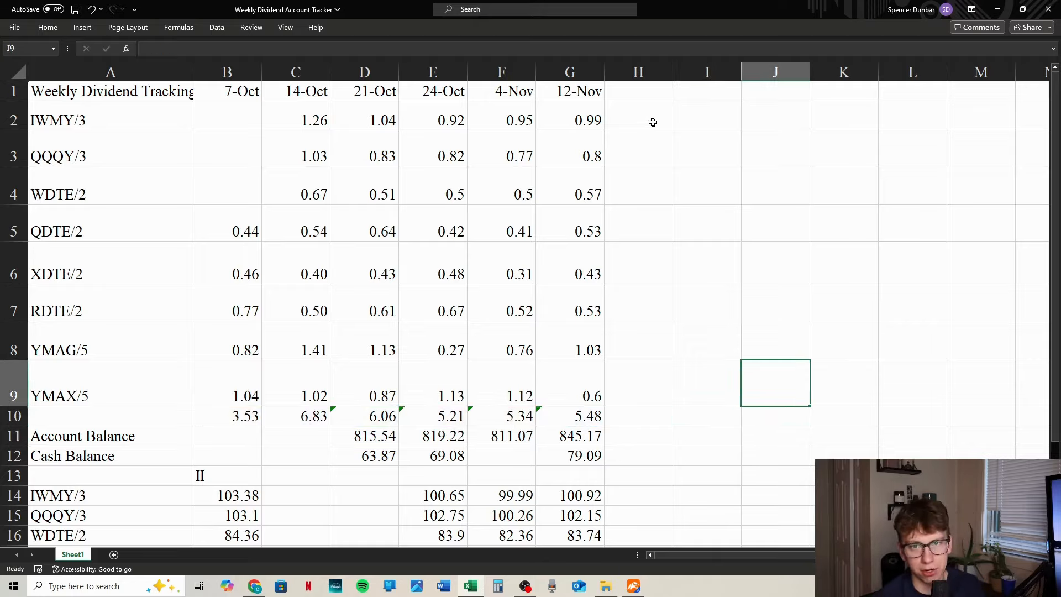
# Step: Build IWMY/3's dividend total in H2 as =G2+F2+E2+D2+C2+B2 for filling down to H9
pyautogui.click(637, 119)
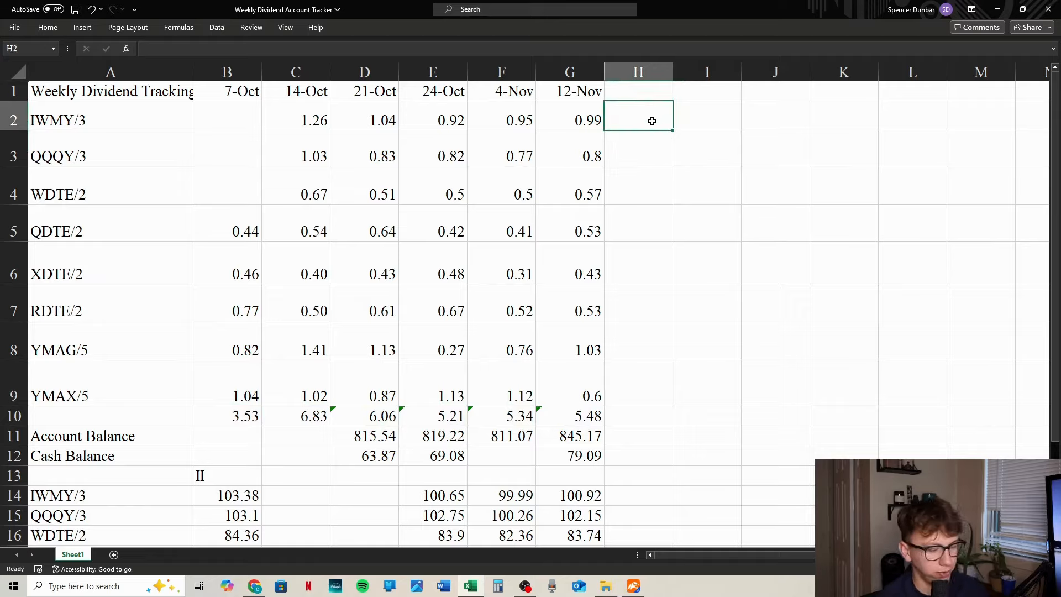
pyautogui.write('=G2+')
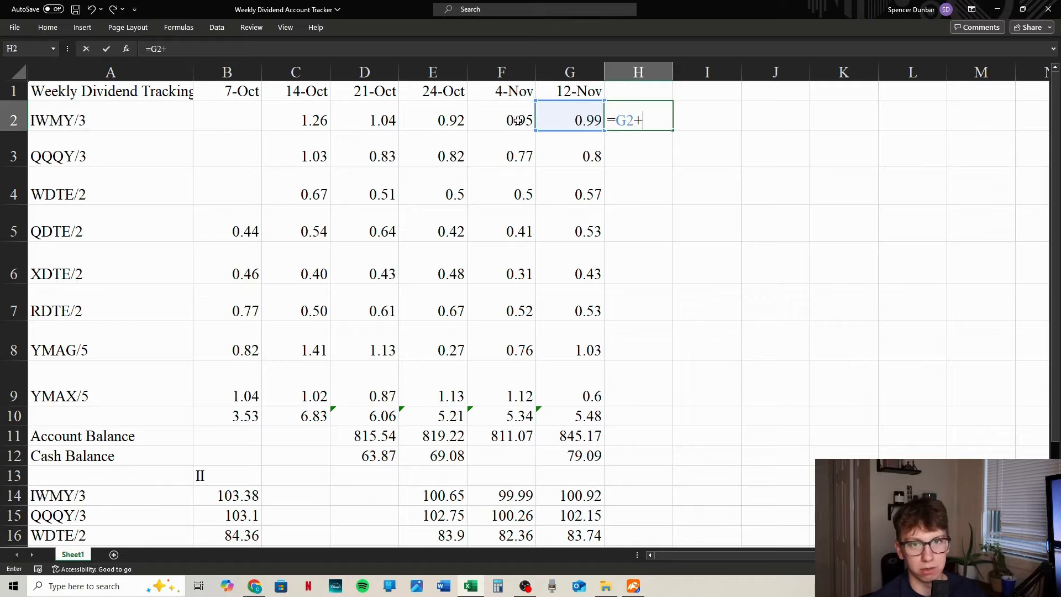
pyautogui.click(226, 119)
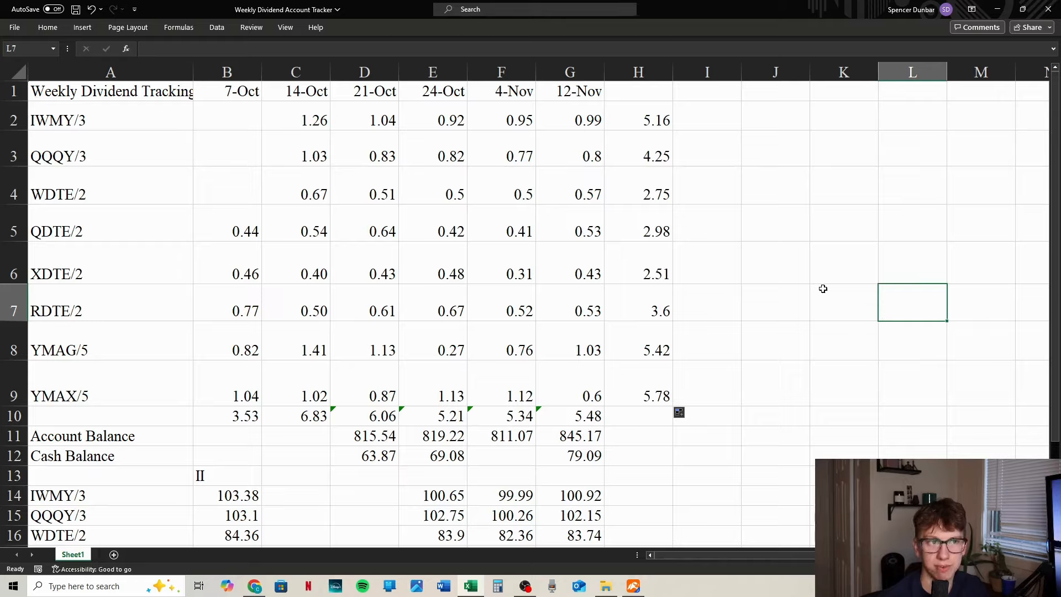
pyautogui.moveTo(667, 121)
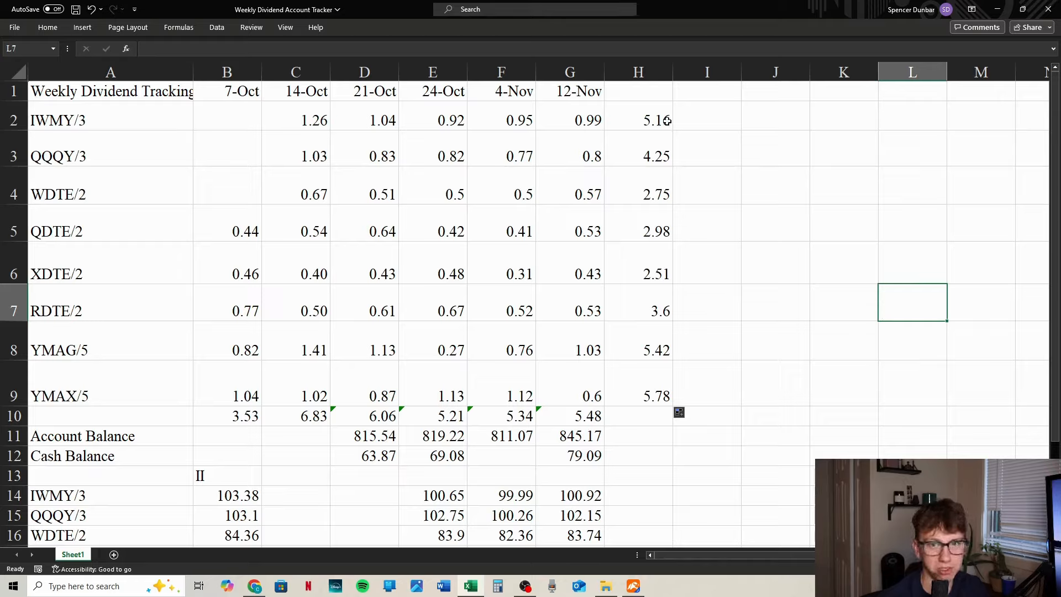
pyautogui.moveTo(654, 146)
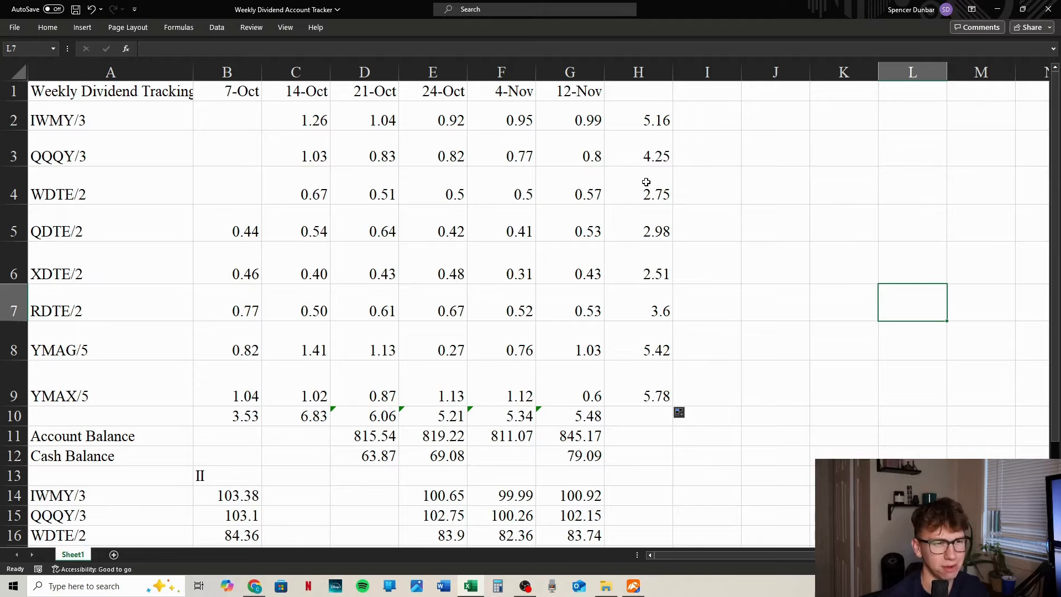
pyautogui.moveTo(730, 226)
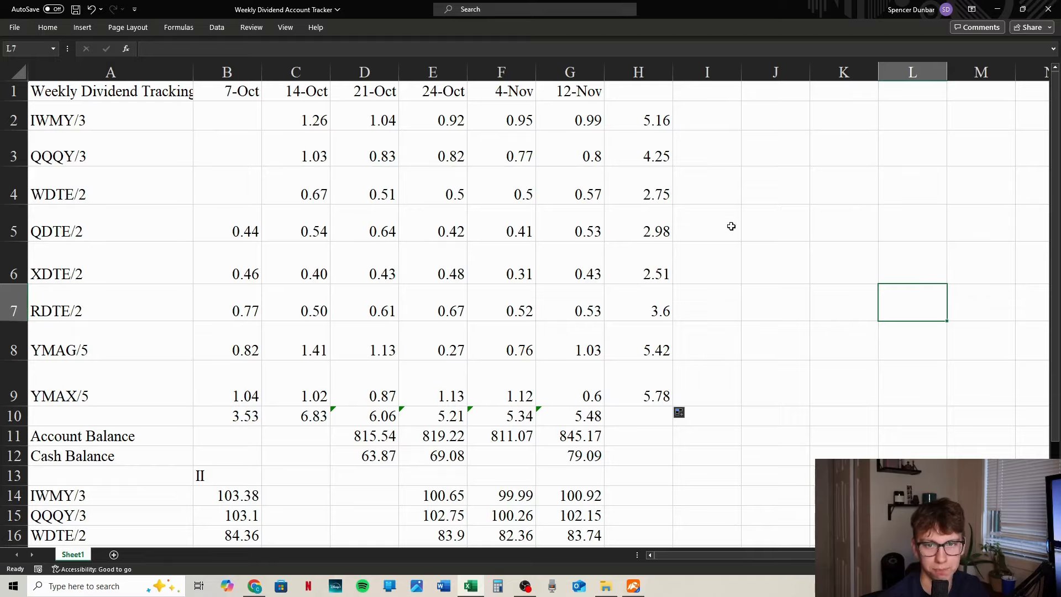
pyautogui.moveTo(650, 223)
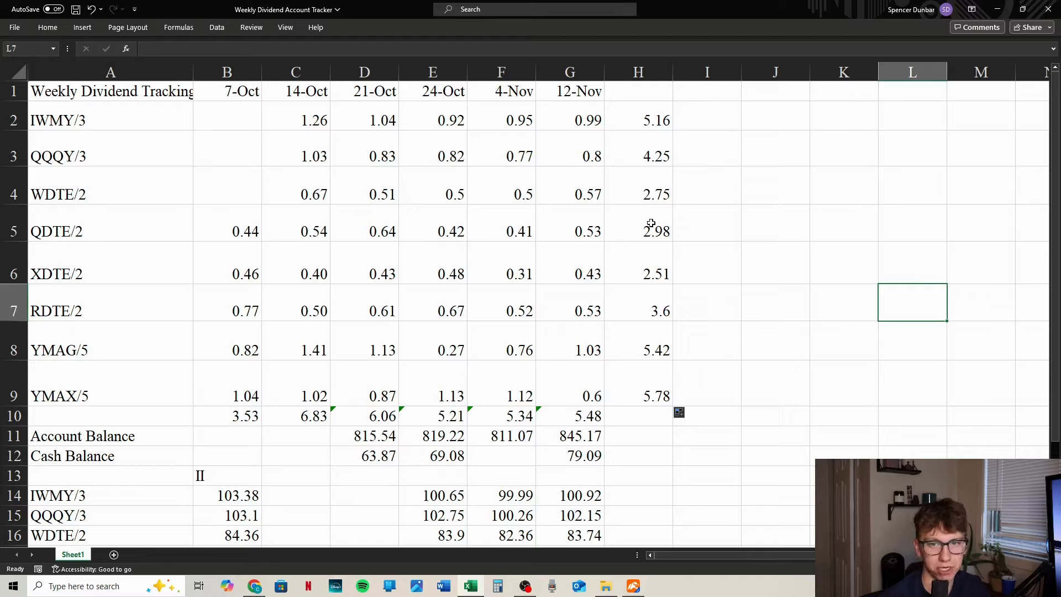
pyautogui.moveTo(656, 255)
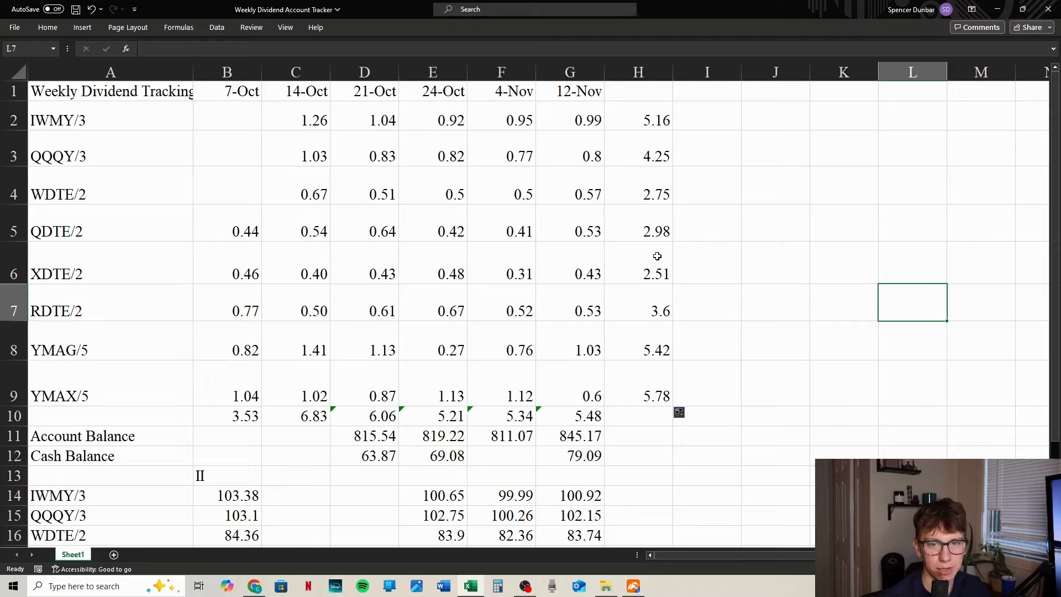
pyautogui.moveTo(652, 285)
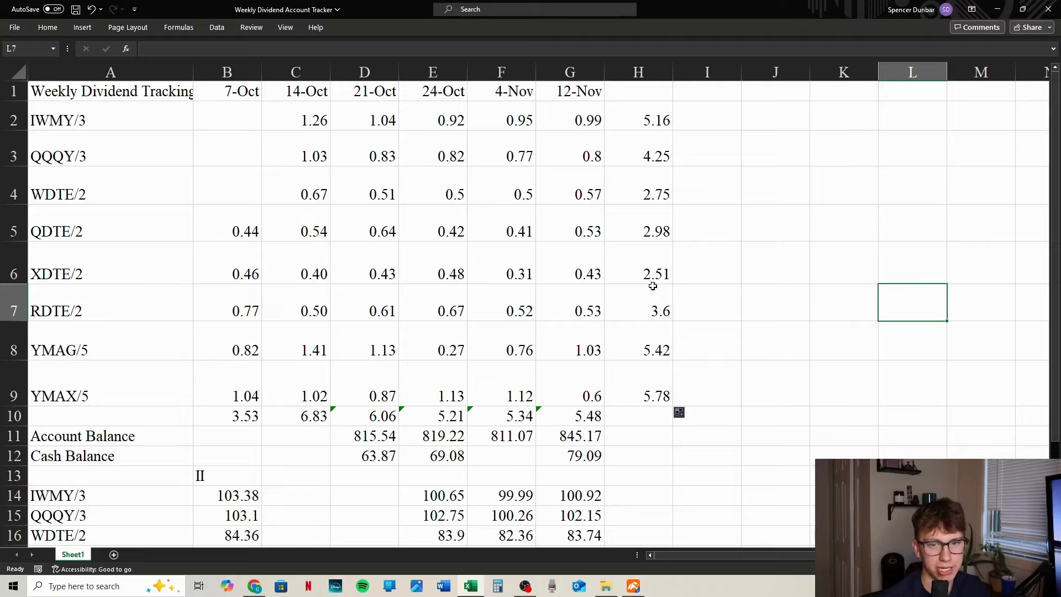
pyautogui.moveTo(635, 299)
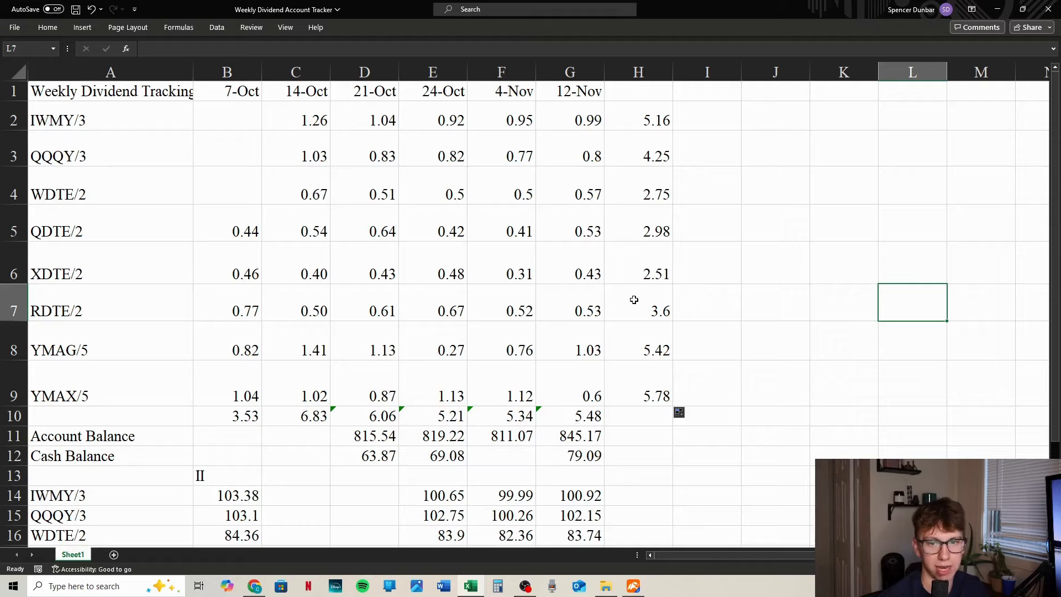
pyautogui.moveTo(632, 332)
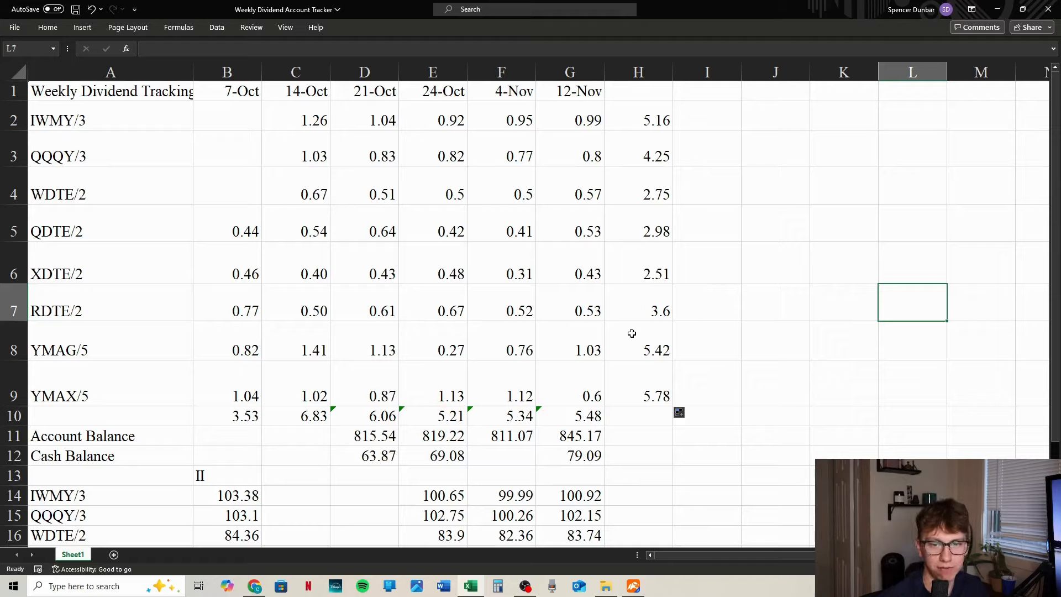
pyautogui.moveTo(640, 375)
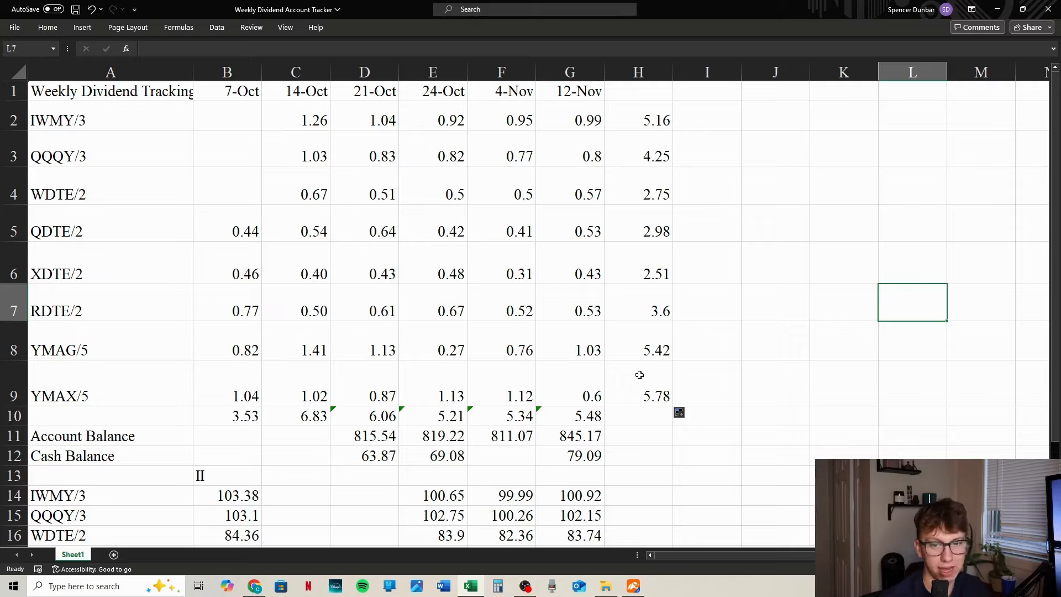
pyautogui.moveTo(630, 377)
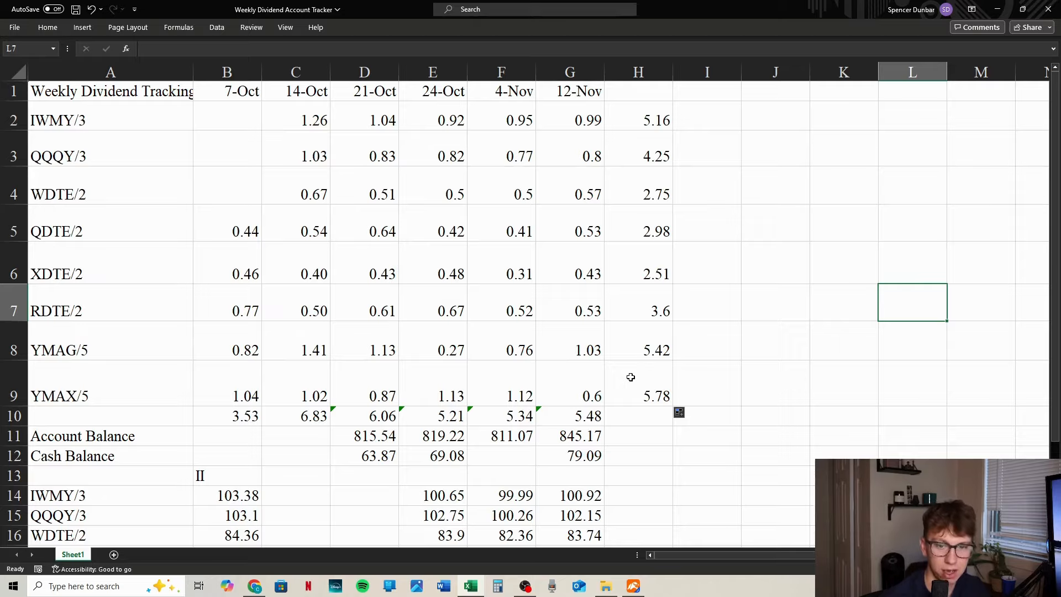
pyautogui.moveTo(582, 379)
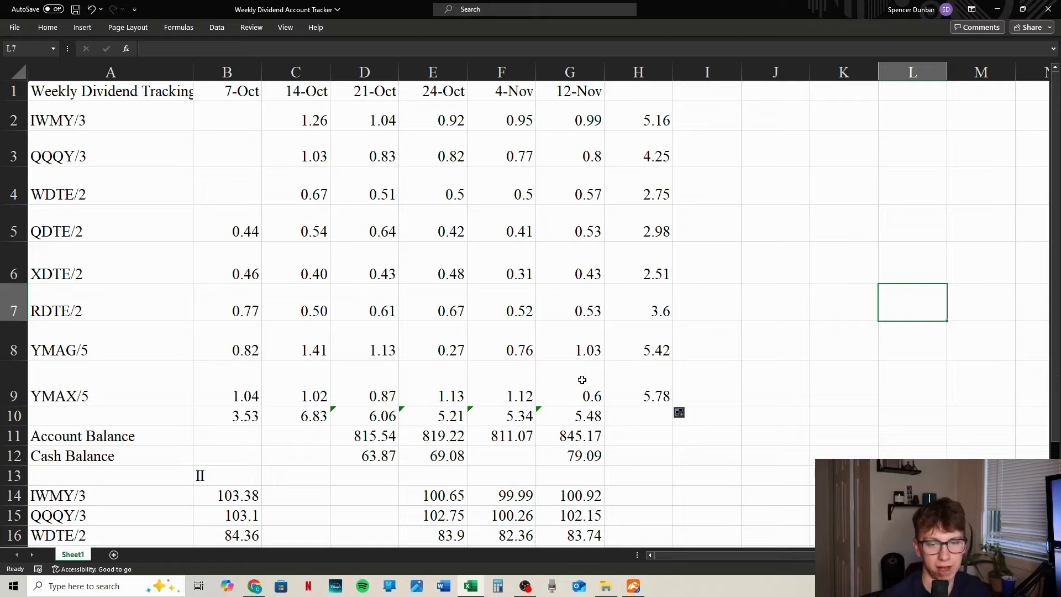
pyautogui.moveTo(638, 389)
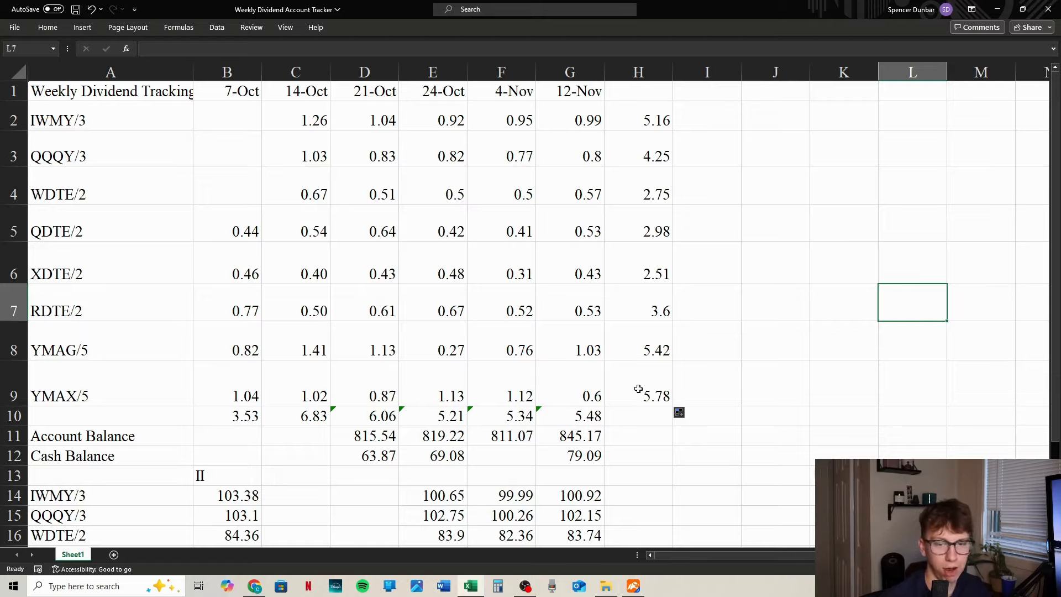
pyautogui.moveTo(576, 379)
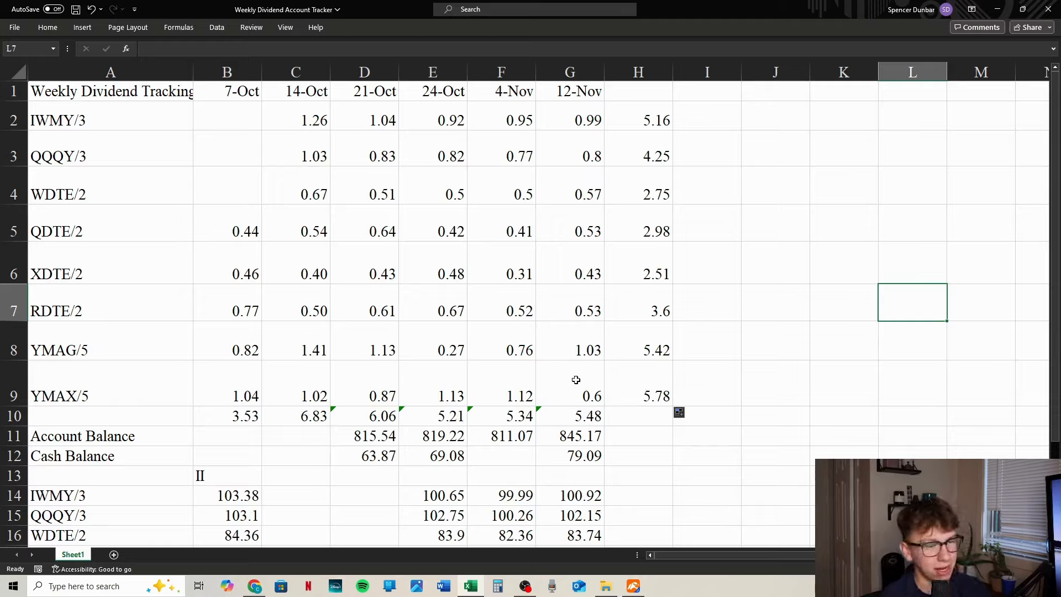
pyautogui.moveTo(656, 345)
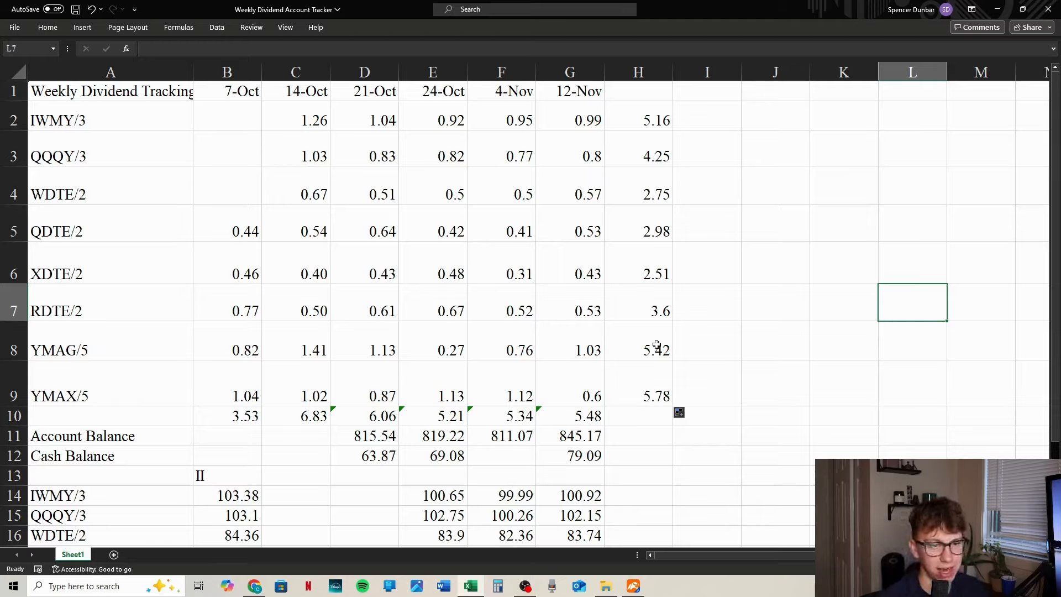
pyautogui.moveTo(823, 391)
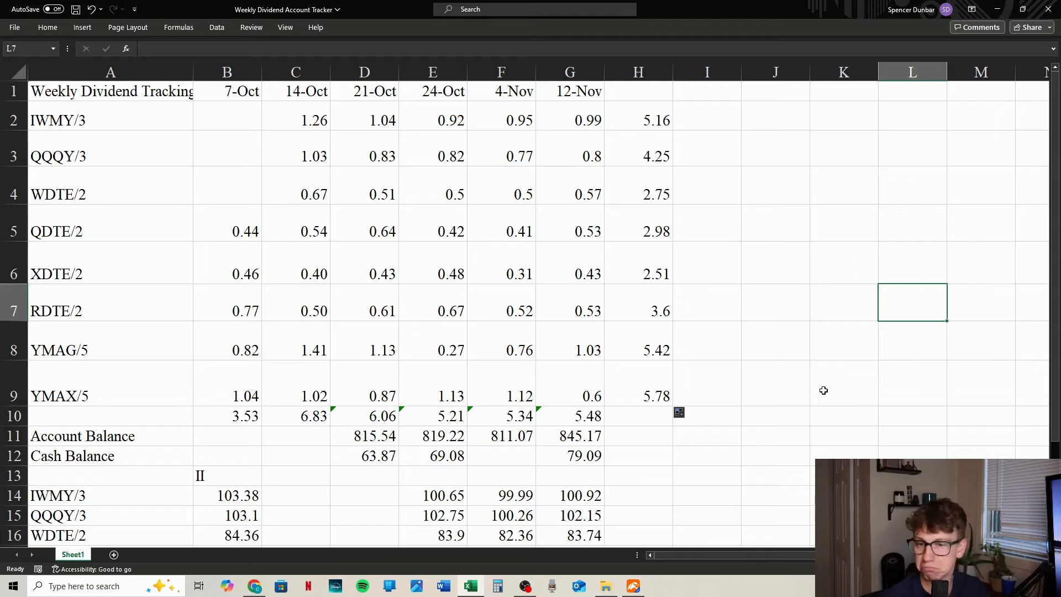
pyautogui.moveTo(732, 388)
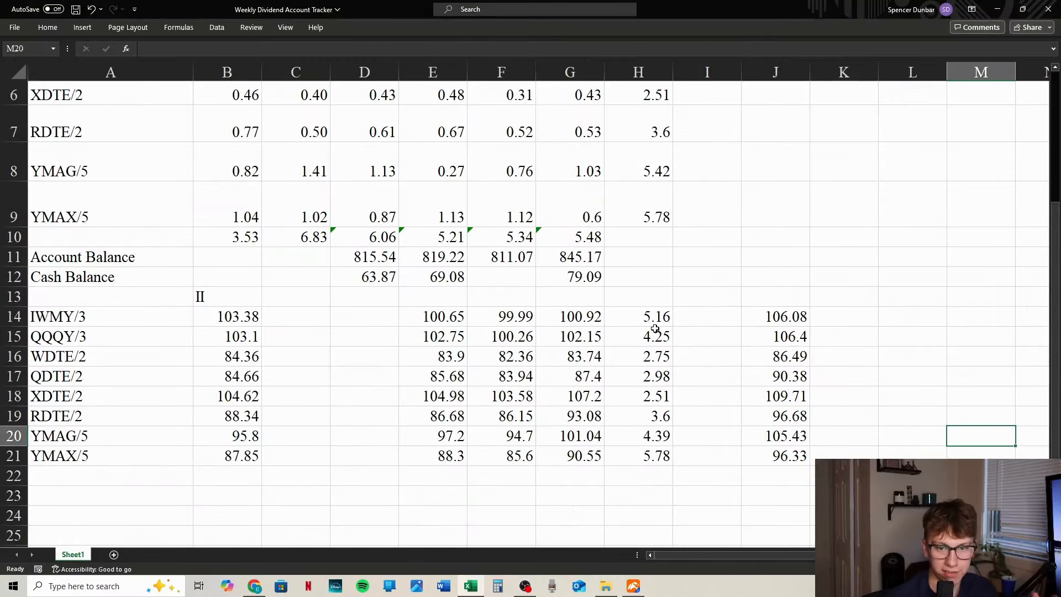
# Step: Scroll the sheet to review the J14:J21 value-plus-dividends figures
pyautogui.scroll(3)
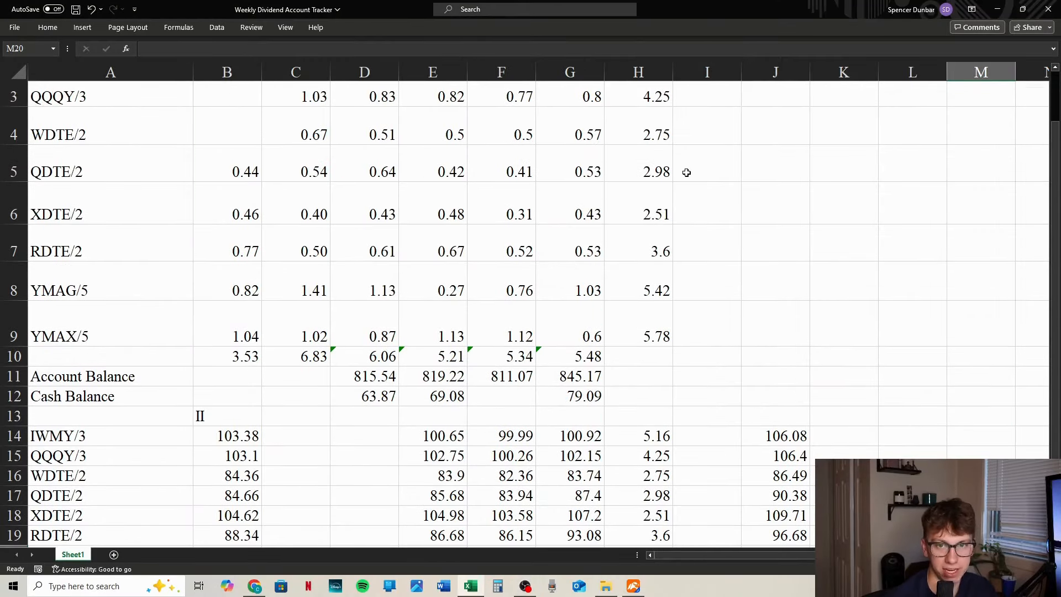
pyautogui.scroll(-3)
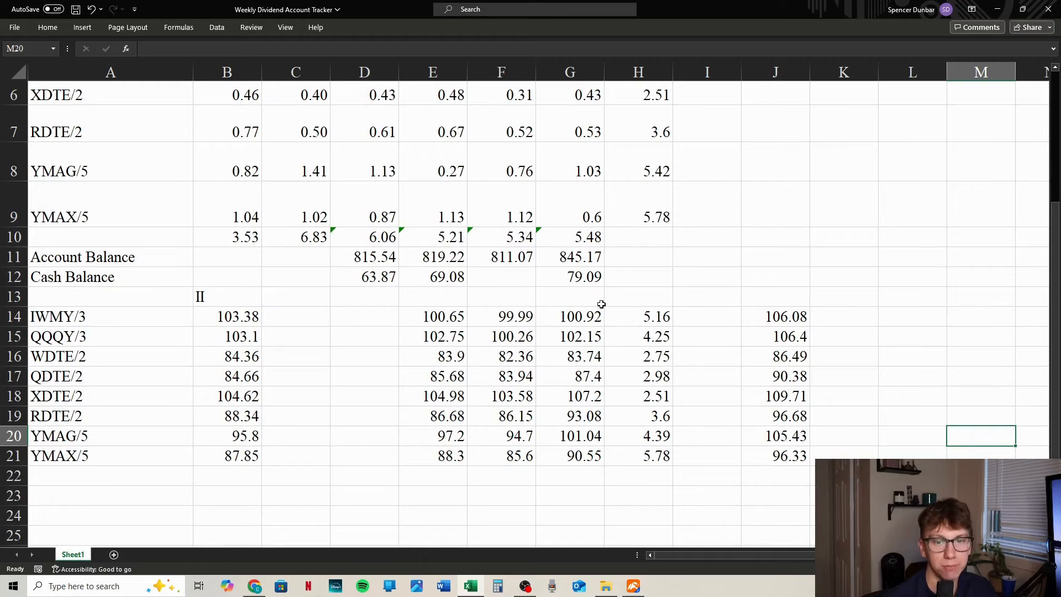
pyautogui.moveTo(616, 316)
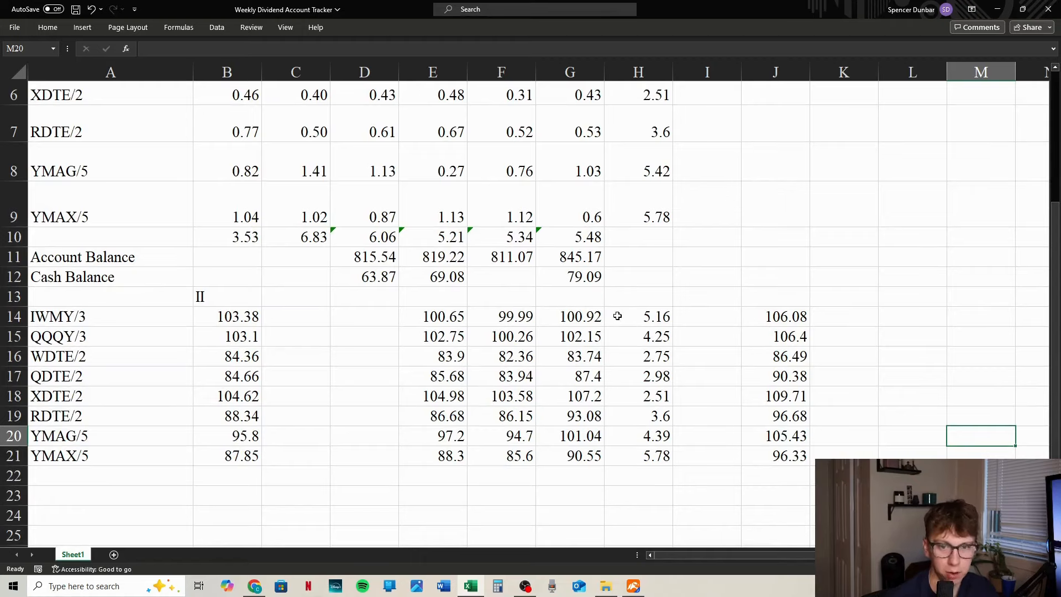
pyautogui.moveTo(584, 444)
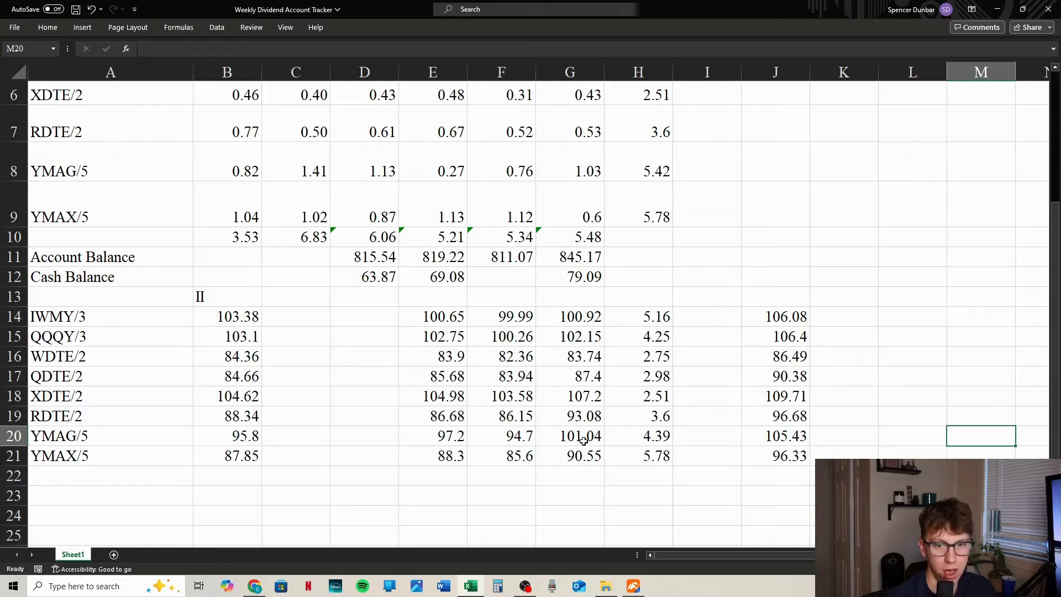
pyautogui.moveTo(578, 152)
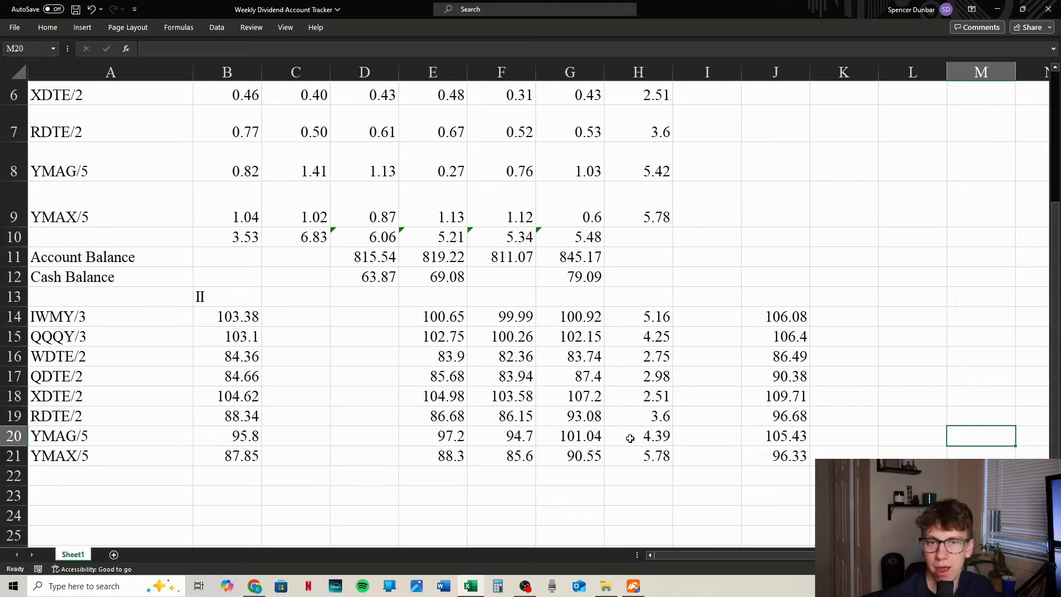
pyautogui.moveTo(388, 493)
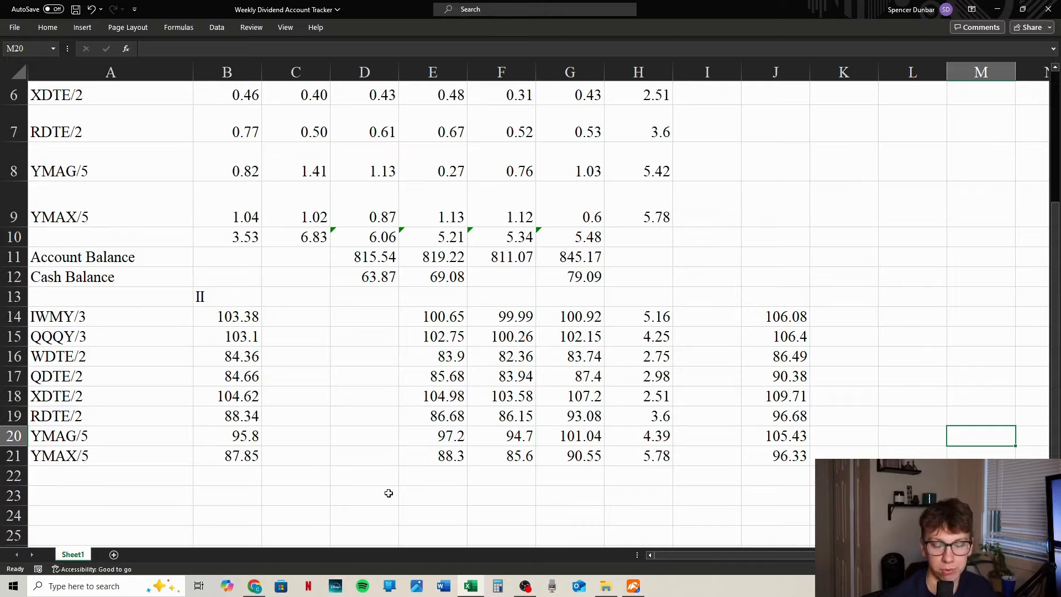
pyautogui.moveTo(568, 445)
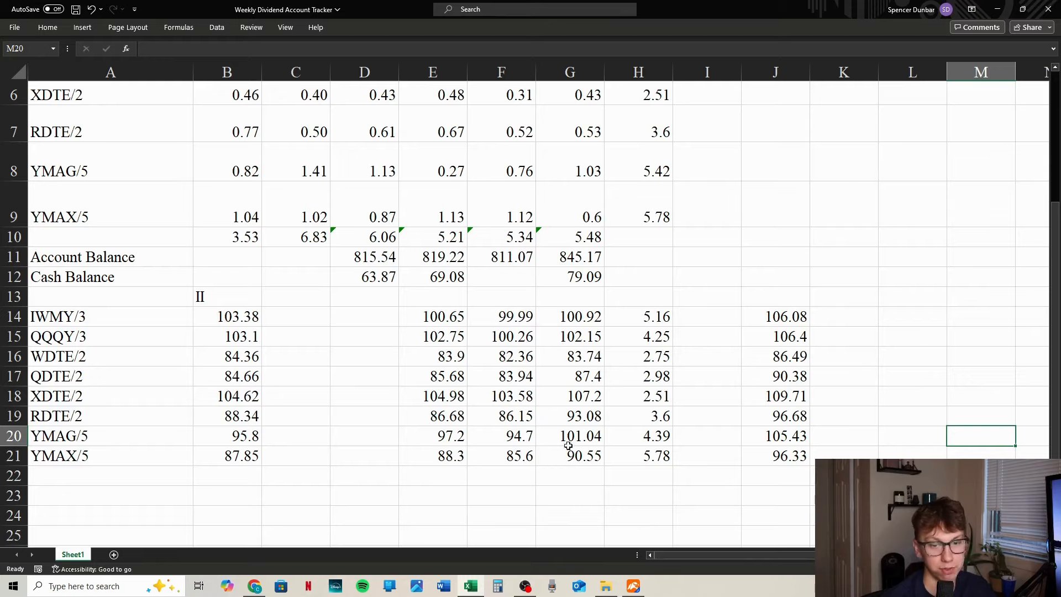
pyautogui.moveTo(574, 440)
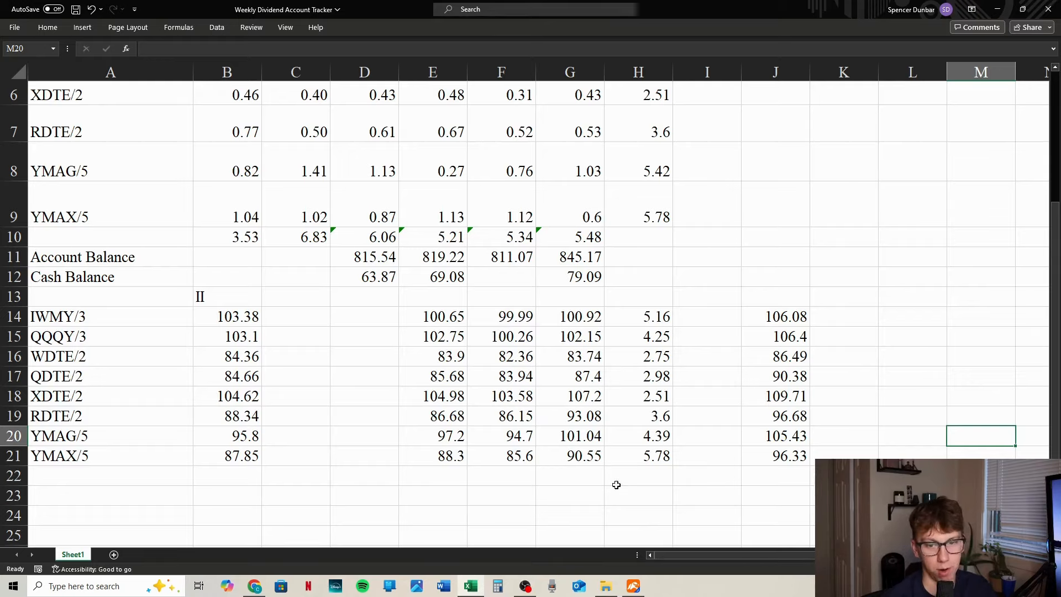
pyautogui.moveTo(858, 435)
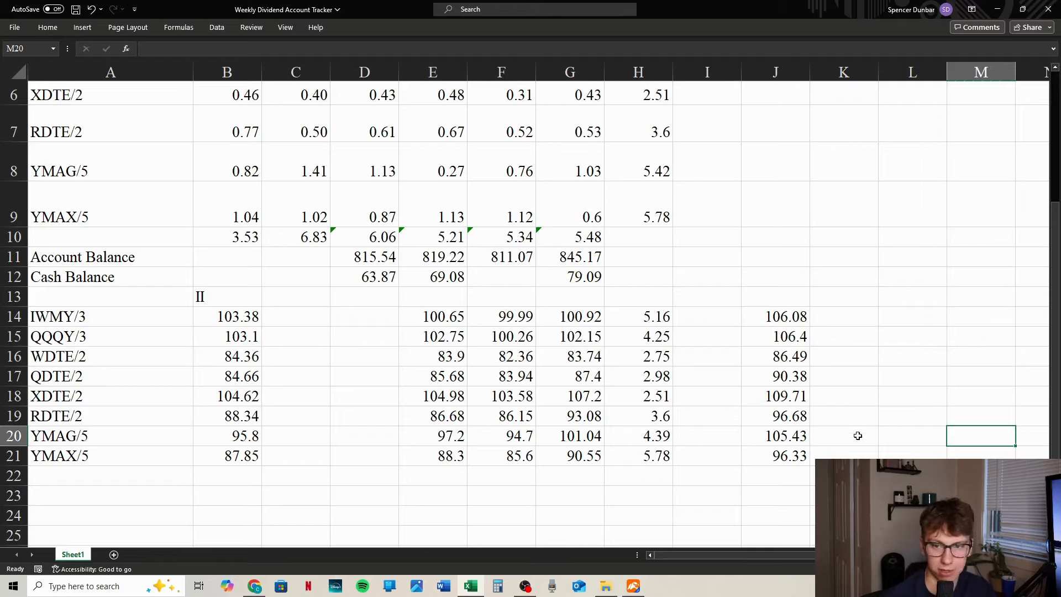
pyautogui.moveTo(825, 311)
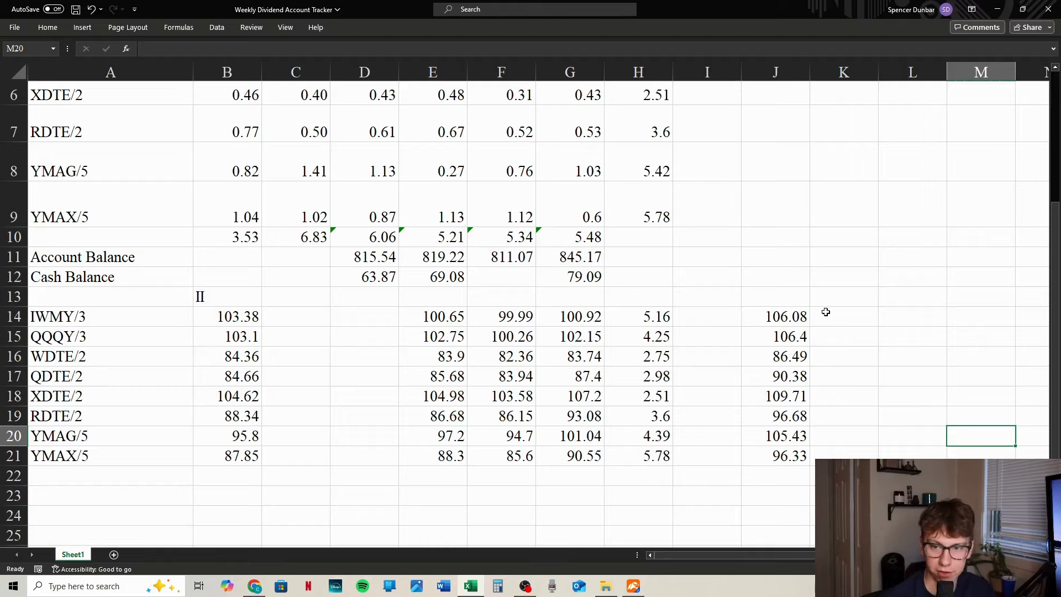
# Step: Enter =J14-B14 in K14 and fill the total-return formula down to K21
pyautogui.click(844, 316)
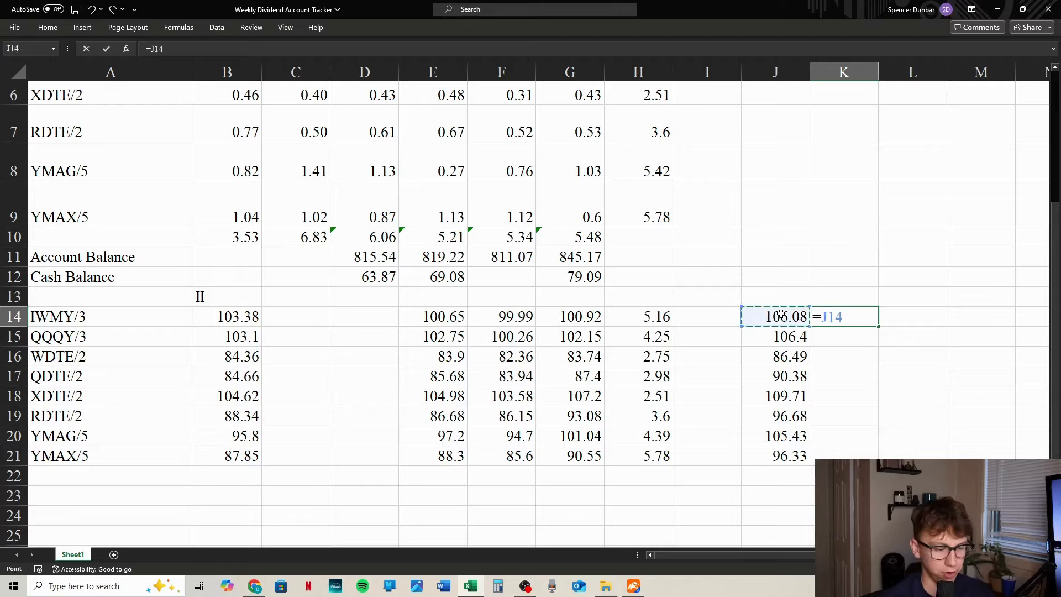
pyautogui.click(226, 316)
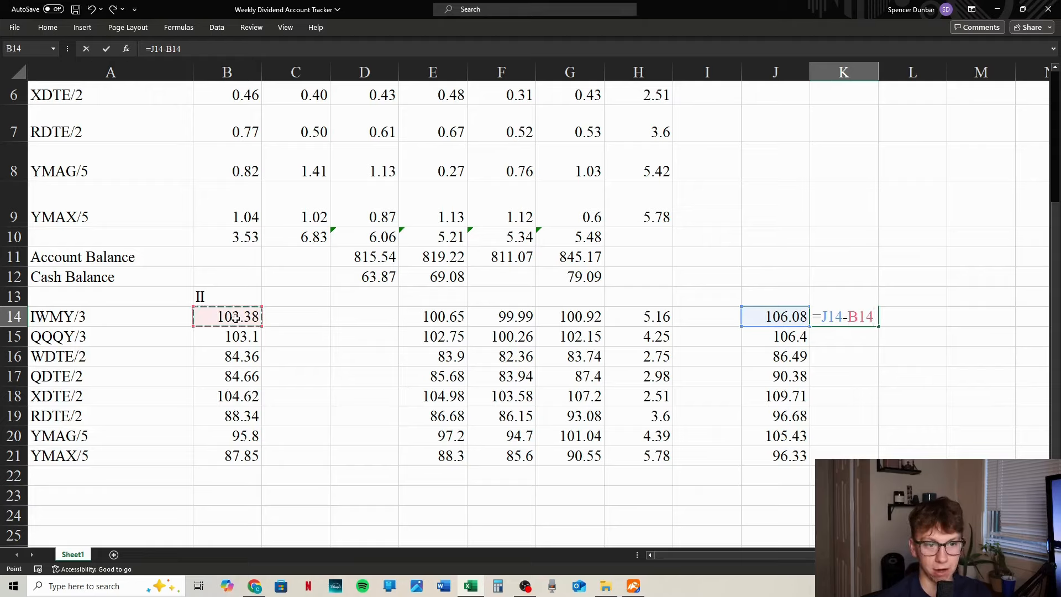
pyautogui.press('Return')
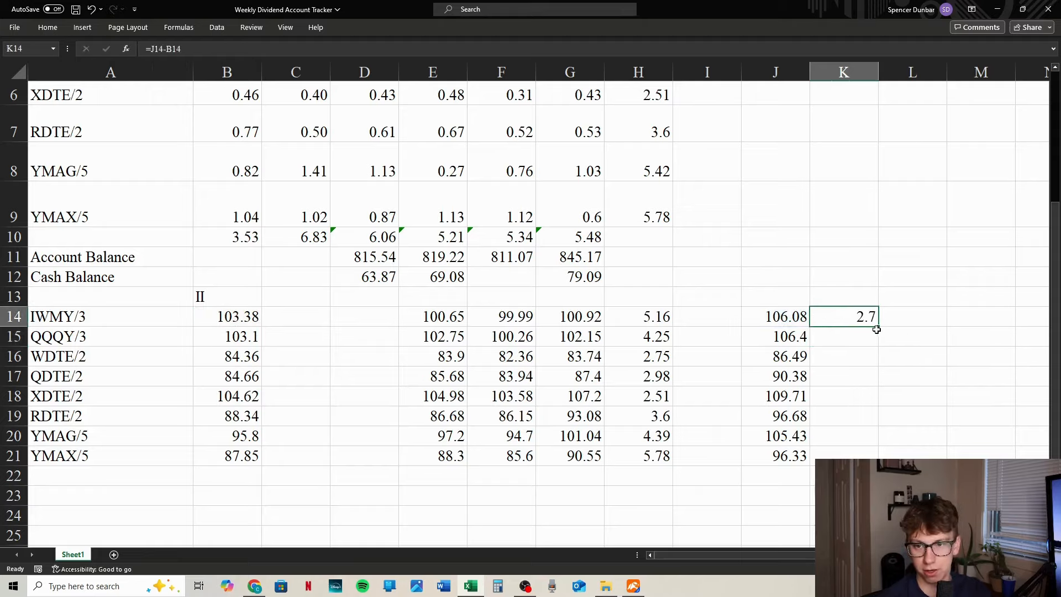
pyautogui.click(980, 416)
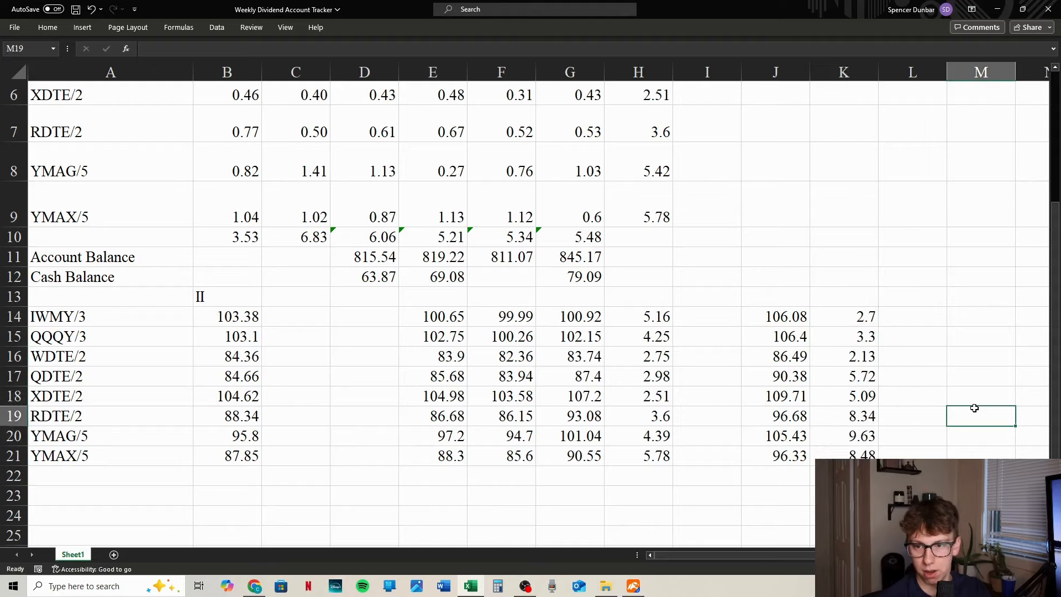
pyautogui.moveTo(975, 408)
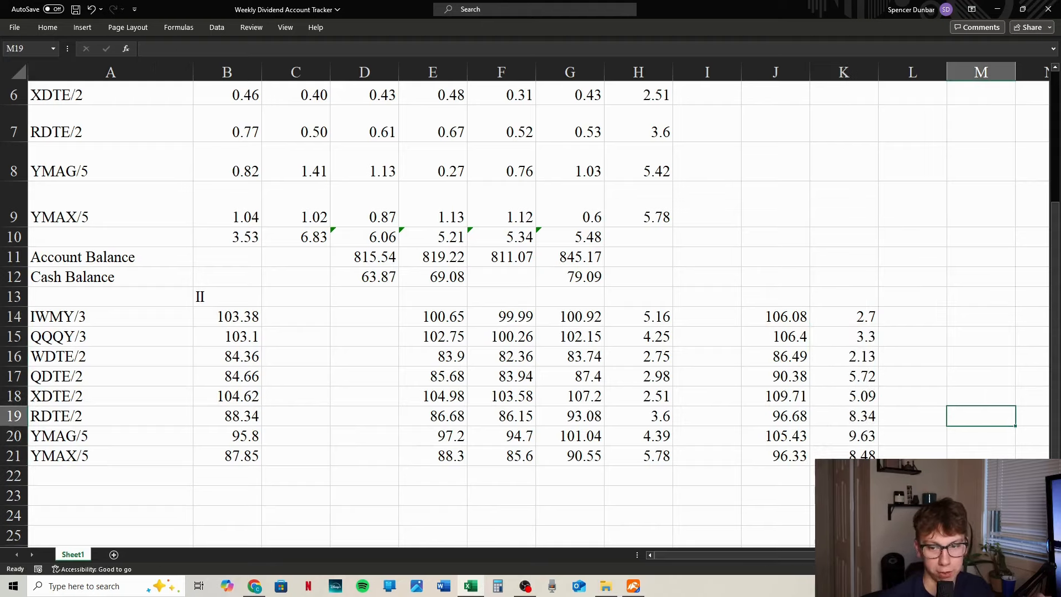
pyautogui.moveTo(820, 441)
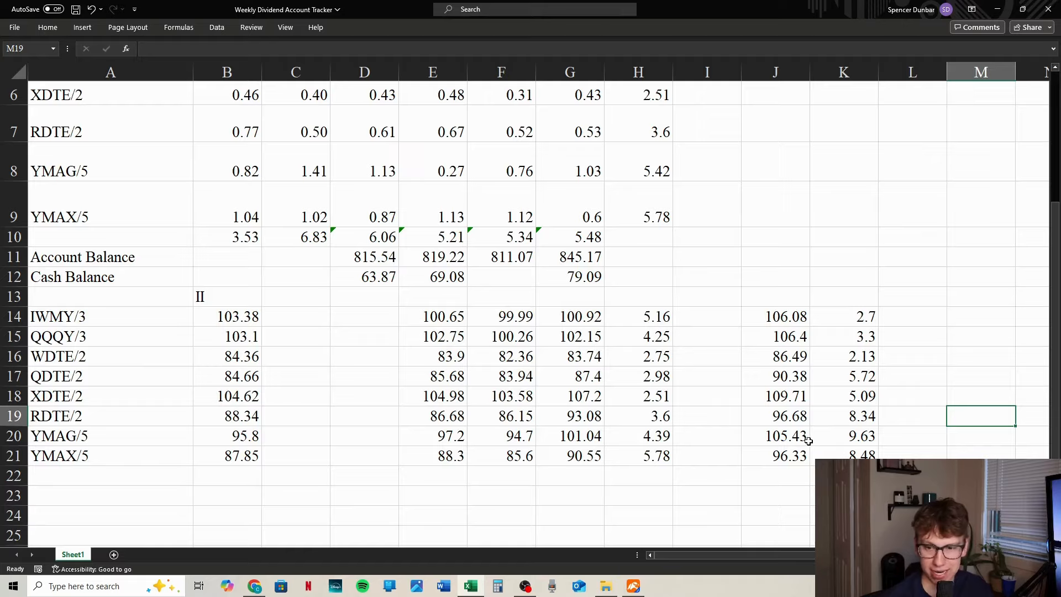
pyautogui.moveTo(833, 456)
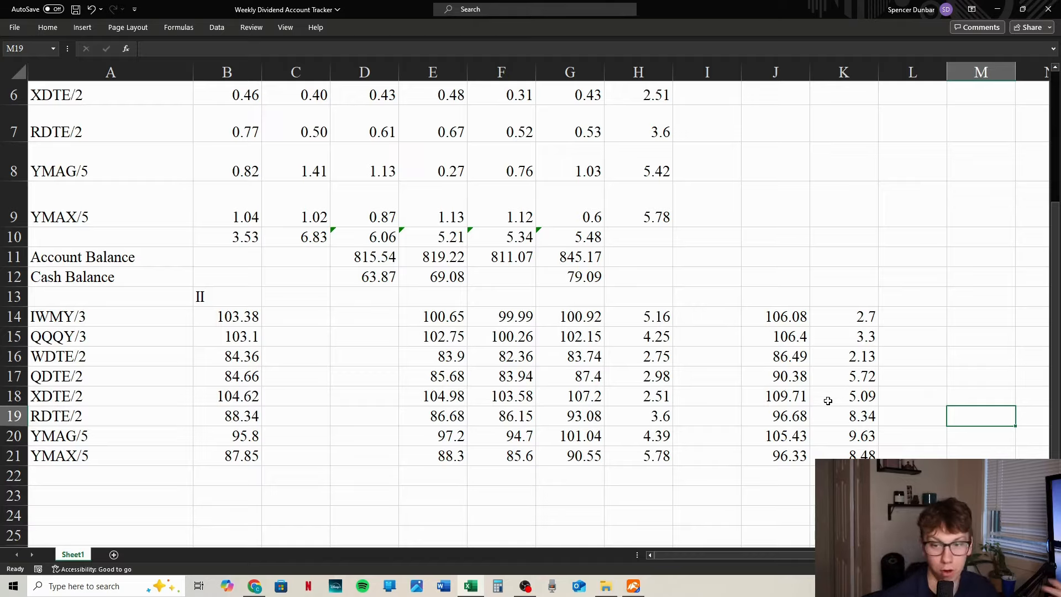
pyautogui.moveTo(843, 375)
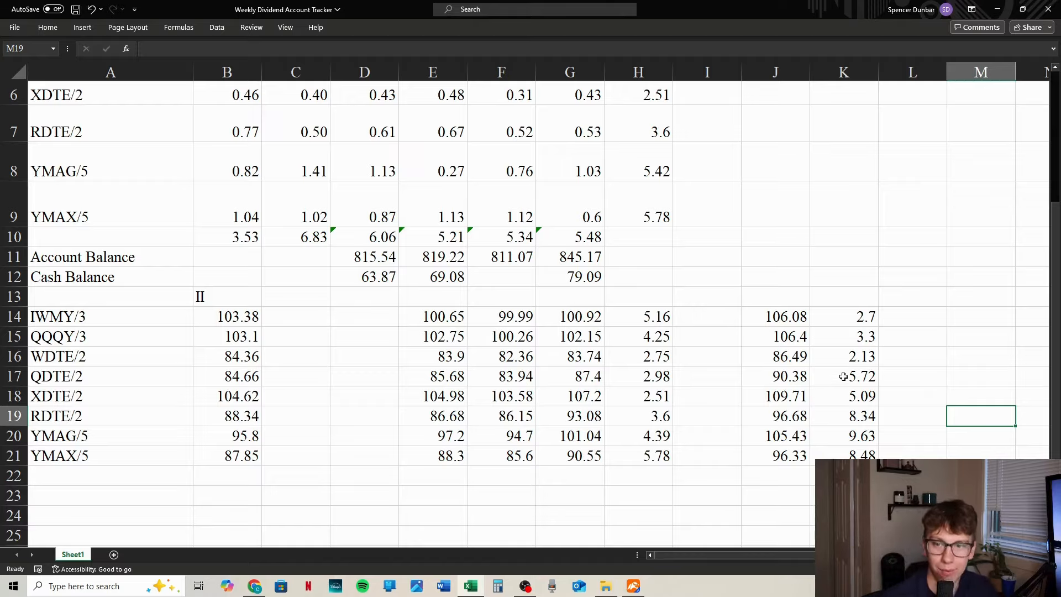
pyautogui.moveTo(835, 361)
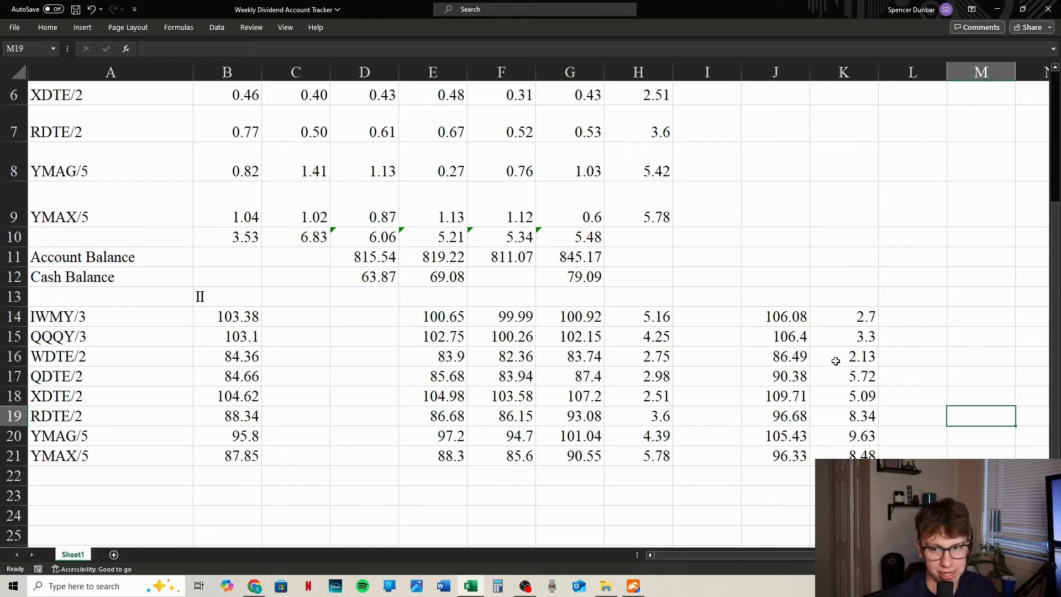
pyautogui.moveTo(849, 332)
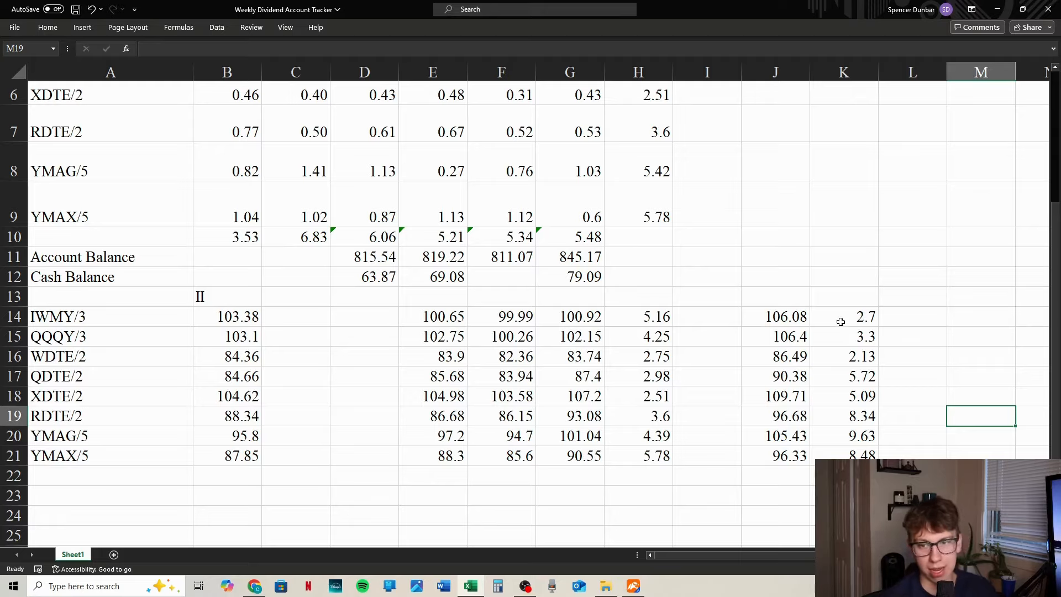
pyautogui.moveTo(852, 316)
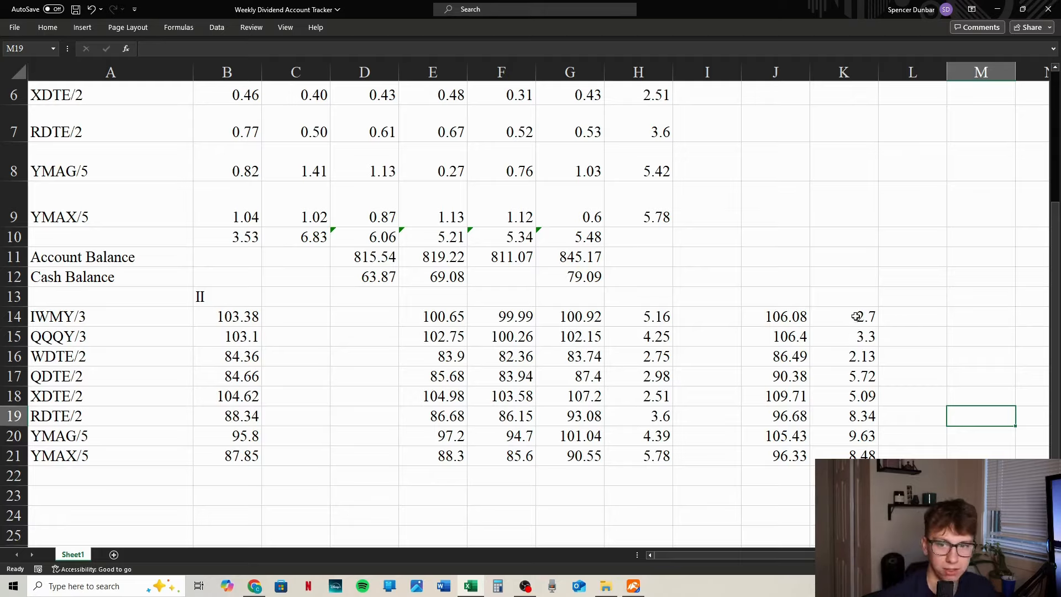
pyautogui.moveTo(868, 284)
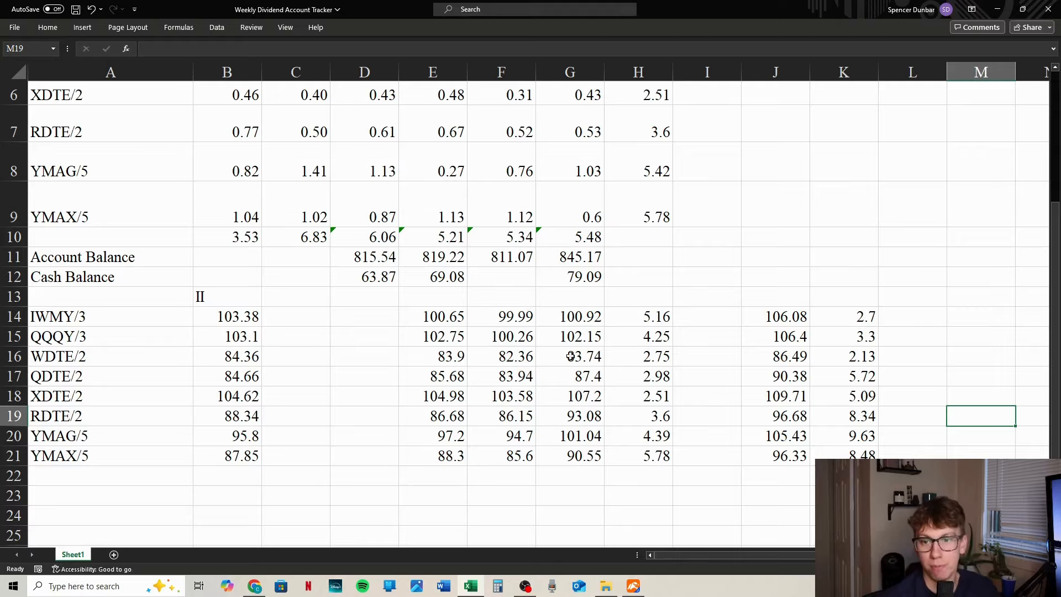
pyautogui.moveTo(570, 356)
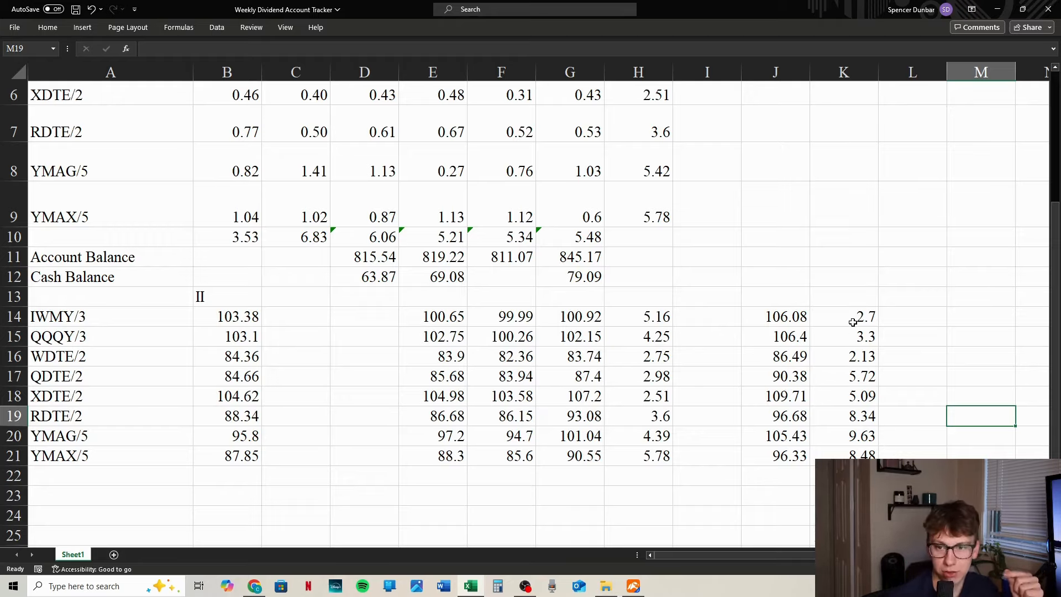
pyautogui.moveTo(606, 362)
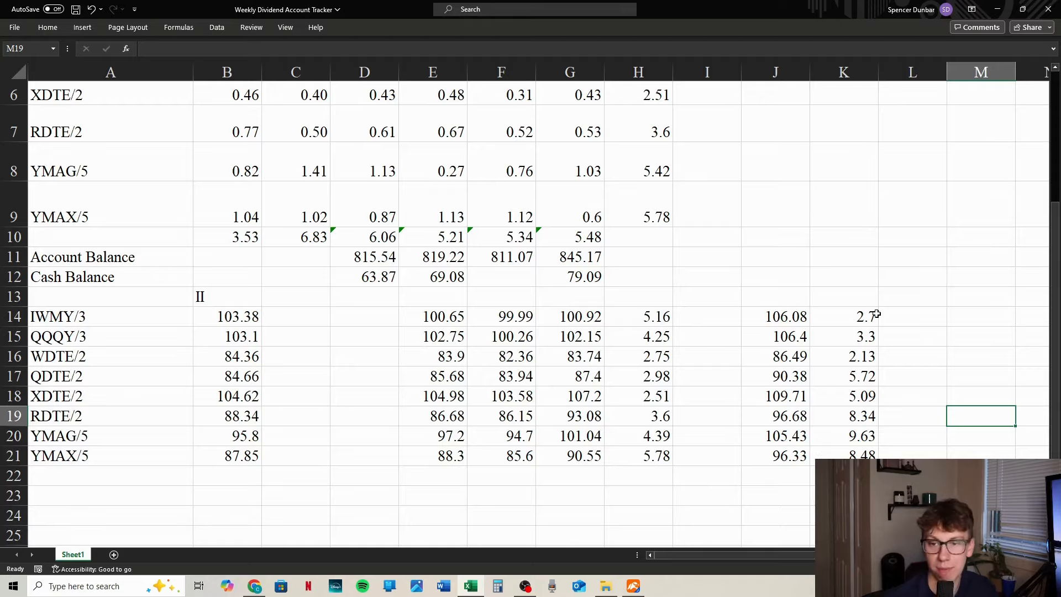
pyautogui.moveTo(832, 288)
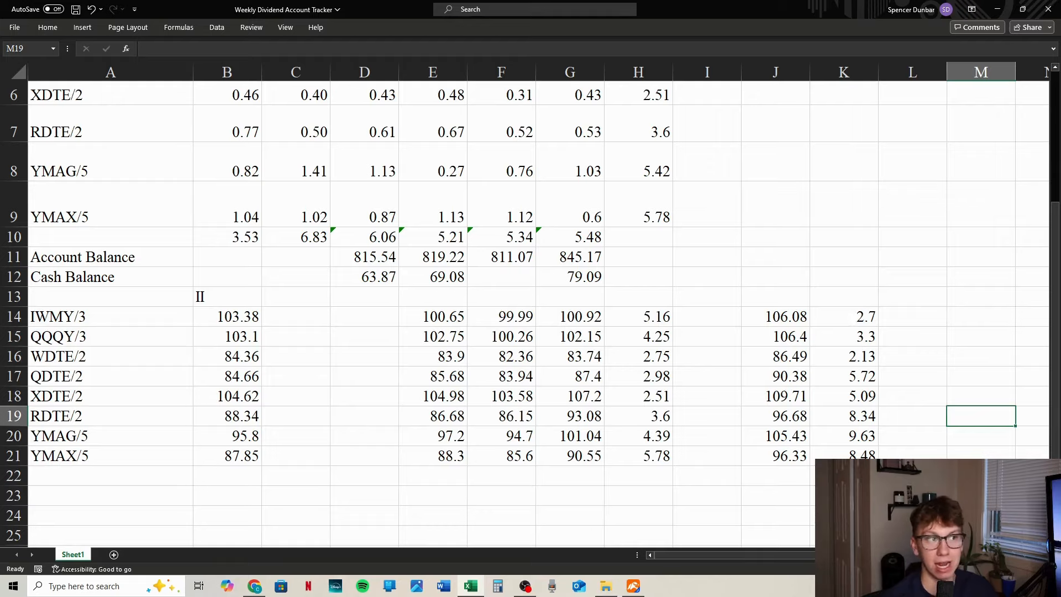
pyautogui.moveTo(912, 434)
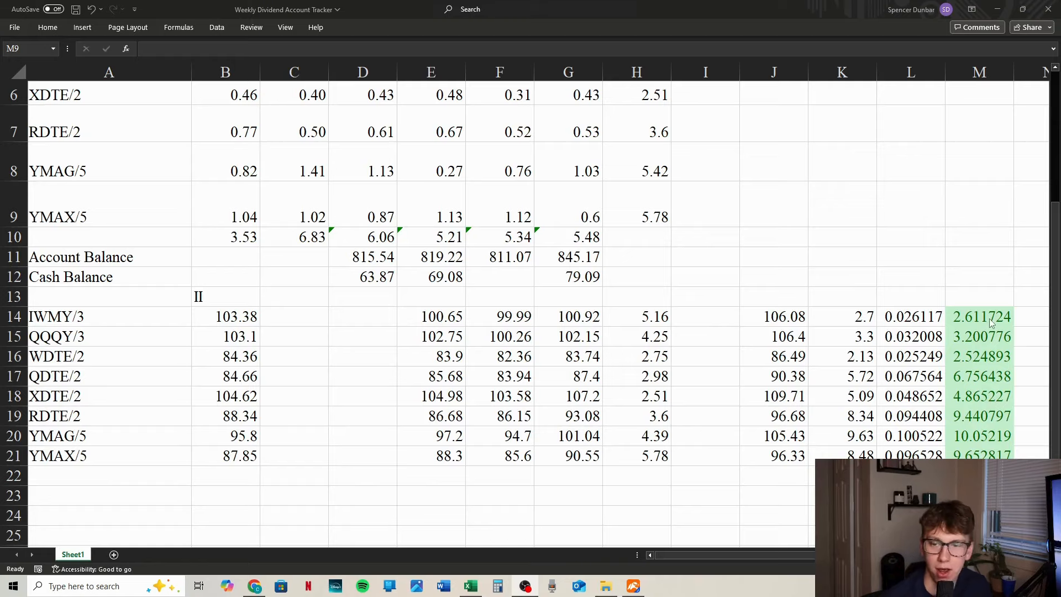
pyautogui.moveTo(918, 313)
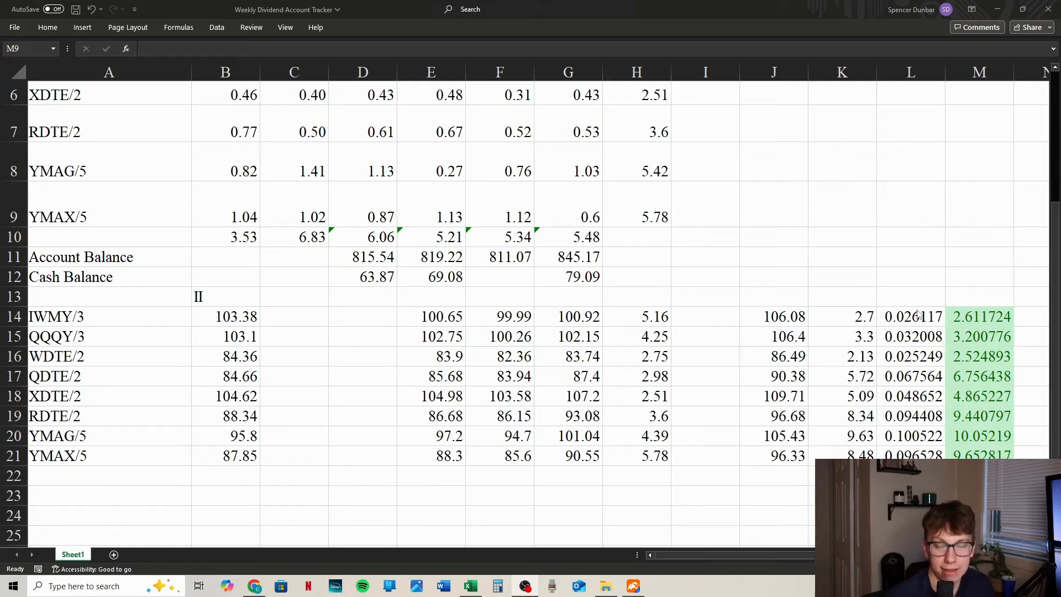
pyautogui.moveTo(959, 322)
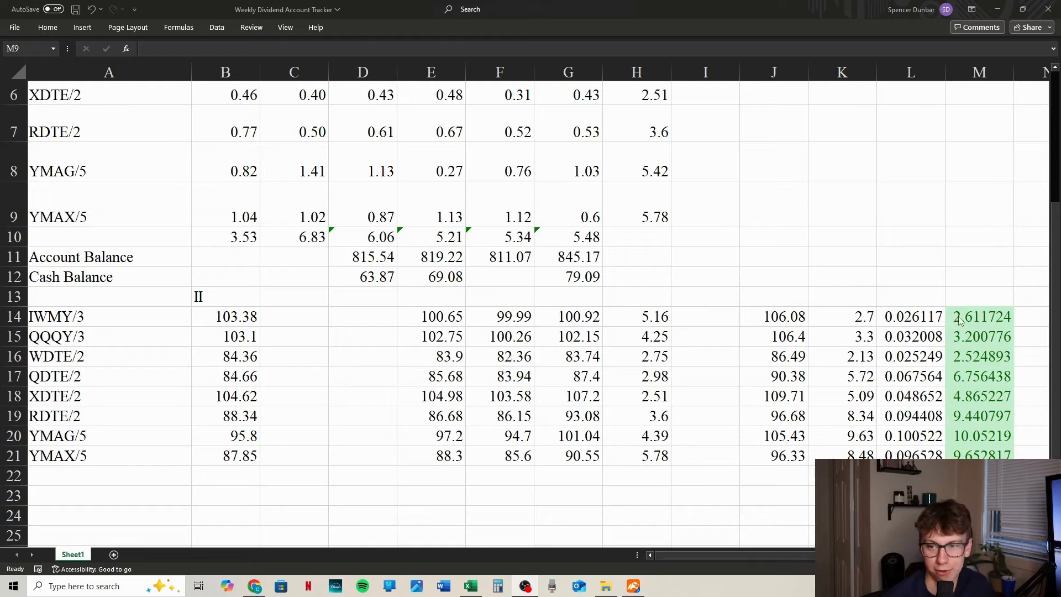
# Step: Verify each fund's column M formula equals its return rate times 100, e.g. QQQY's 3.20
pyautogui.click(979, 316)
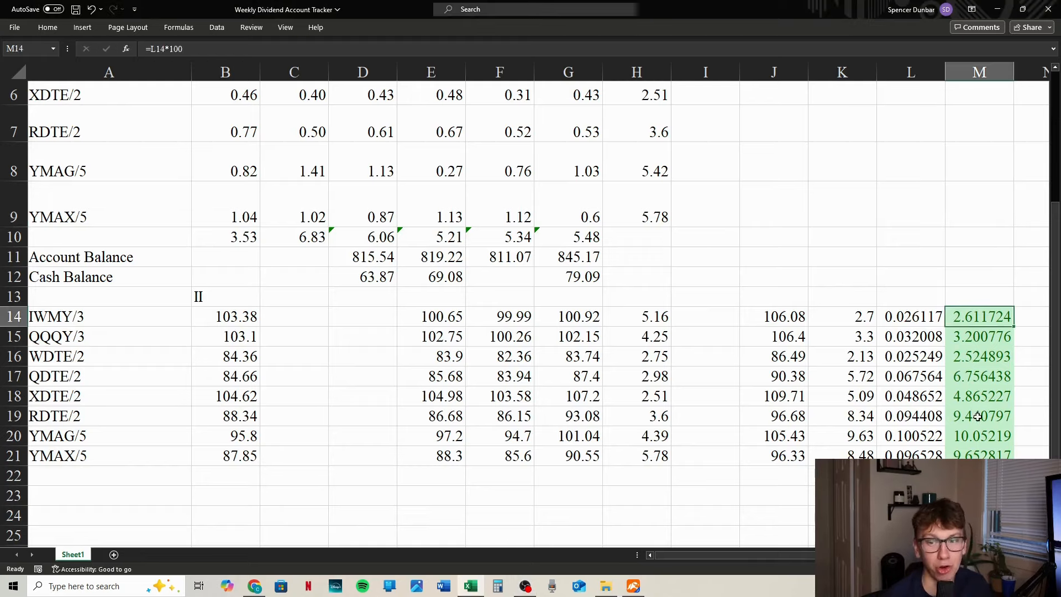
pyautogui.click(979, 435)
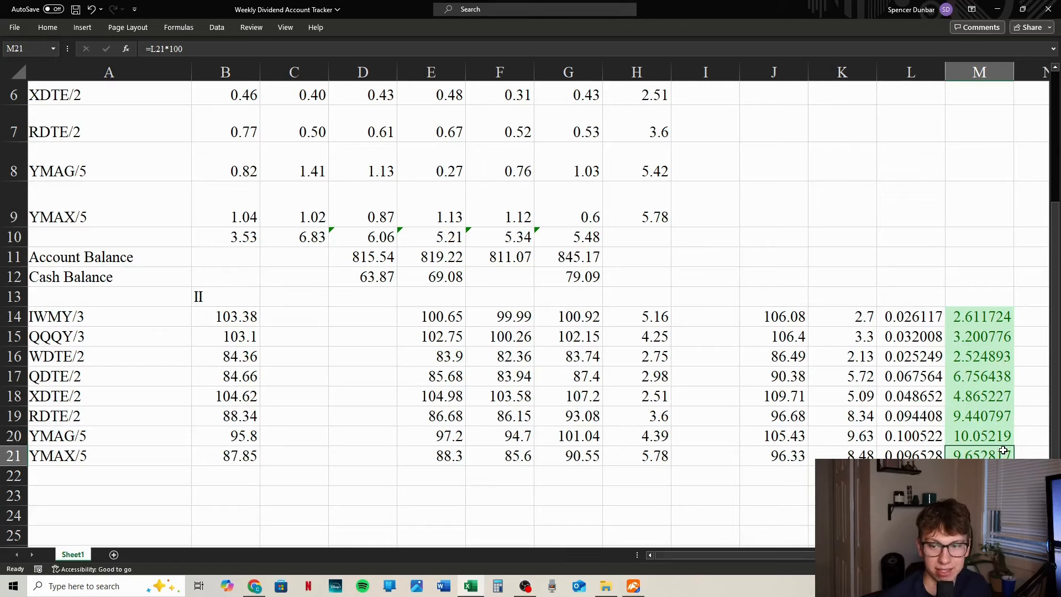
pyautogui.click(979, 415)
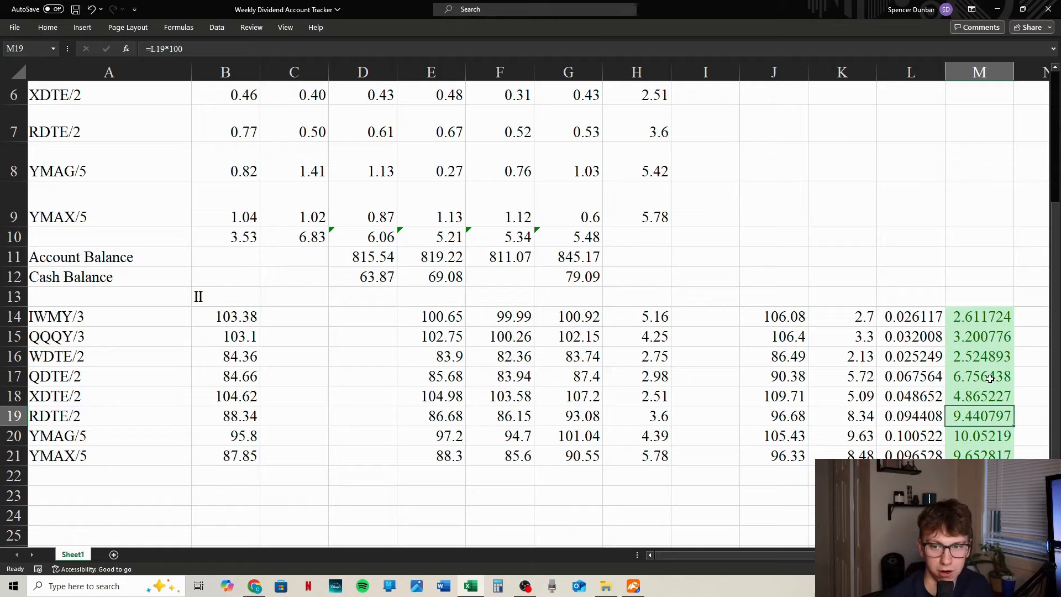
pyautogui.click(979, 376)
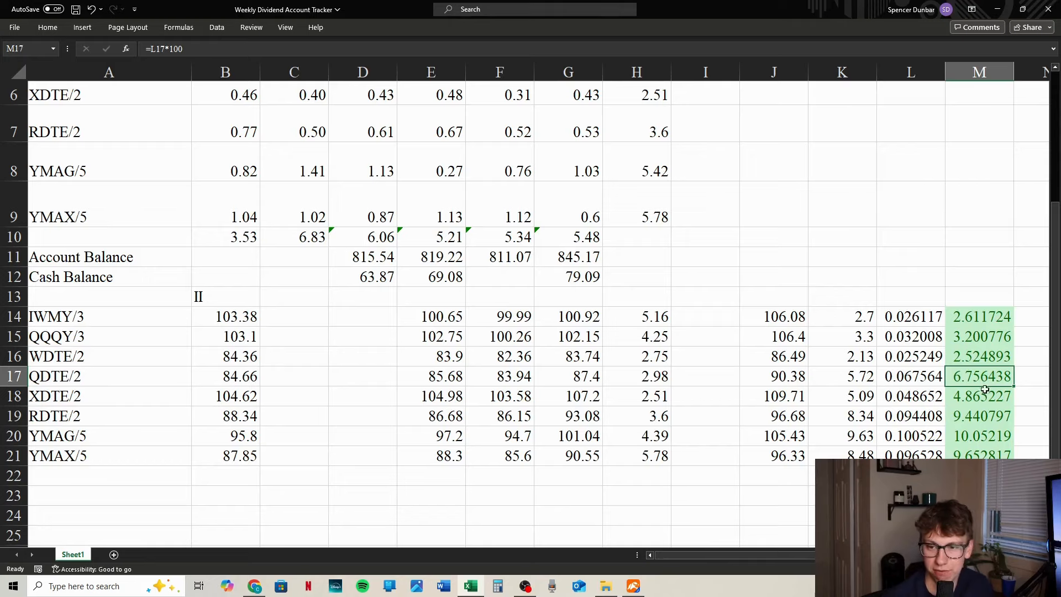
pyautogui.click(978, 395)
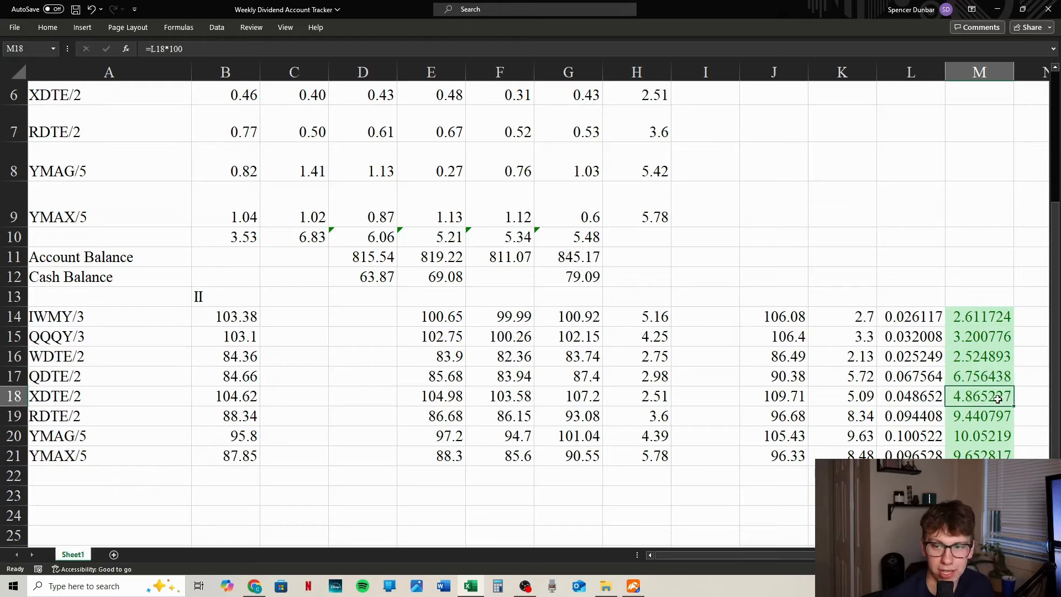
pyautogui.click(979, 356)
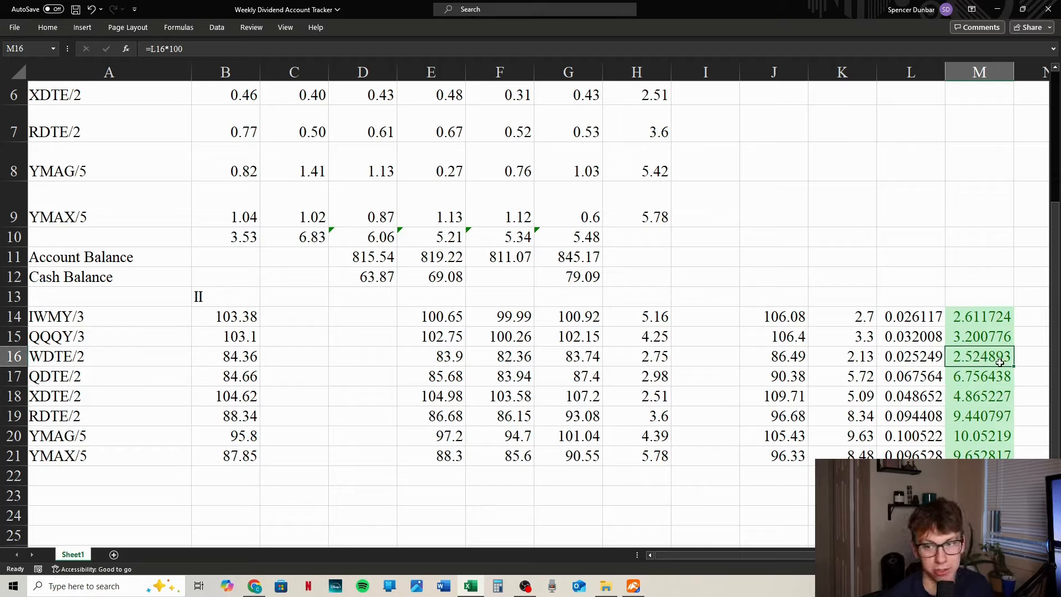
pyautogui.click(979, 316)
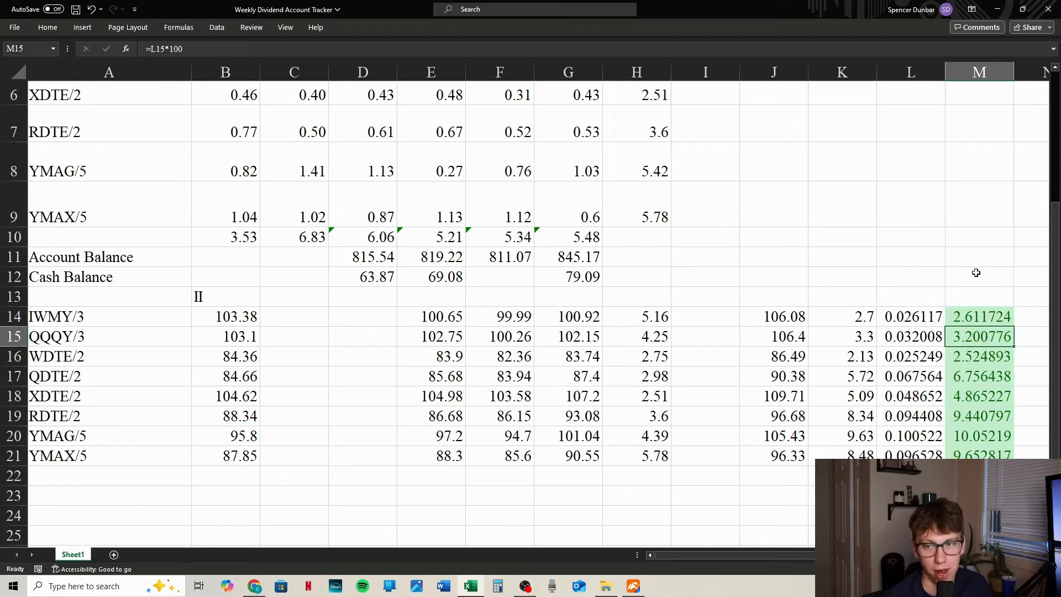
pyautogui.moveTo(911, 360)
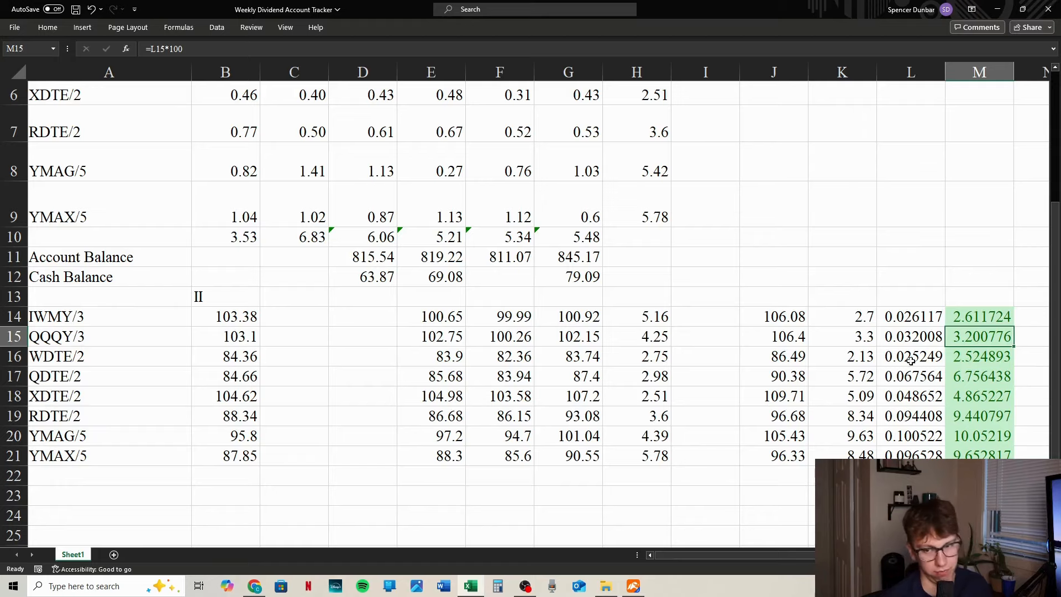
pyautogui.moveTo(956, 244)
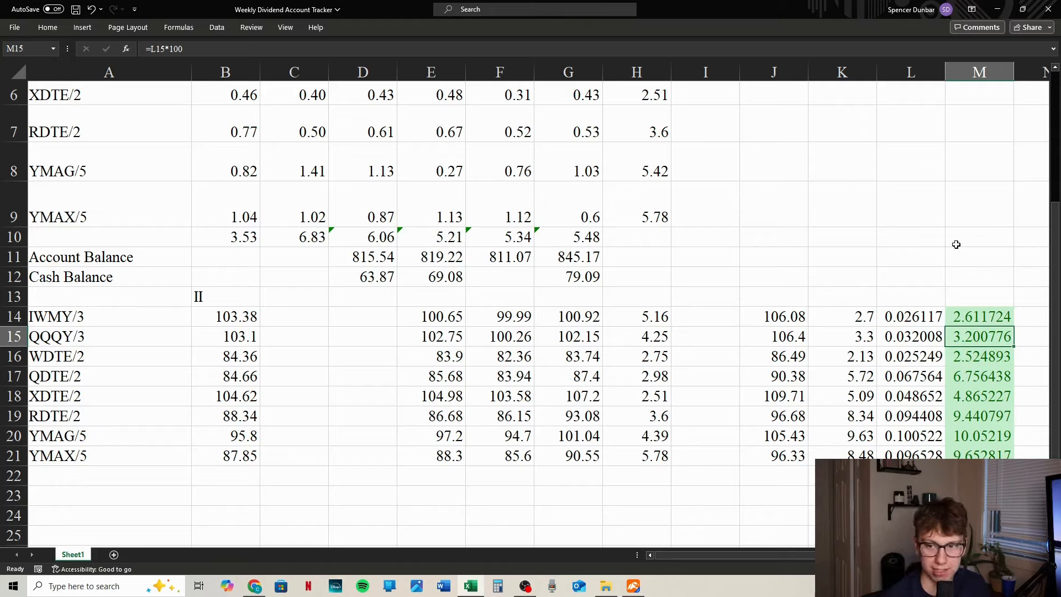
pyautogui.moveTo(963, 369)
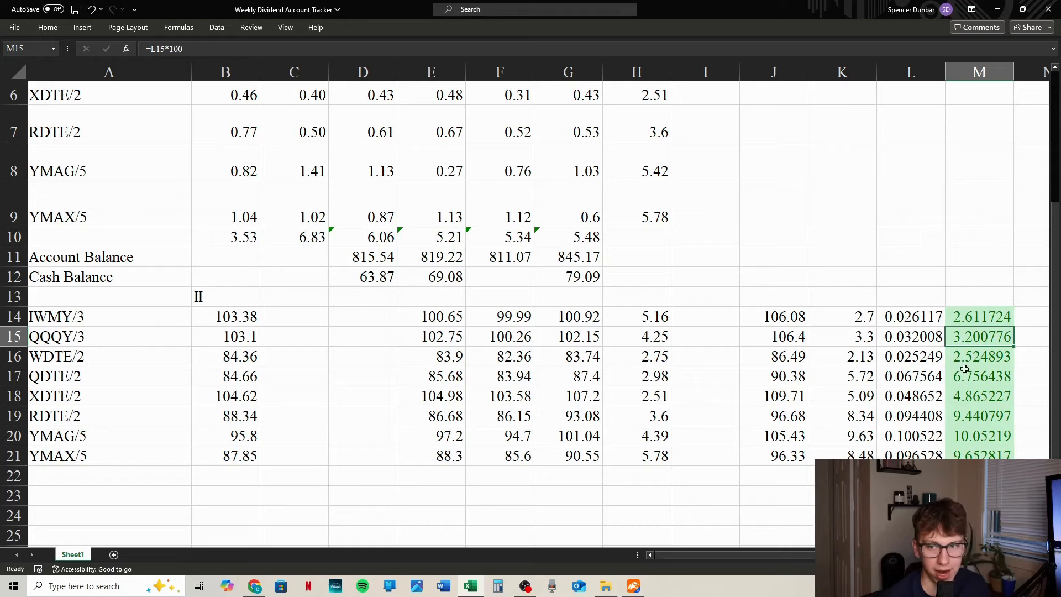
pyautogui.moveTo(968, 375)
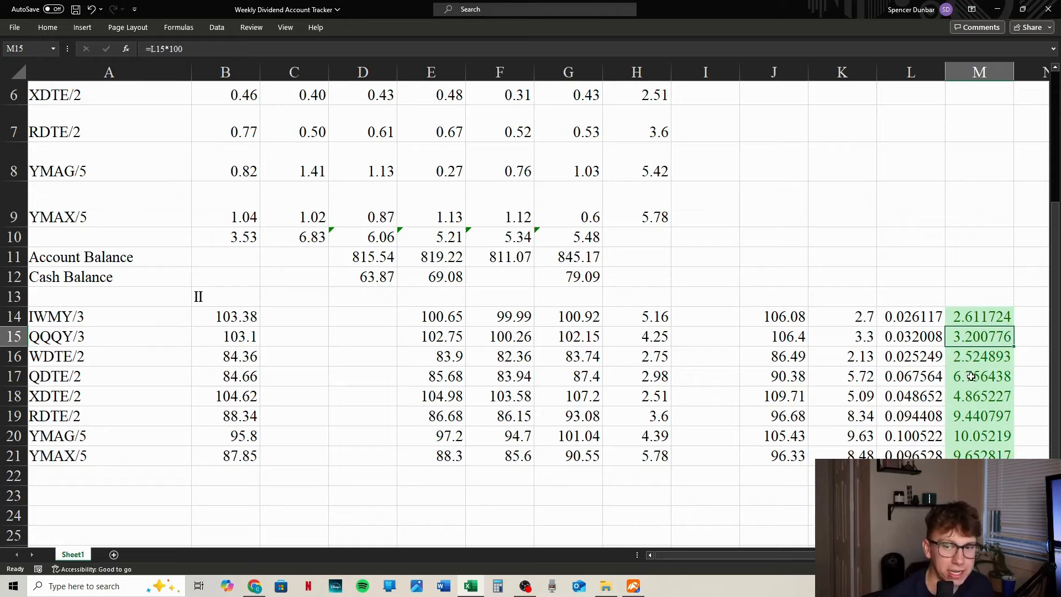